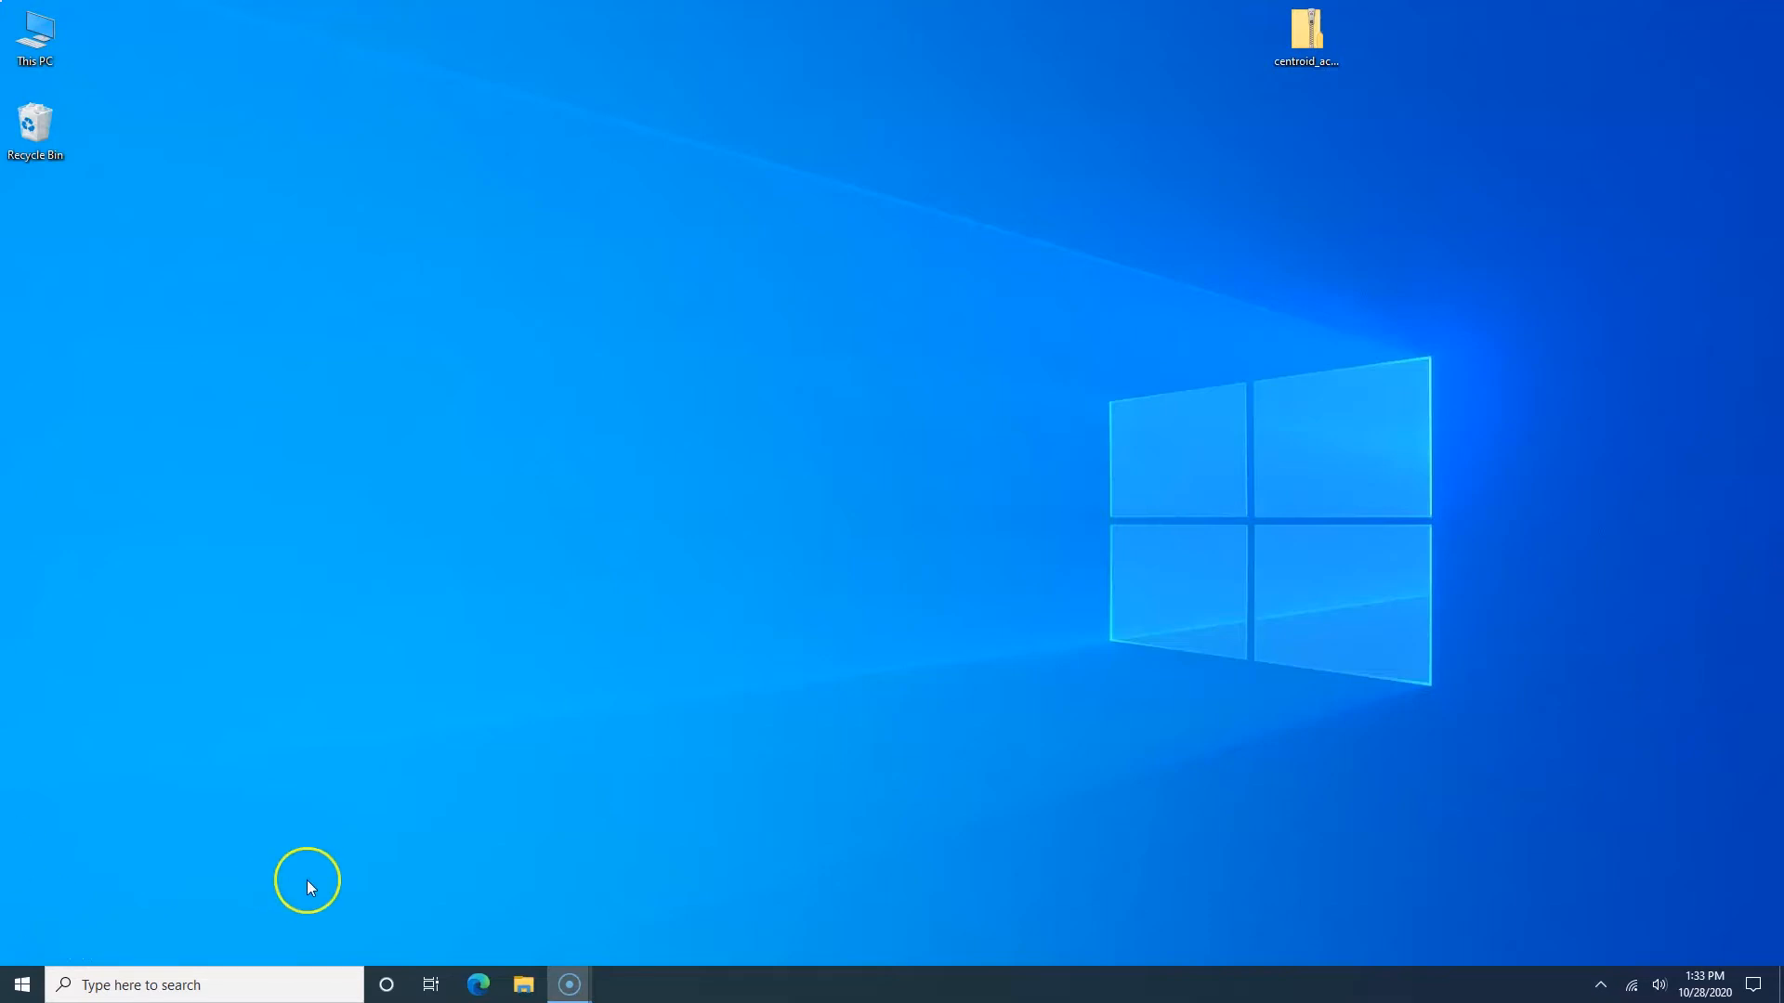
mouse_move(237, 977)
type("control")
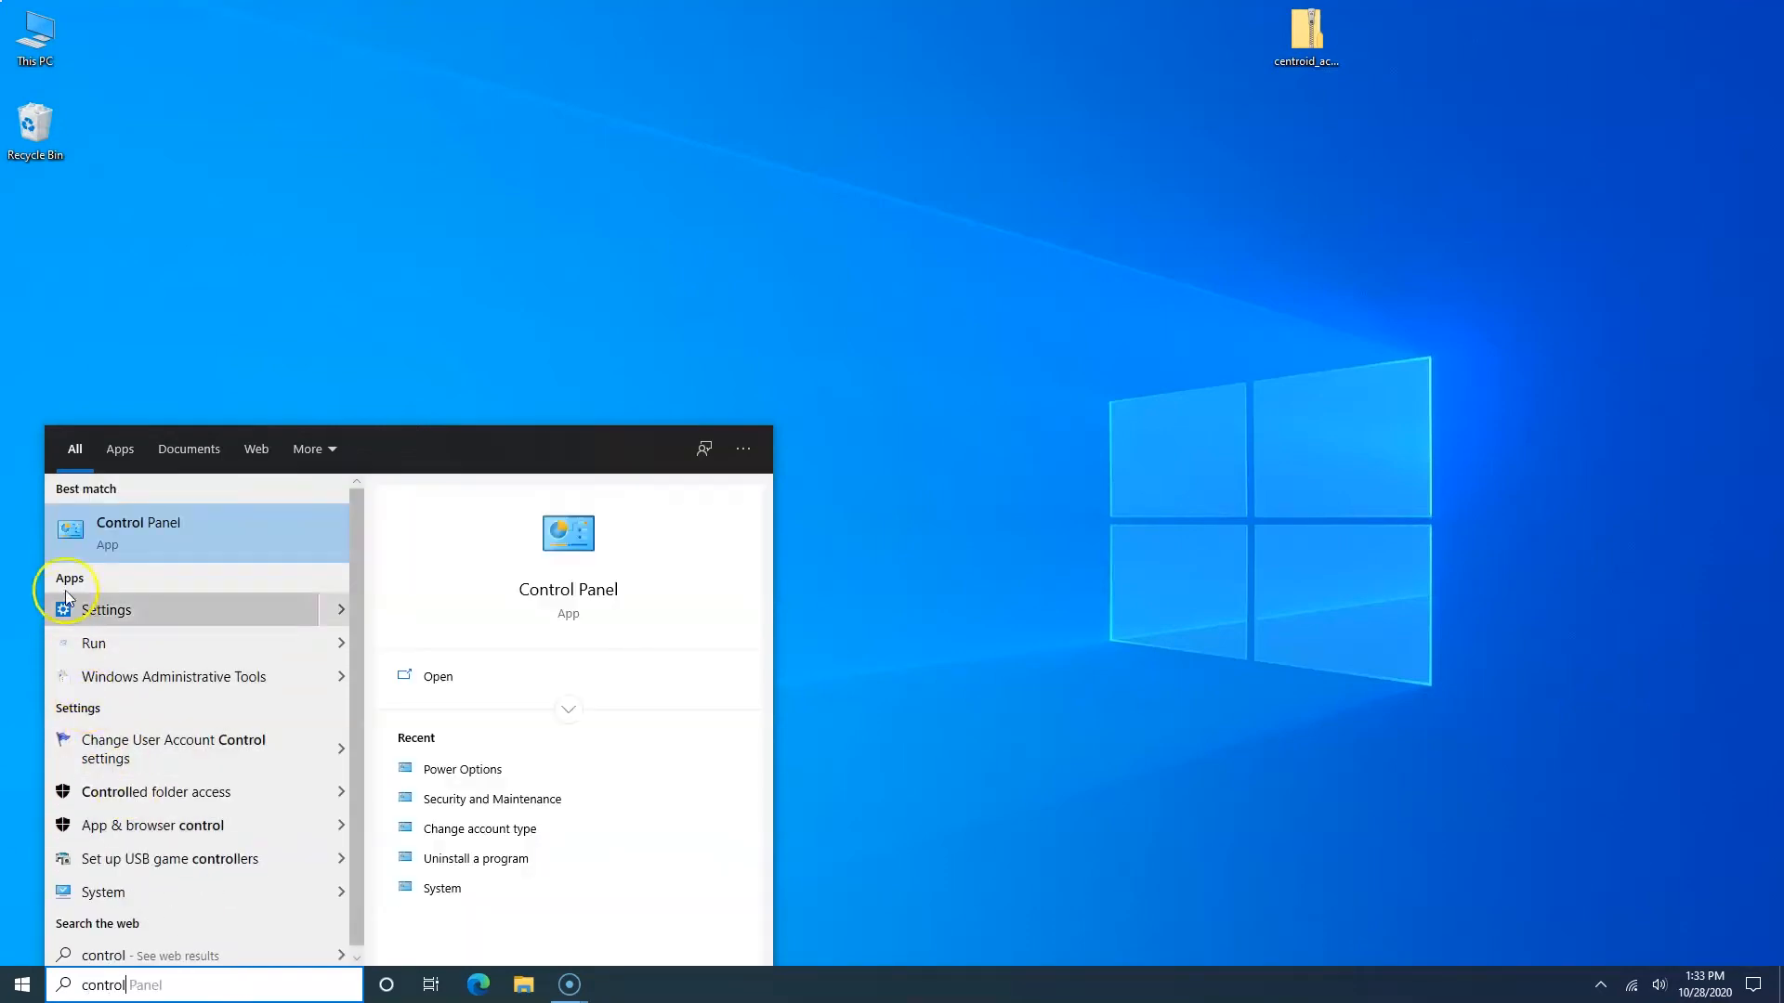
Step: Pin the Control Panel search result to the taskbar
right_click(137, 531)
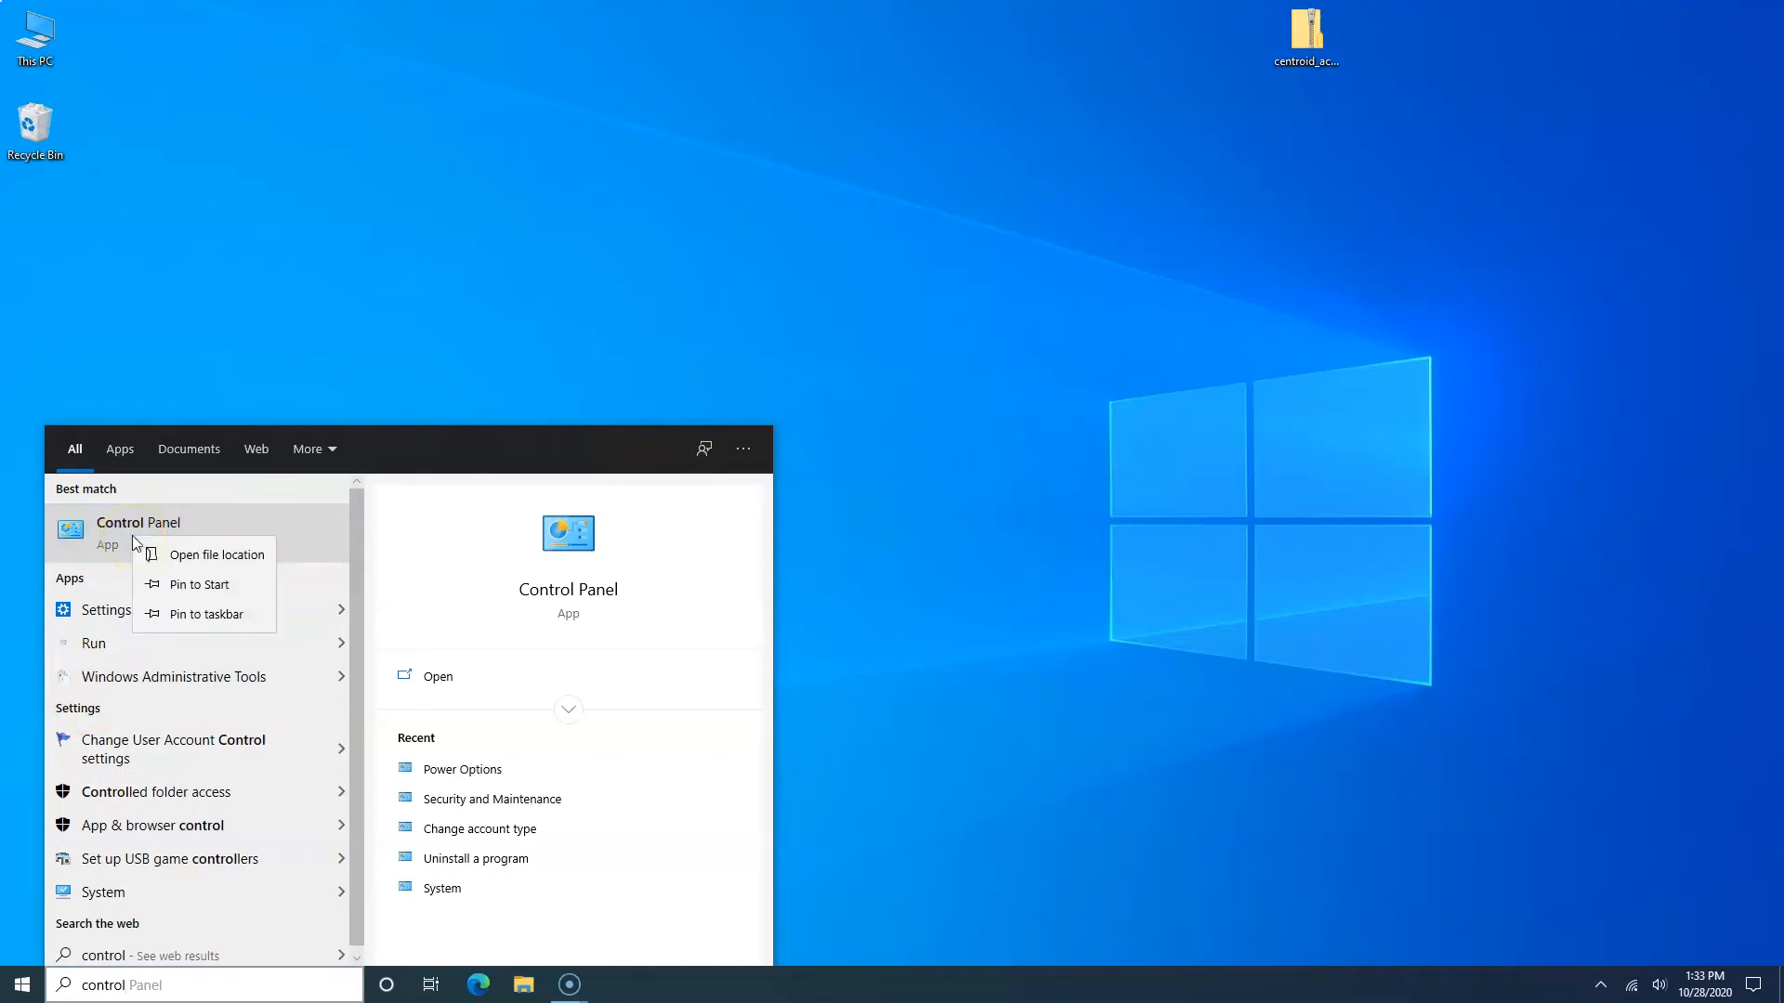
left_click(204, 613)
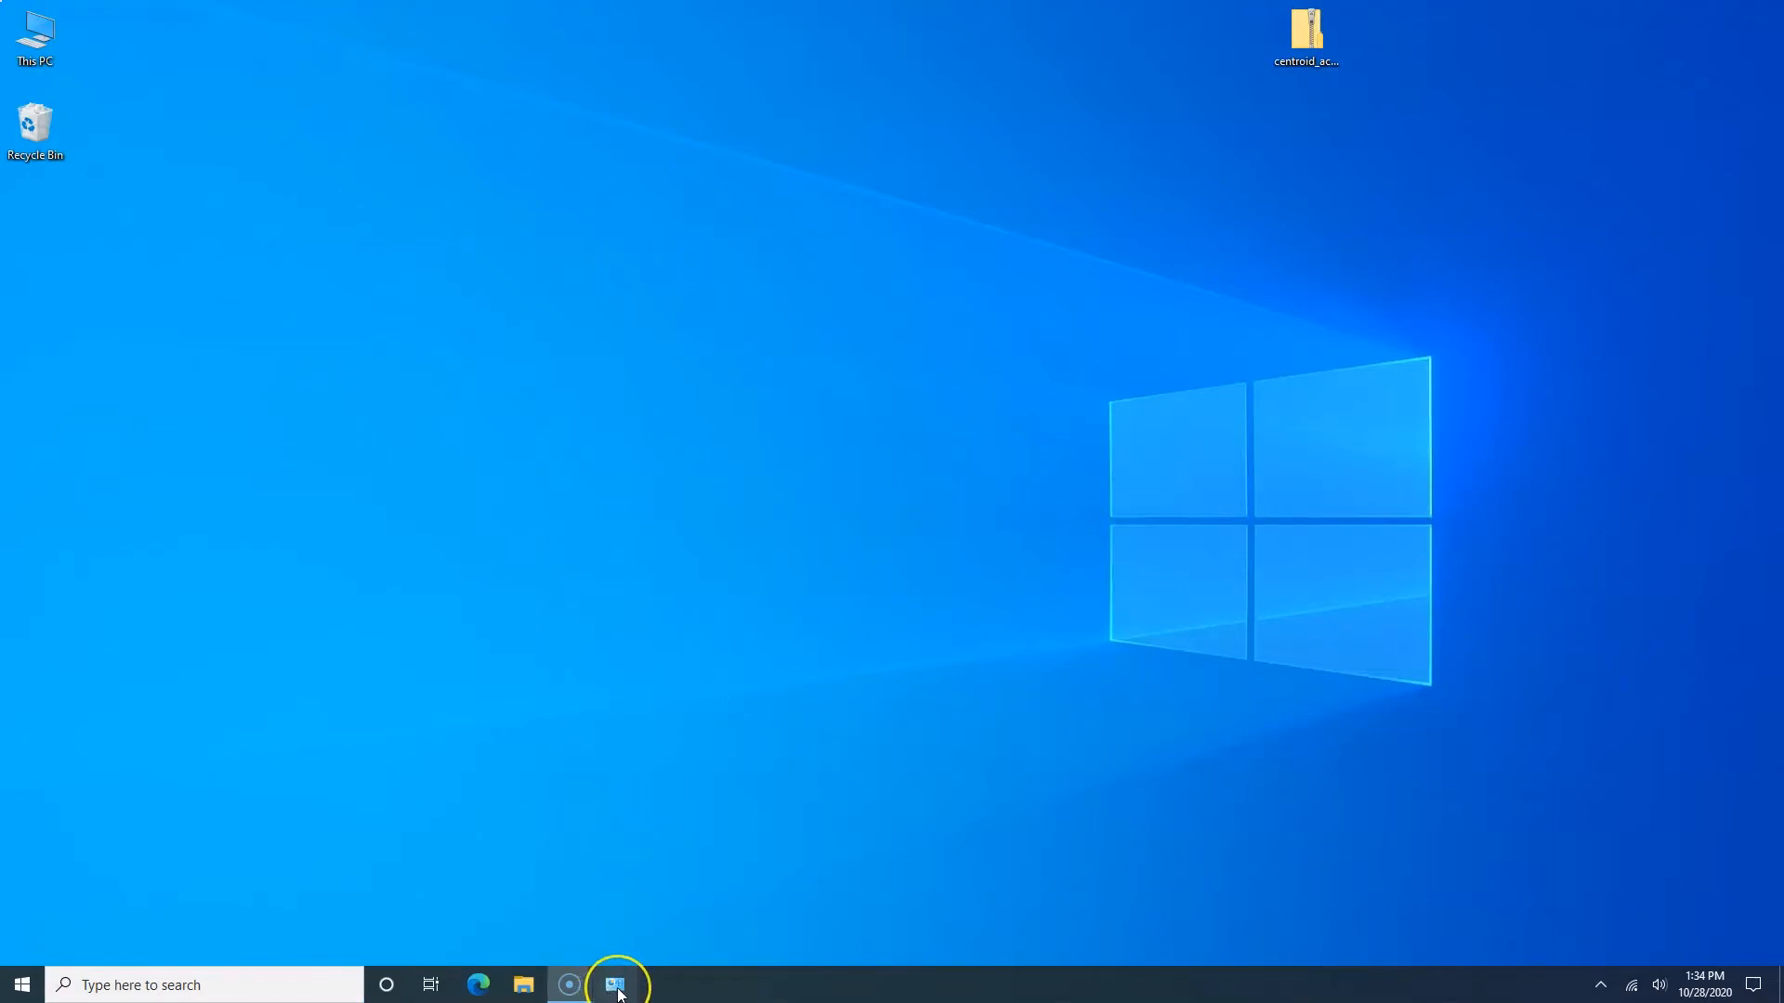
mouse_move(615, 989)
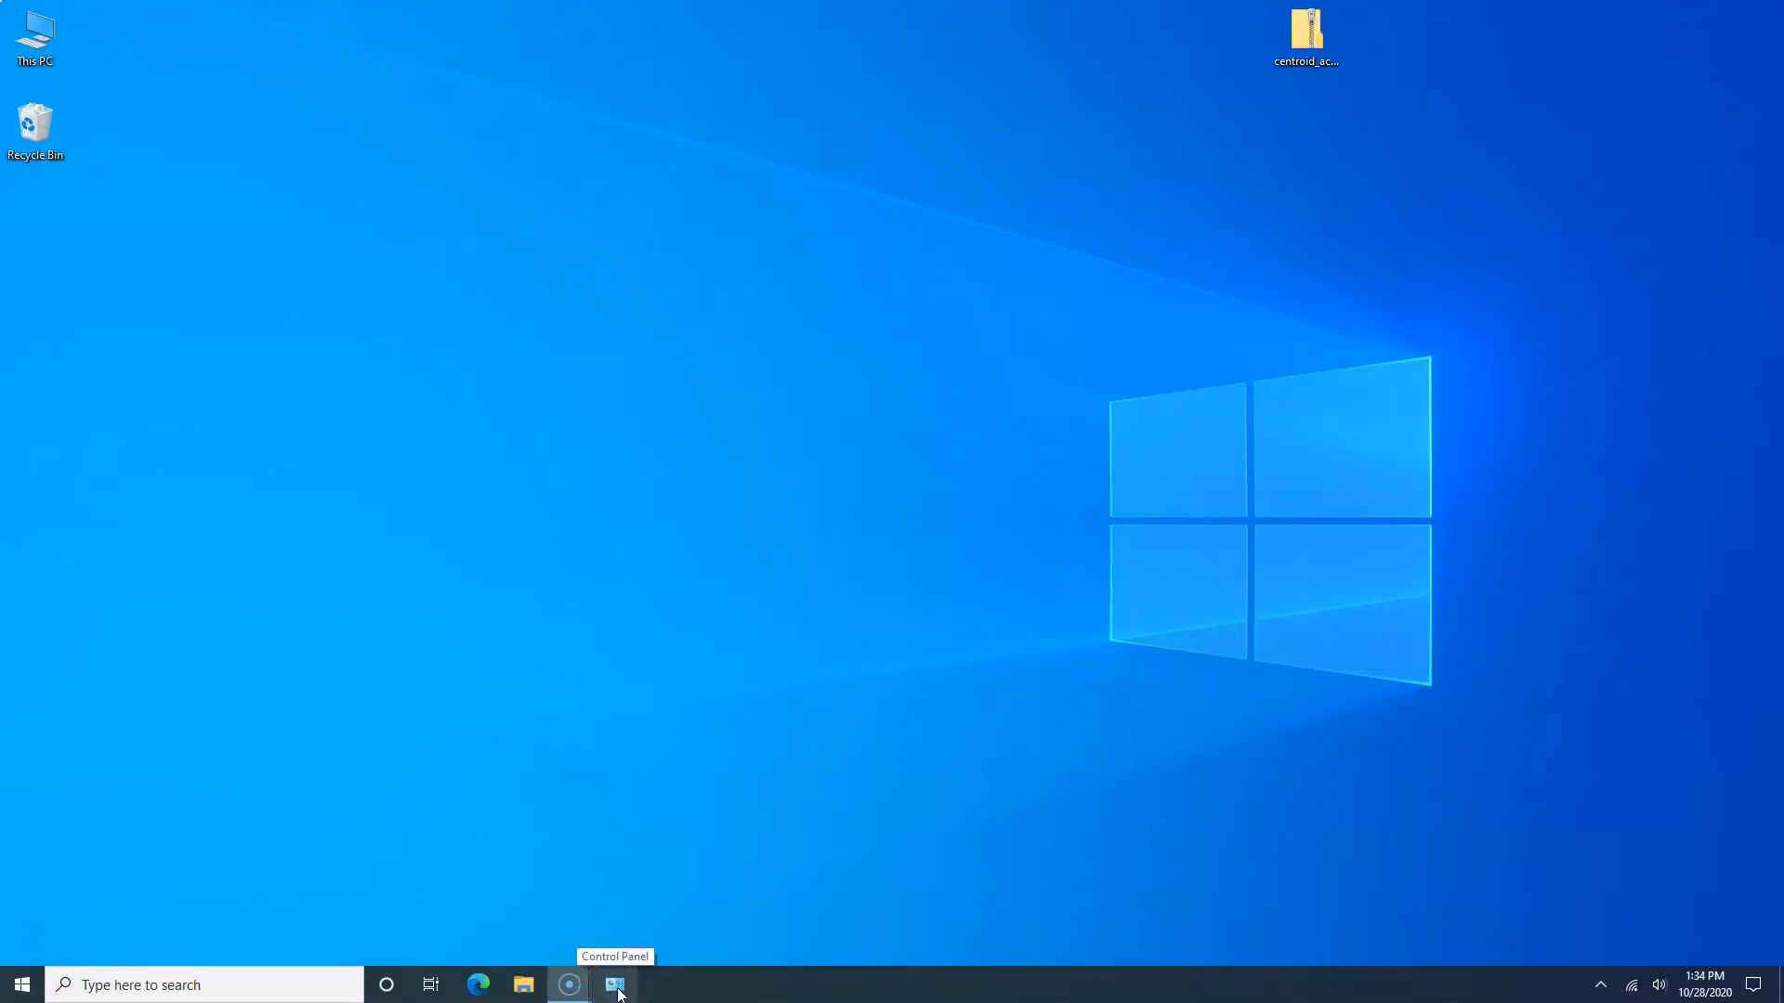
mouse_move(568, 985)
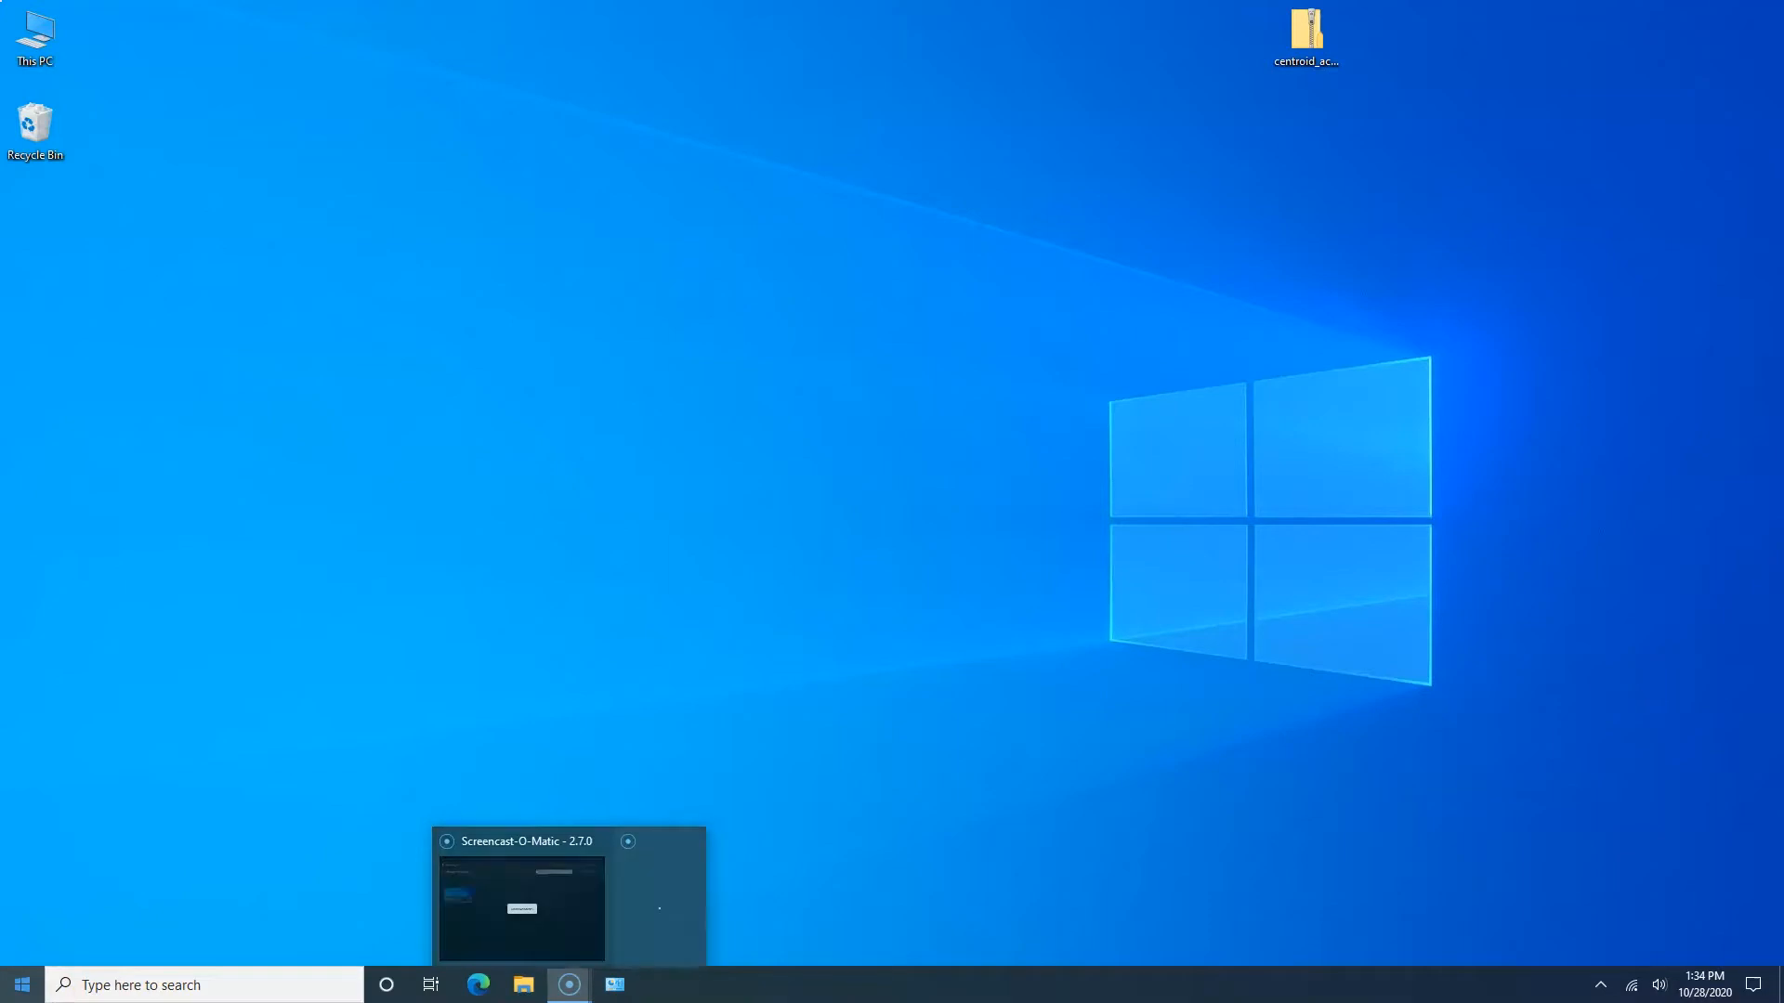
Step: Turn off 'Set time automatically' in Windows Settings Date & time and close Settings
left_click(23, 985)
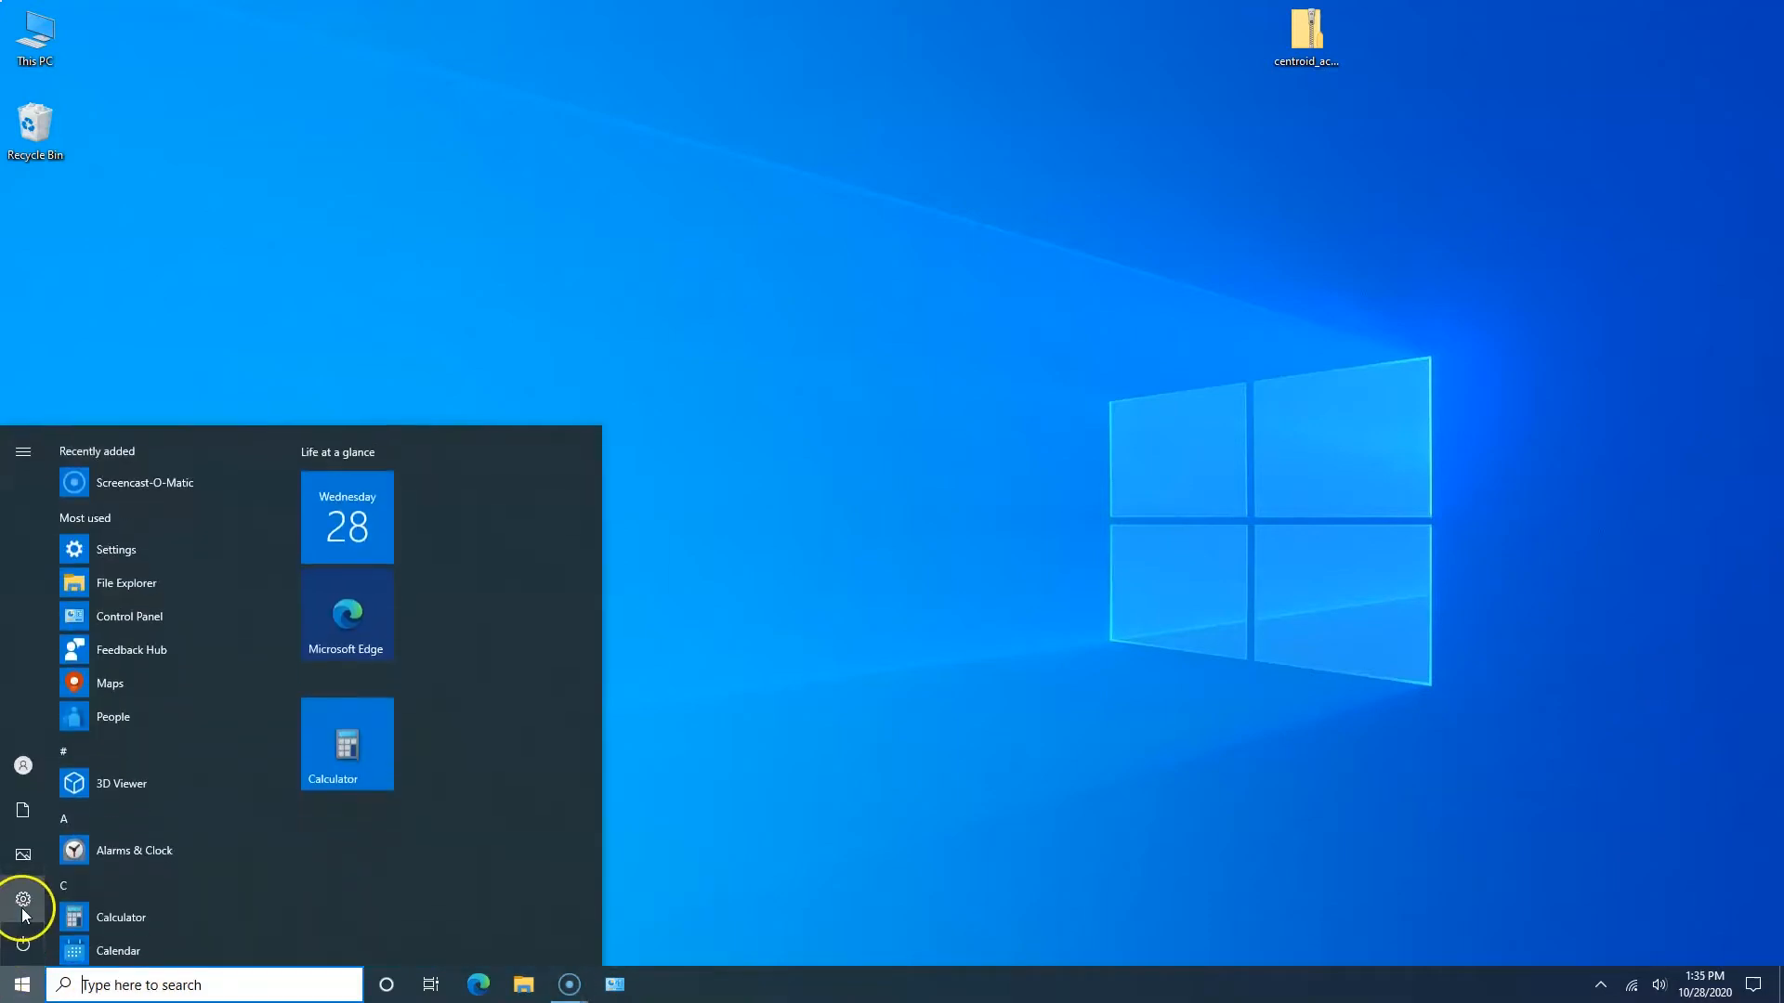
left_click(19, 895)
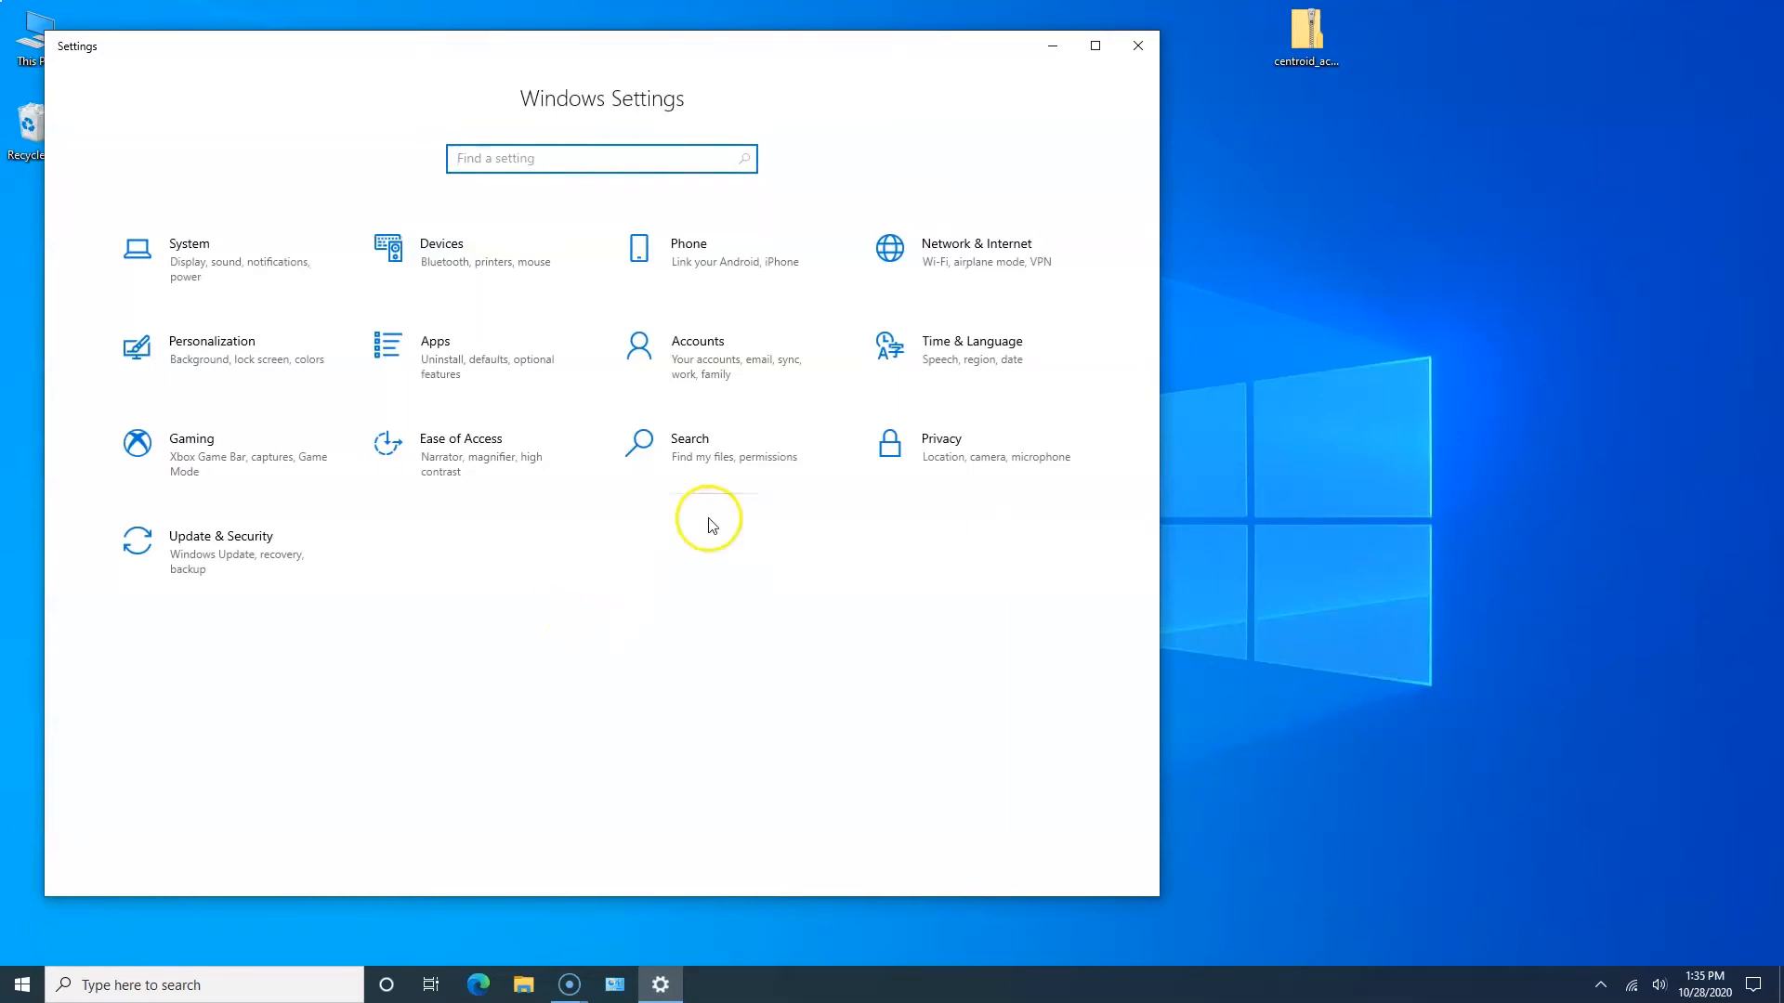
left_click(972, 346)
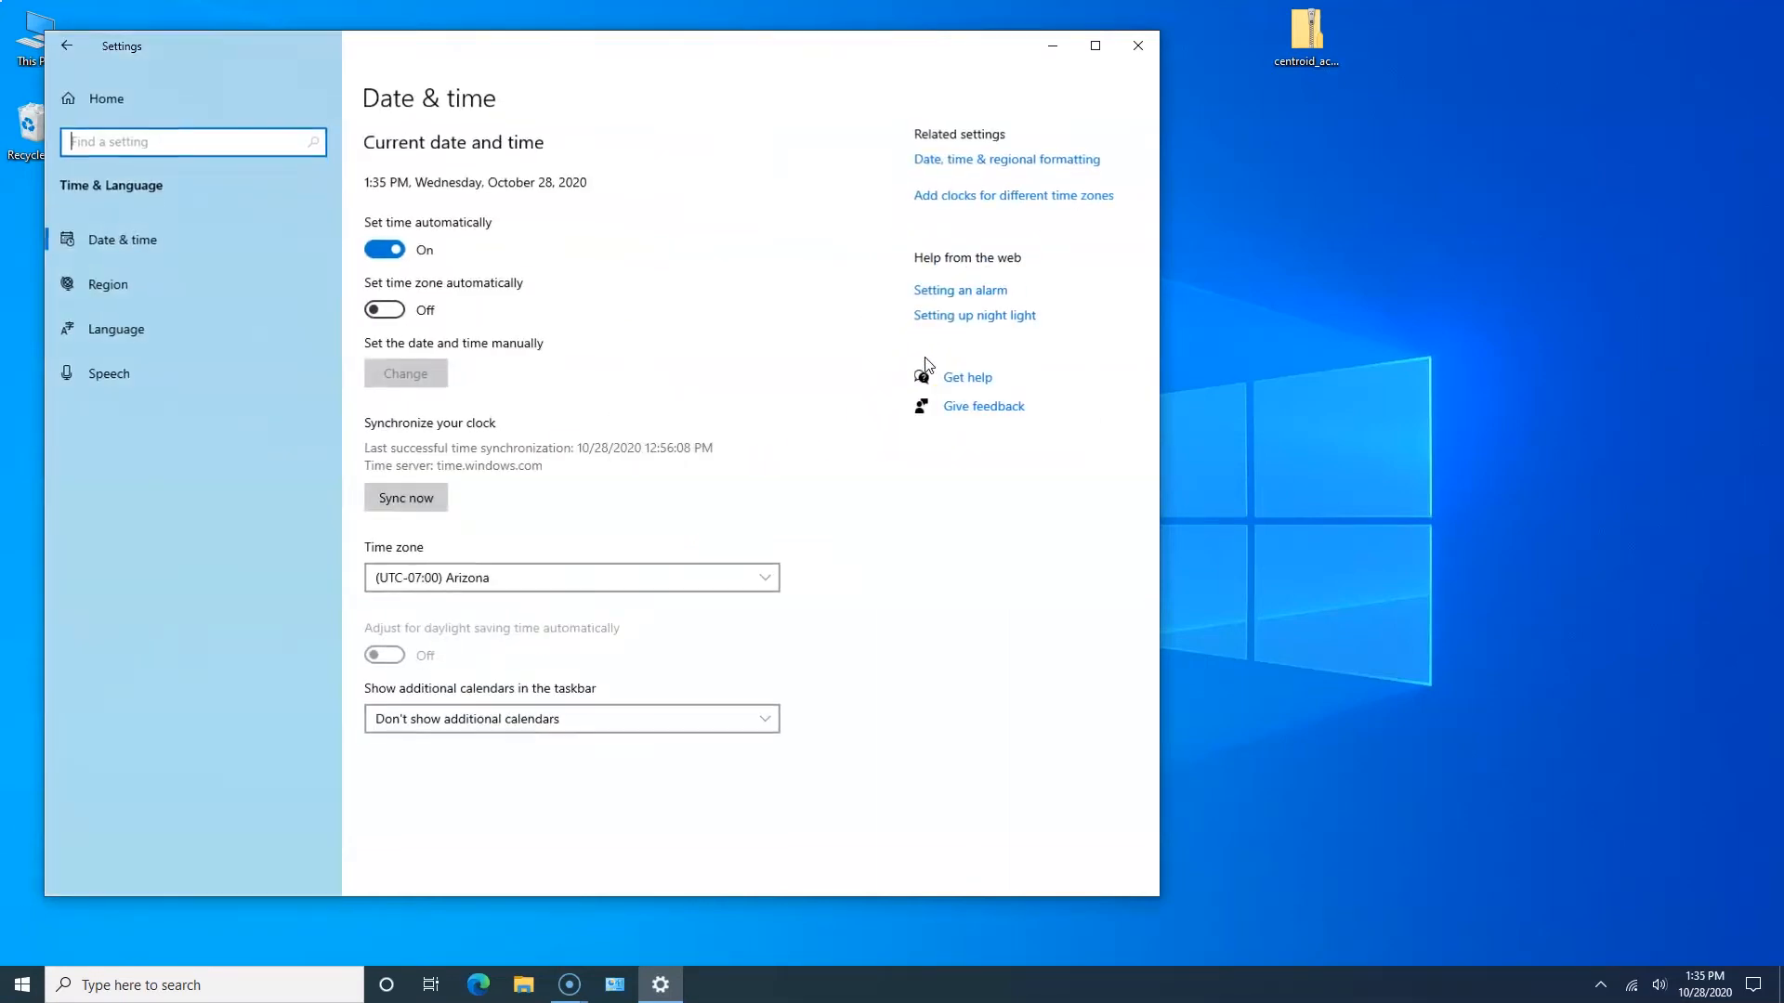
left_click(383, 249)
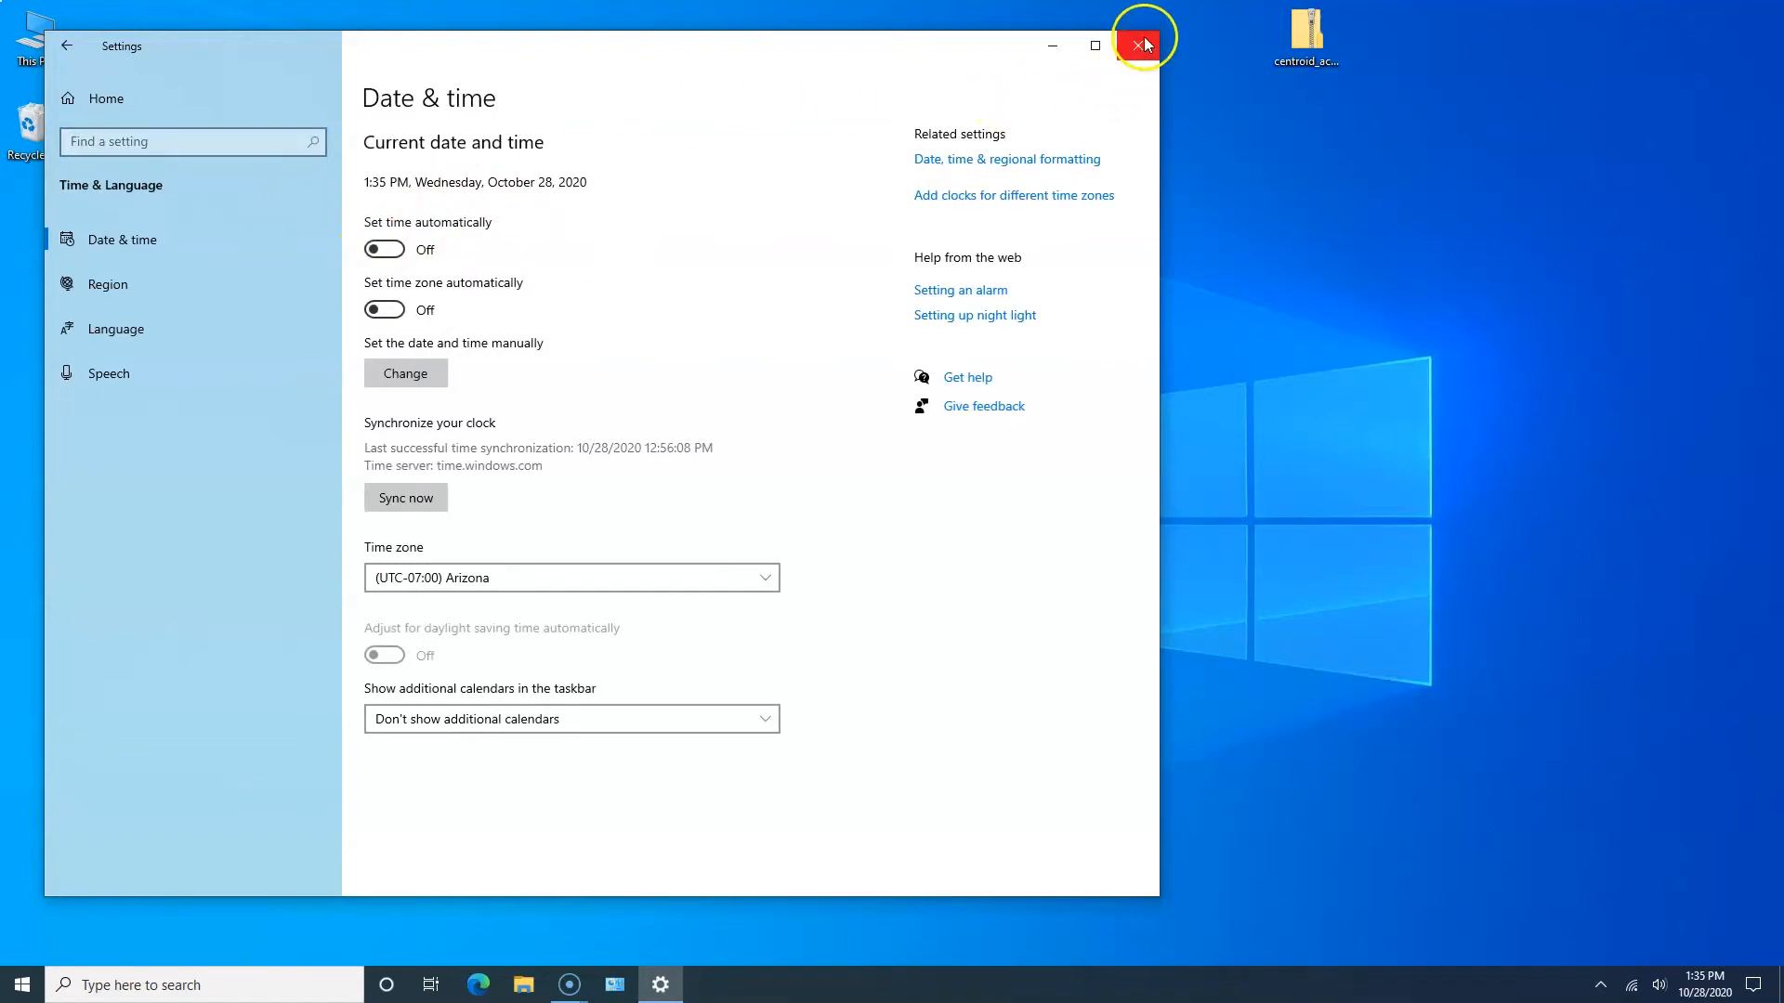
left_click(1139, 45)
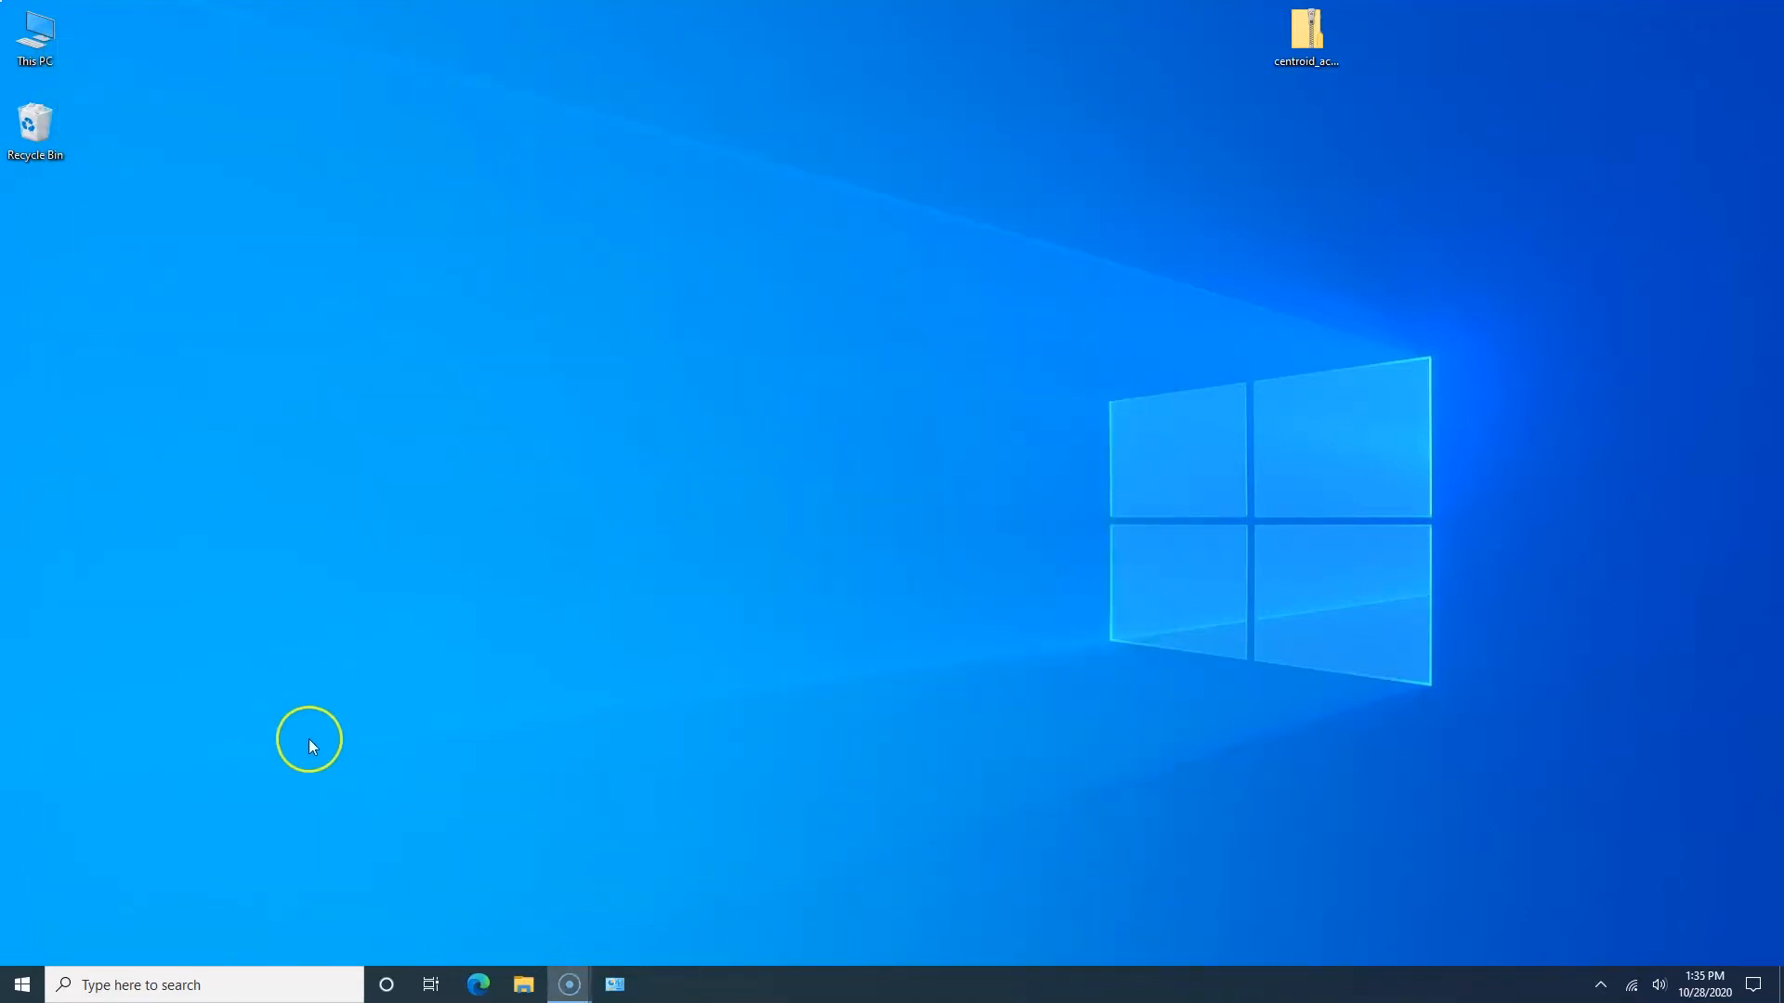
mouse_move(306, 768)
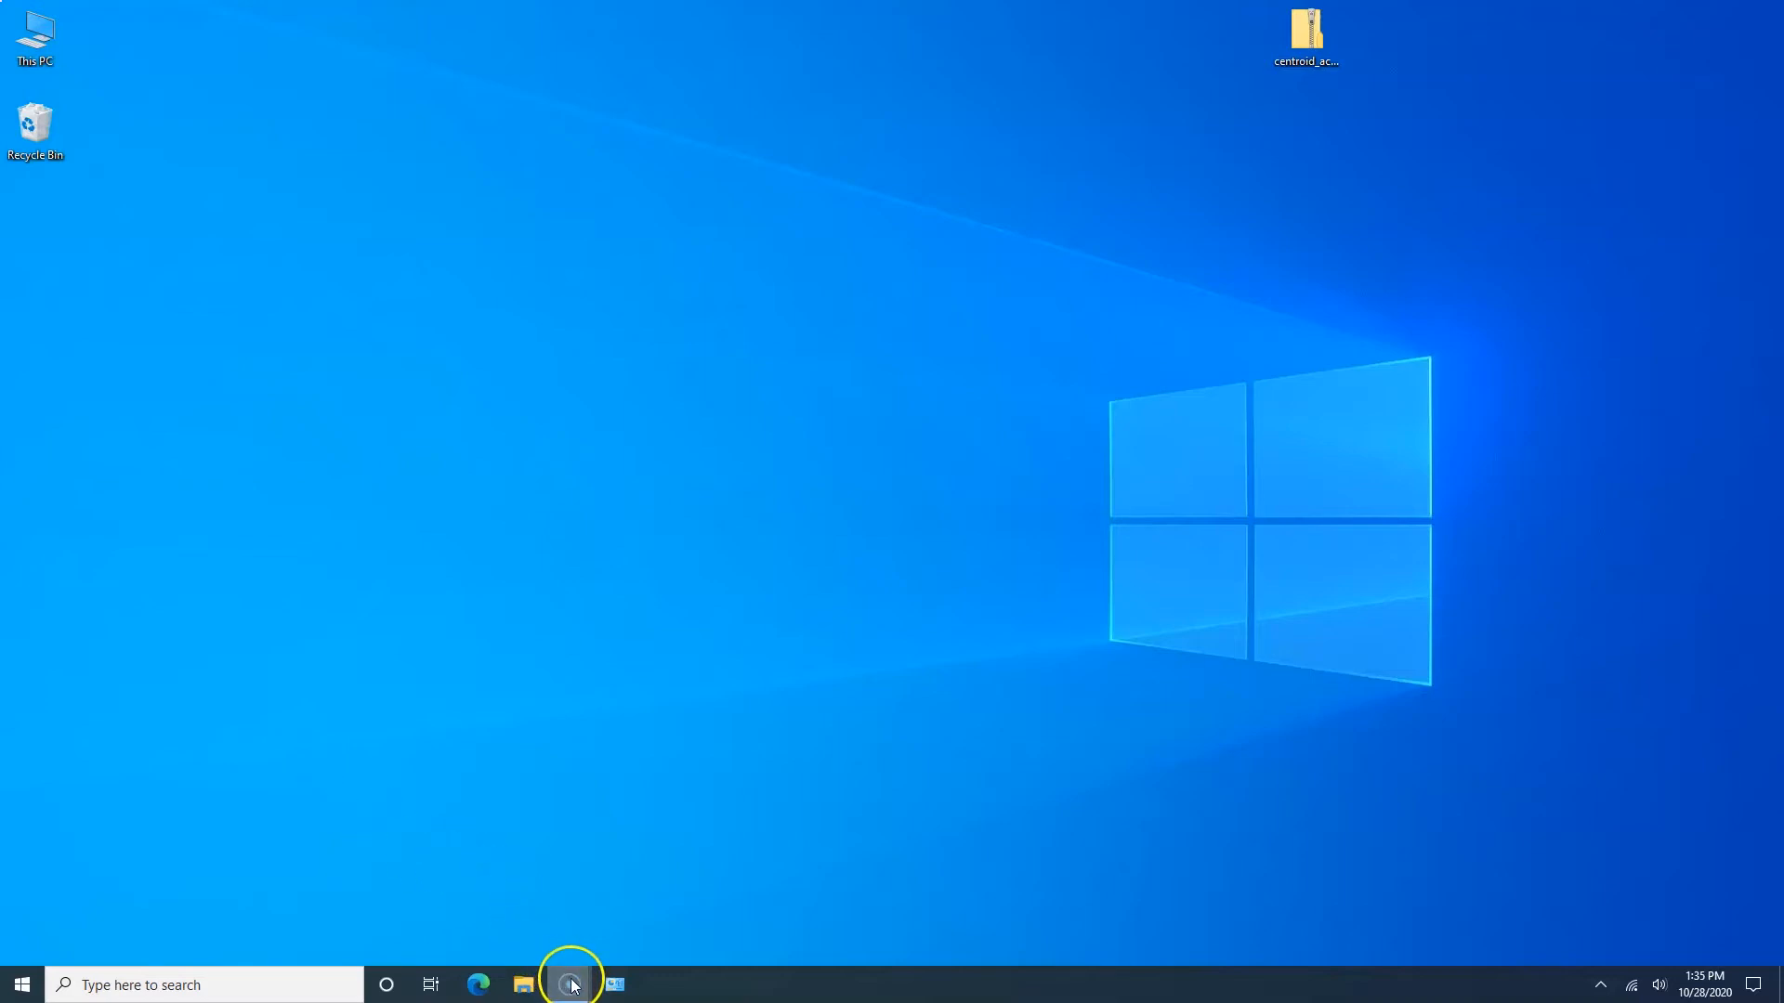
mouse_move(617, 985)
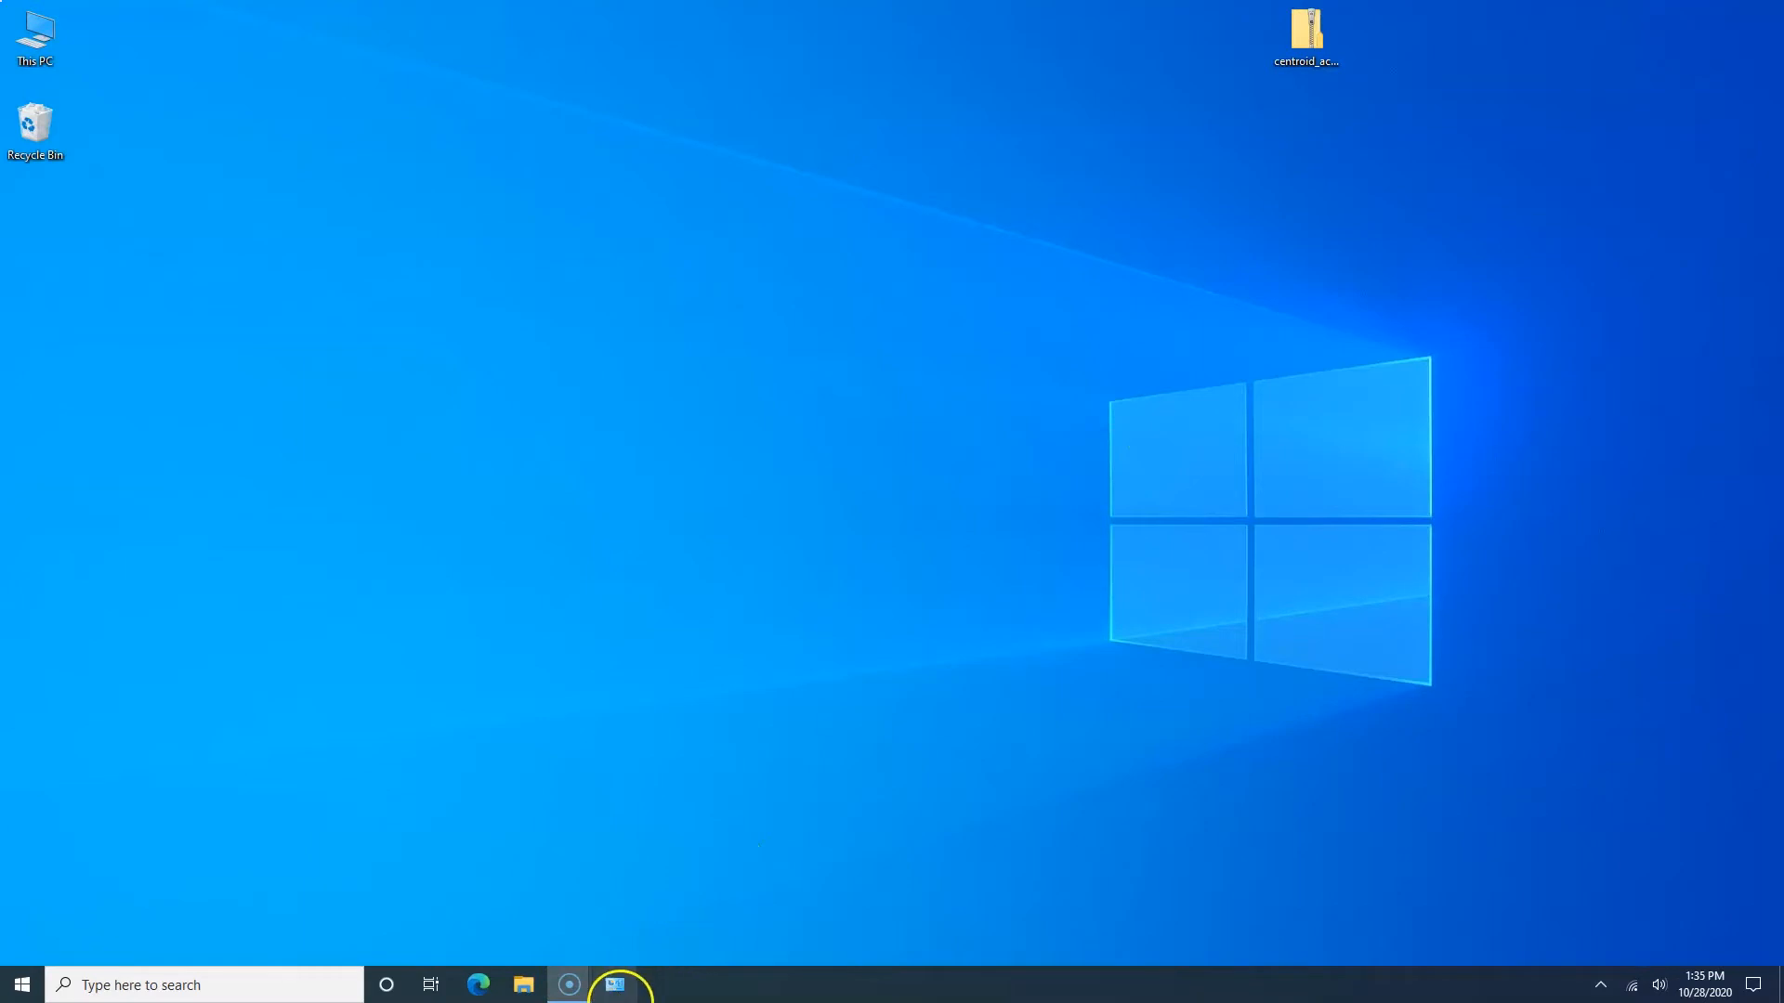
Step: Check the account type under User Accounts, leave it as Administrator and return to the Control Panel overview
left_click(613, 985)
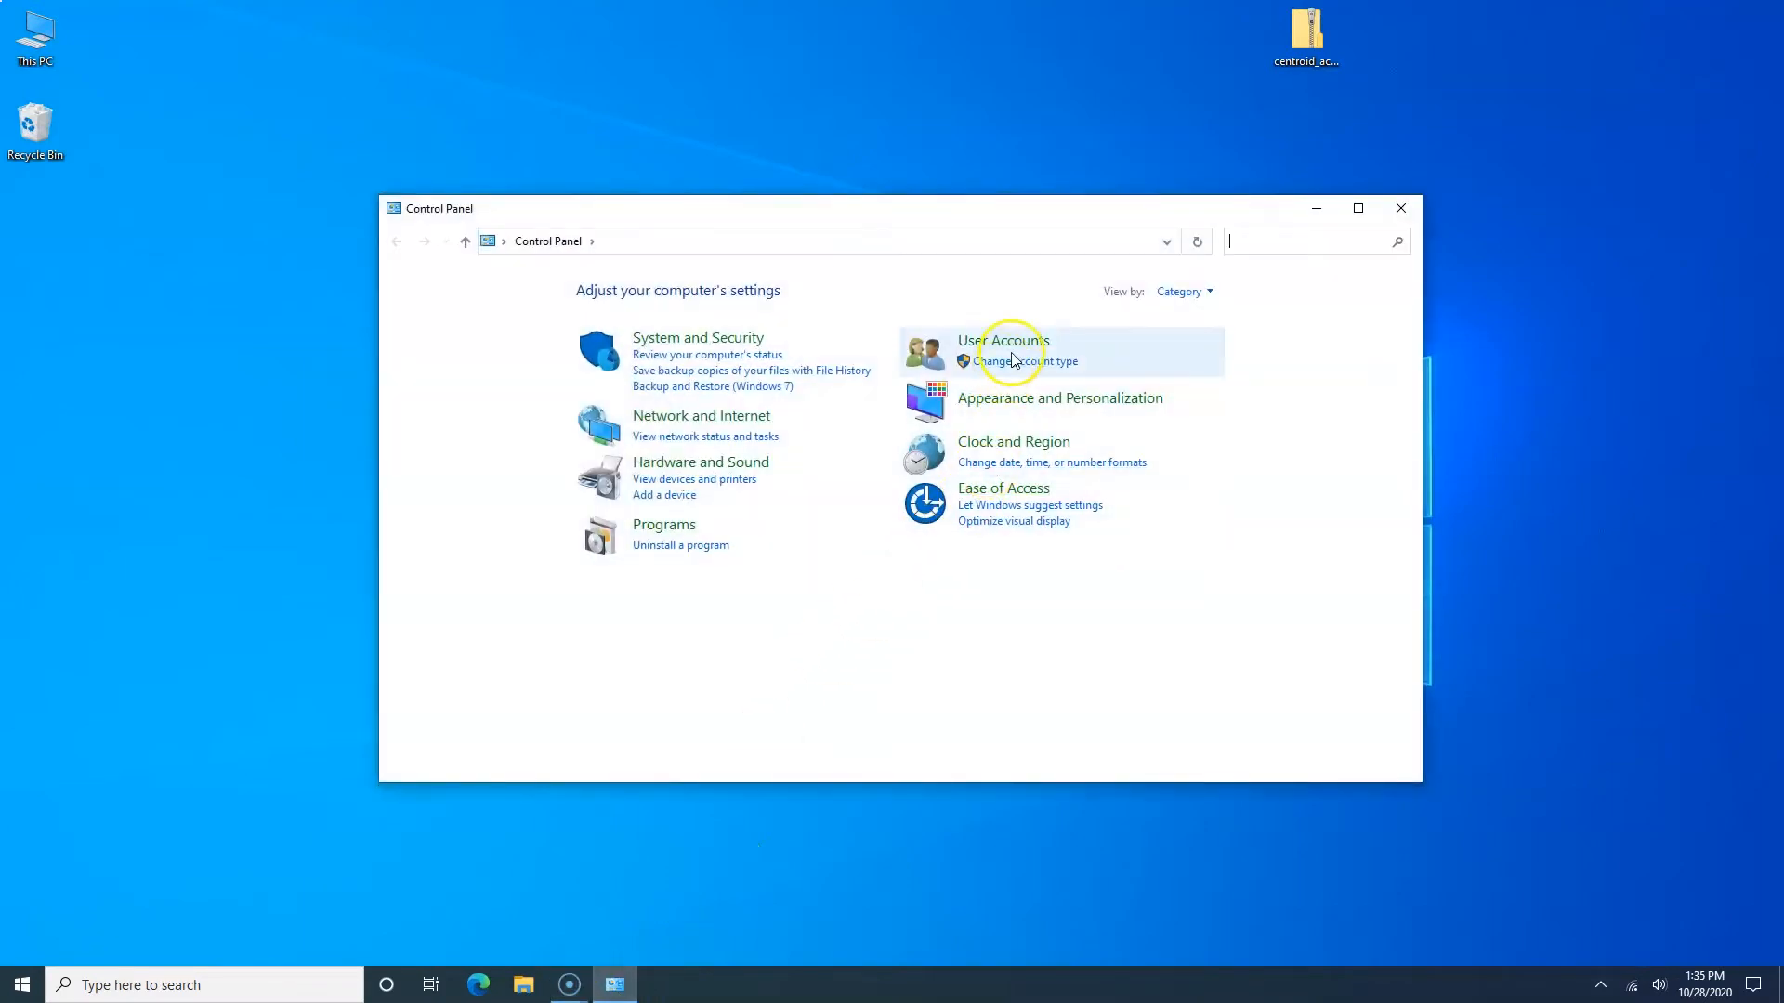
left_click(1001, 342)
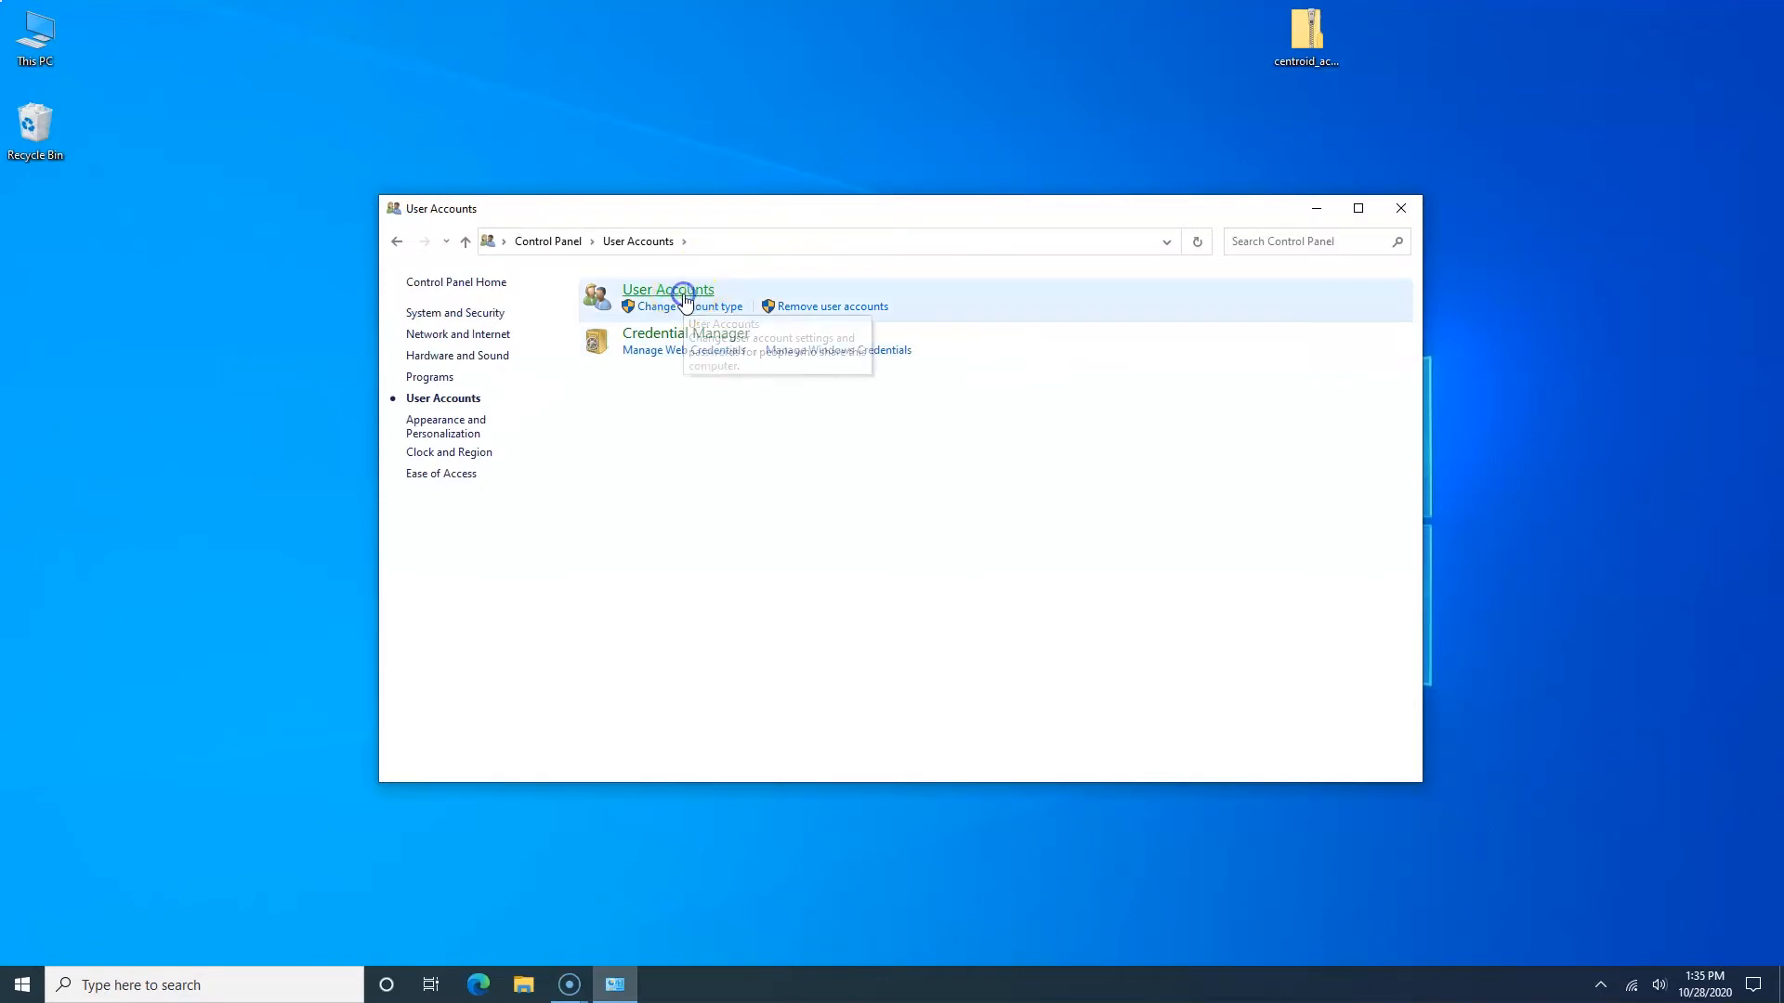
left_click(669, 288)
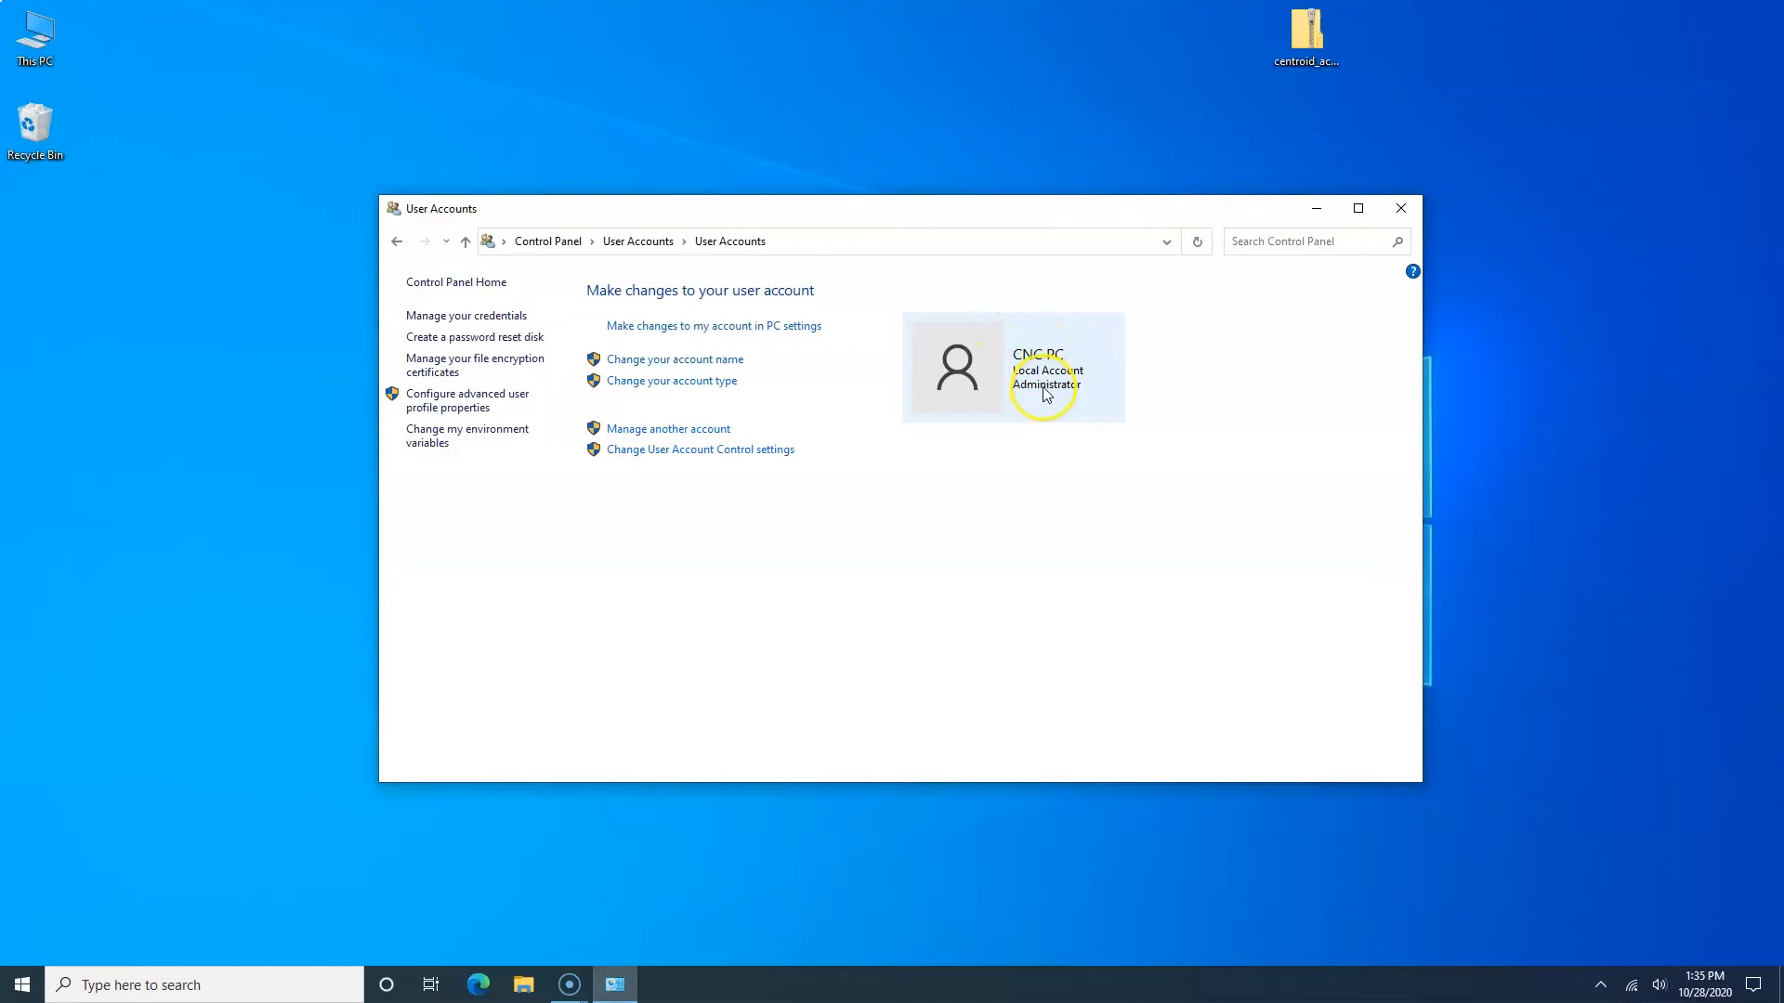
mouse_move(1063, 401)
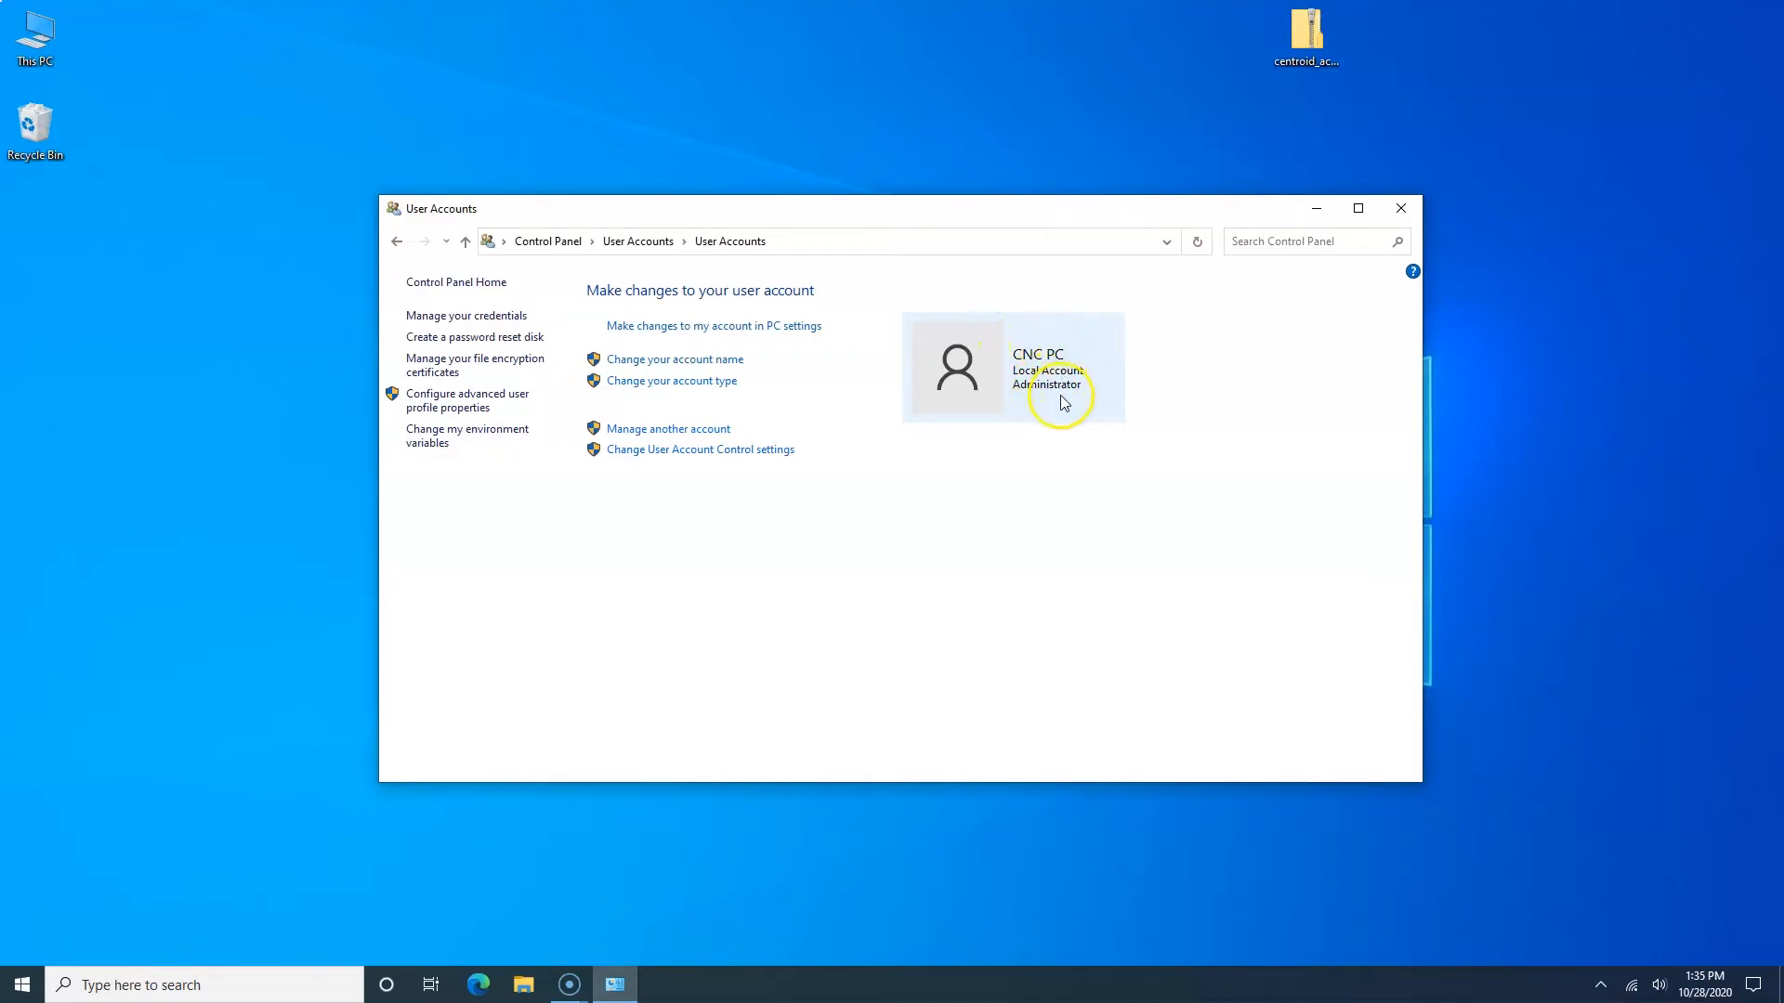
mouse_move(718, 387)
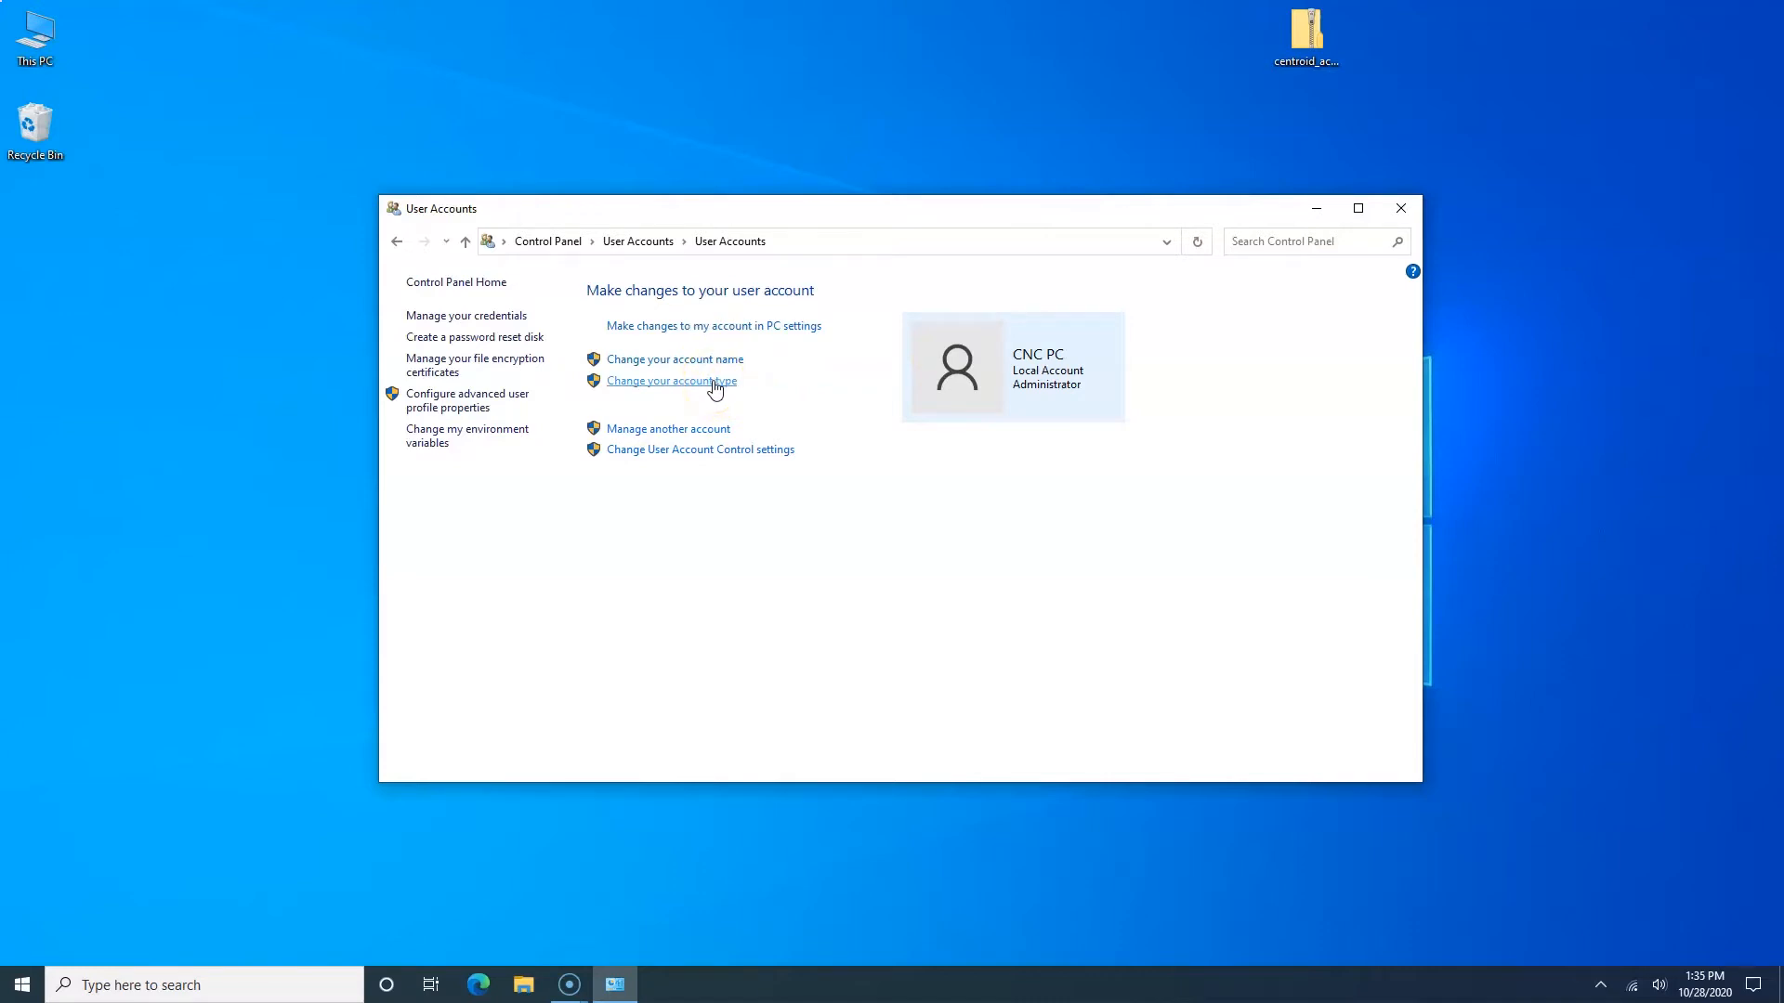
left_click(671, 381)
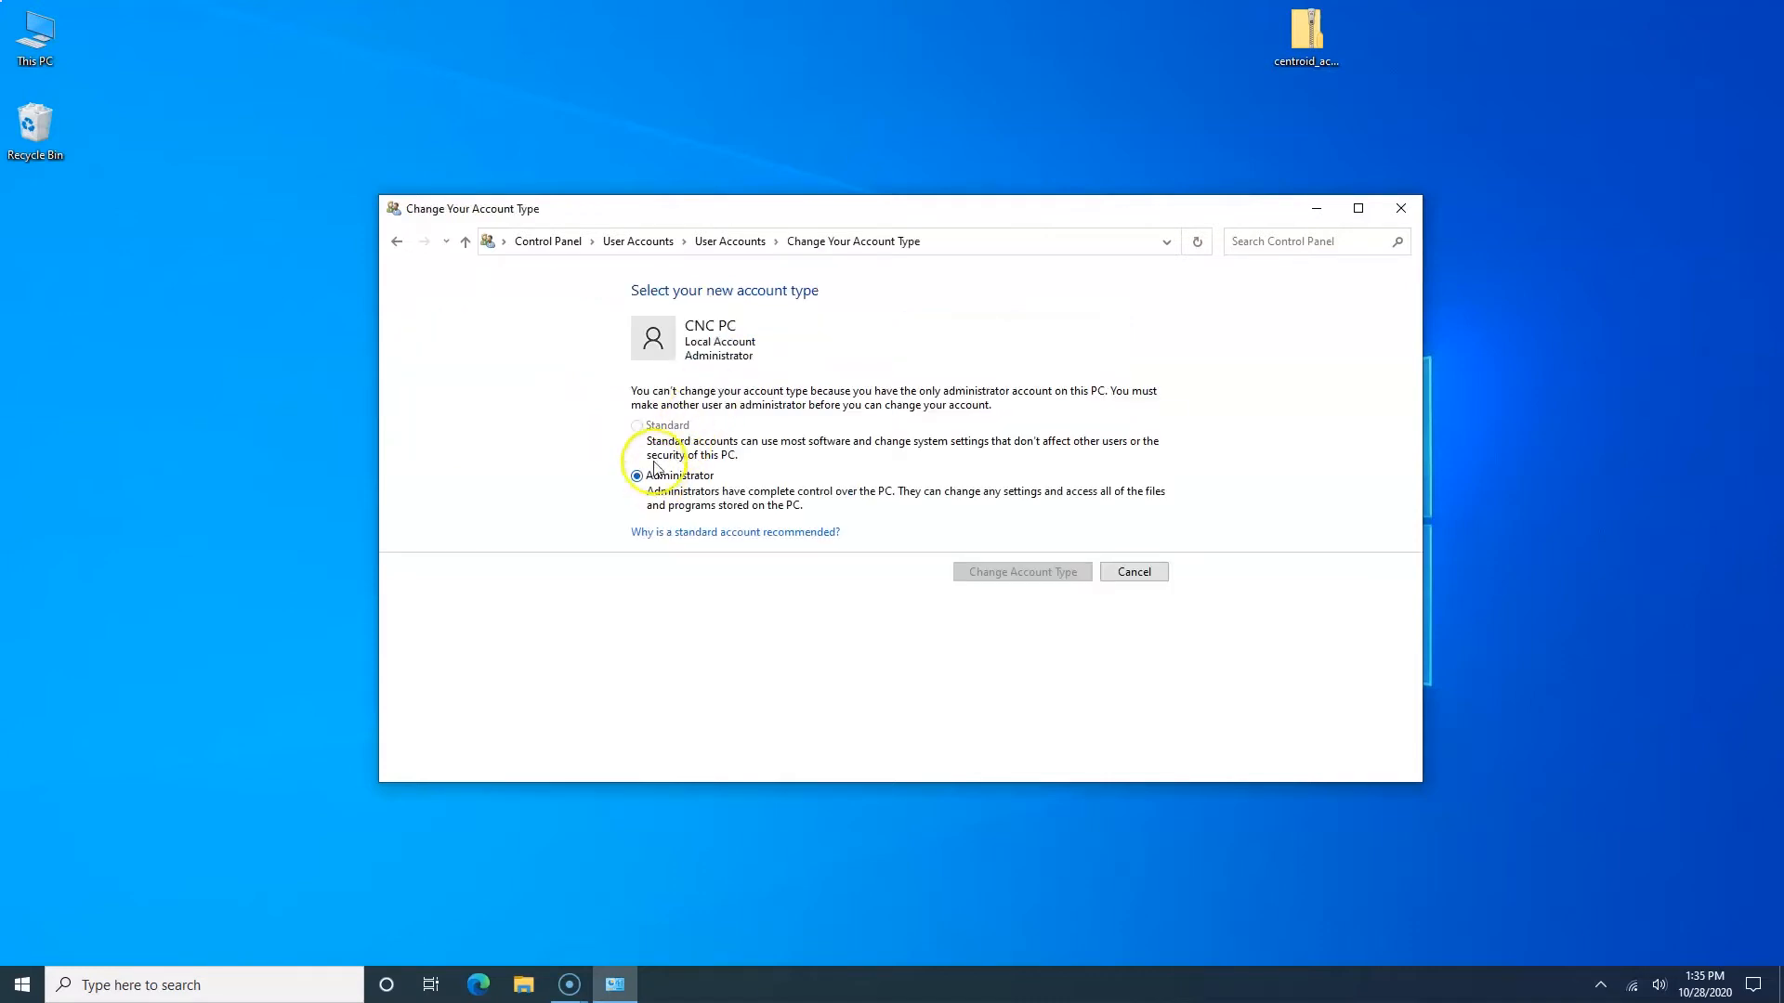
mouse_move(647, 429)
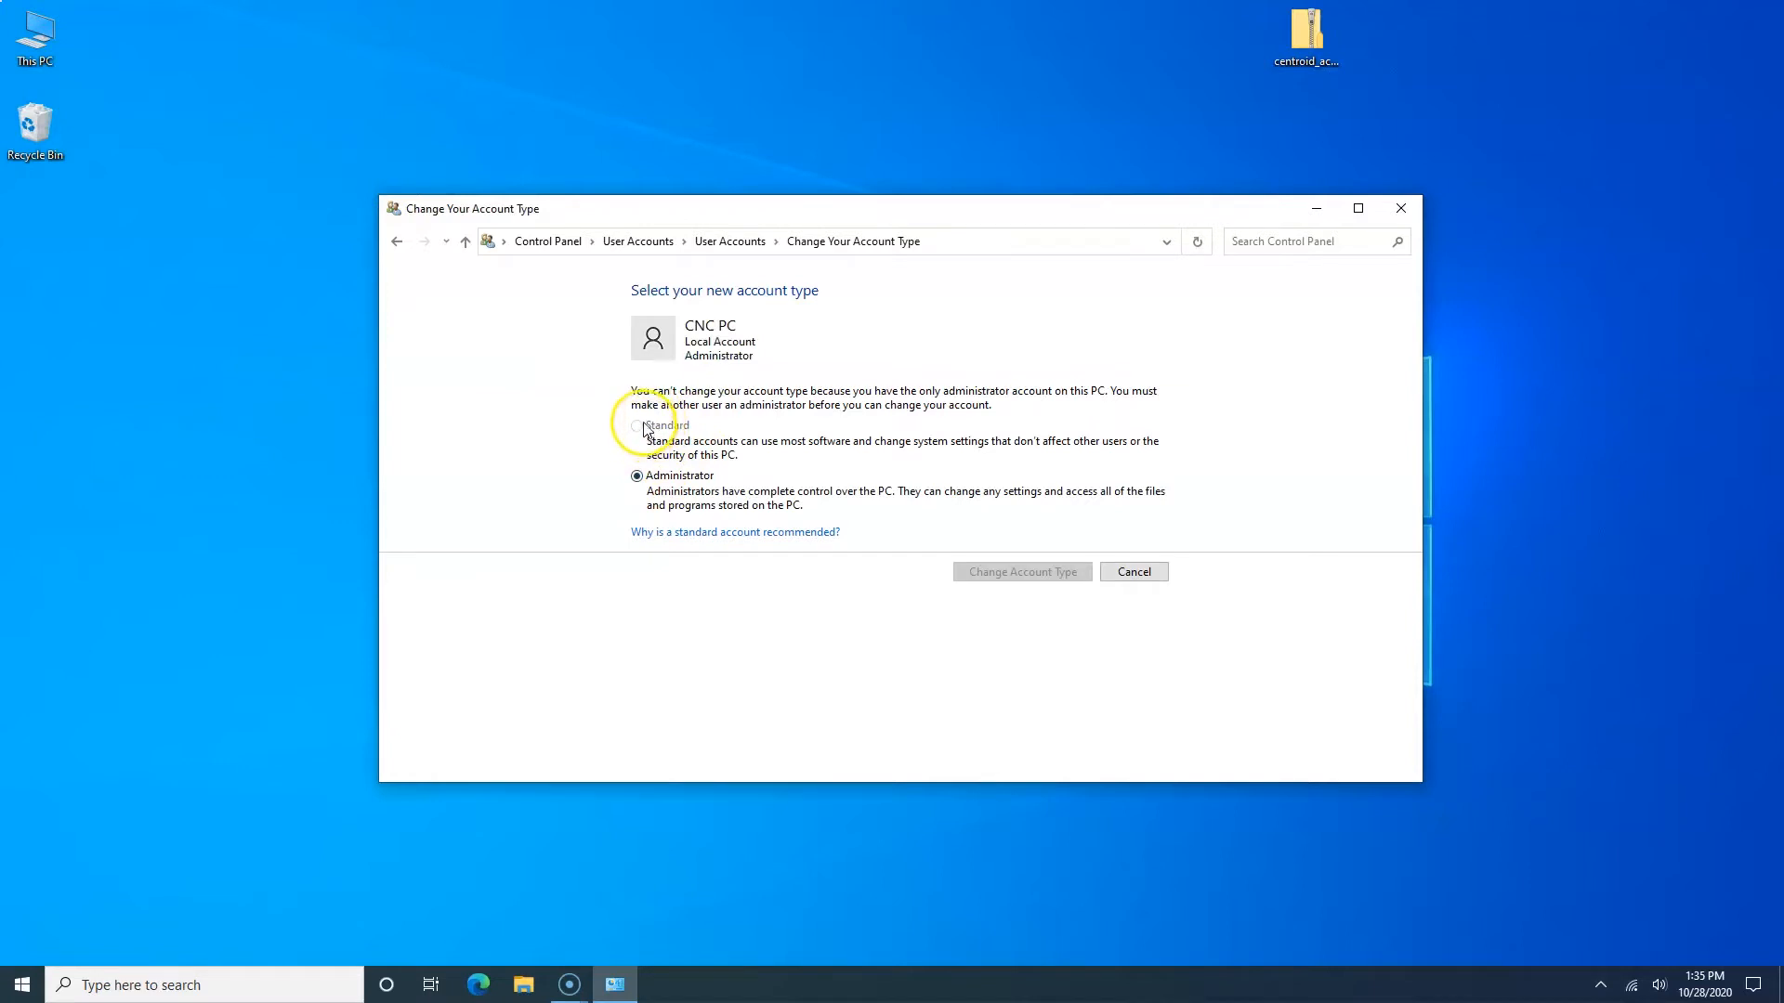
mouse_move(1146, 573)
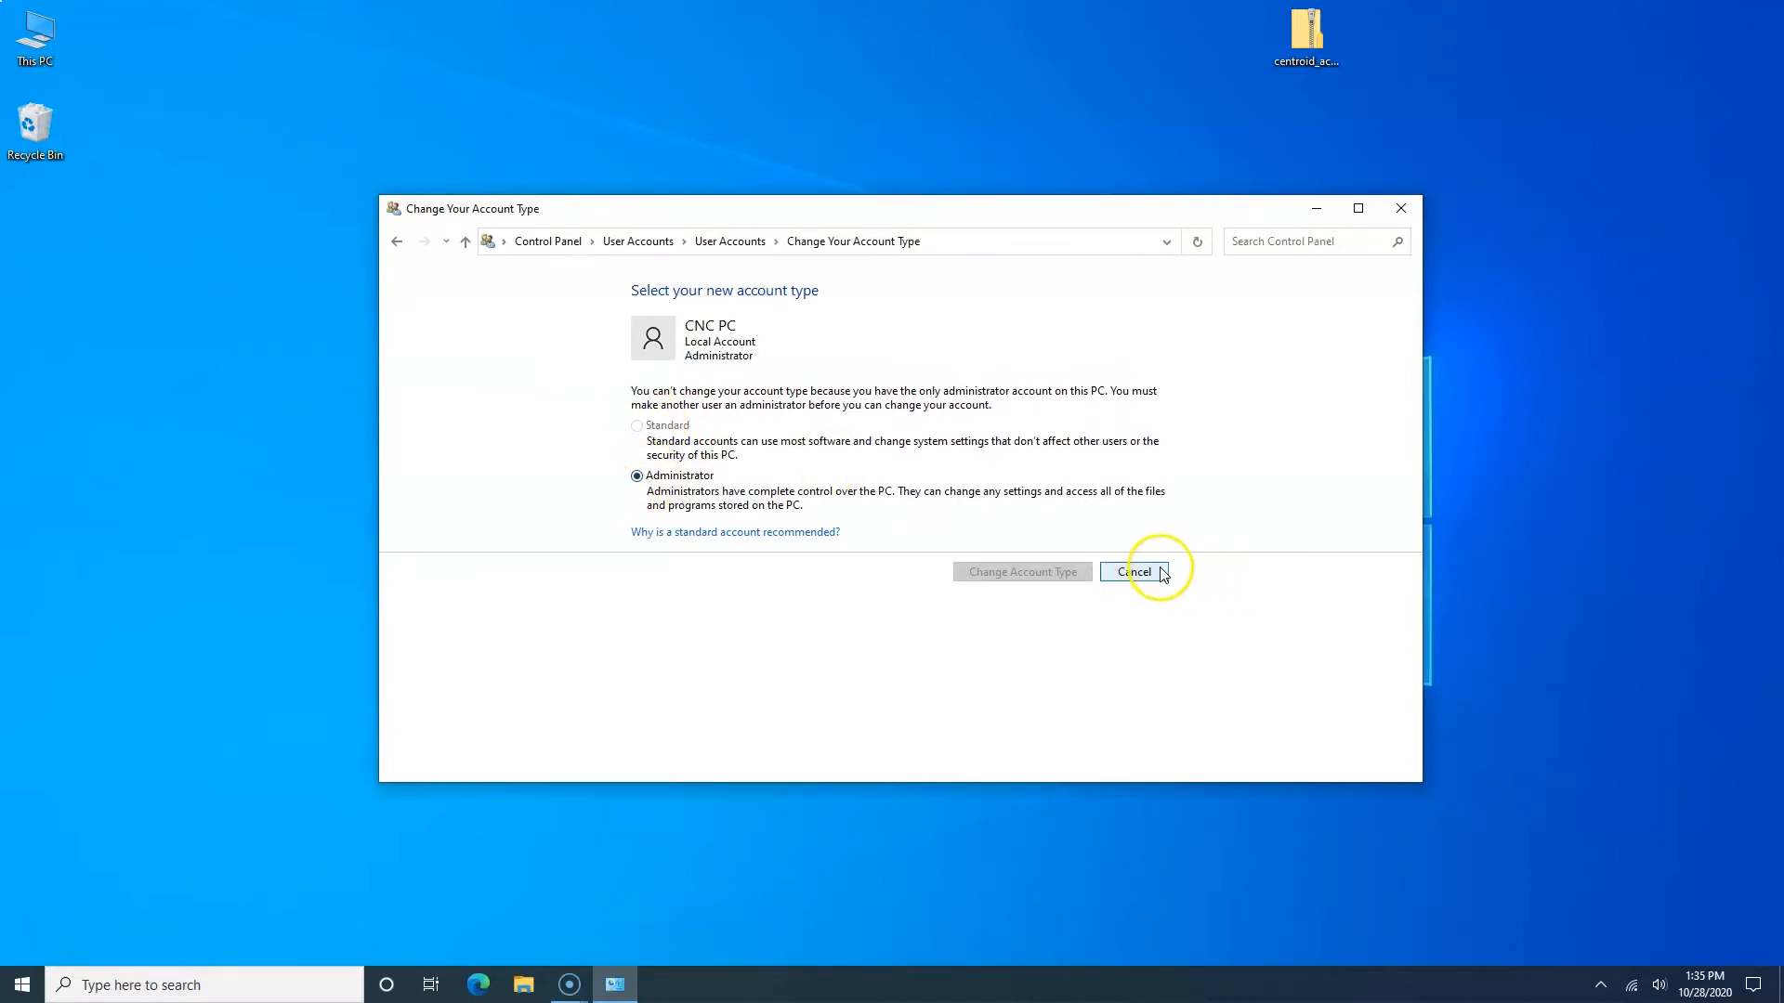
left_click(1136, 572)
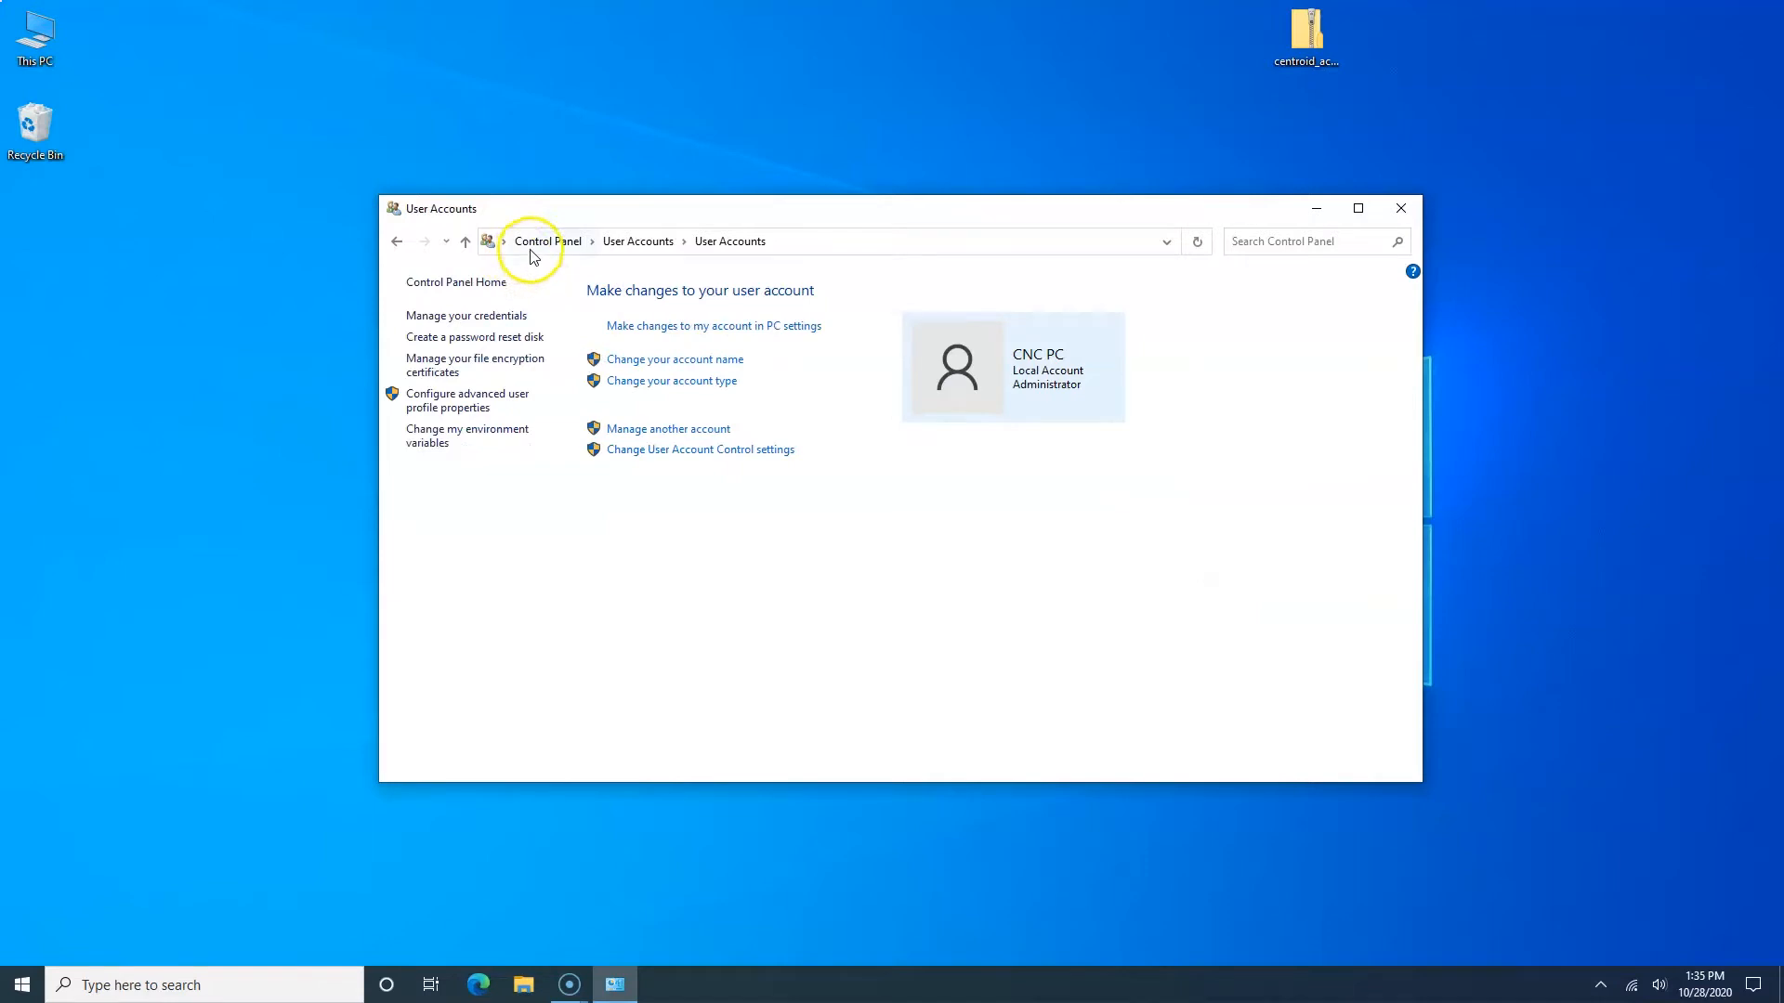
left_click(548, 242)
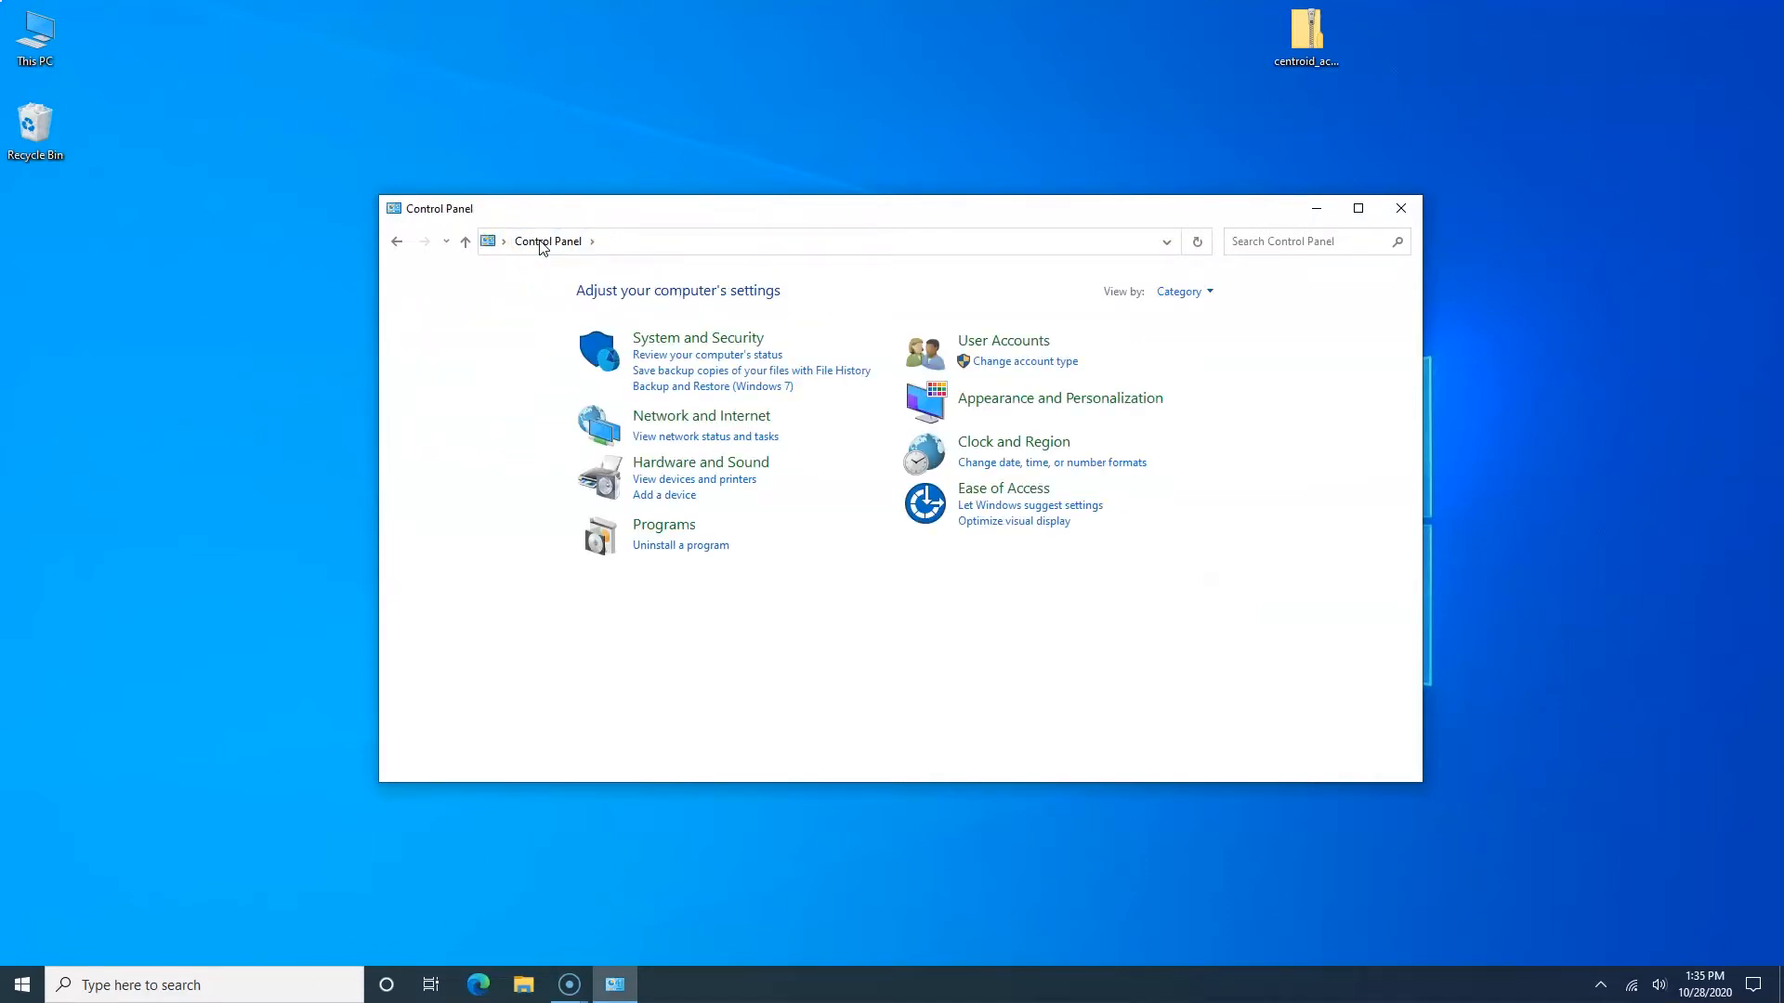
Step: In Security and Maintenance settings, turn off internet security, Windows Backup and maintenance messages
left_click(697, 336)
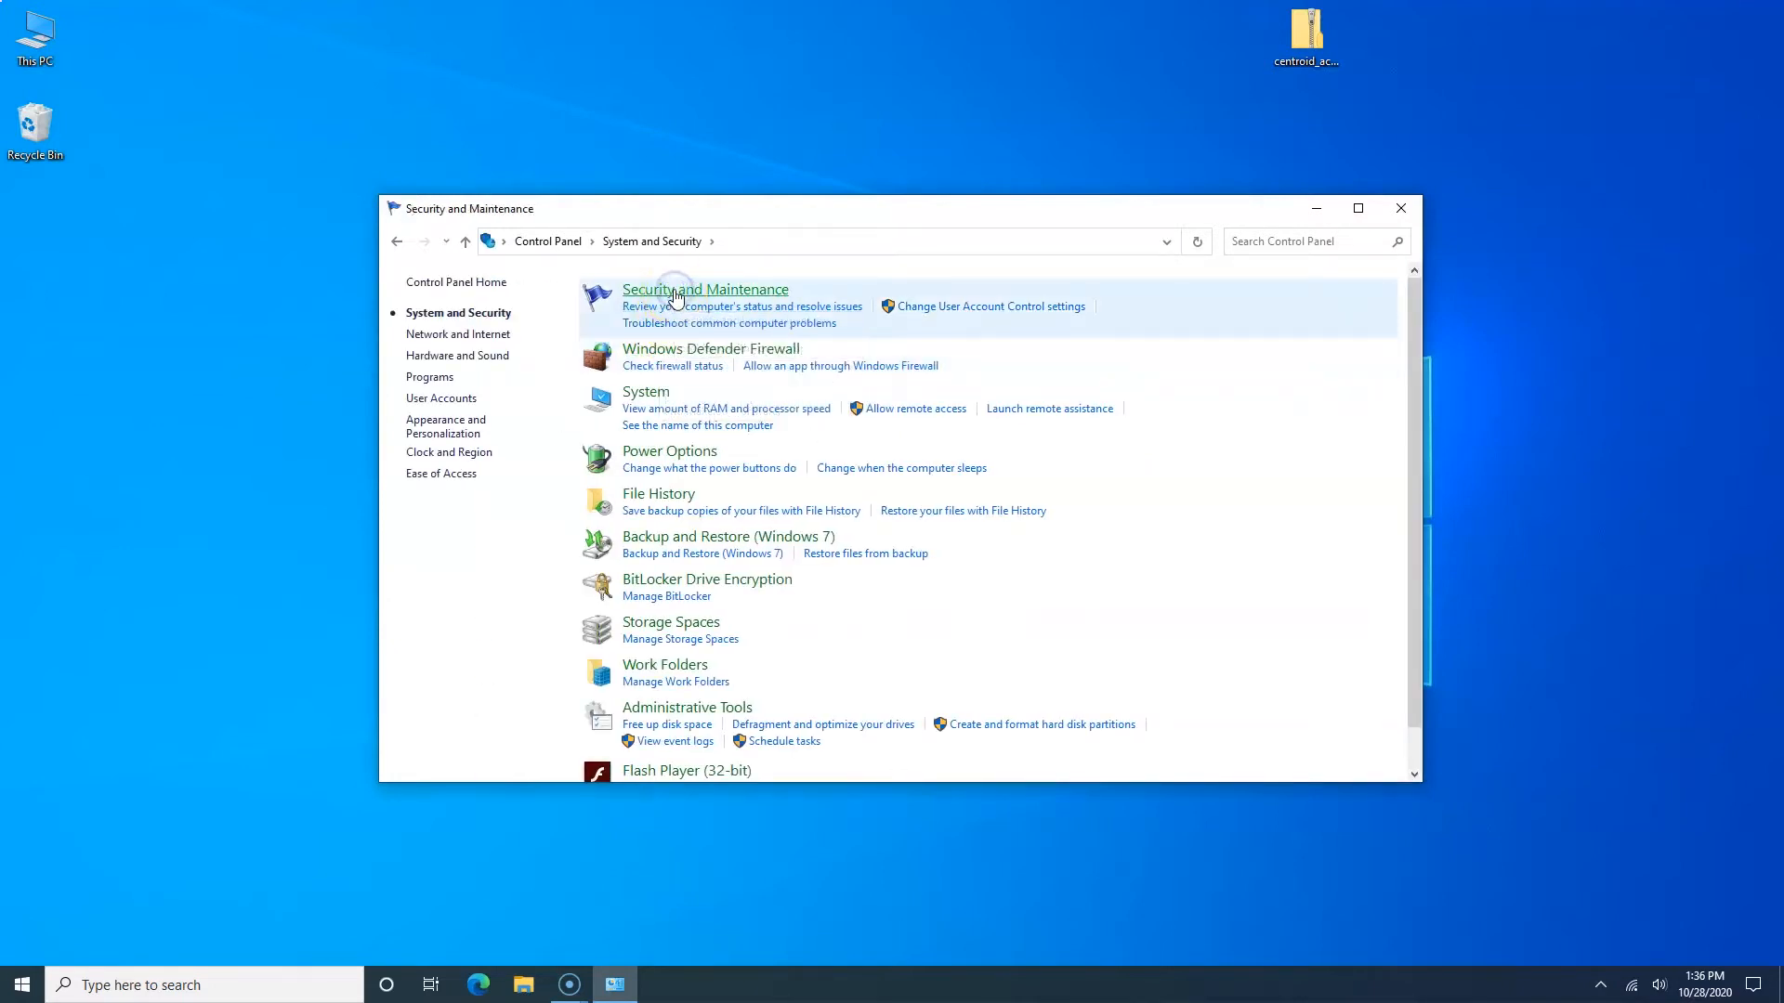
left_click(702, 289)
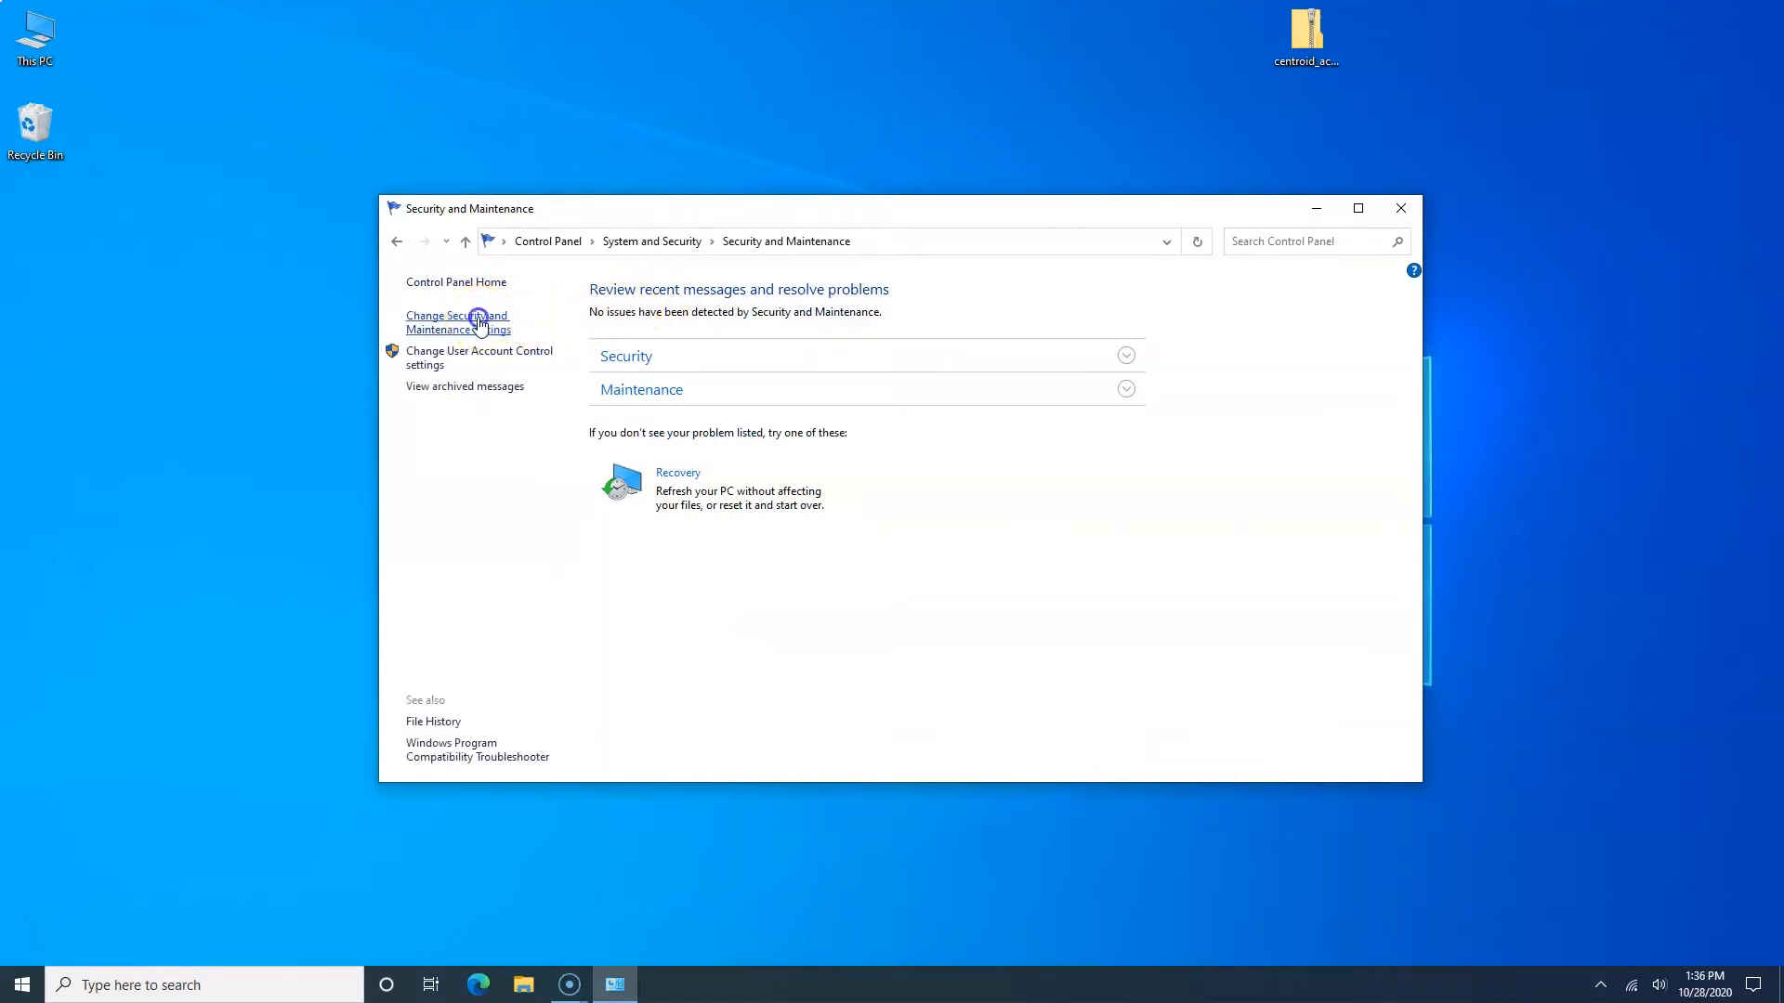
left_click(457, 324)
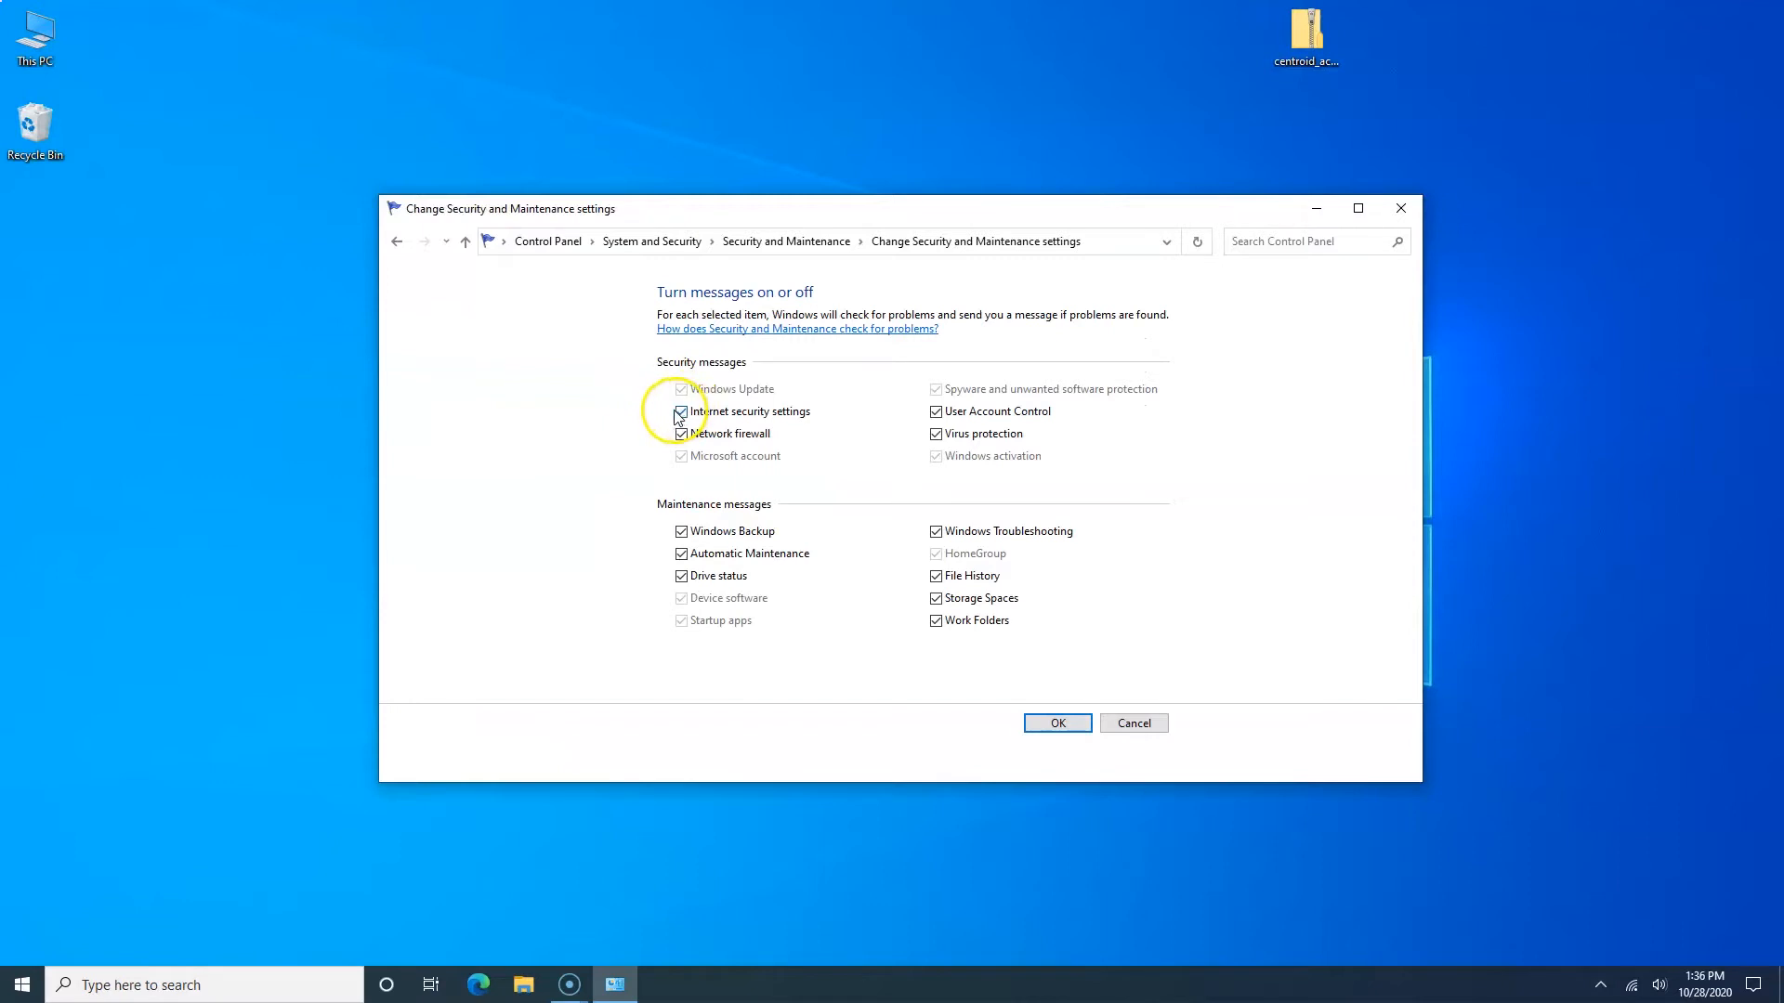
left_click(680, 410)
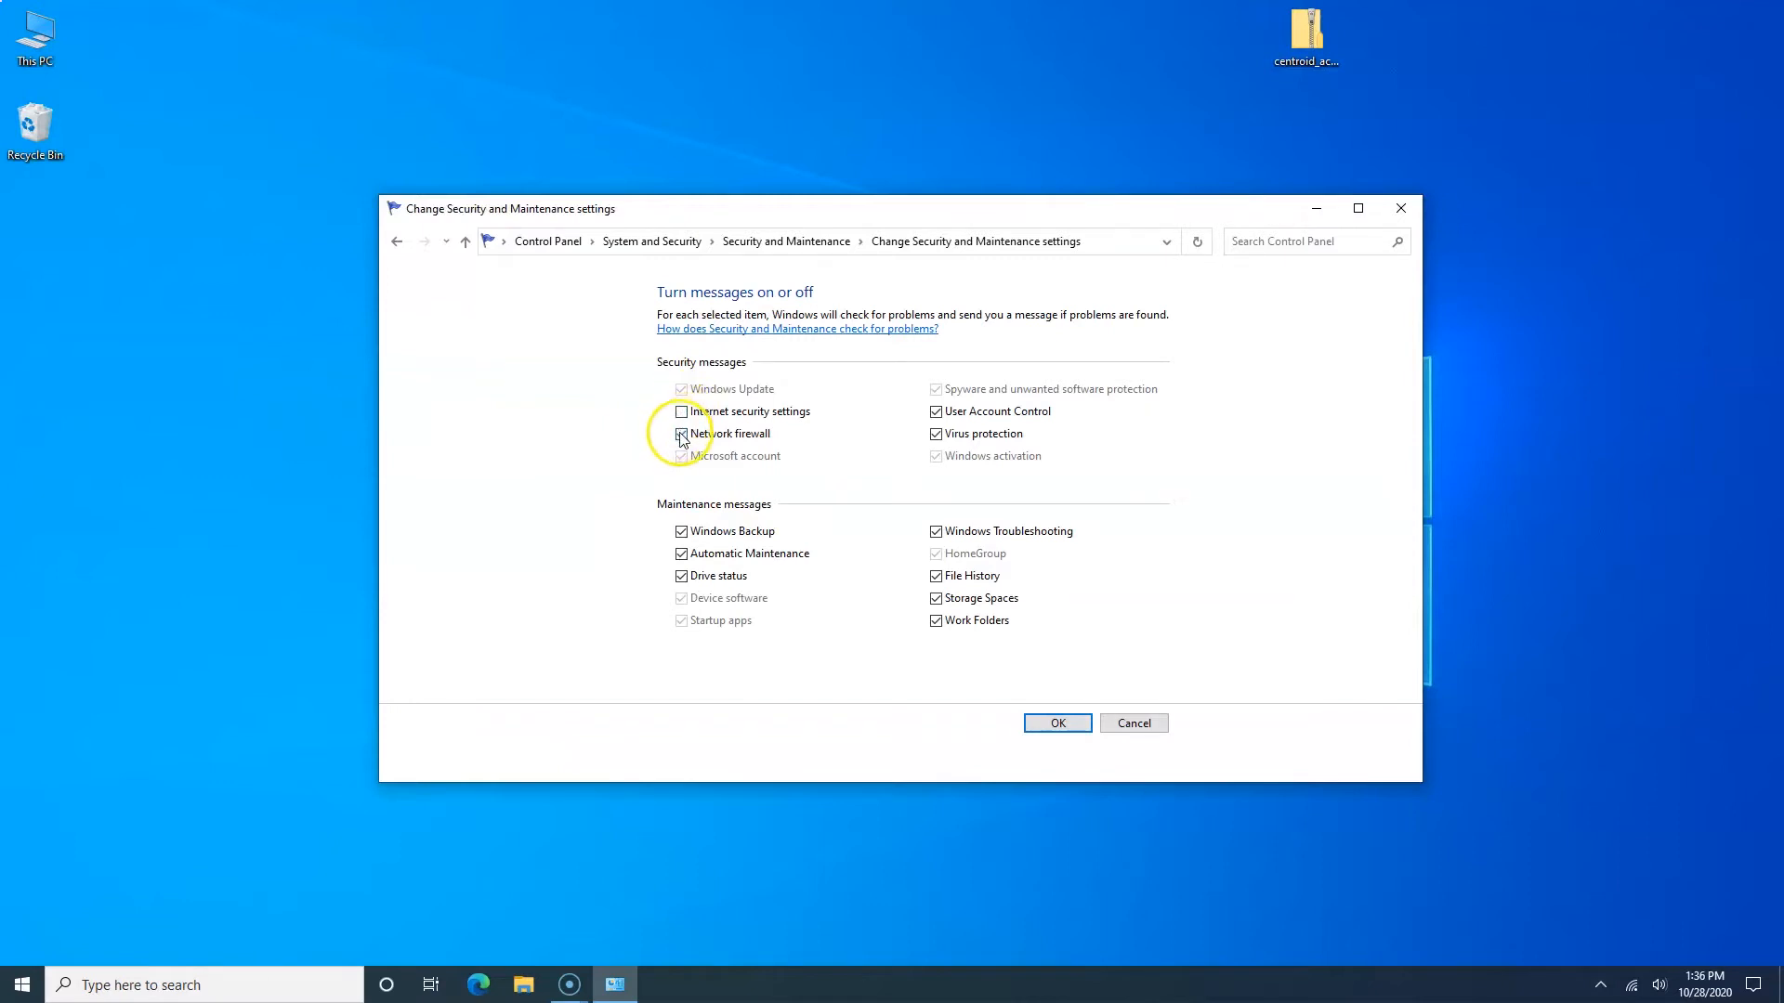
left_click(680, 435)
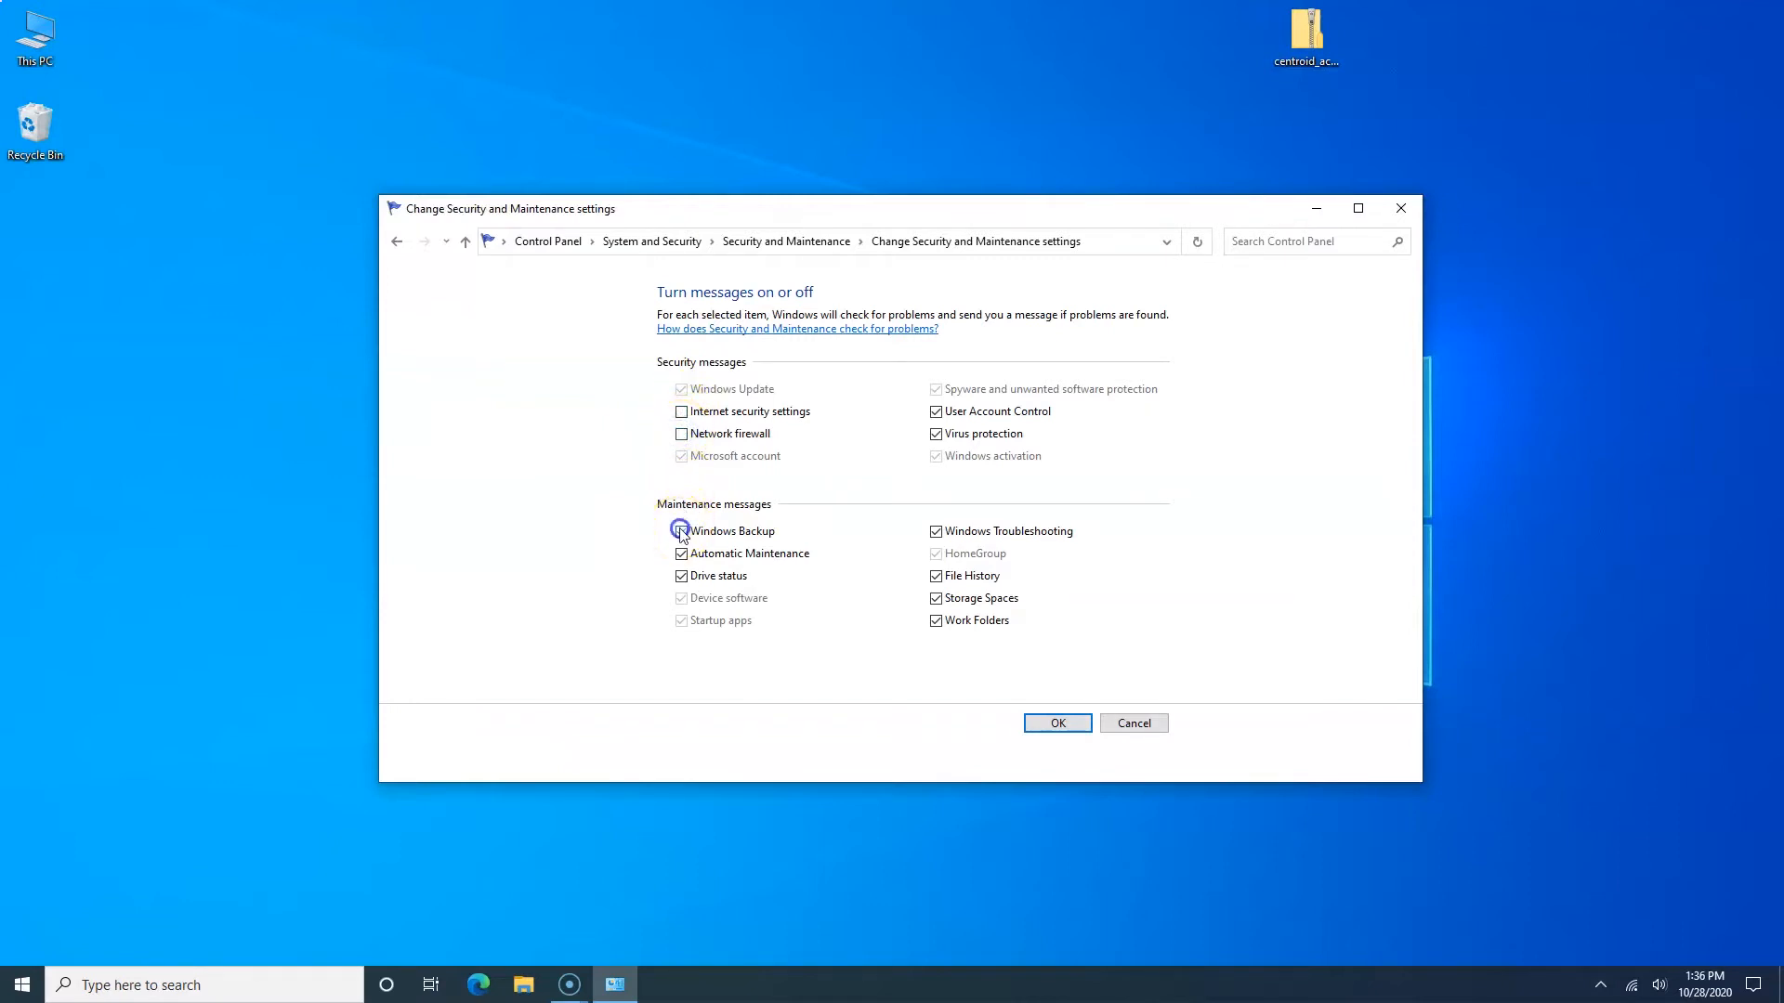
left_click(680, 554)
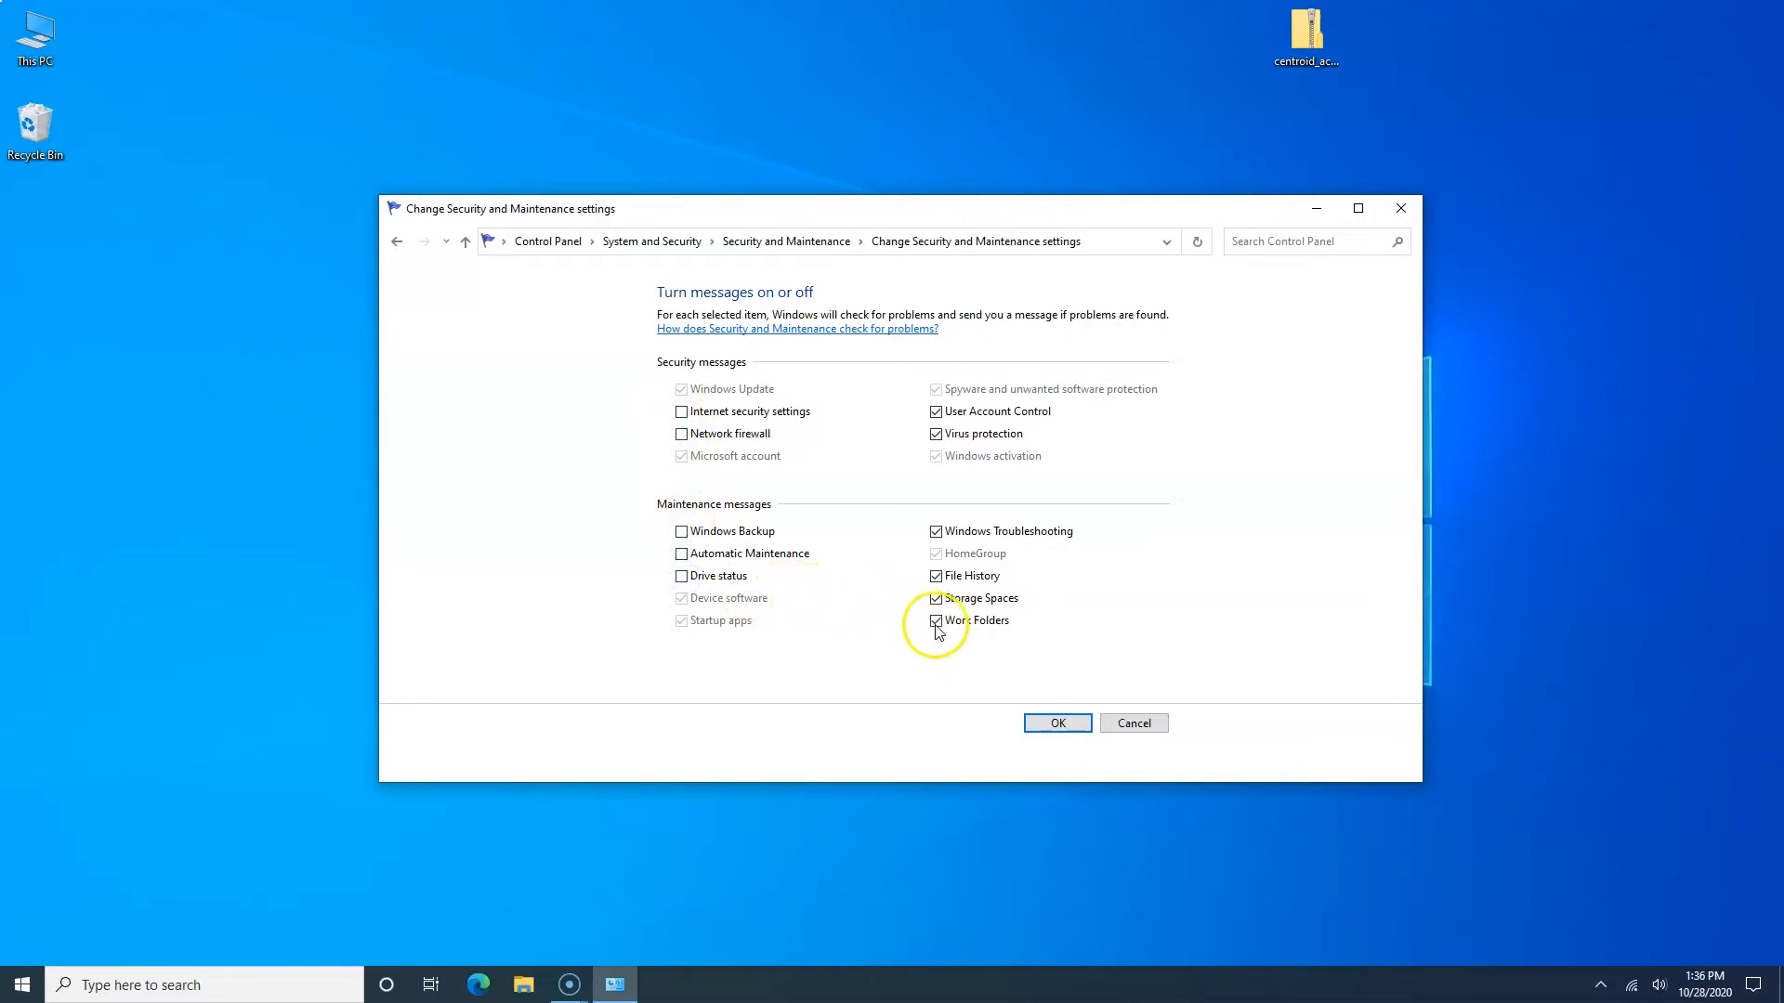
Step: Turn off Work Folders, remaining maintenance and User Account Control messages and save with OK
left_click(934, 621)
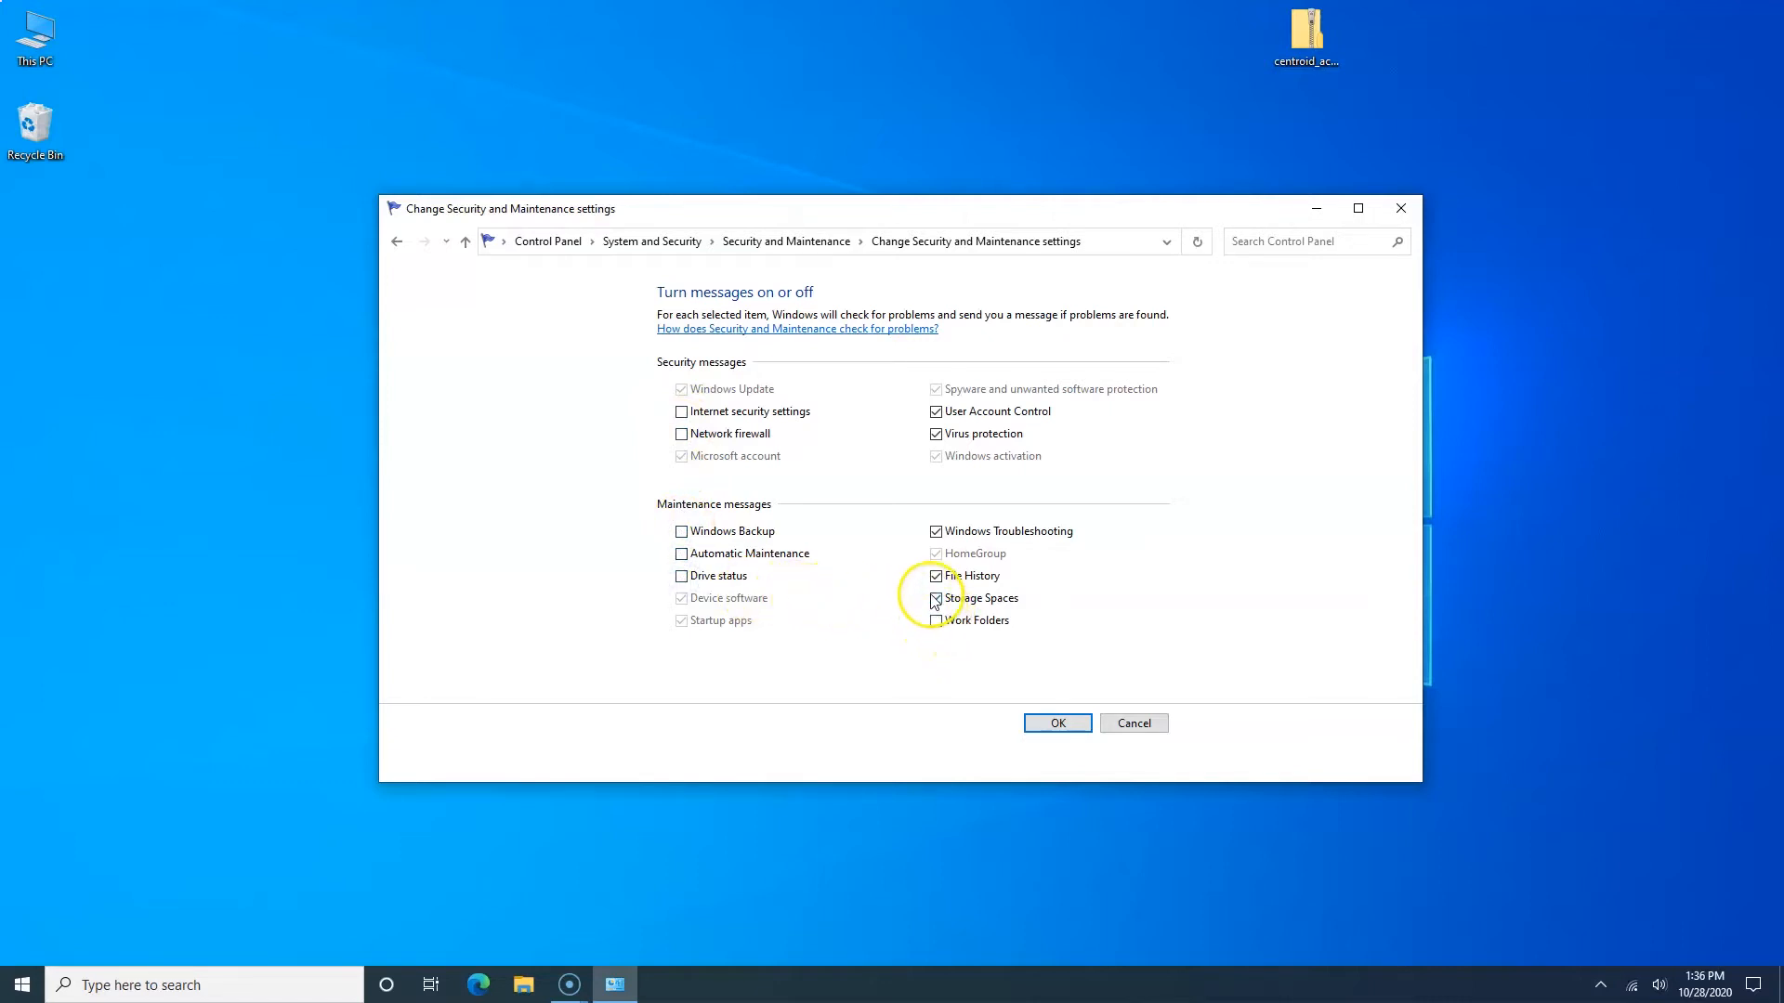
left_click(934, 598)
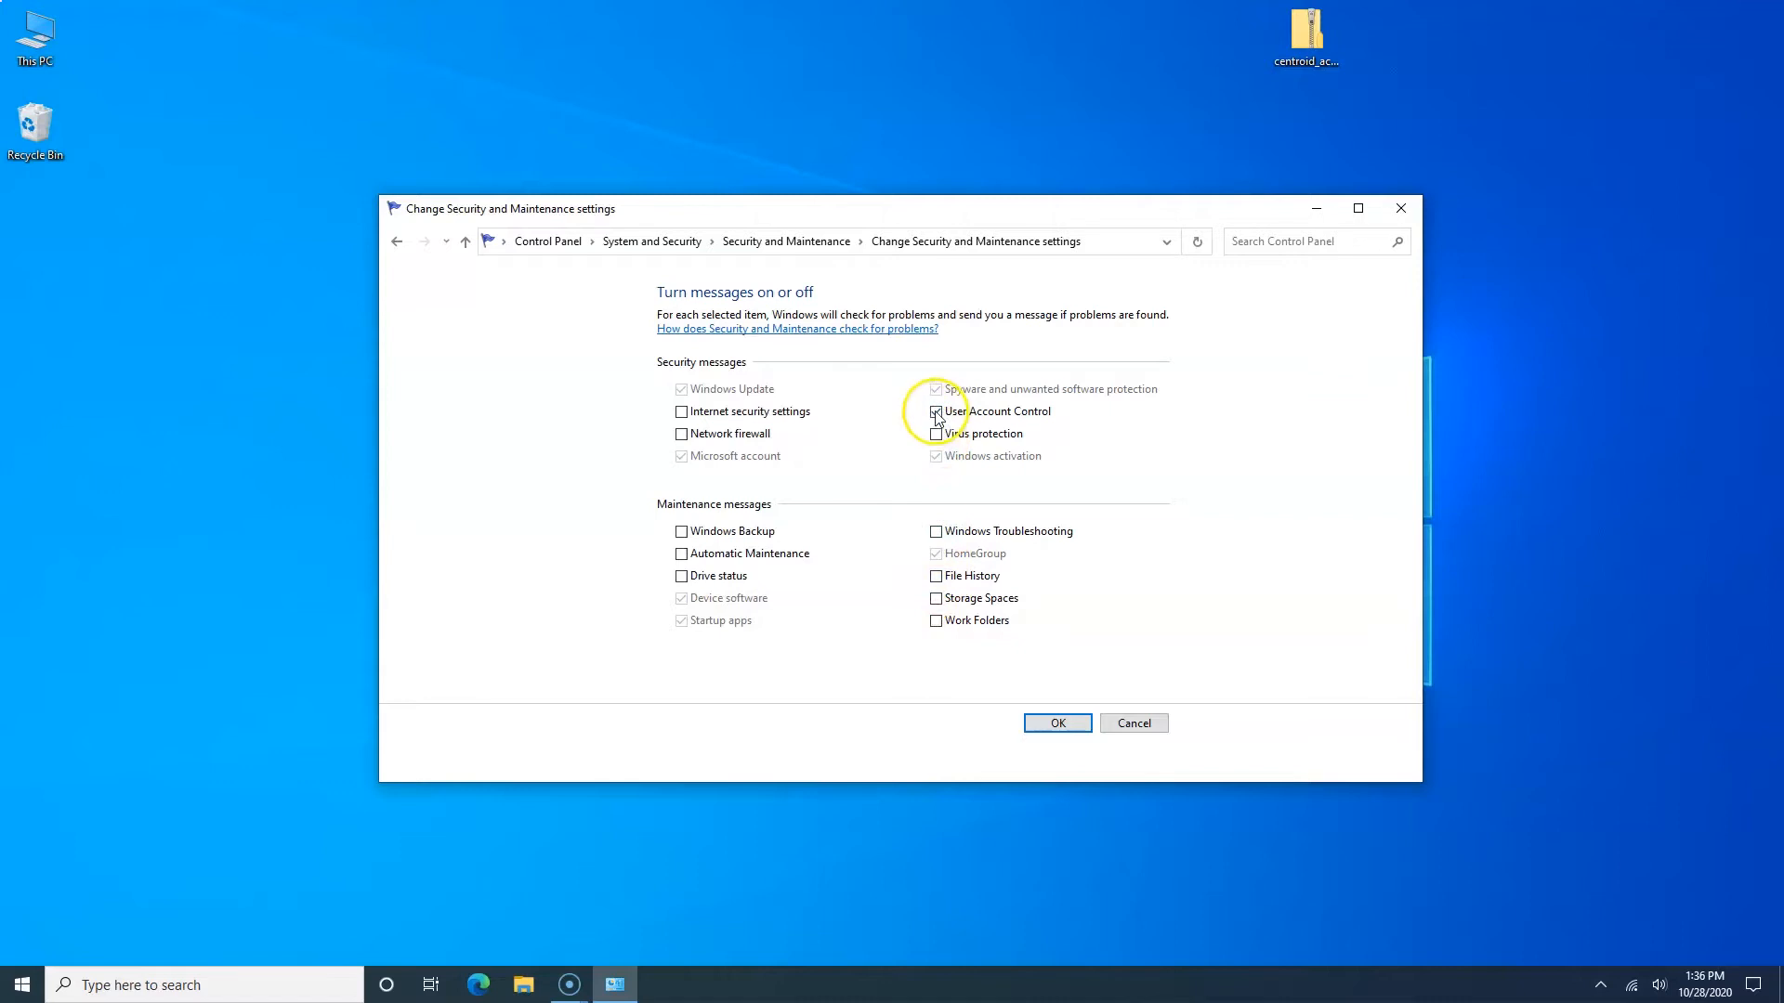
left_click(935, 411)
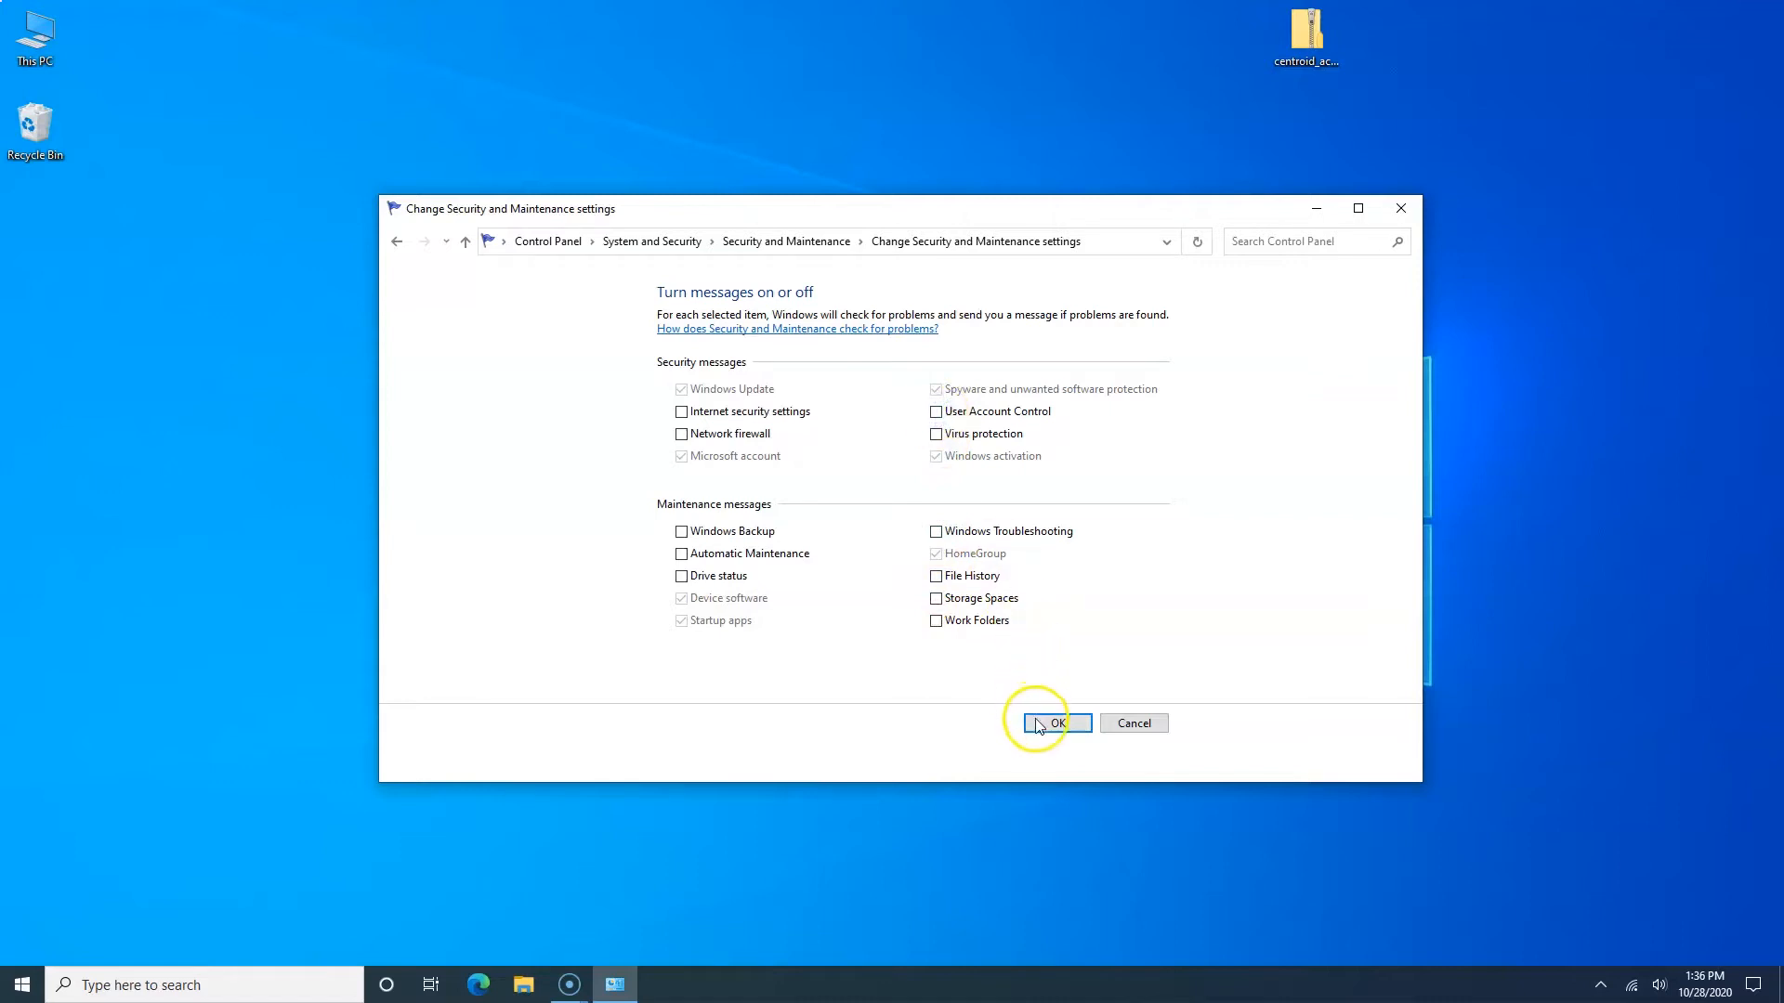
left_click(1056, 722)
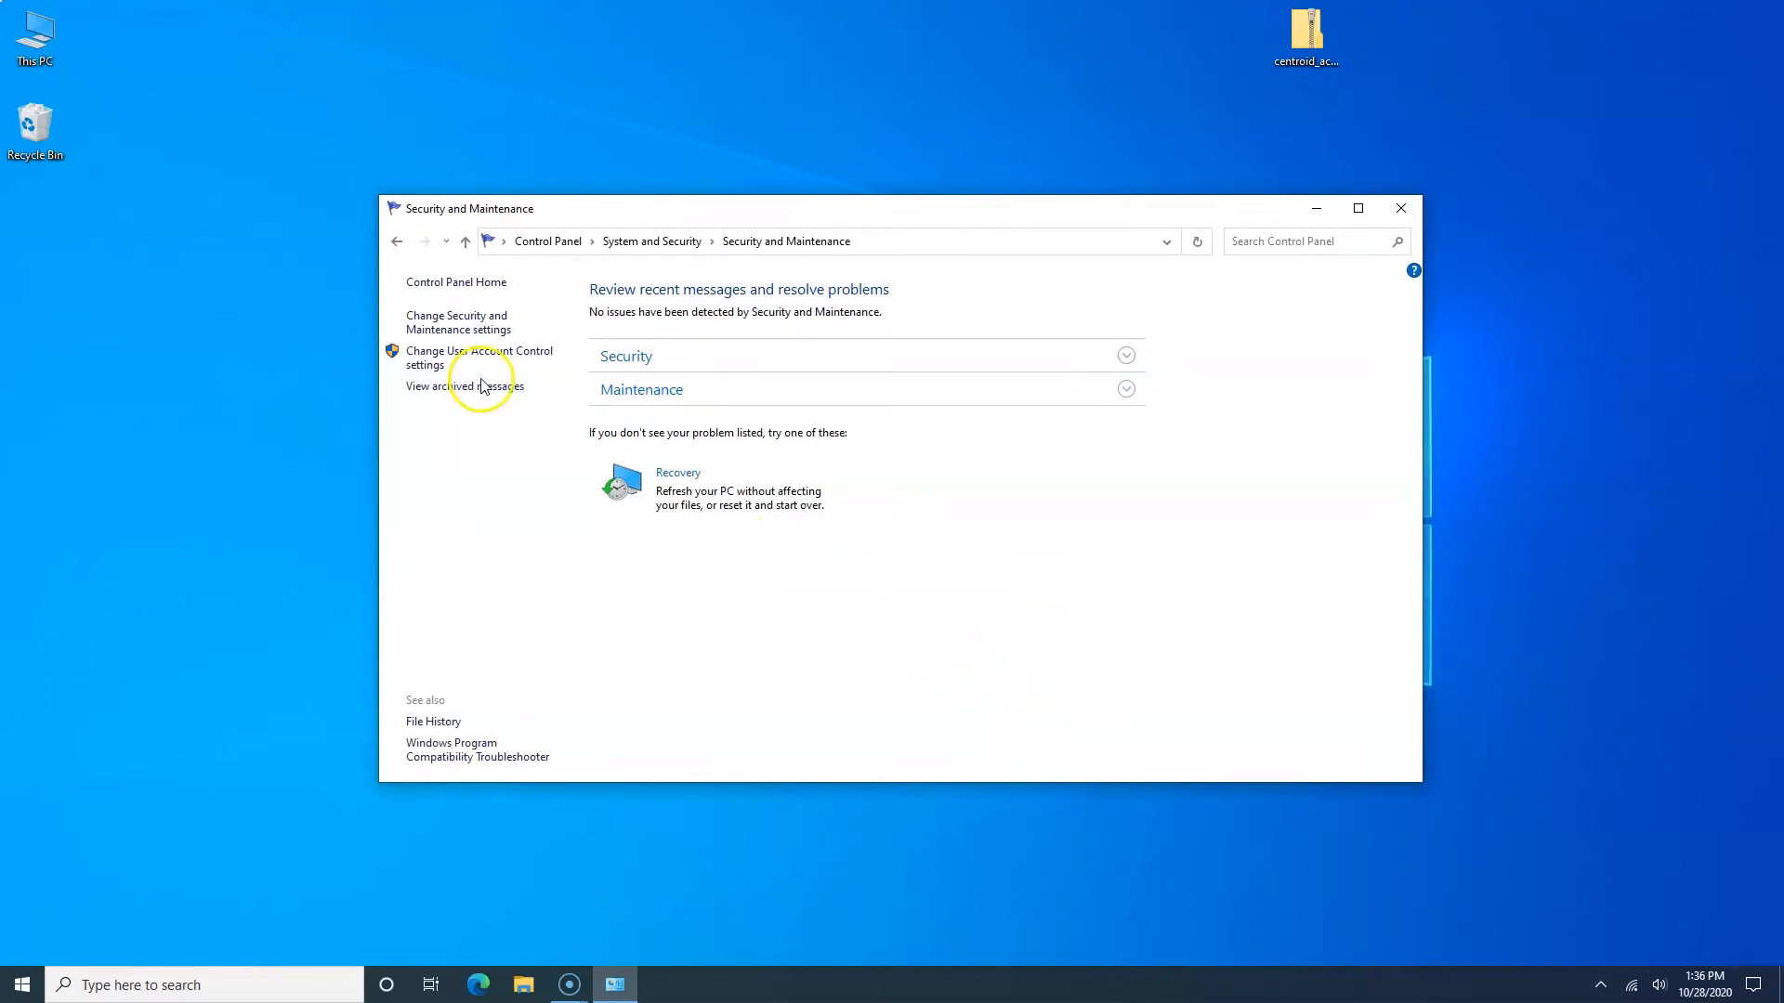
mouse_move(491, 355)
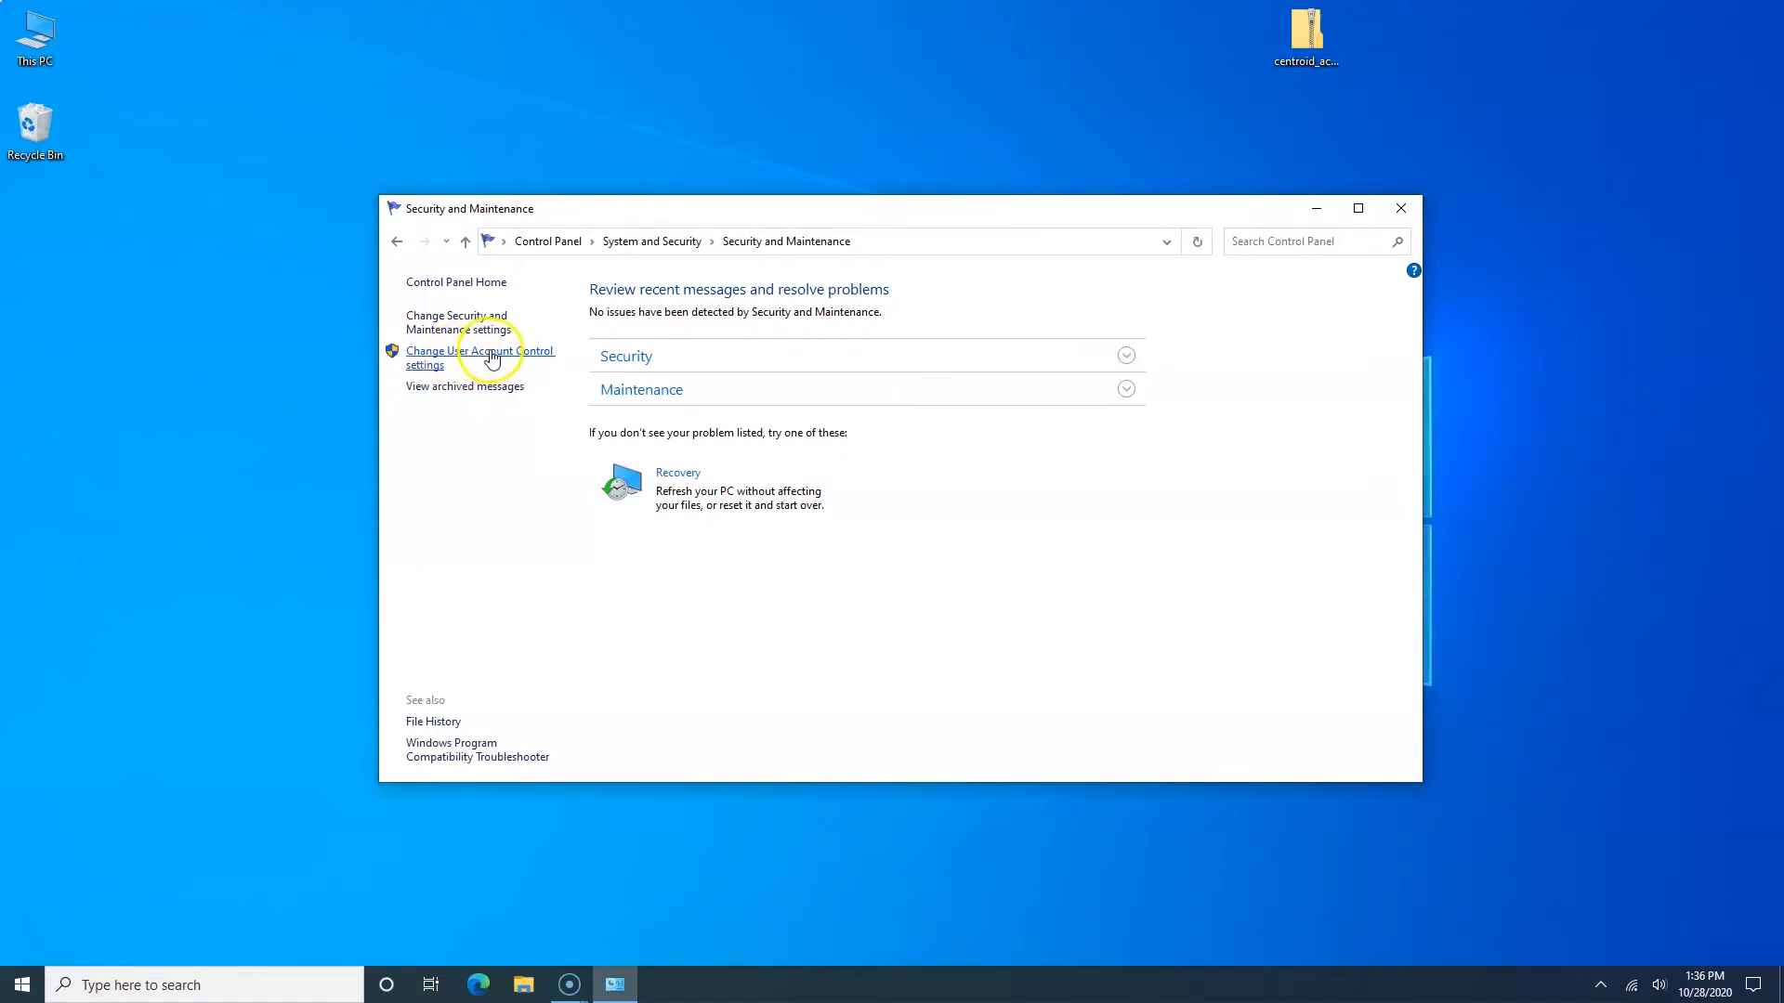
Step: Set User Account Control to Never notify and confirm
left_click(476, 359)
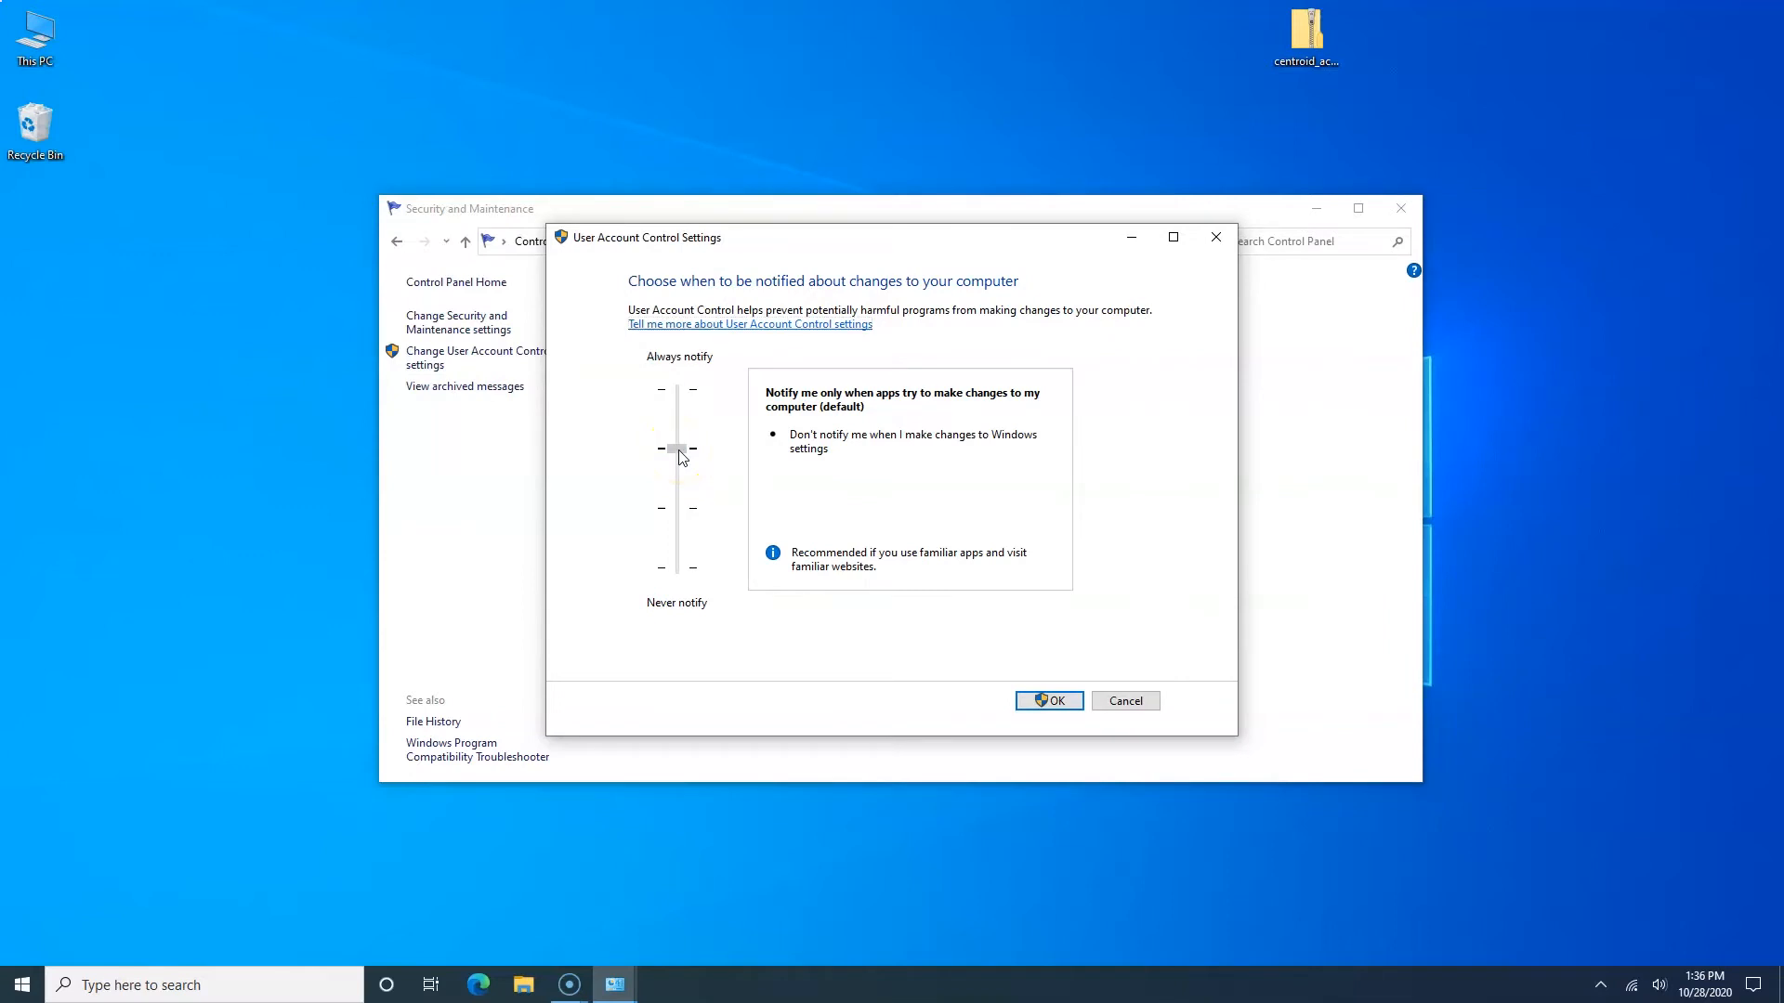
left_click_drag(677, 448, 676, 567)
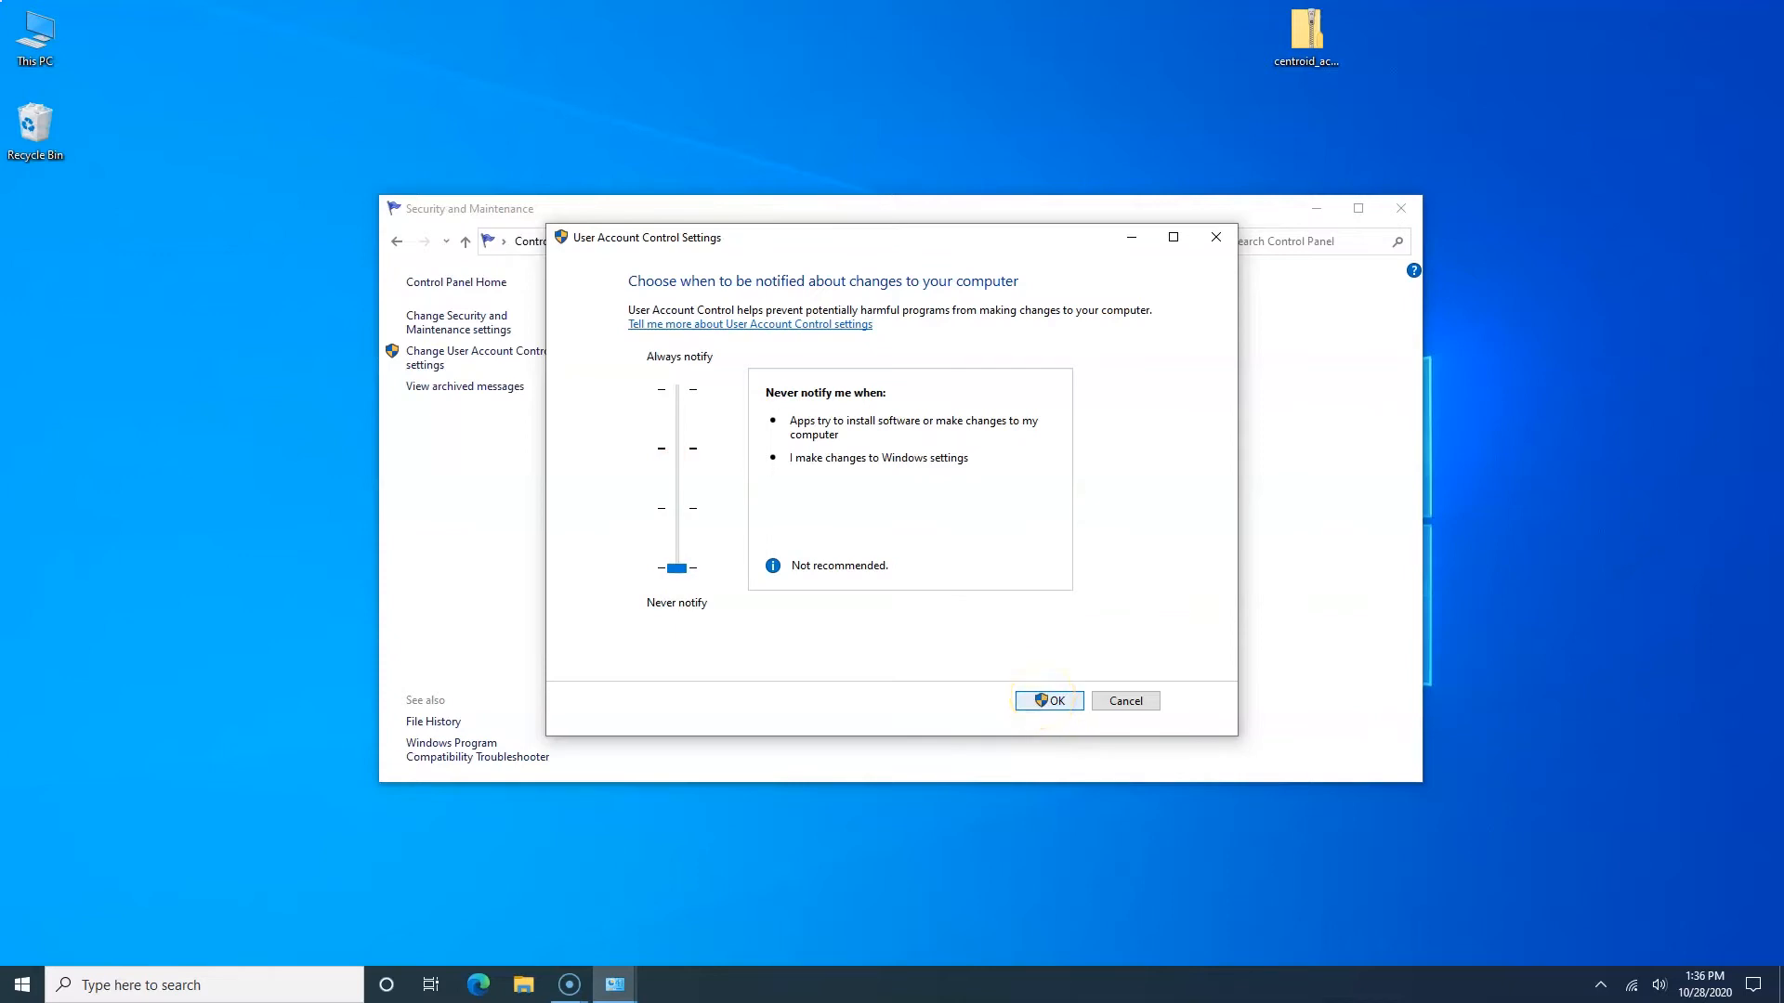
left_click(1048, 701)
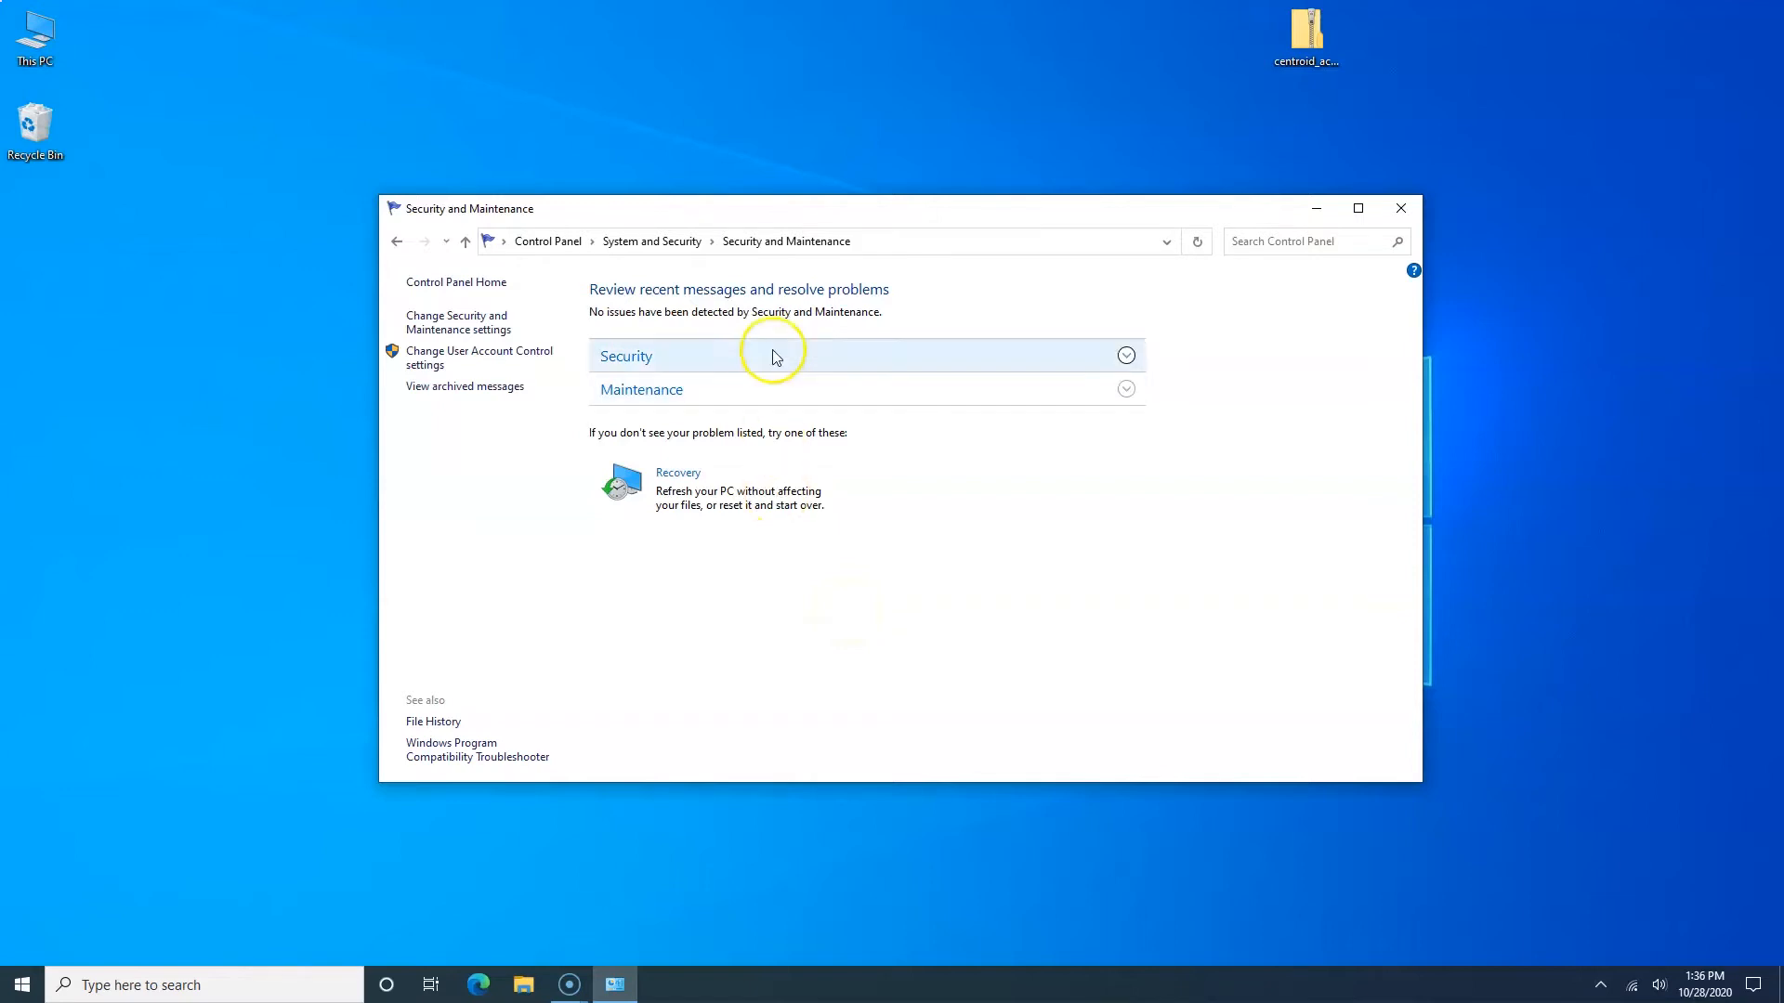
Step: Edit the High performance plan so the display never turns off and set hard disk turn-off to 0 in advanced settings
left_click(650, 241)
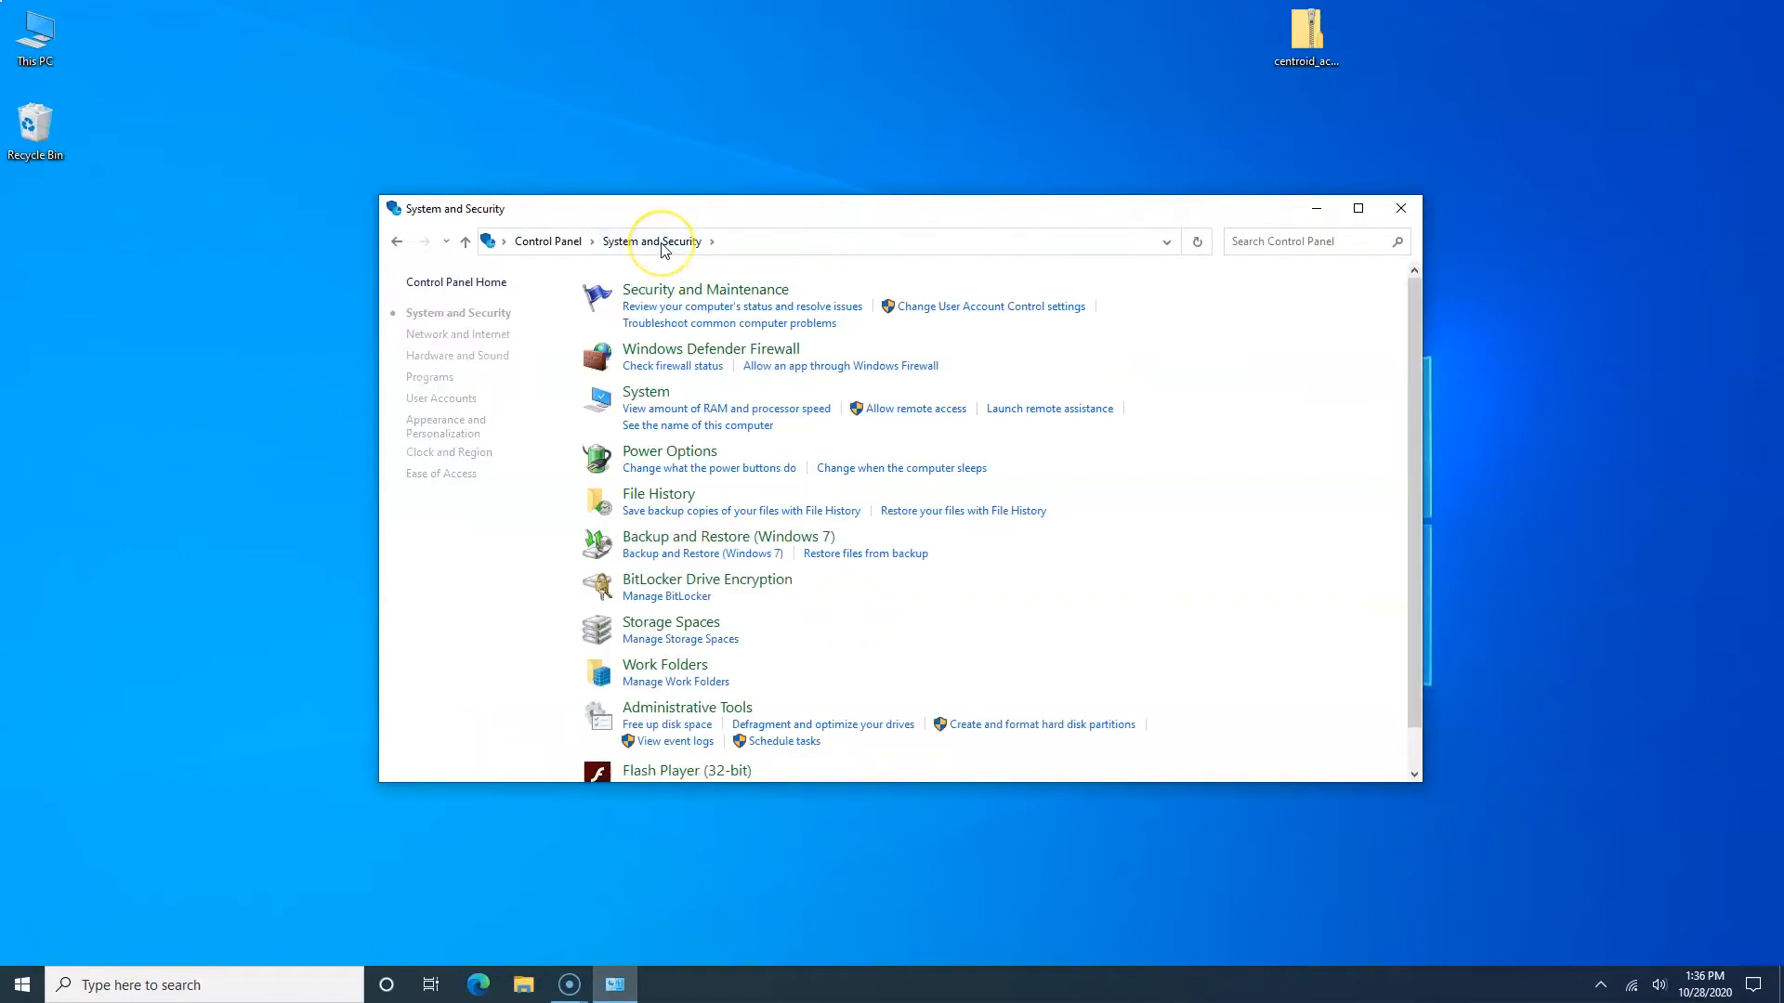
mouse_move(651, 457)
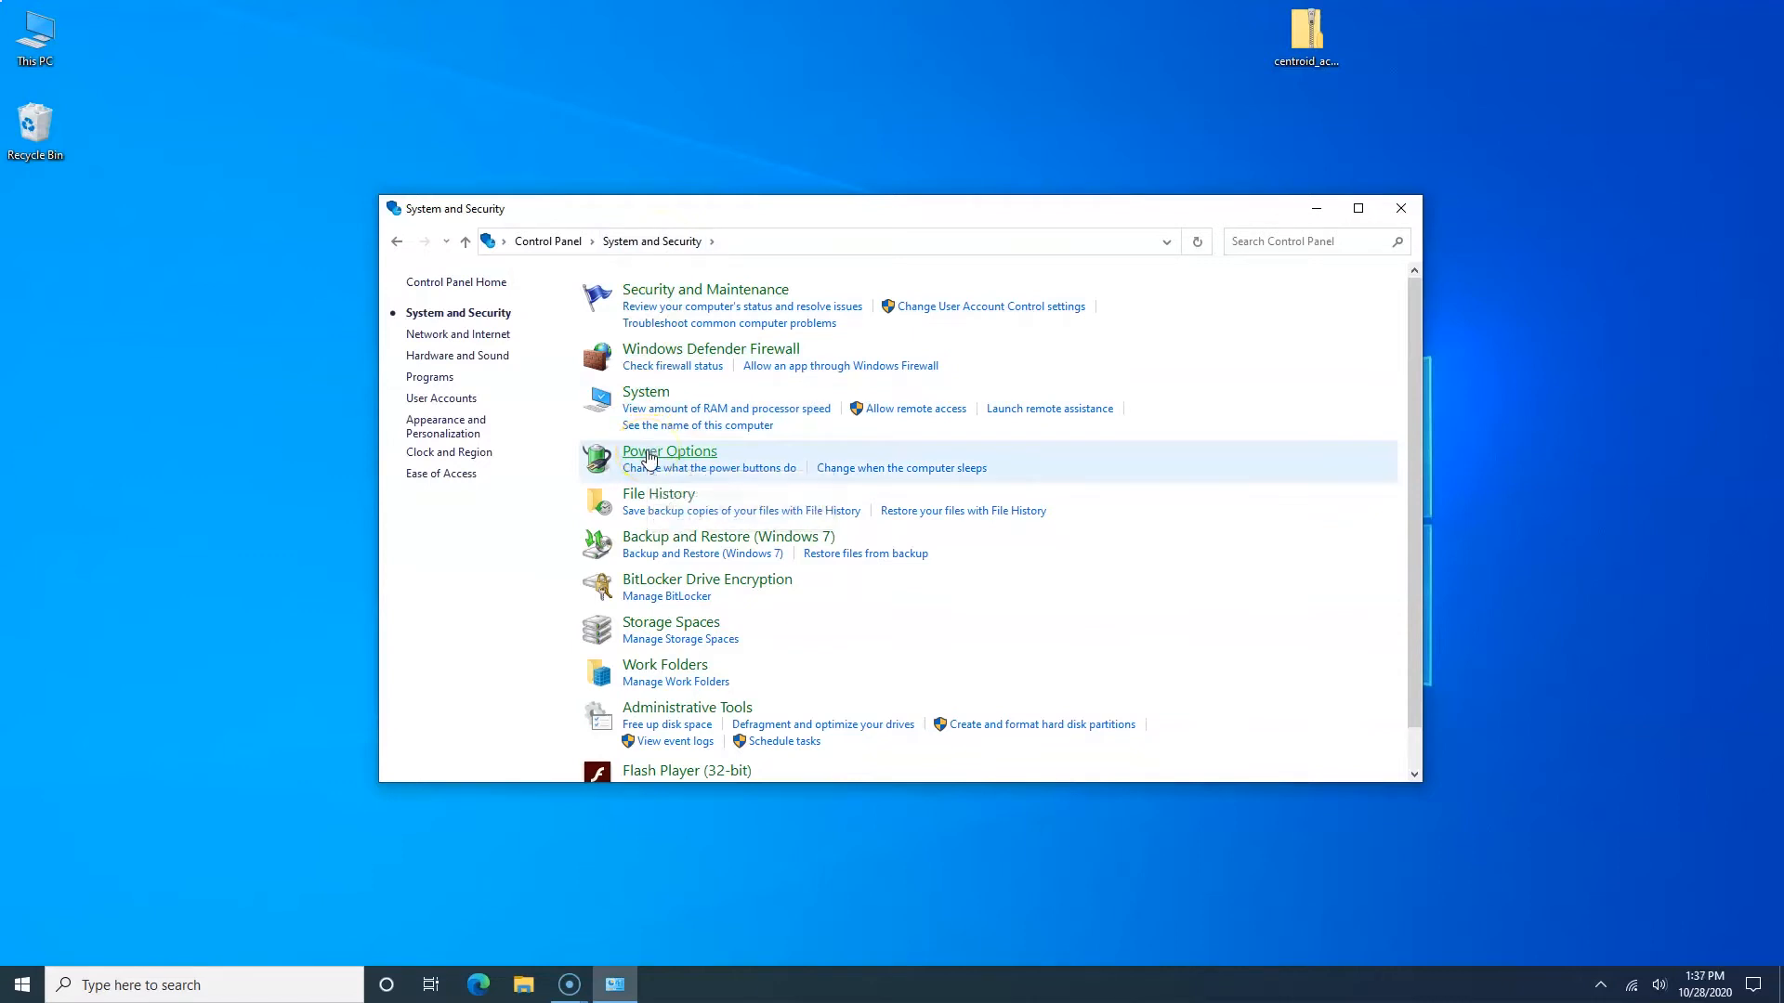
left_click(669, 449)
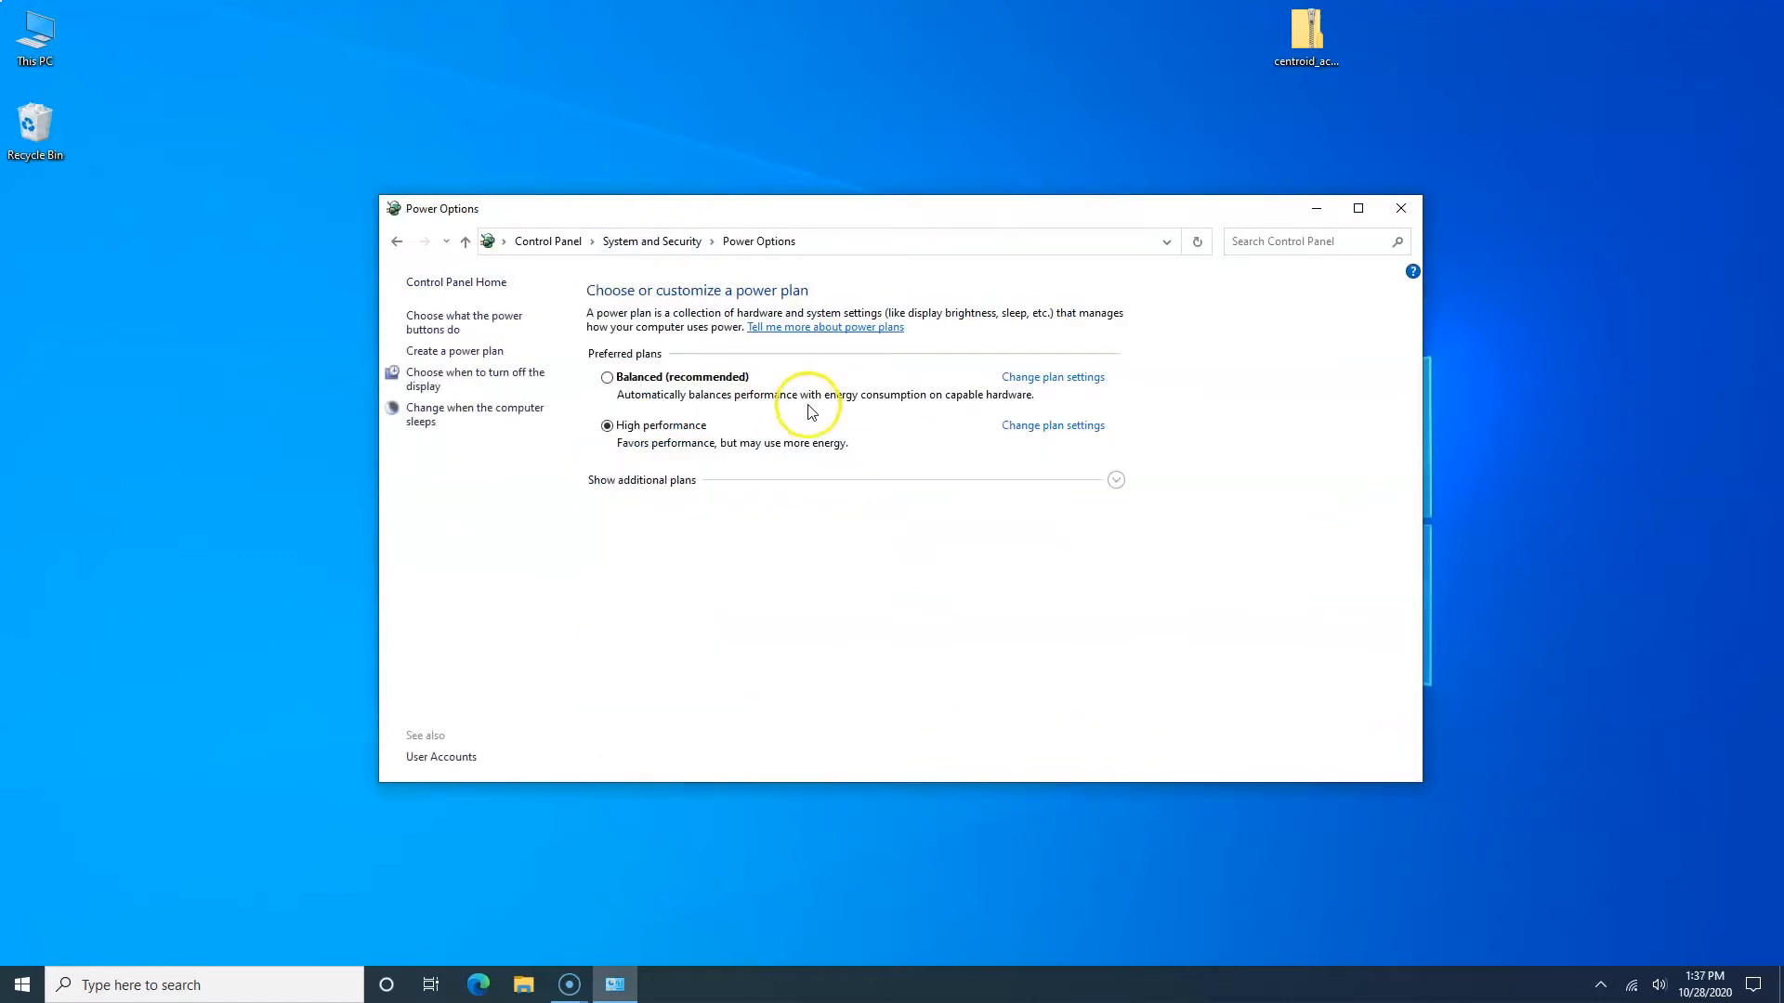
mouse_move(1048, 432)
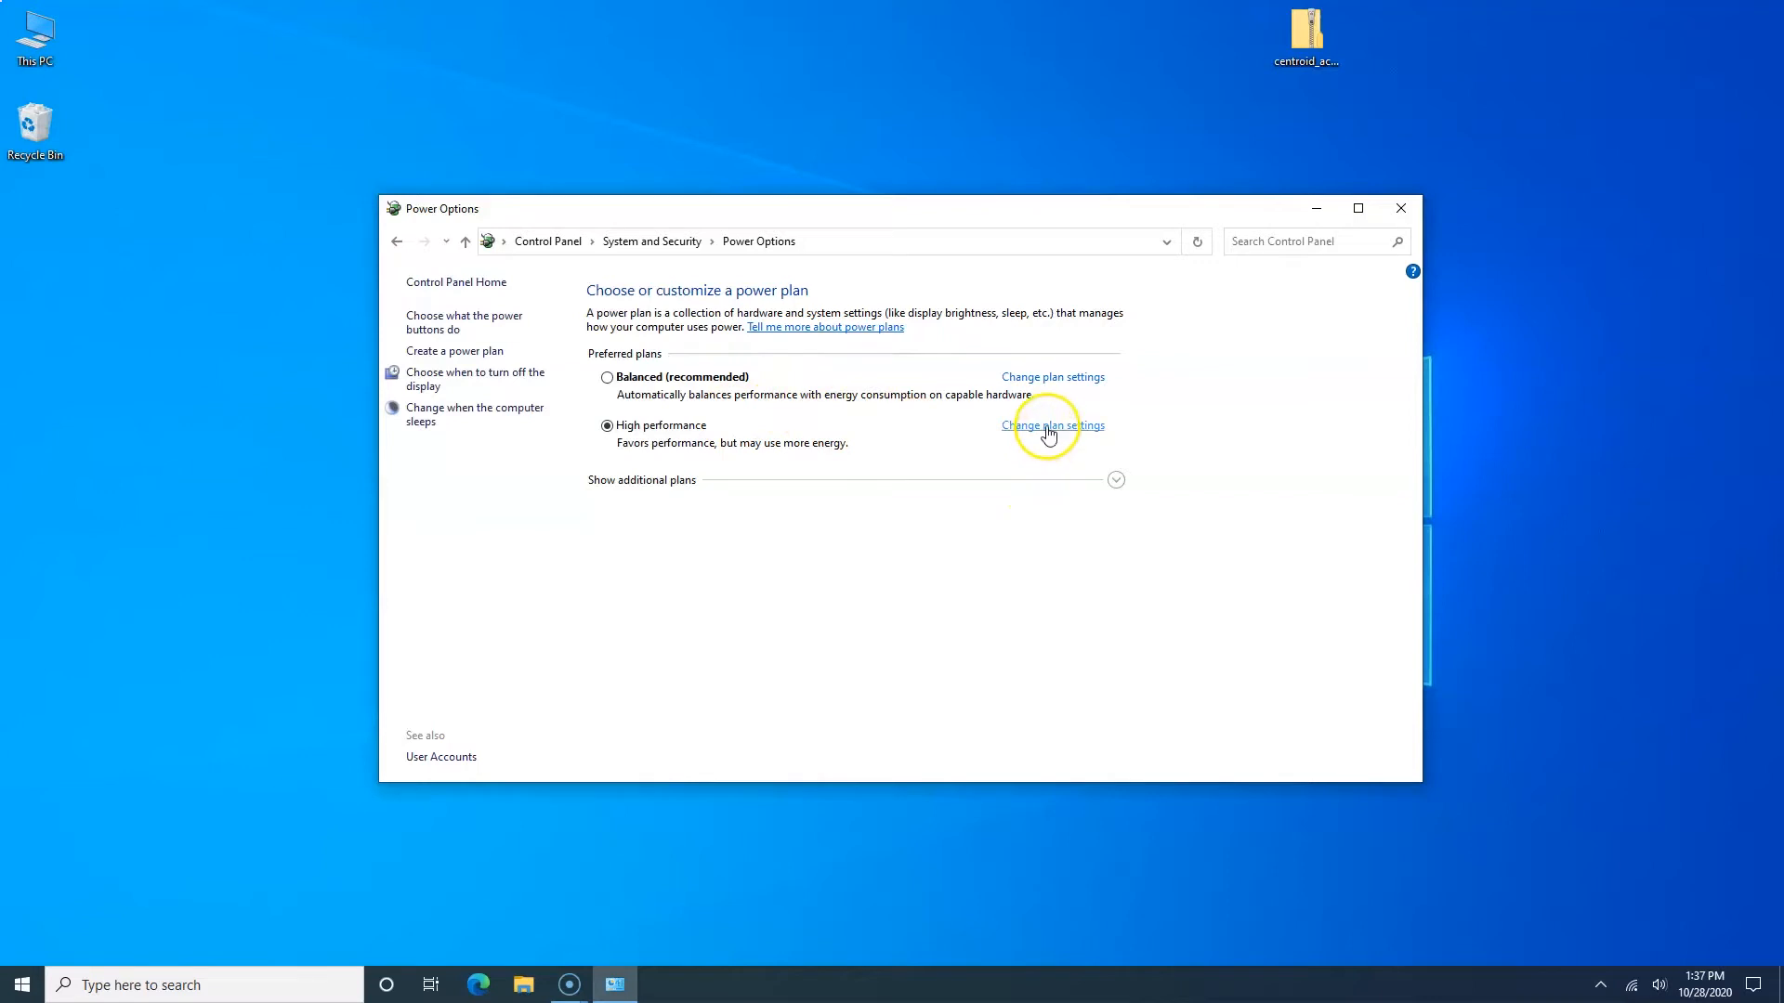
left_click(1052, 425)
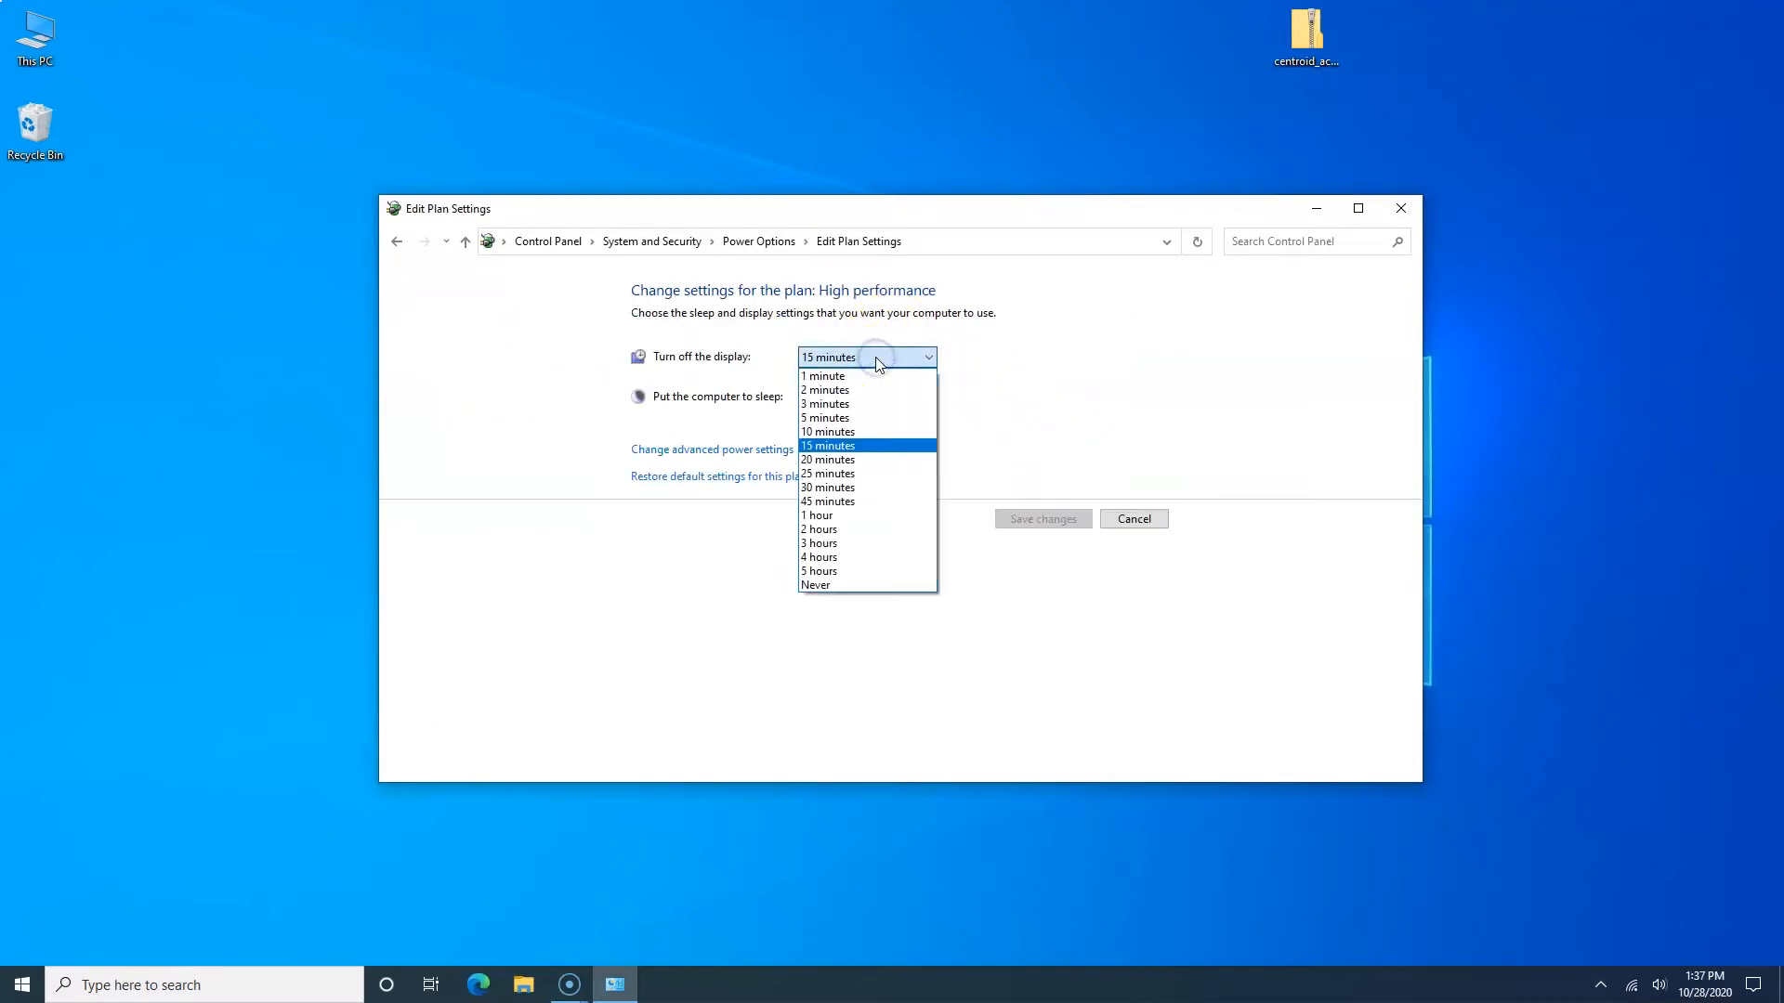
mouse_move(837, 557)
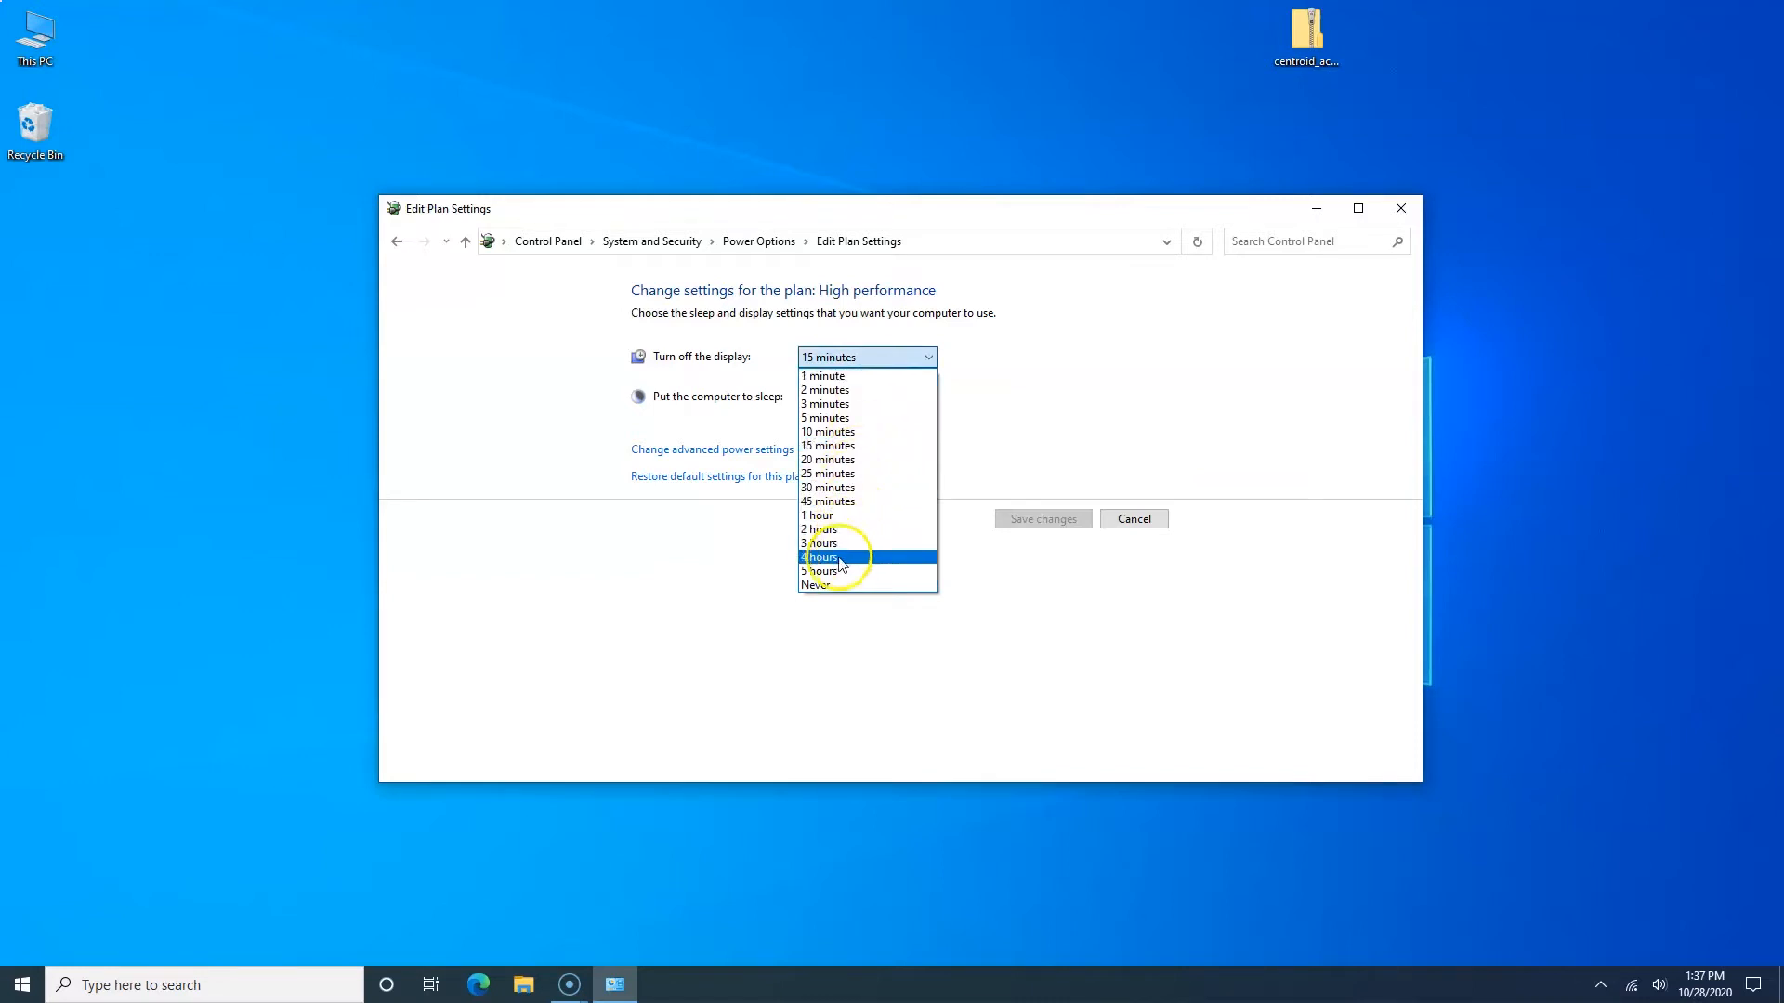
mouse_move(836, 585)
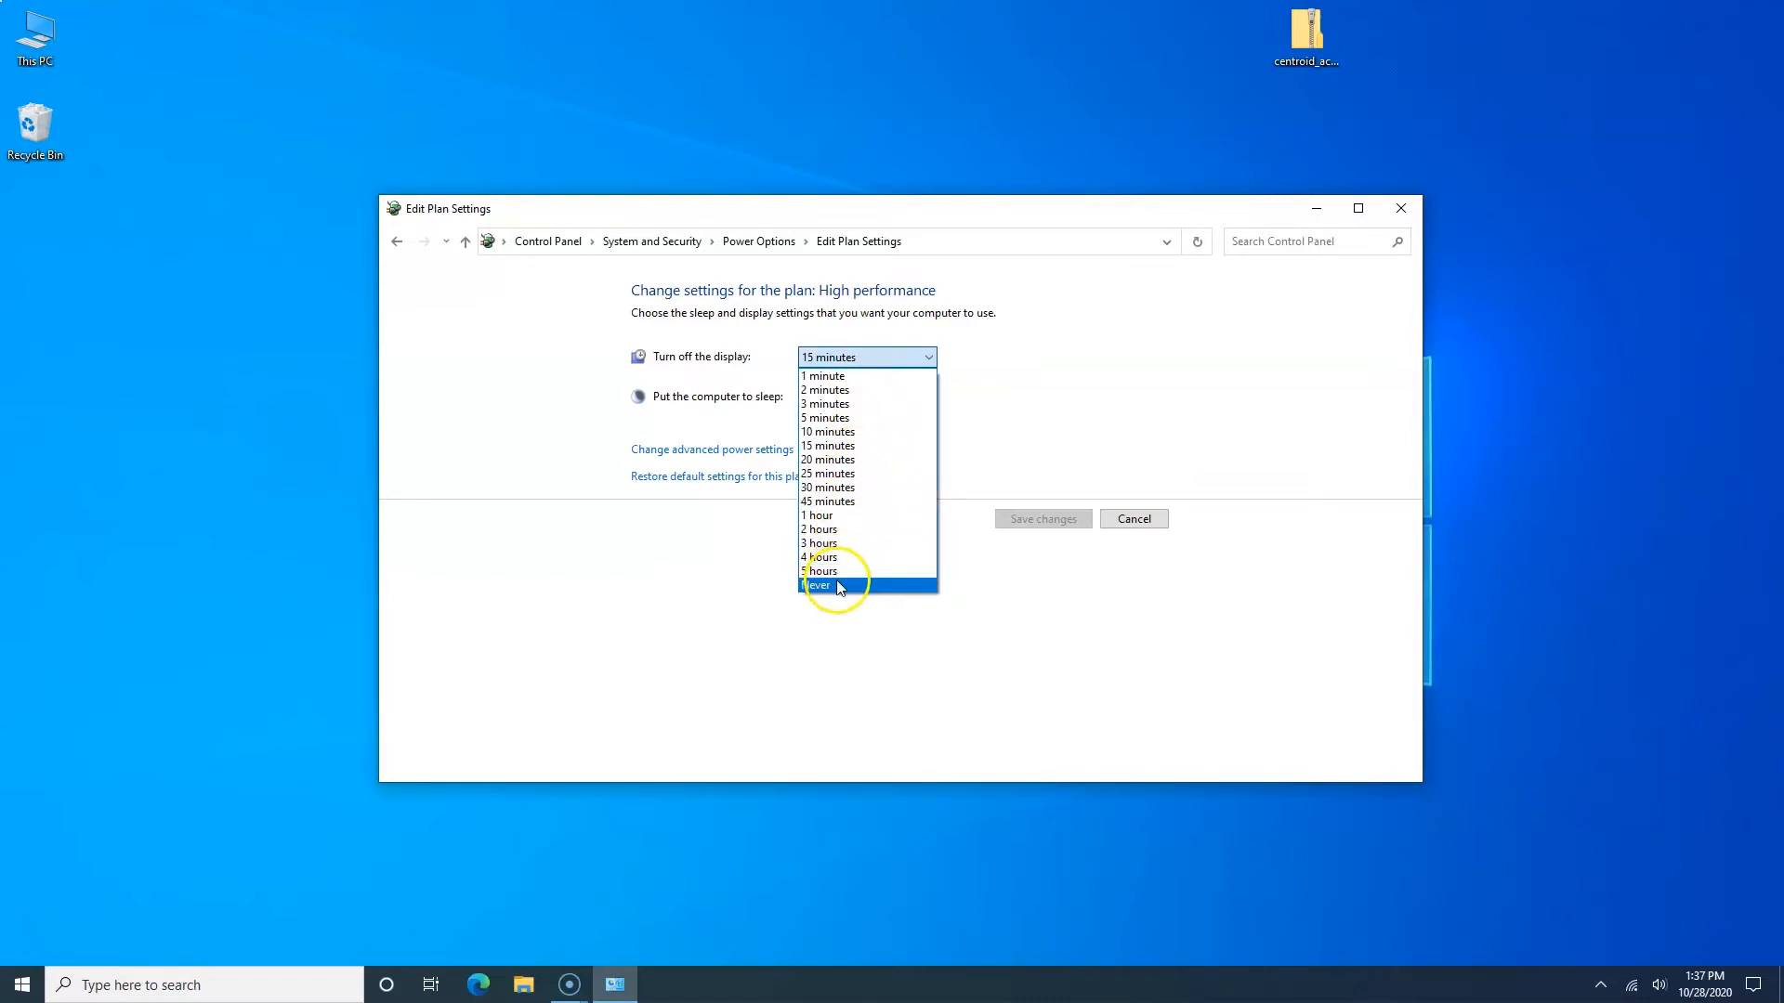
left_click(819, 583)
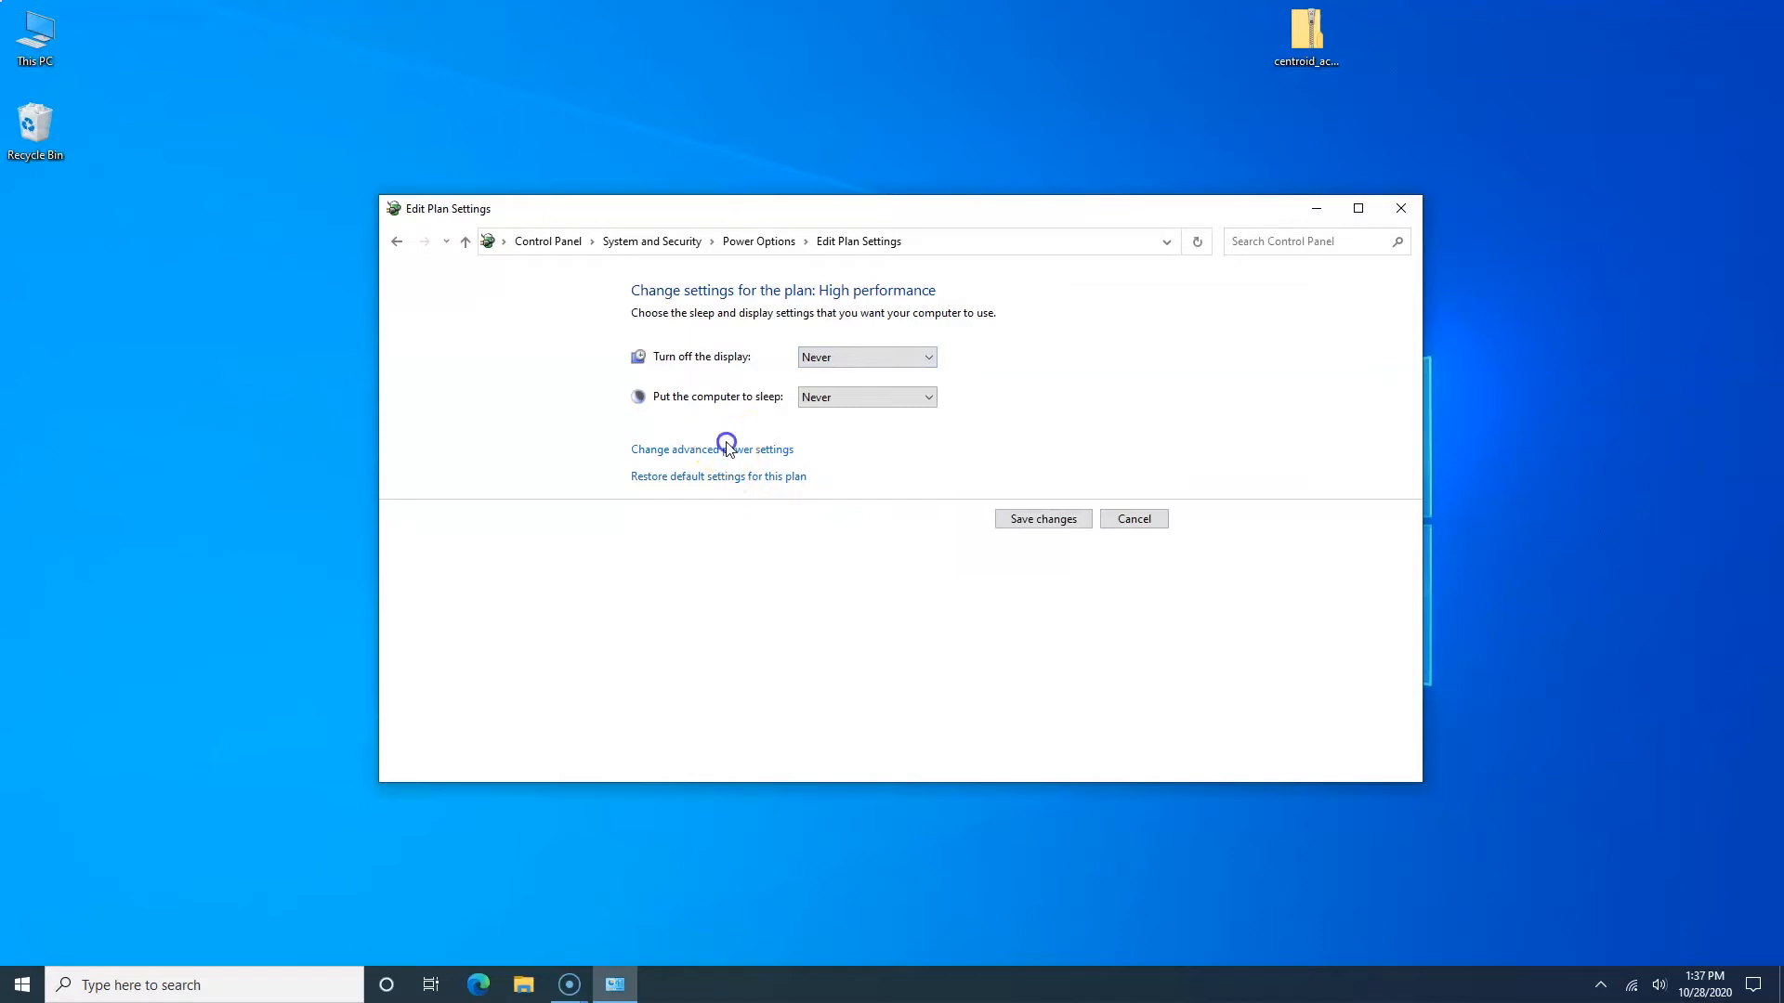
left_click(724, 448)
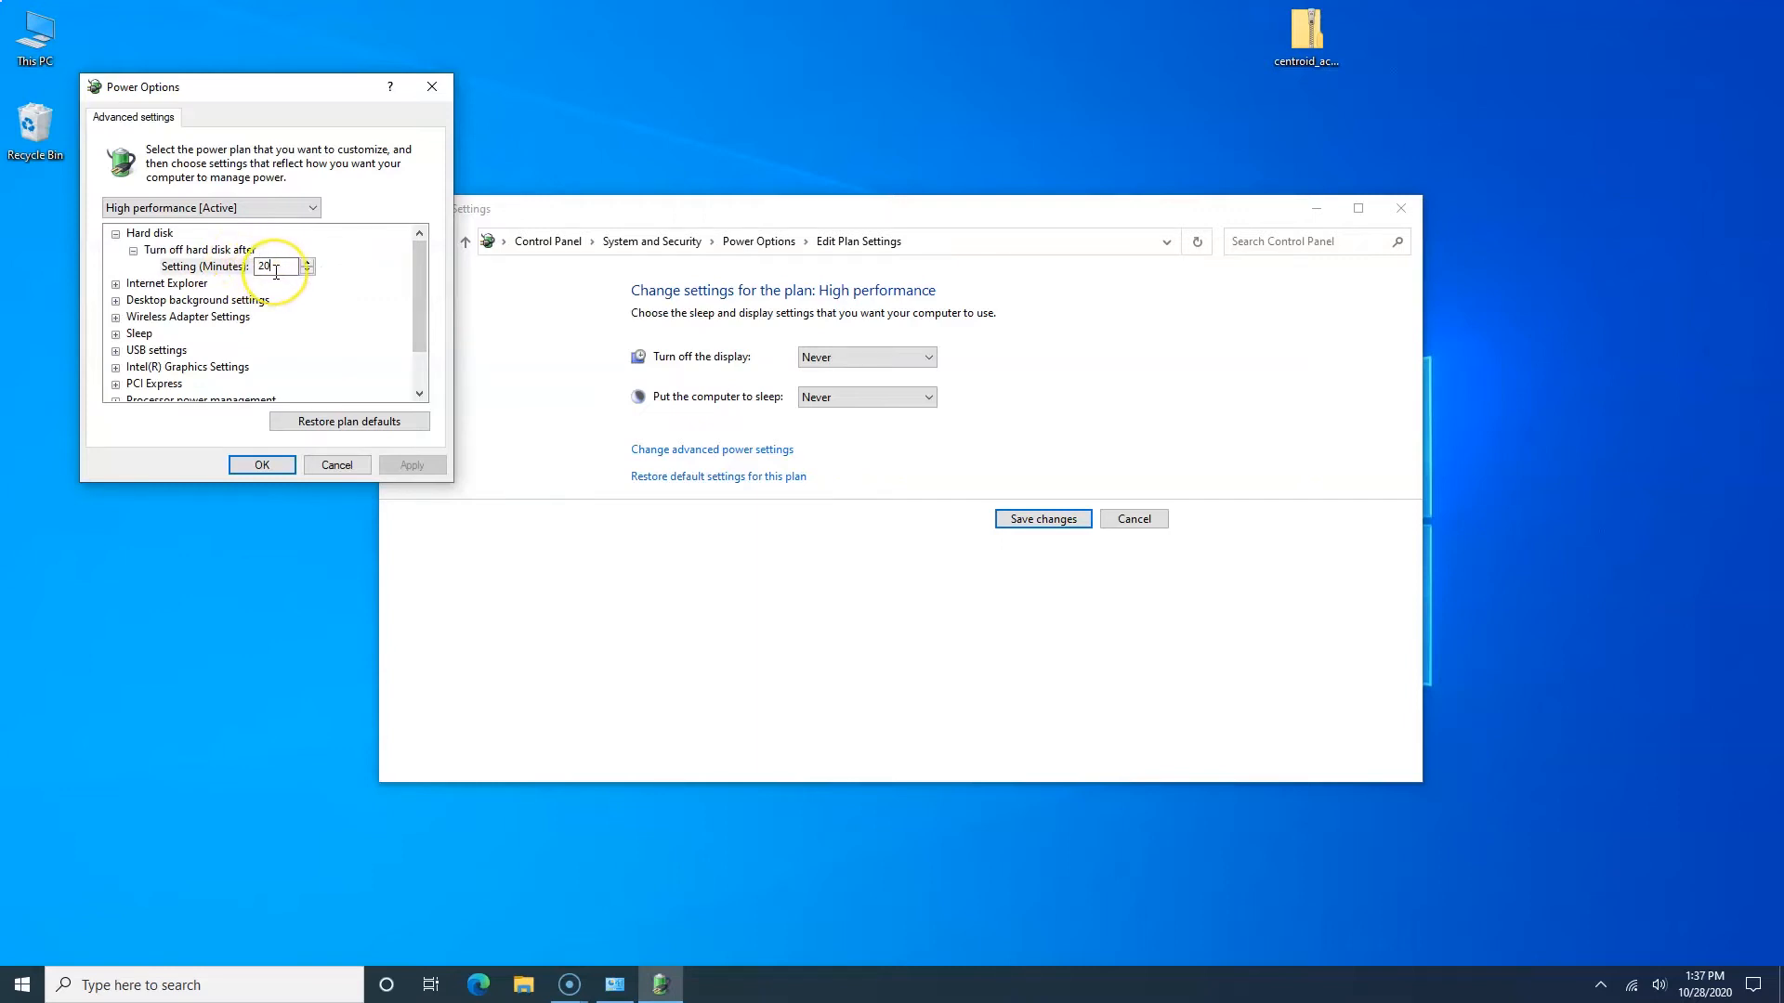
type("0")
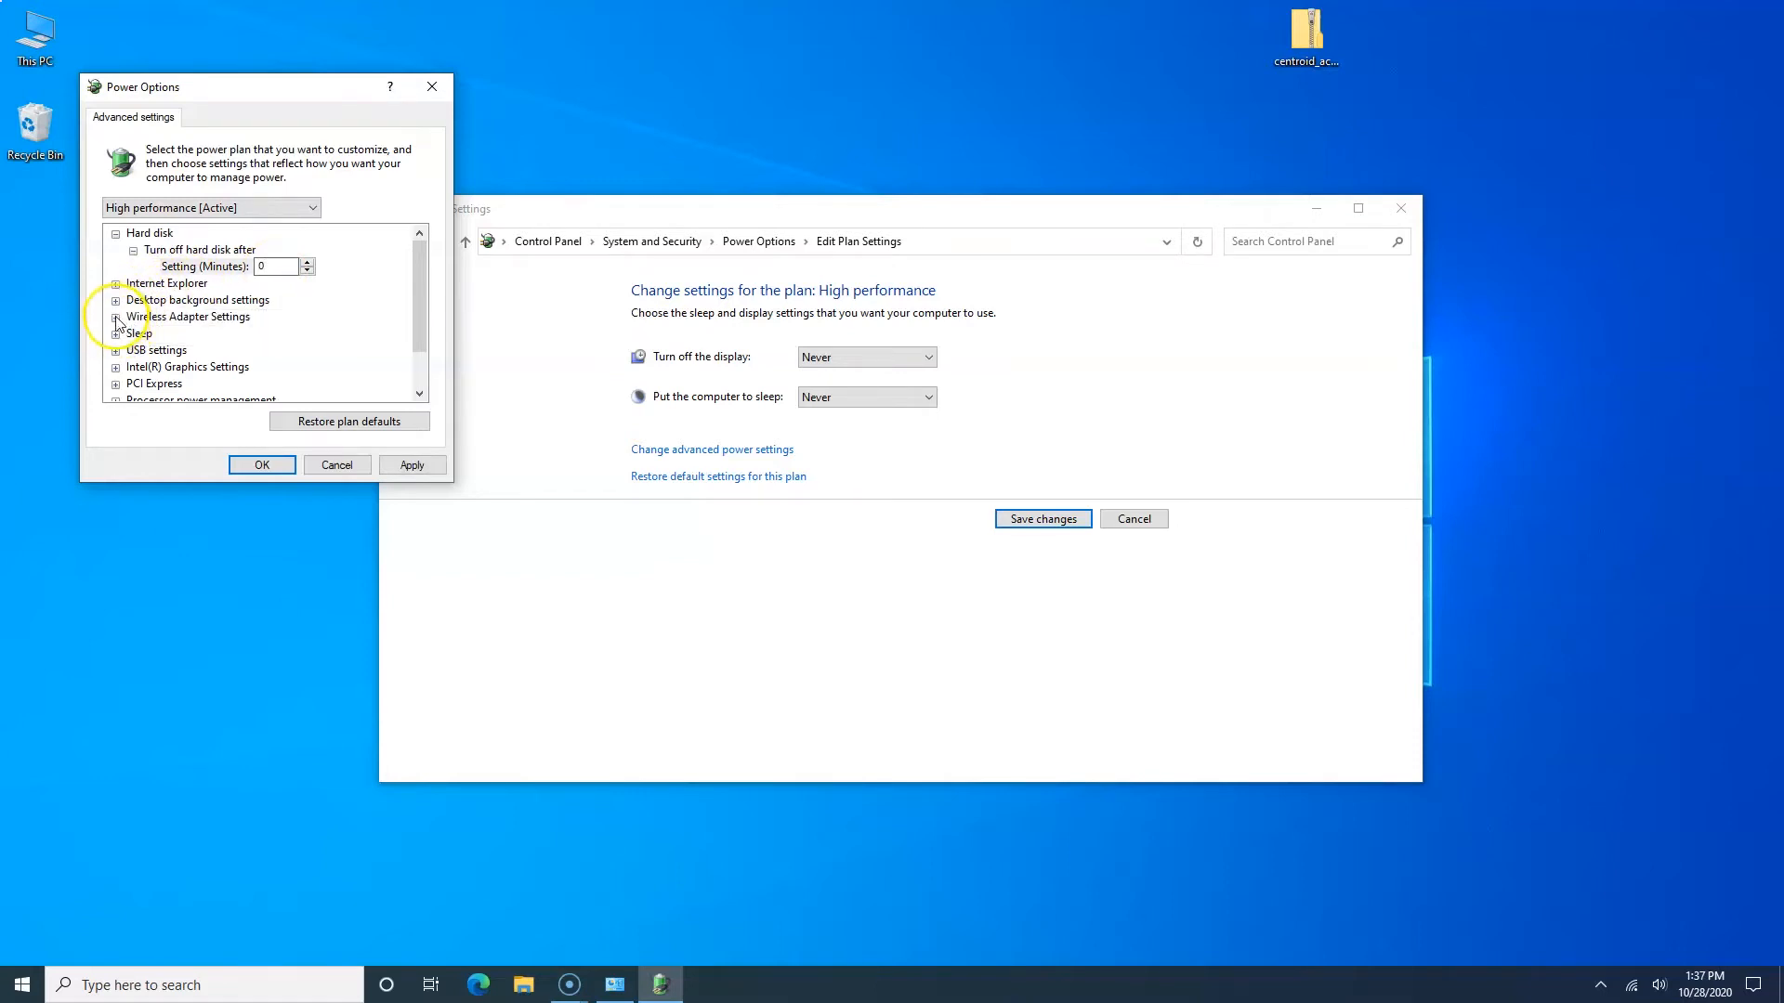
Step: Check the wireless adapter power saving mode and set Allow hybrid sleep to Off
left_click(115, 316)
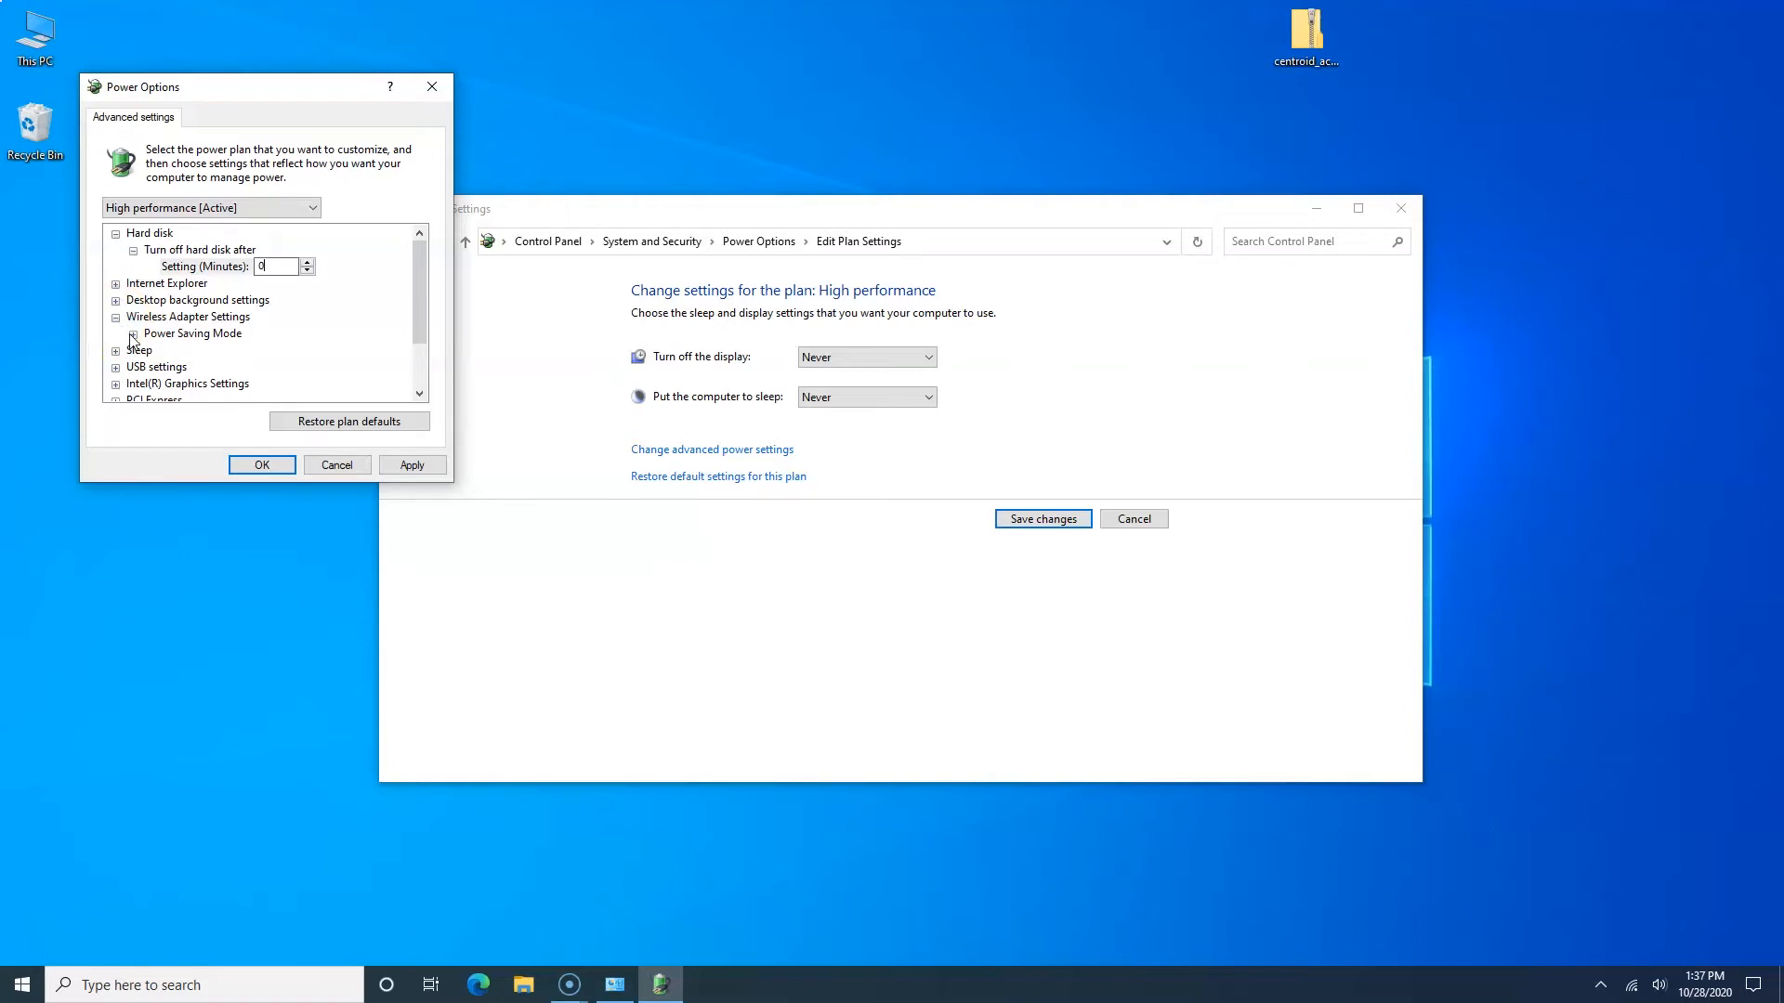
left_click(130, 334)
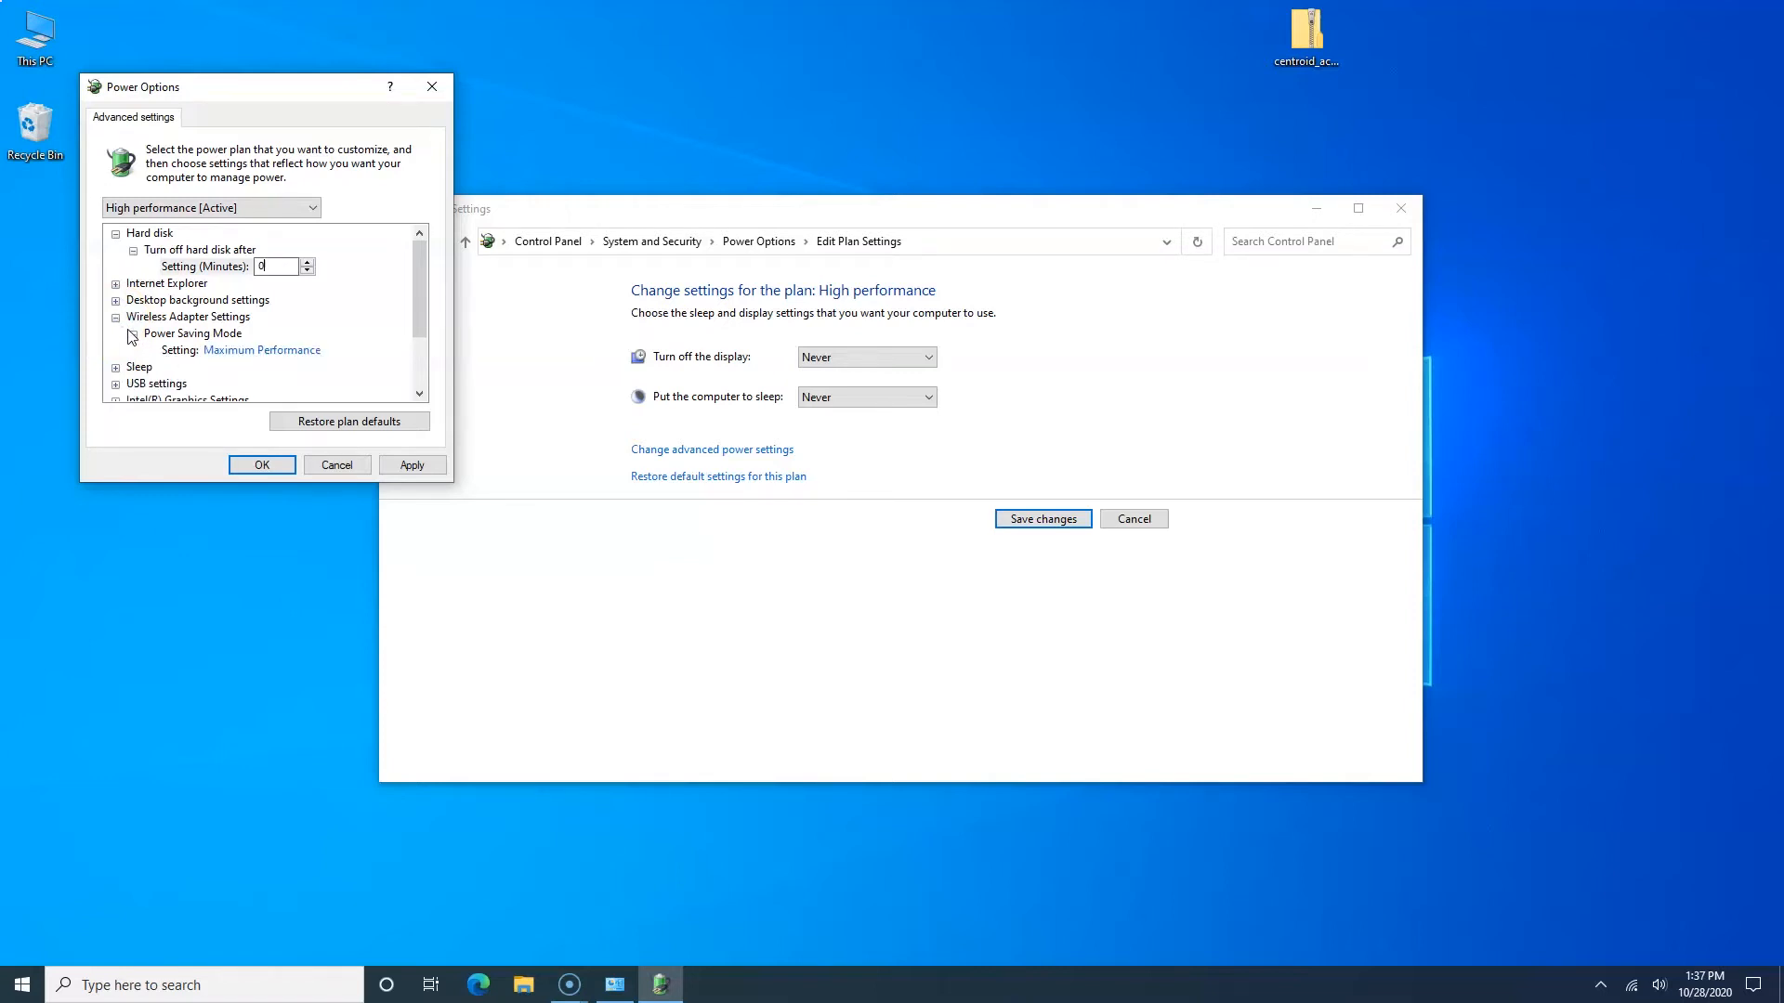
left_click(115, 316)
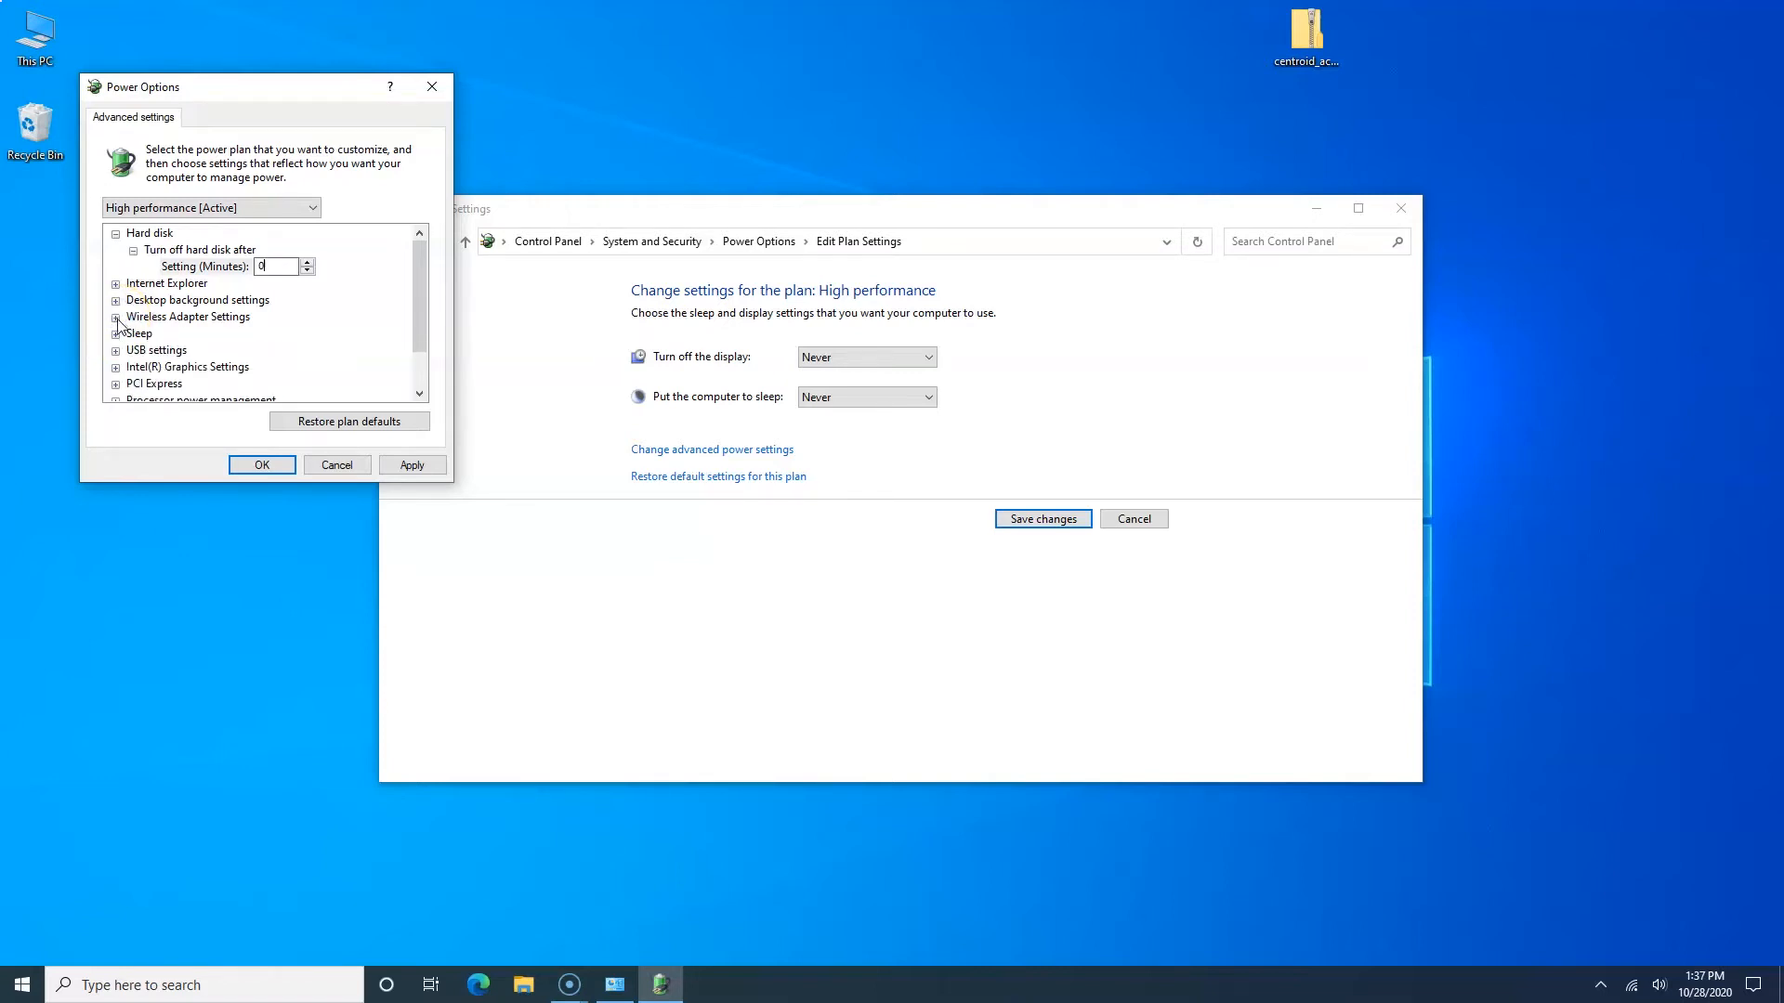
left_click(115, 333)
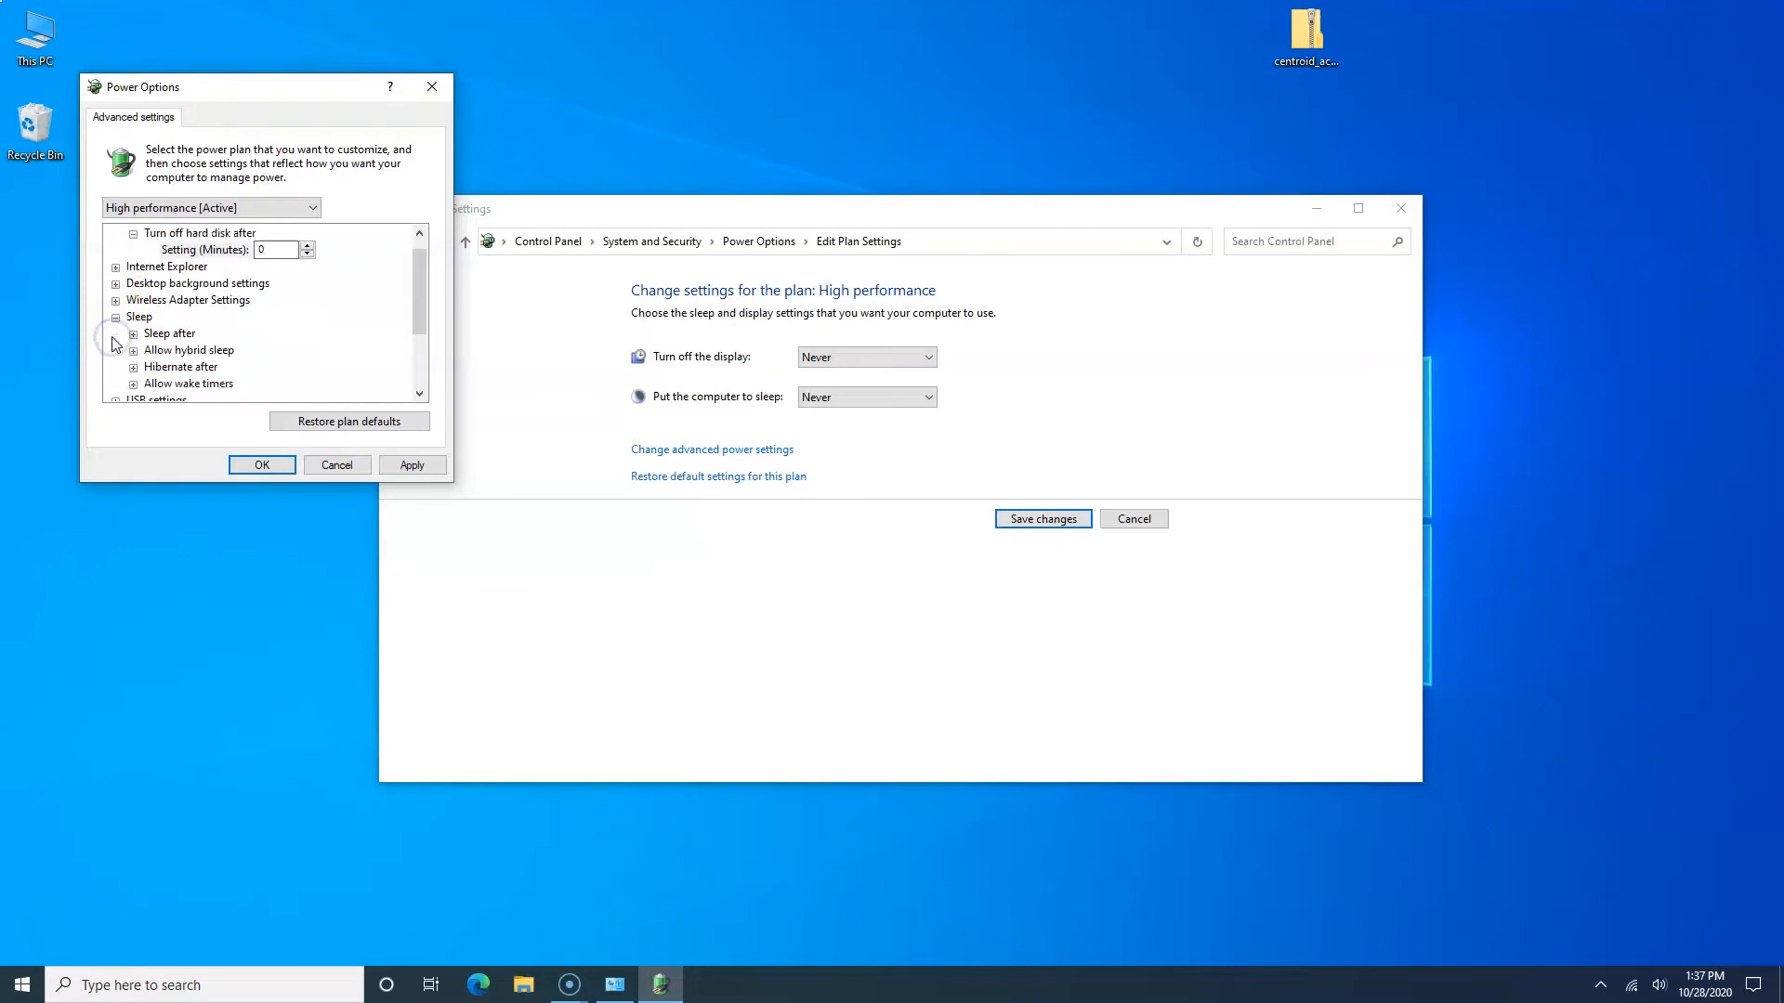
left_click(174, 334)
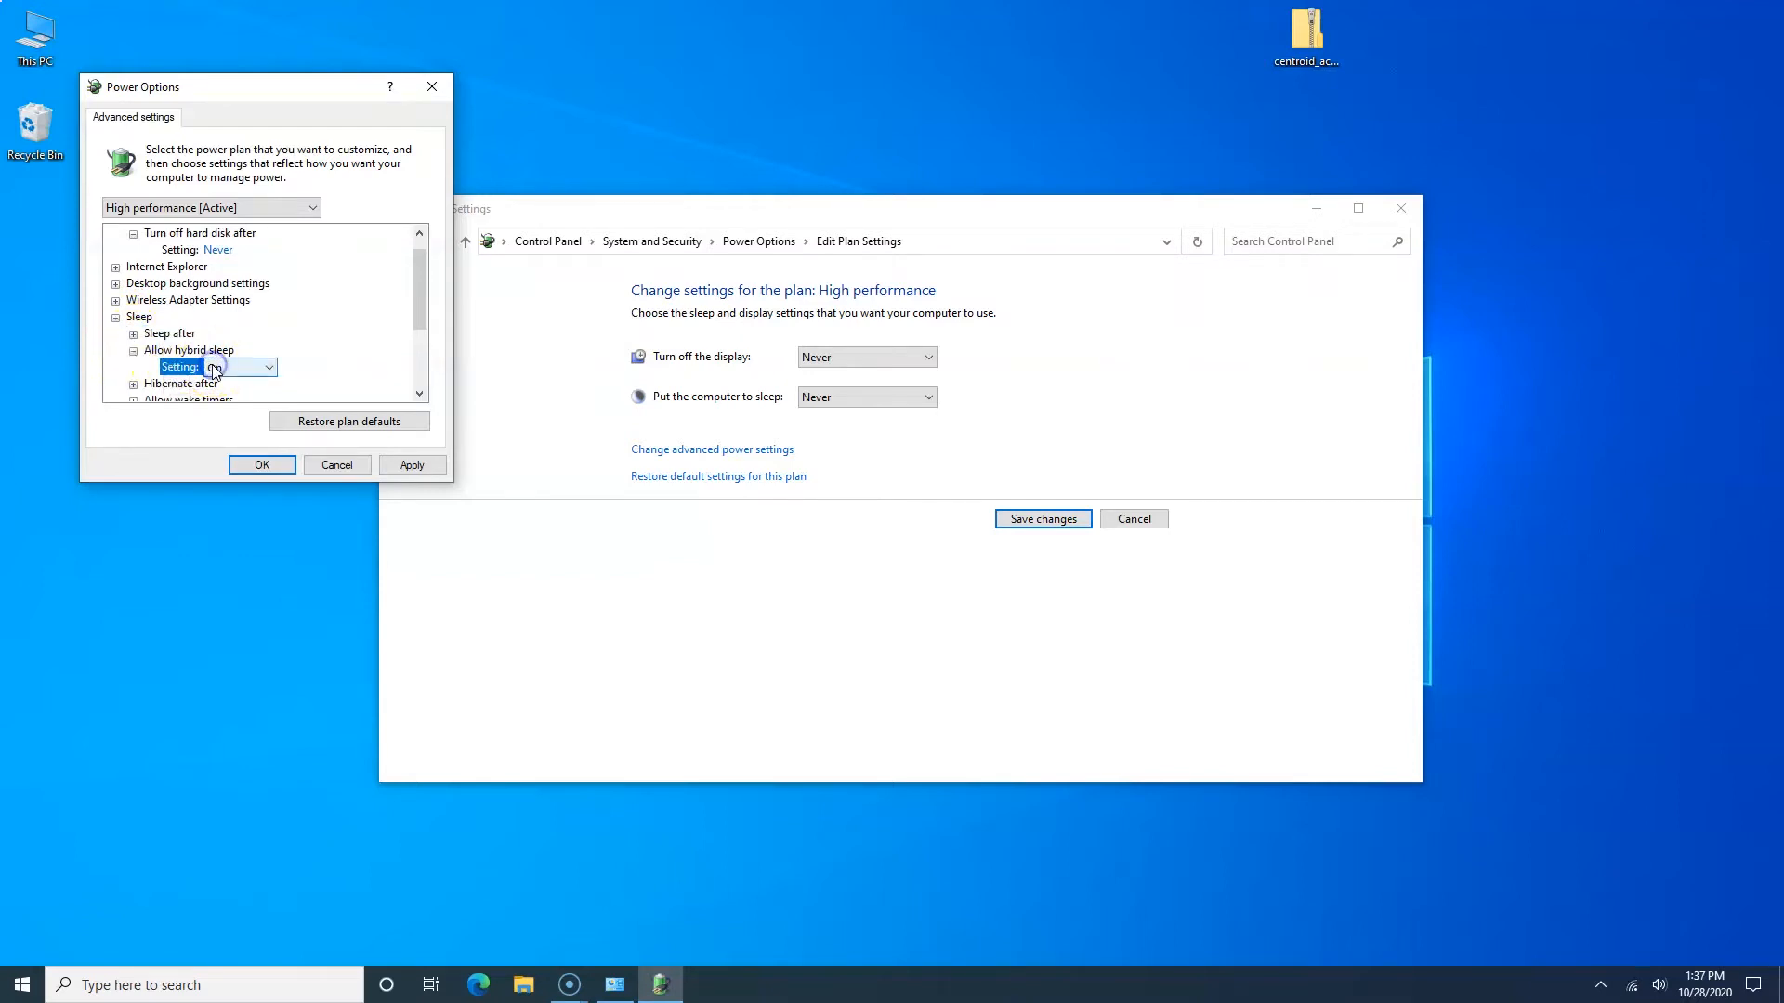
left_click(267, 366)
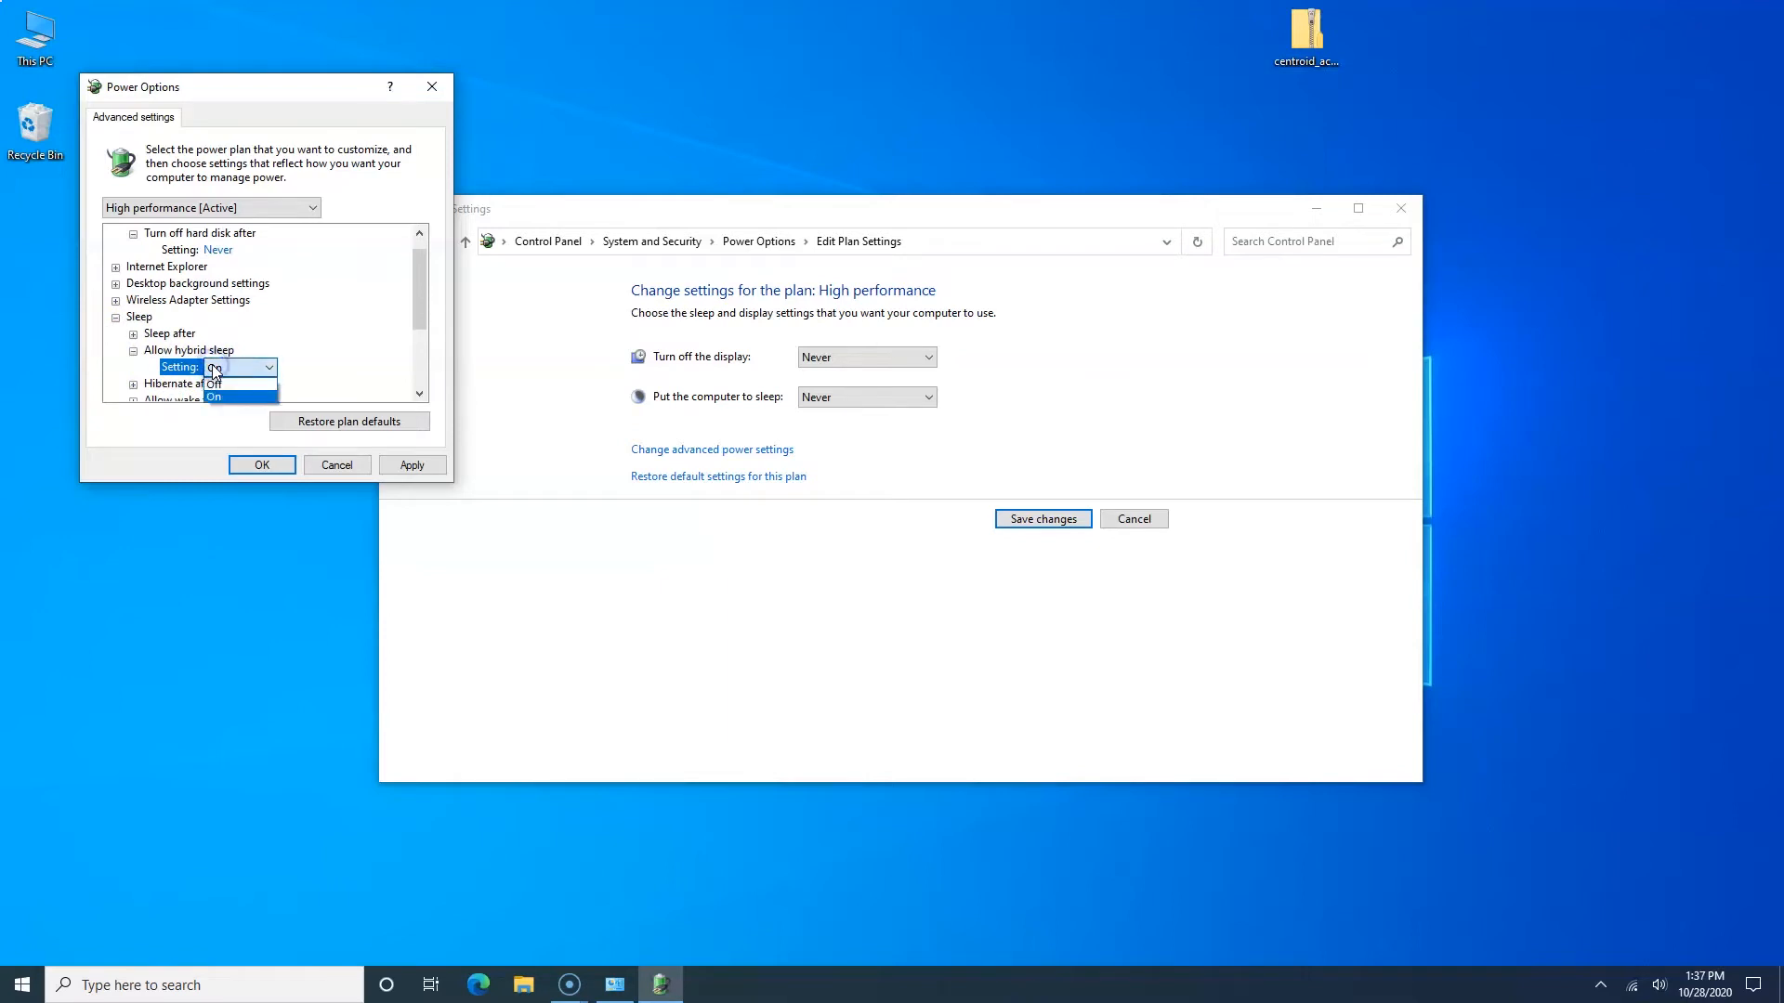
left_click(214, 383)
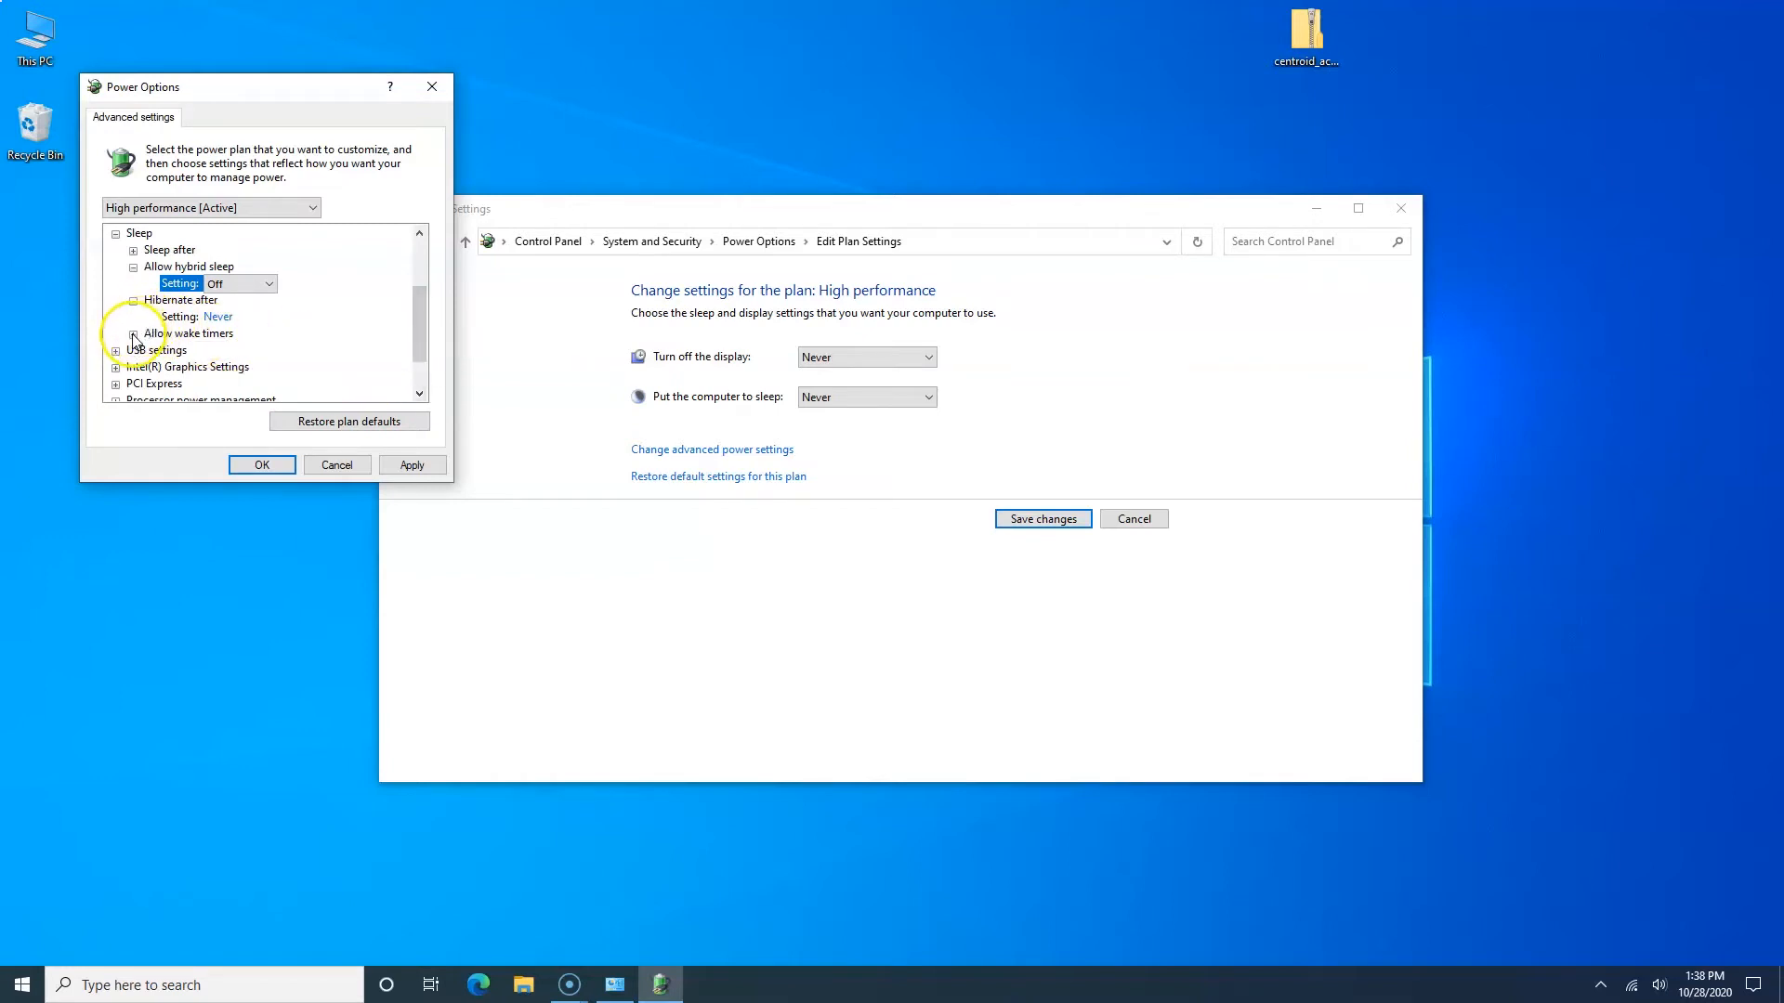
Step: Set Allow wake timers to Disable and USB selective suspend to Disabled
left_click(135, 335)
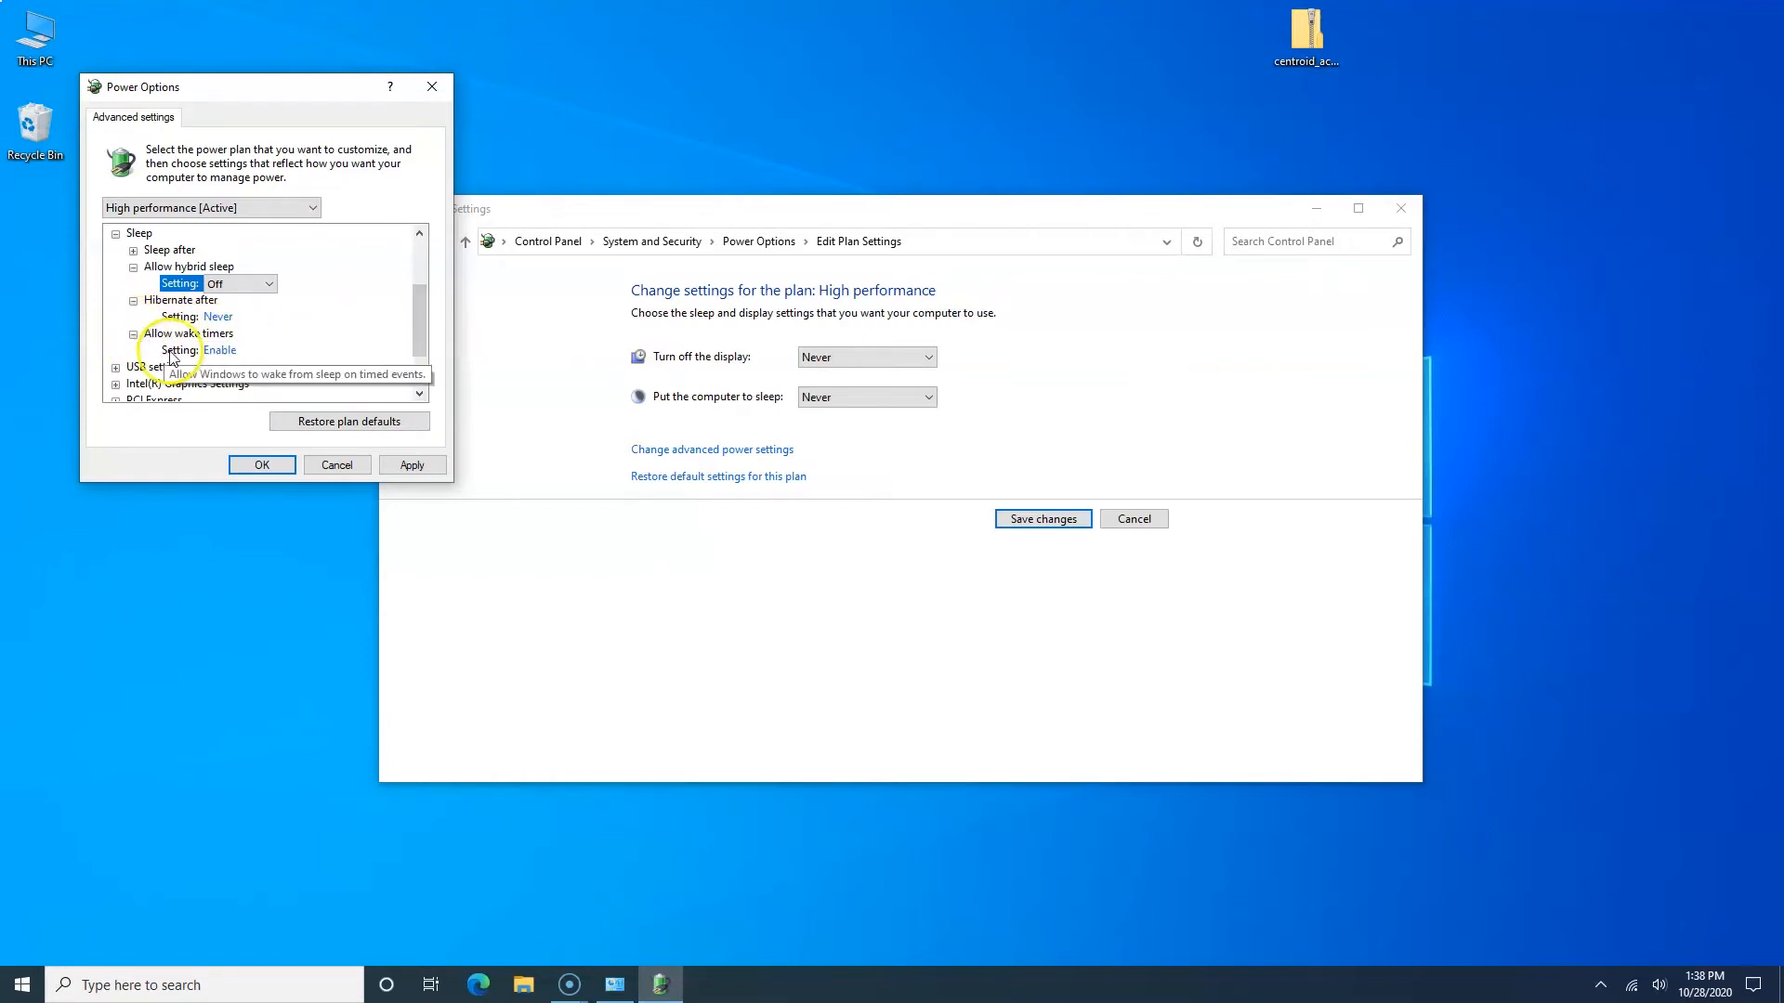
left_click(220, 349)
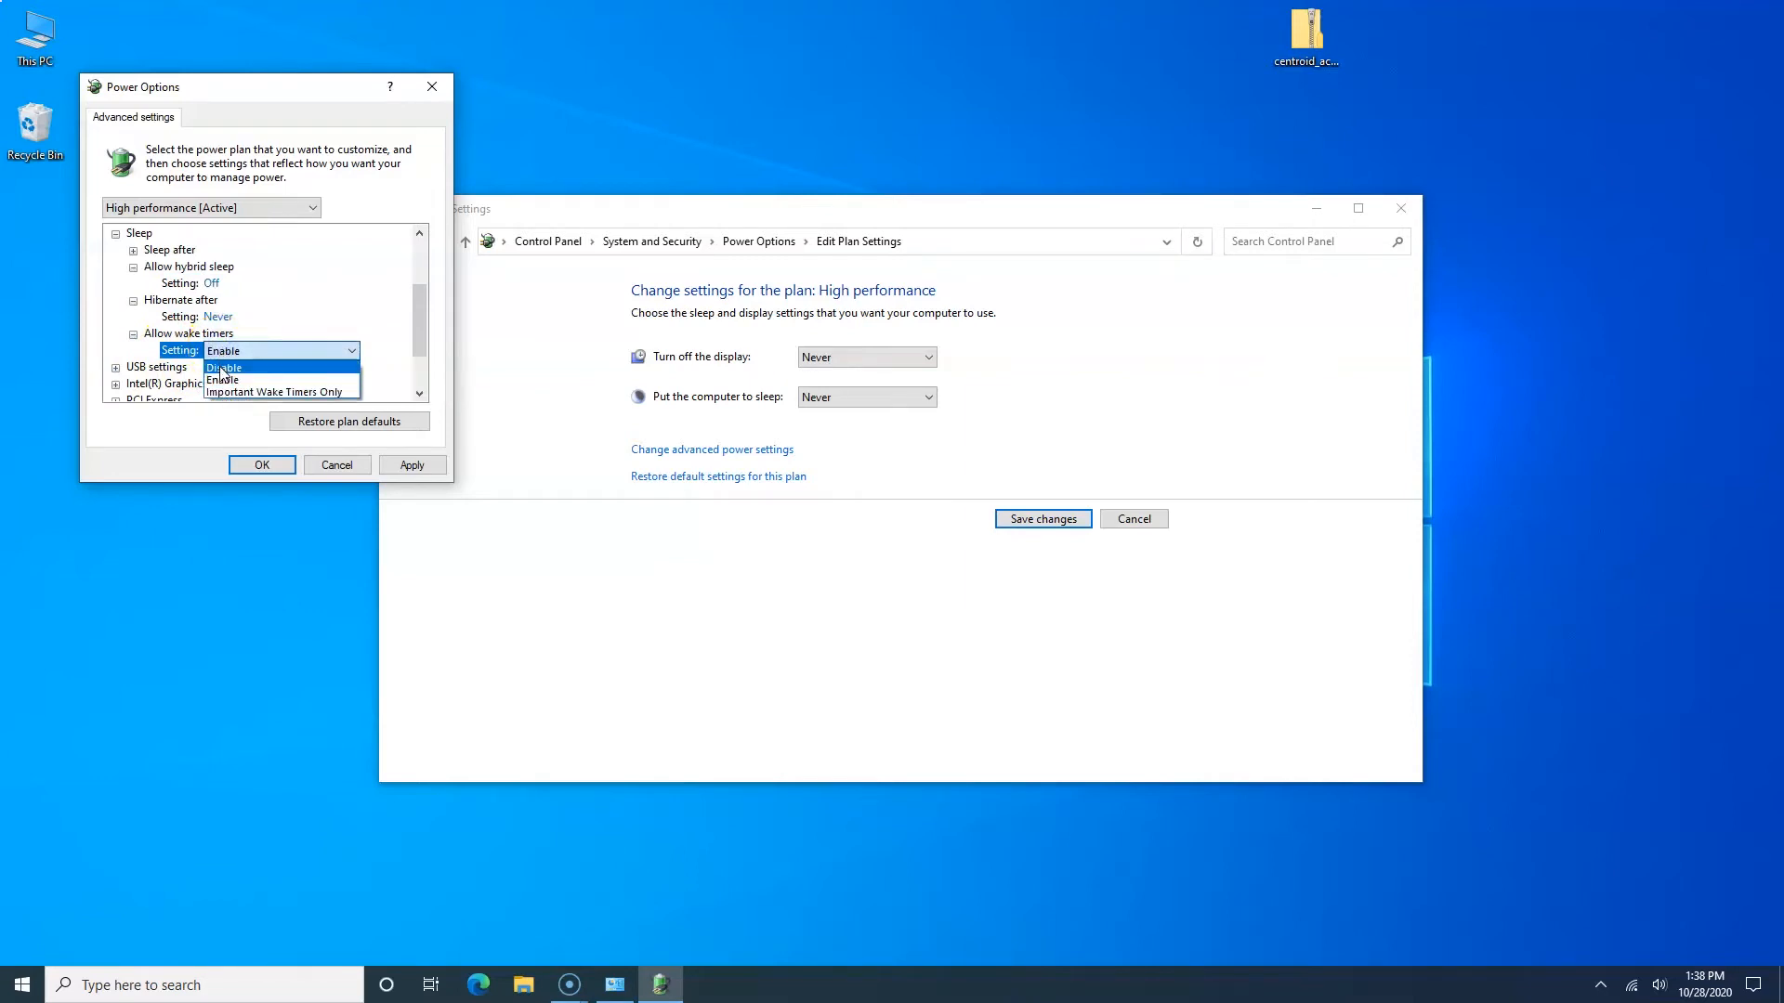
left_click(223, 366)
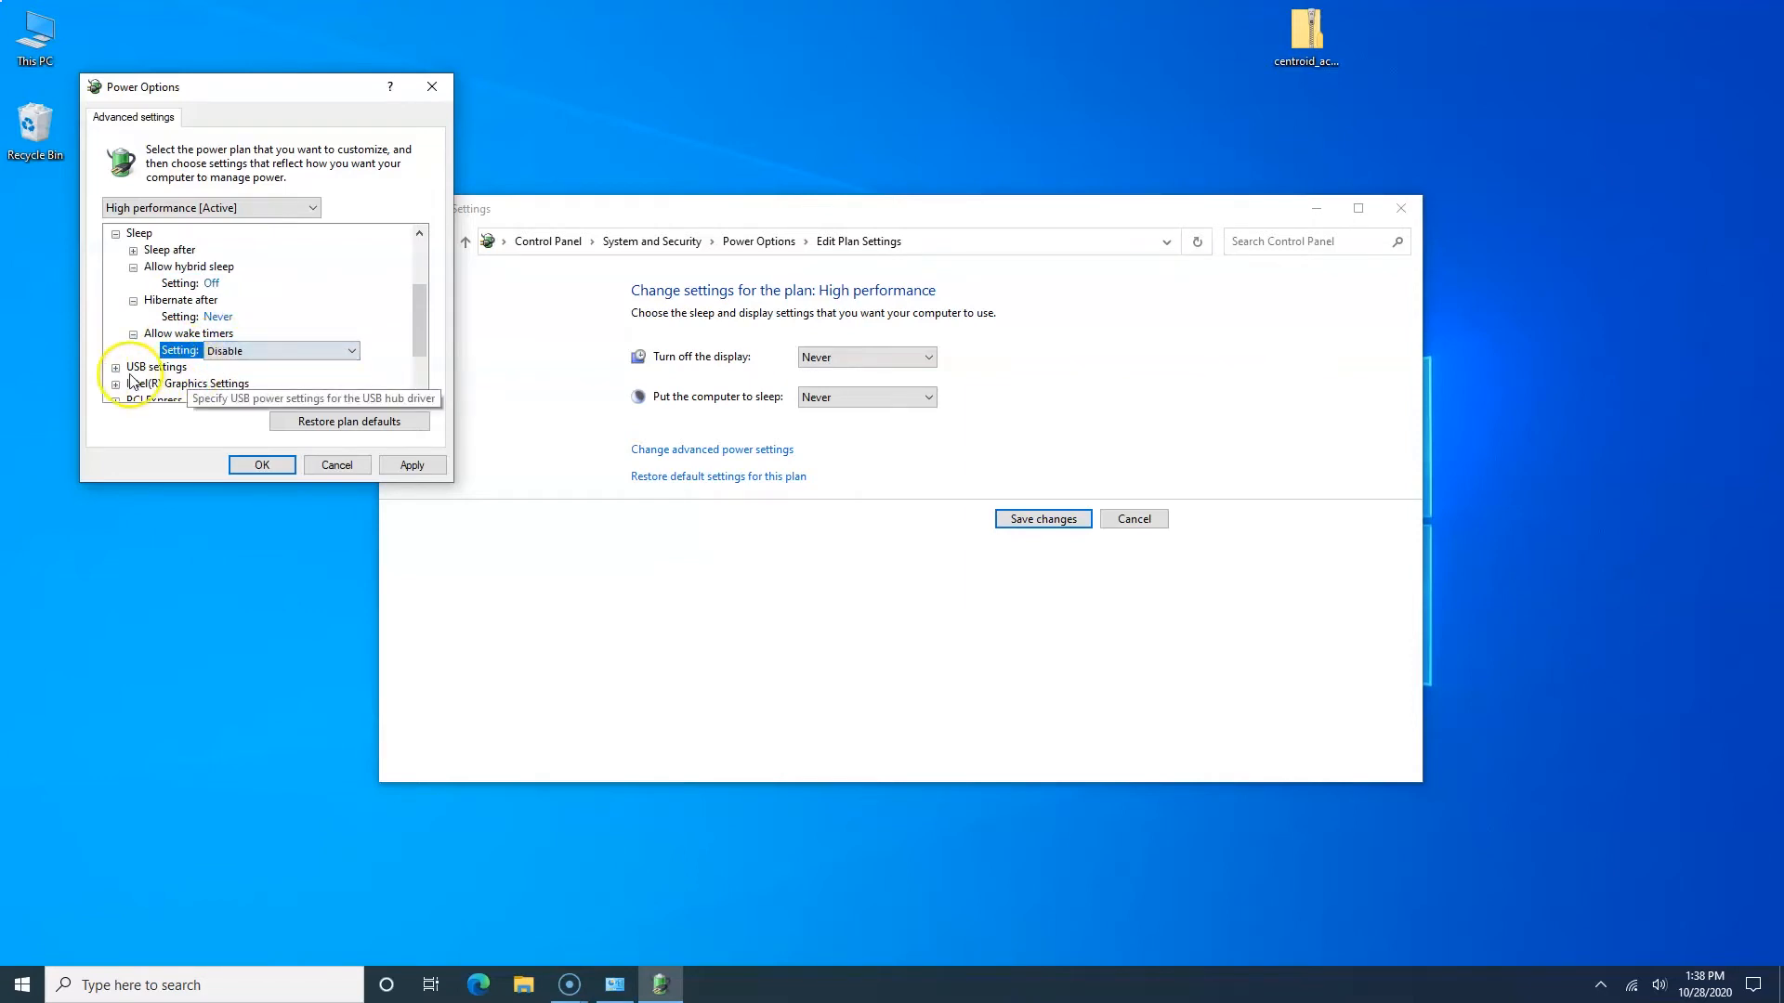
left_click(119, 367)
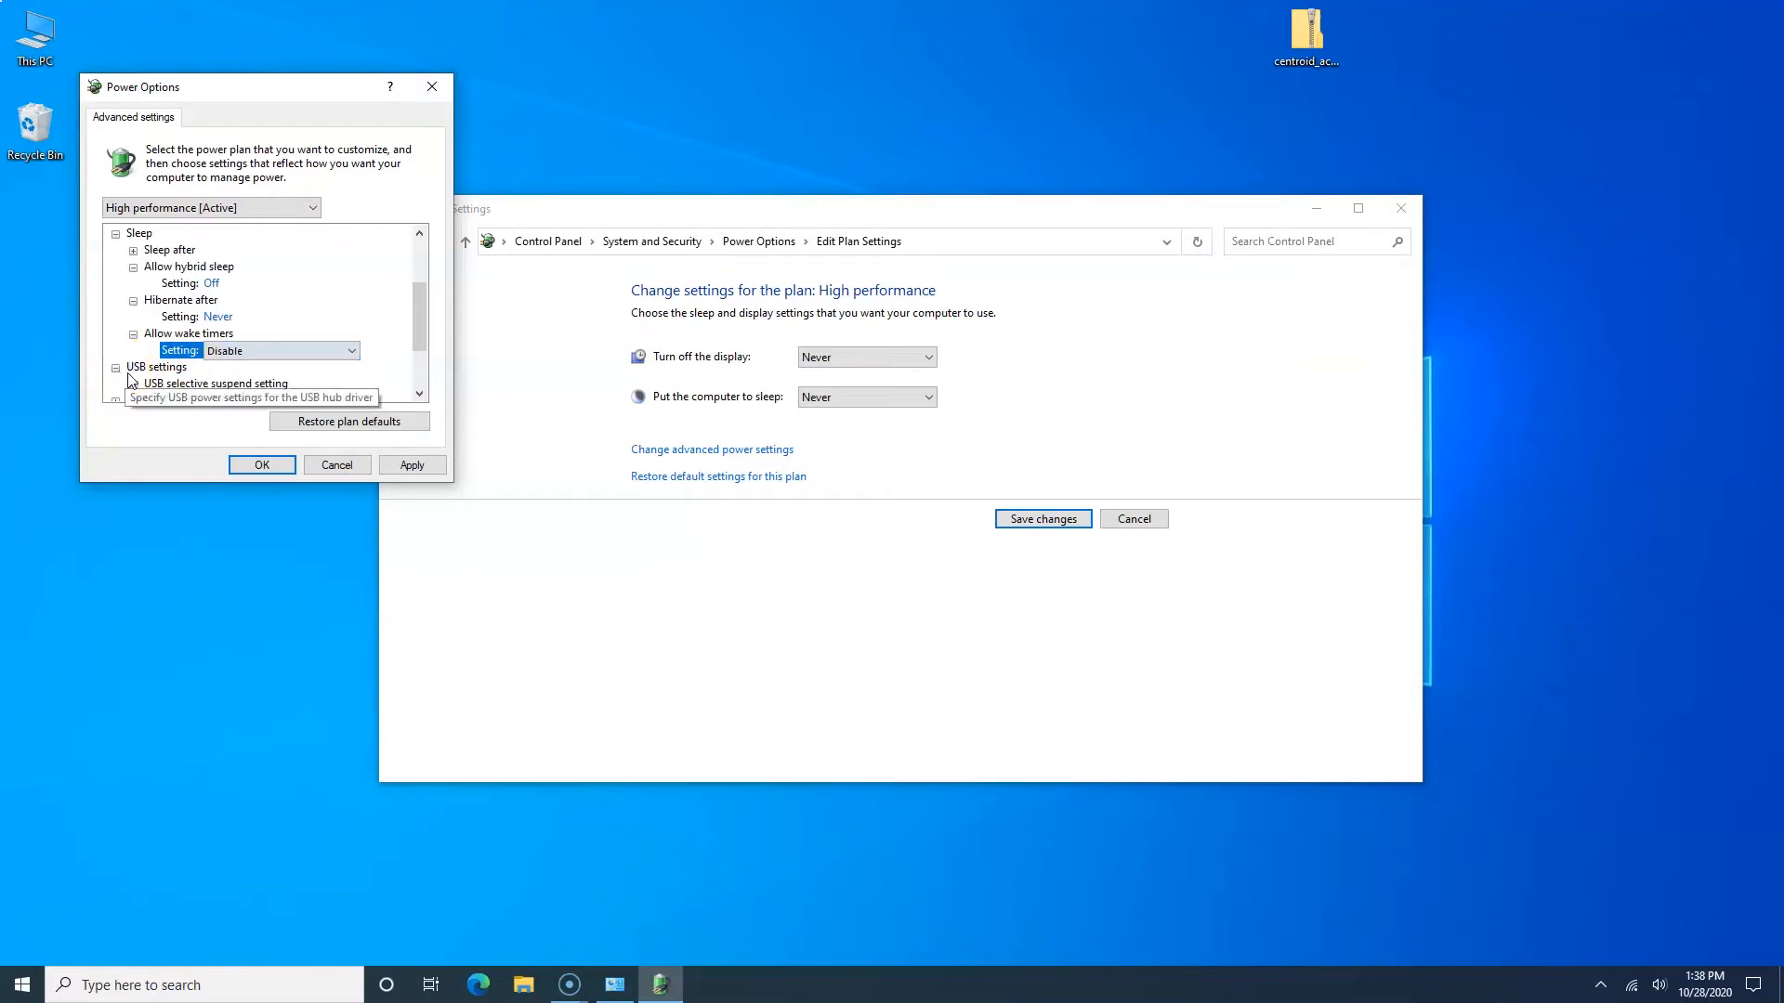
left_click(418, 394)
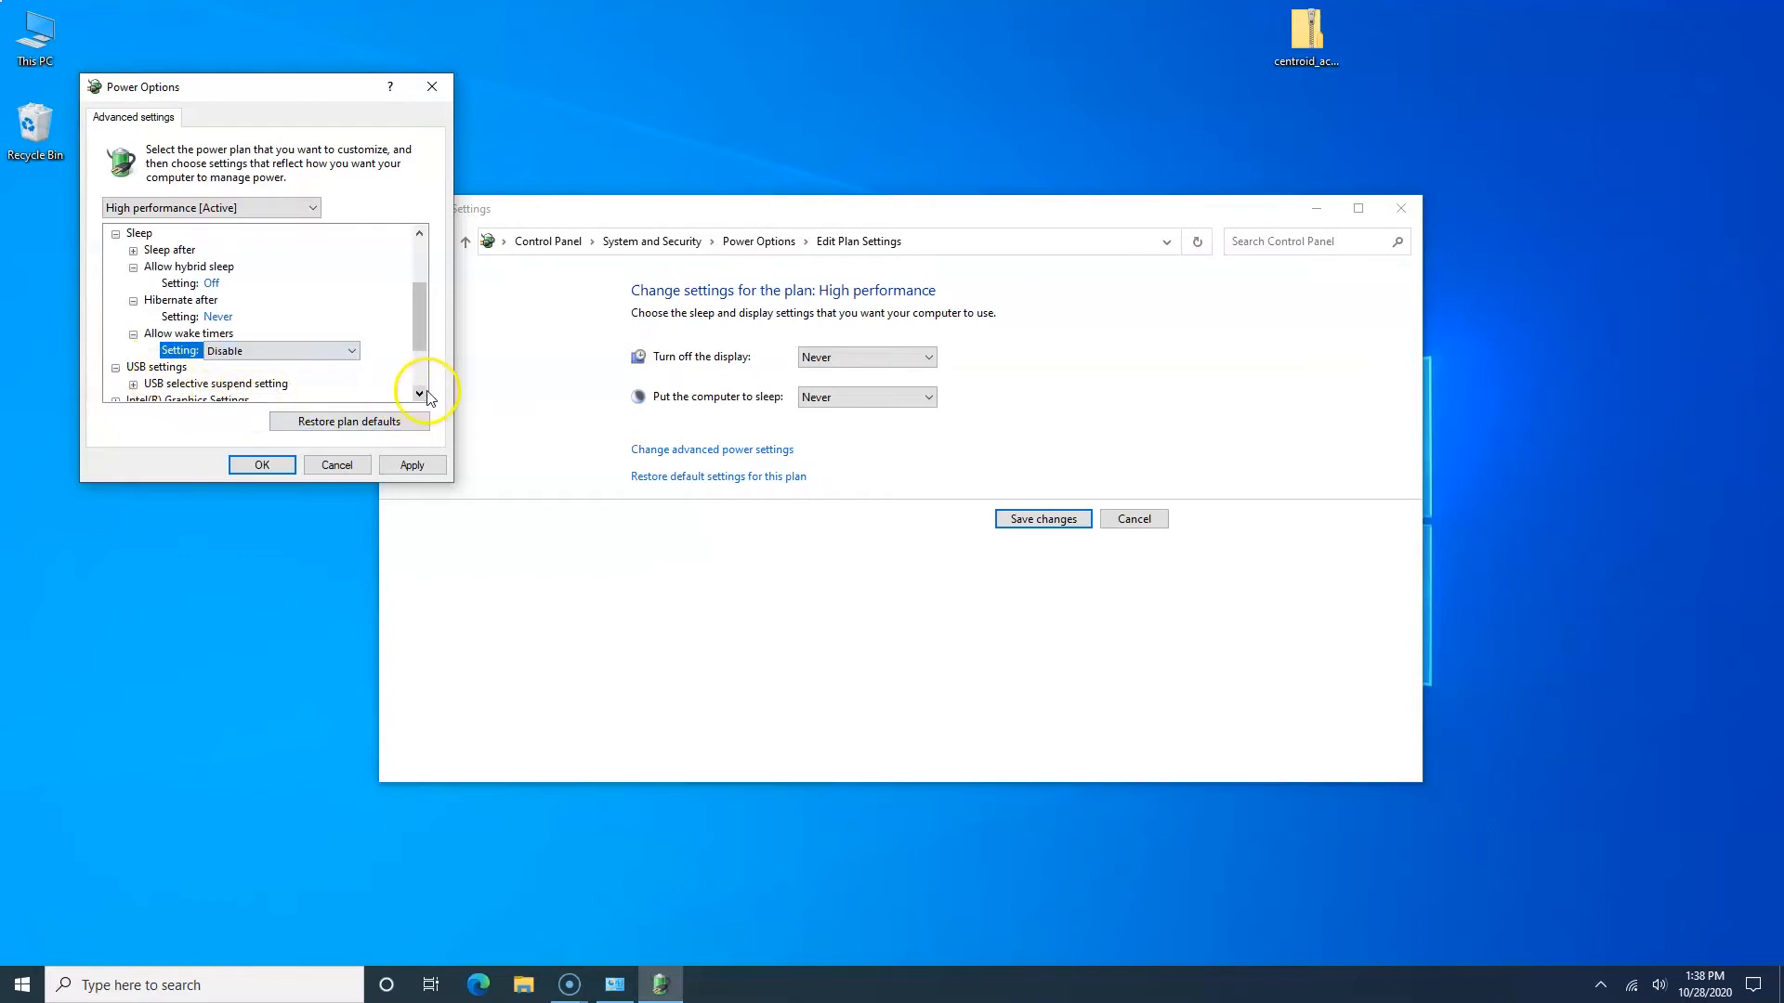
left_click(418, 392)
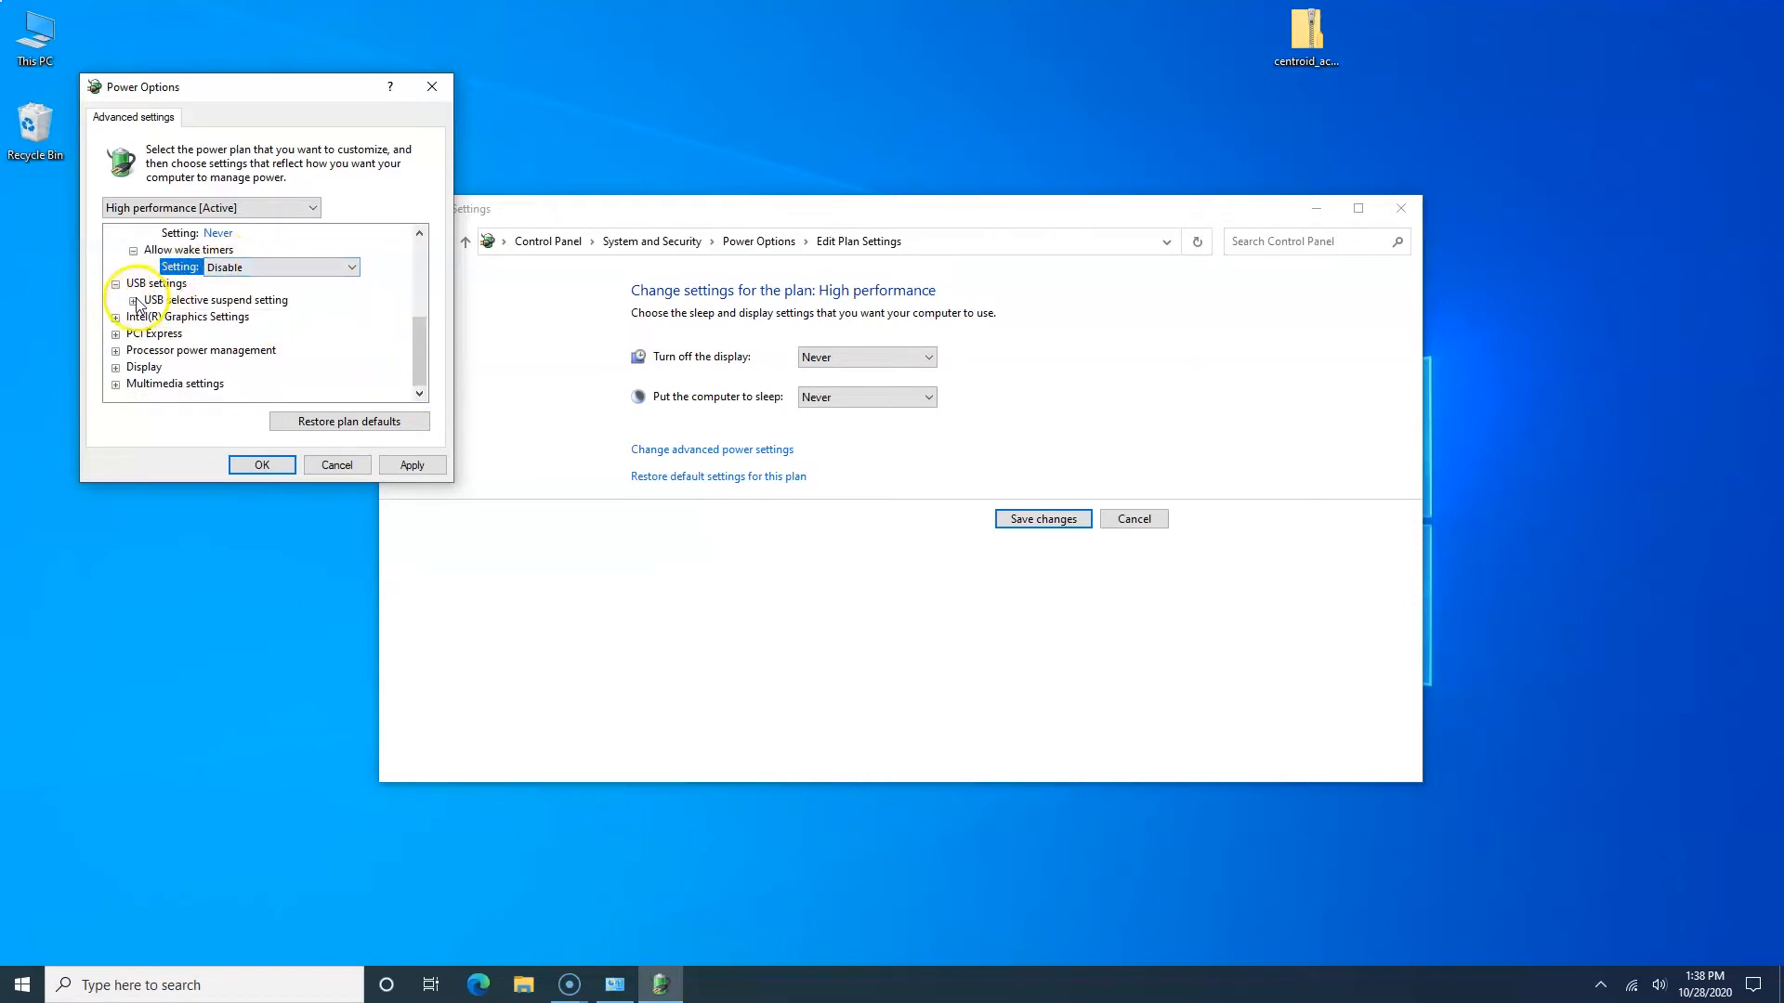
left_click(120, 299)
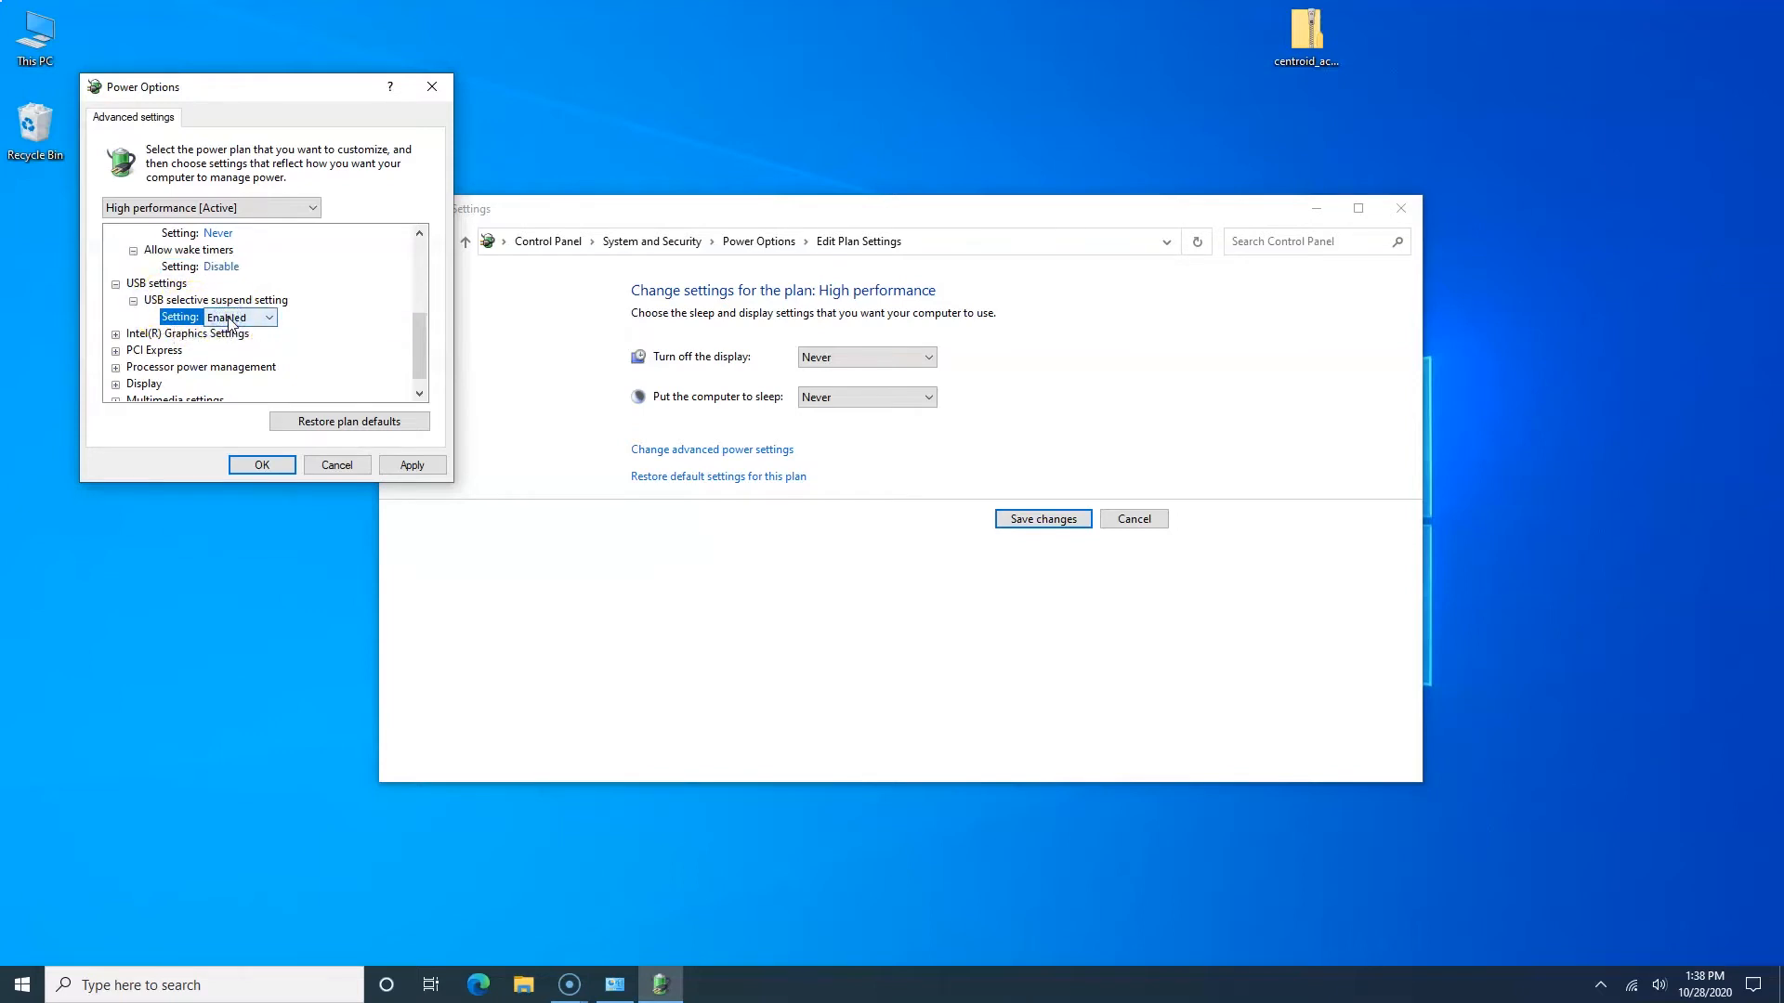
left_click(239, 318)
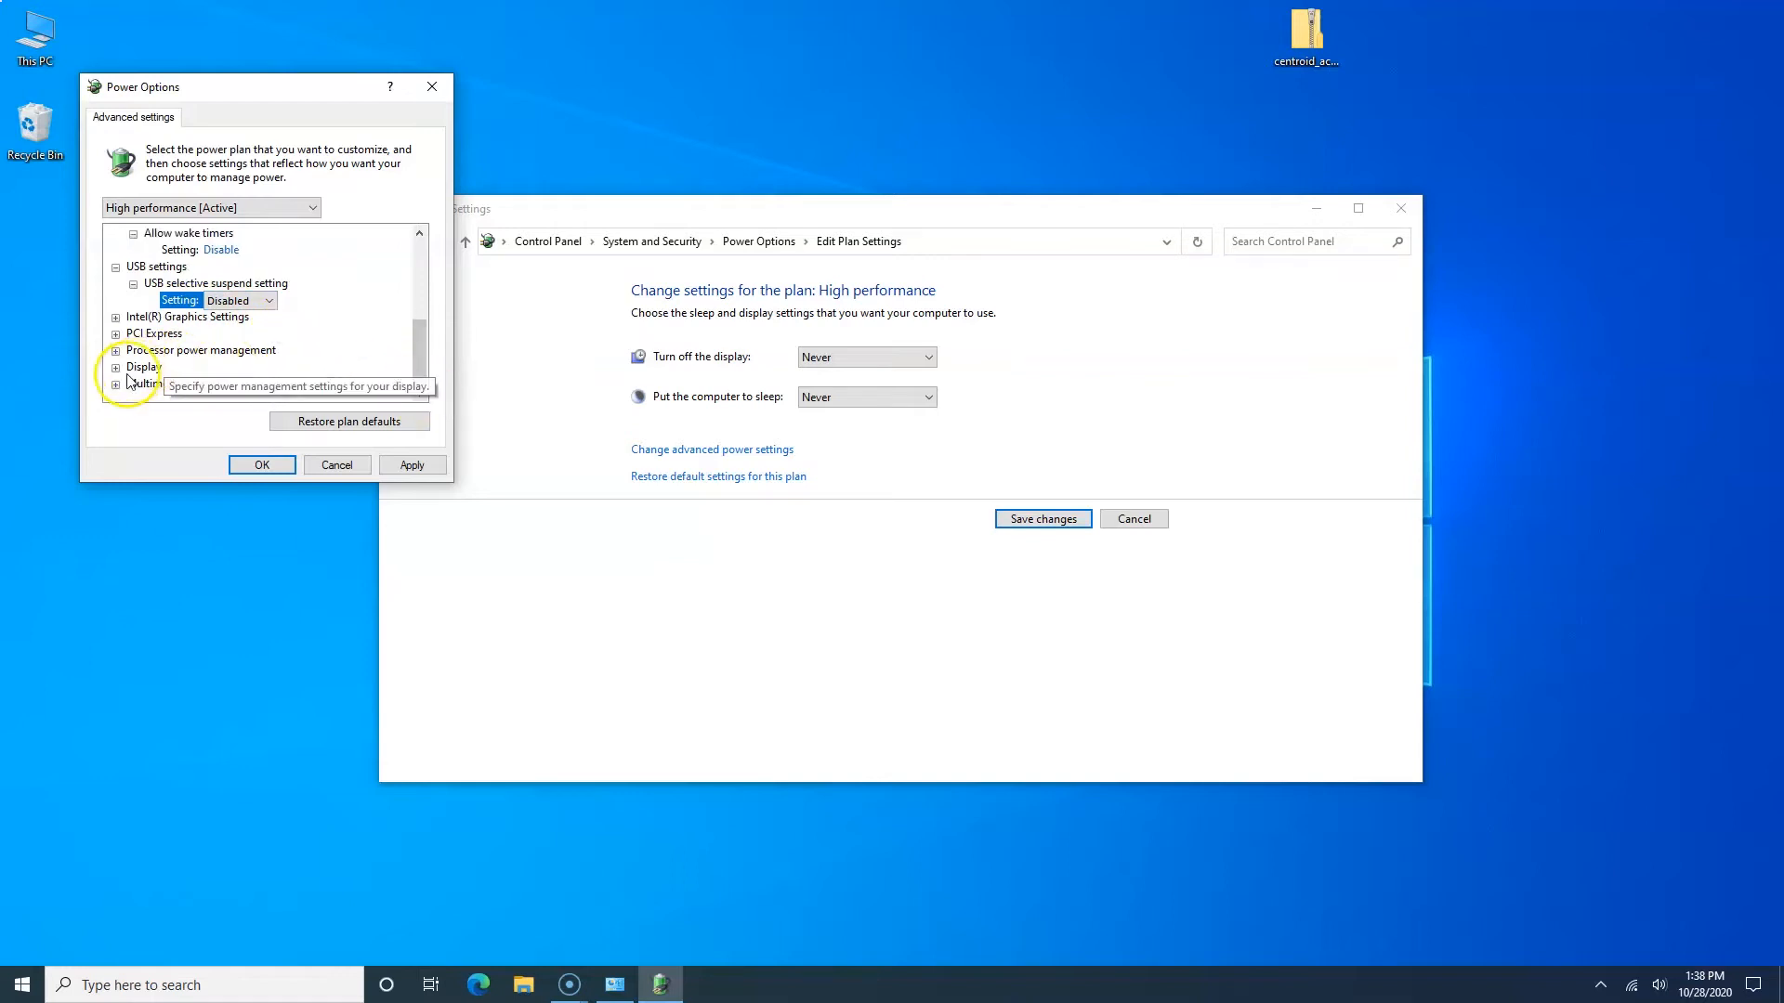
Step: Set Turn off display after to 0, then apply and close the advanced power settings
left_click(115, 366)
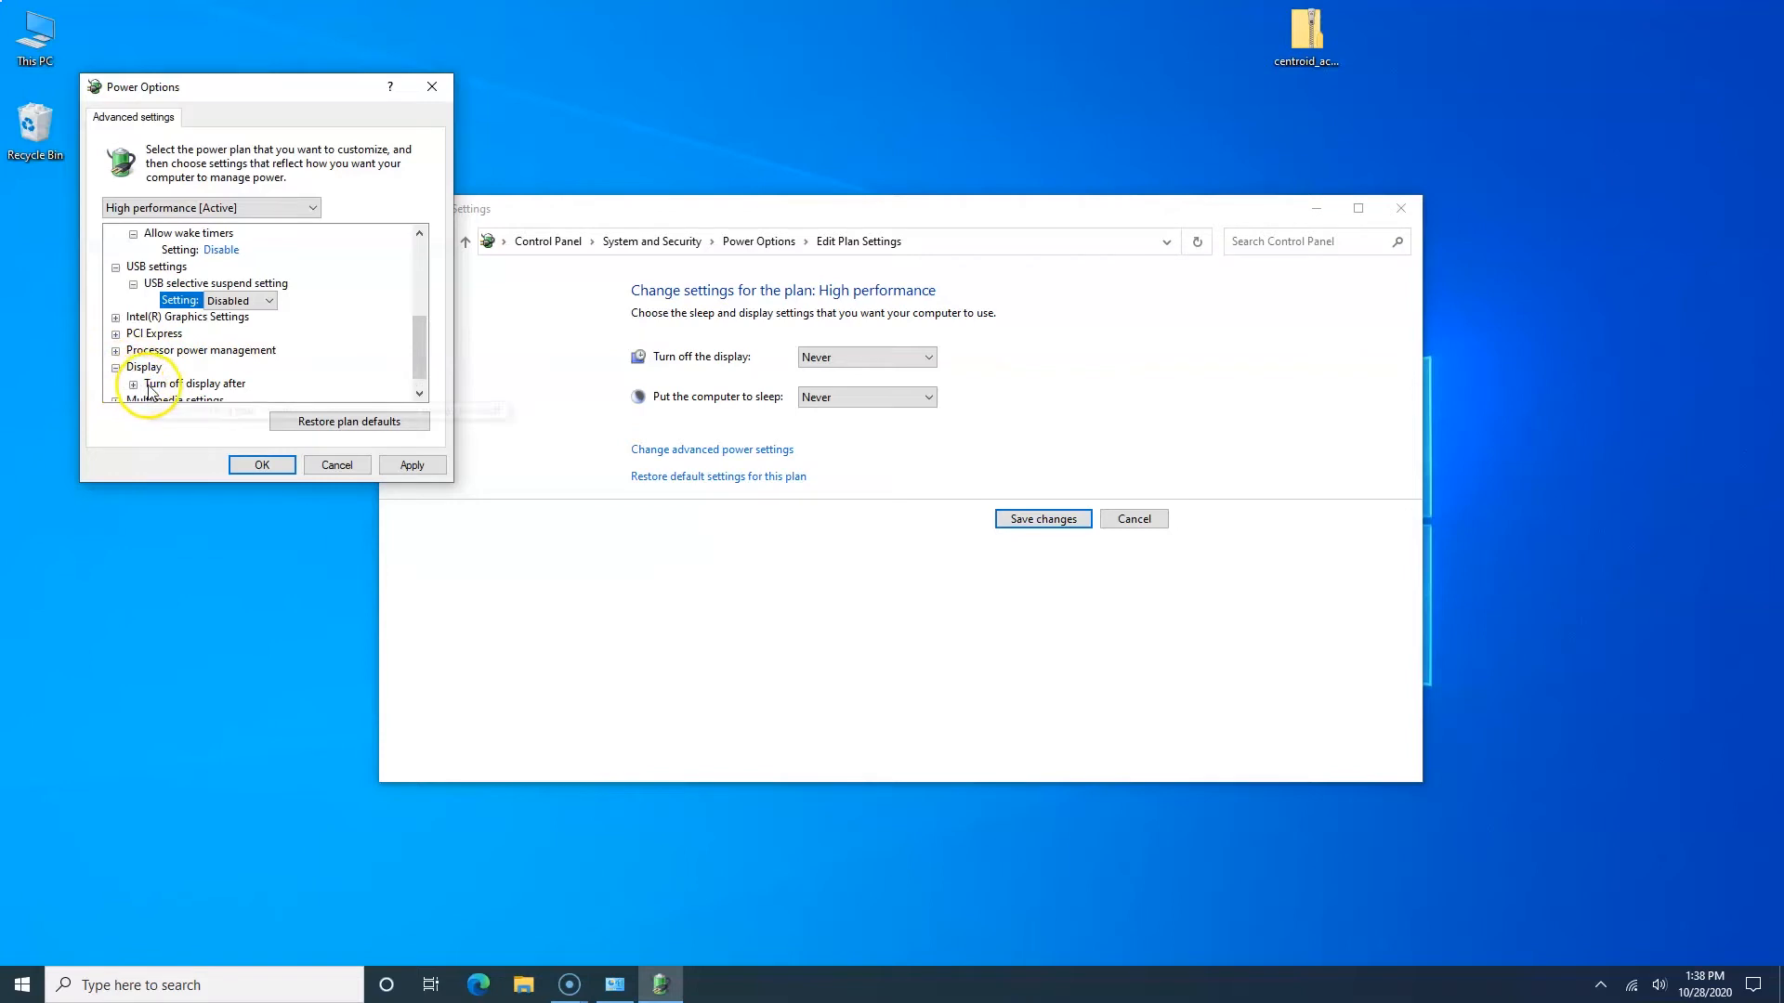
left_click(132, 382)
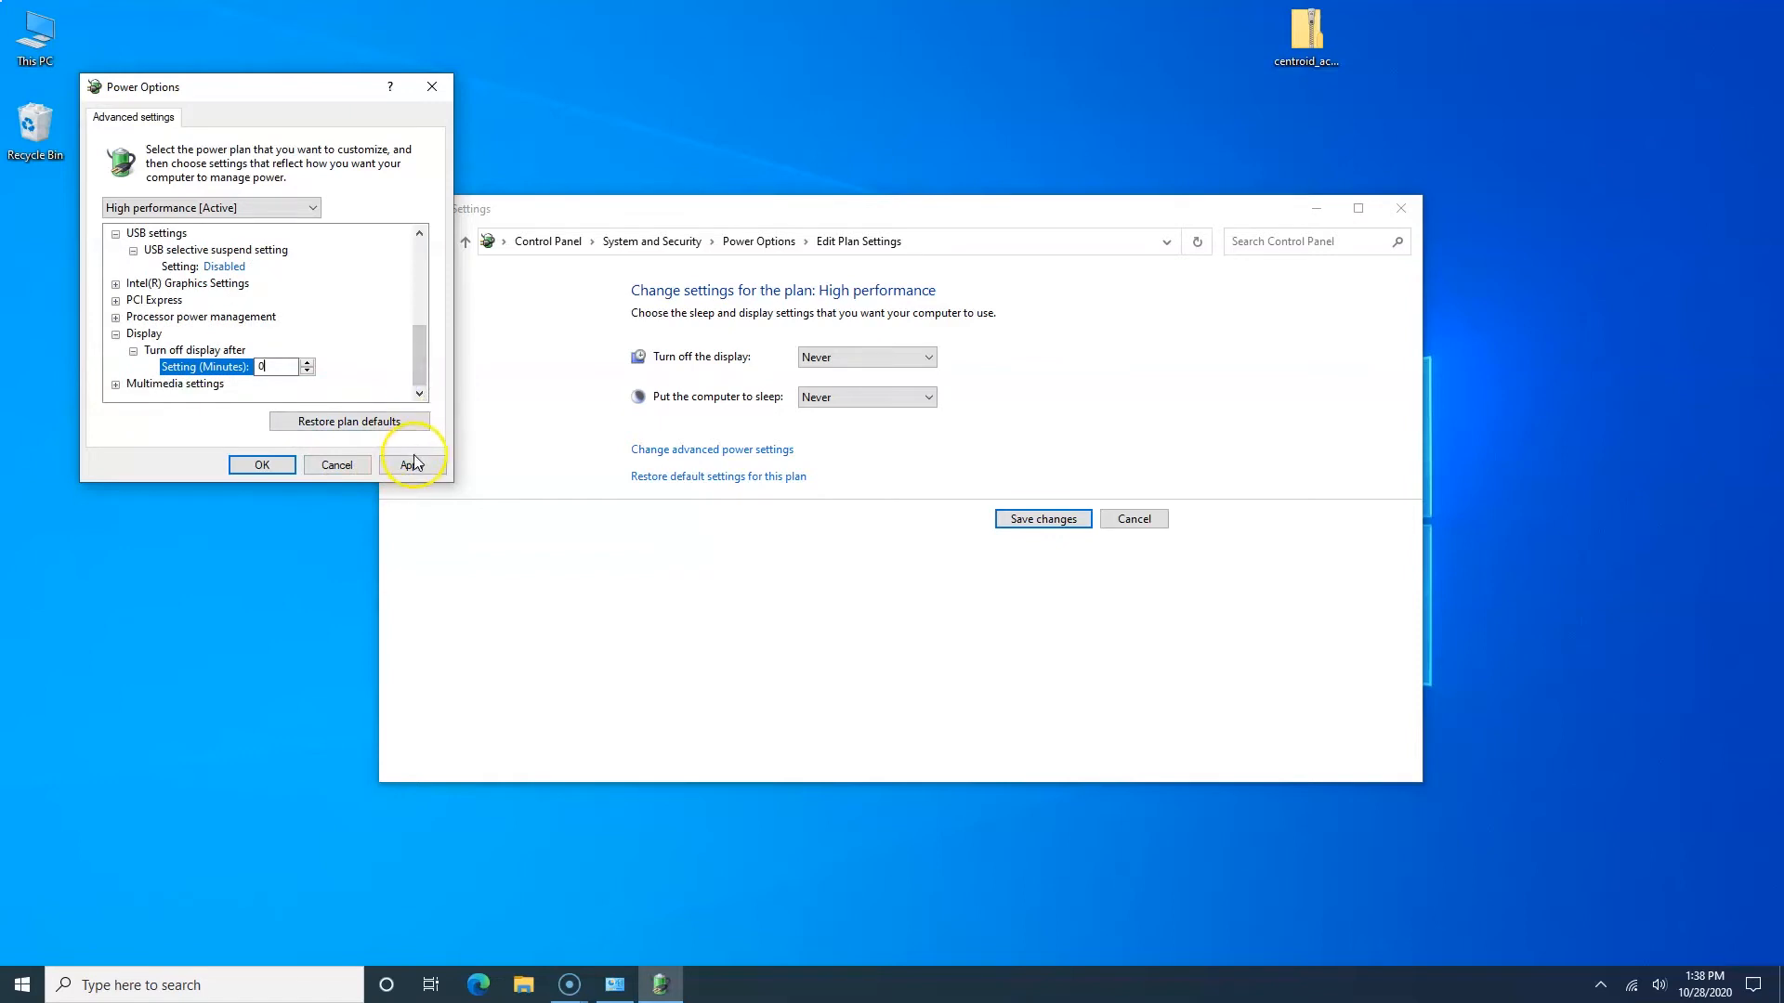
left_click(412, 465)
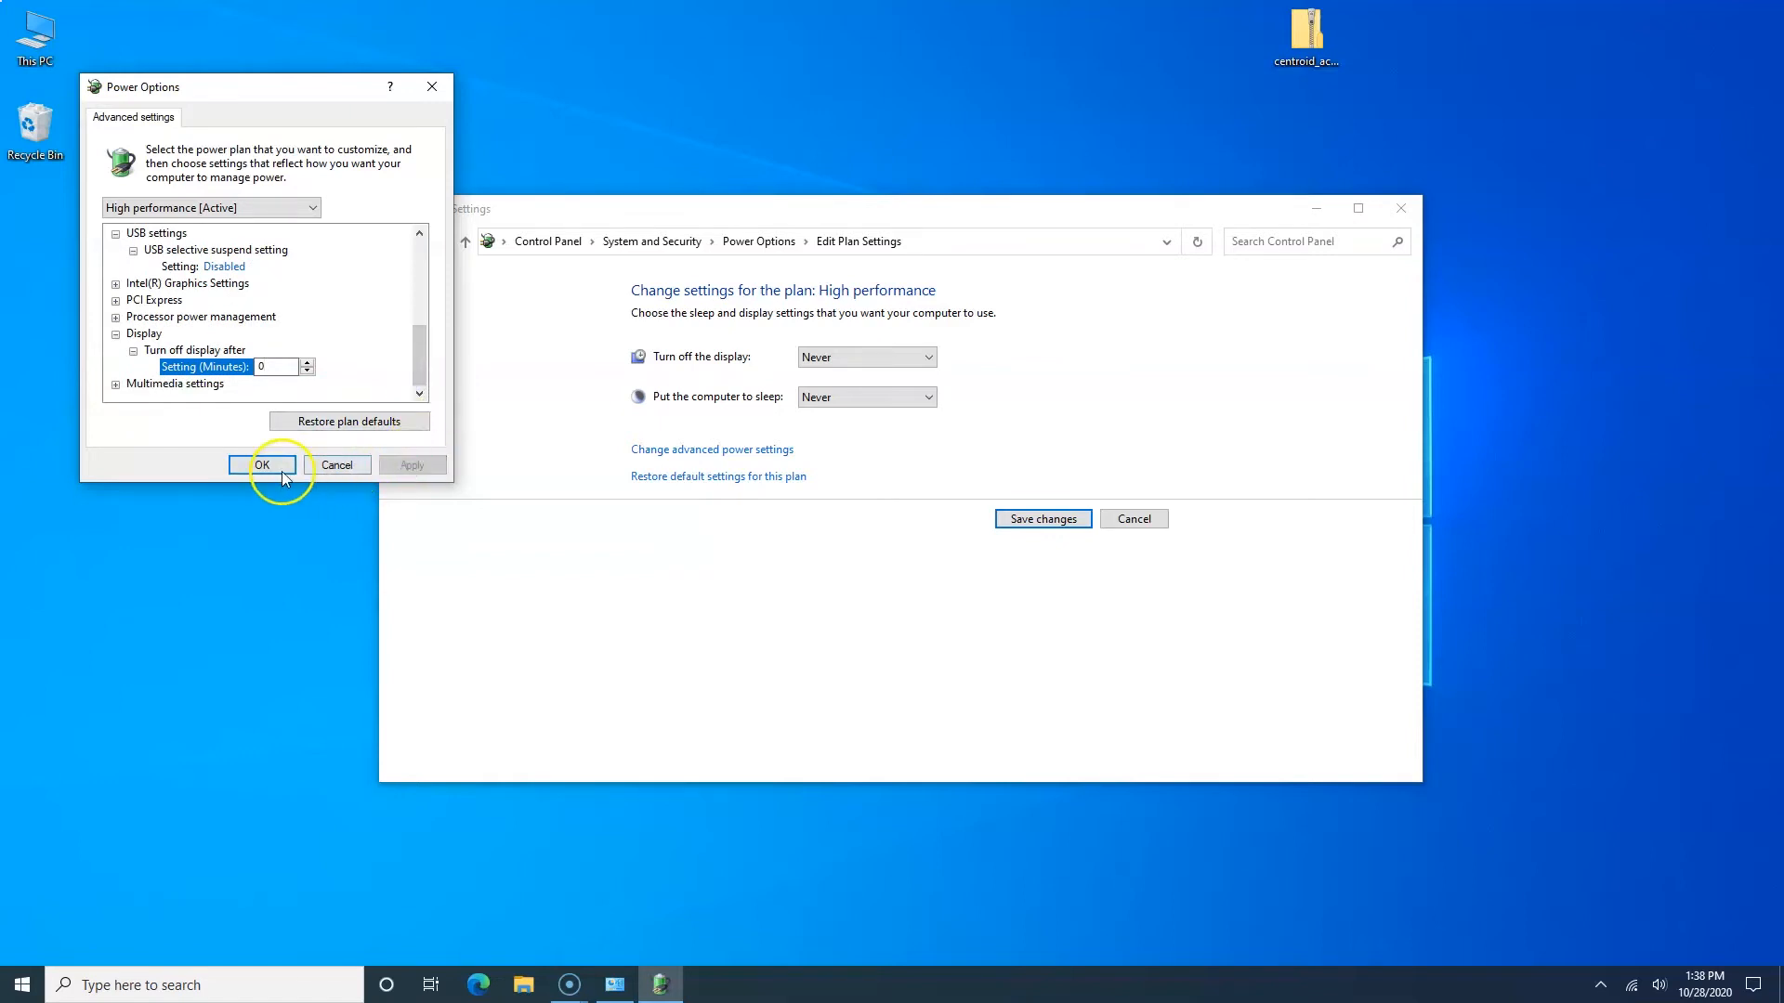
left_click(264, 464)
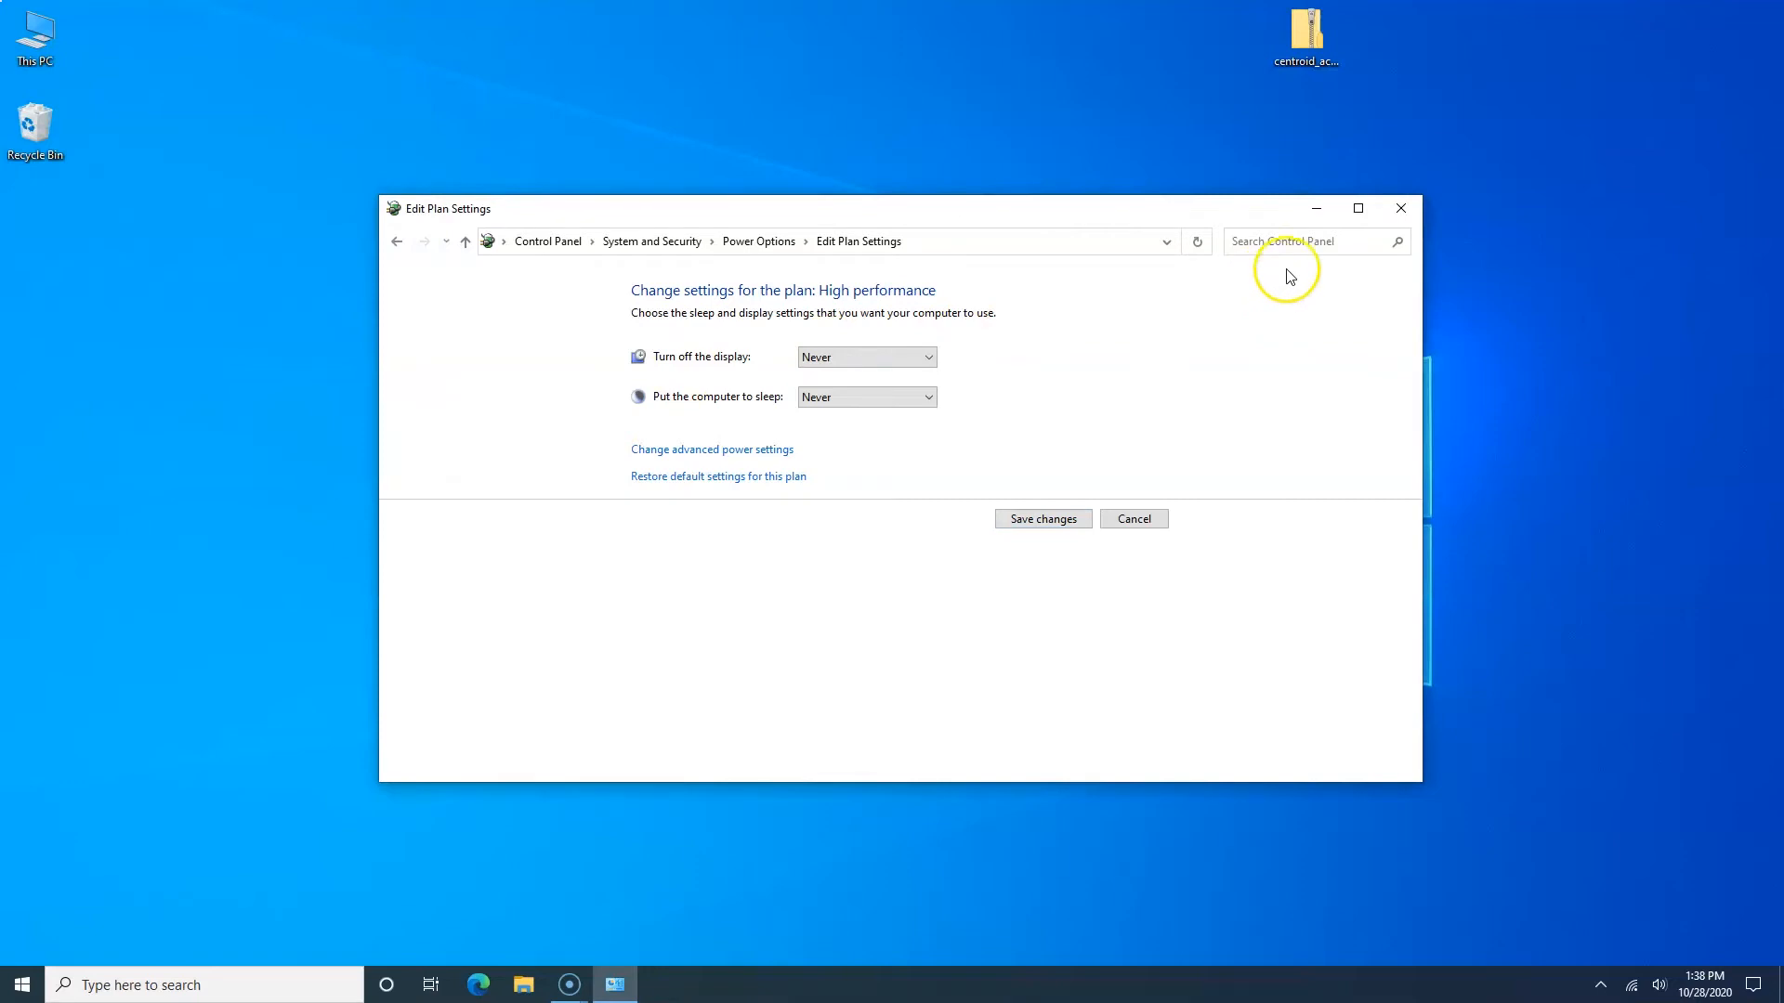
mouse_move(1401, 208)
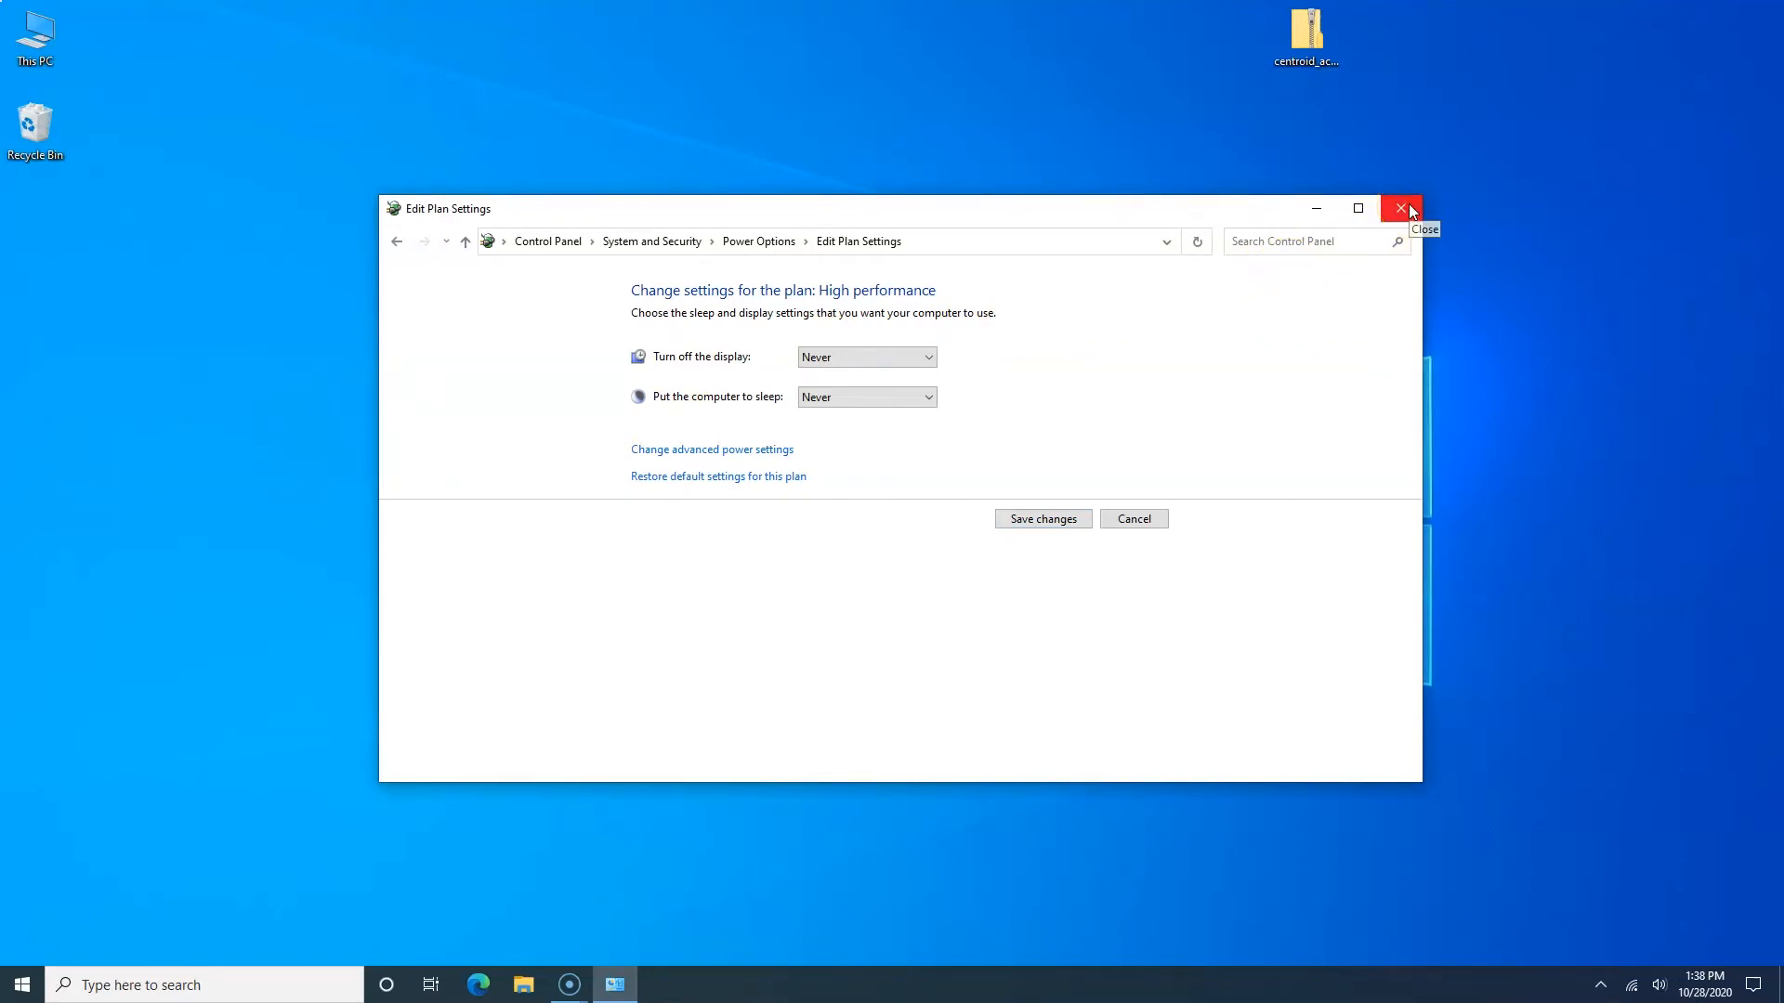
Step: Close the Edit Plan Settings window
left_click(1401, 208)
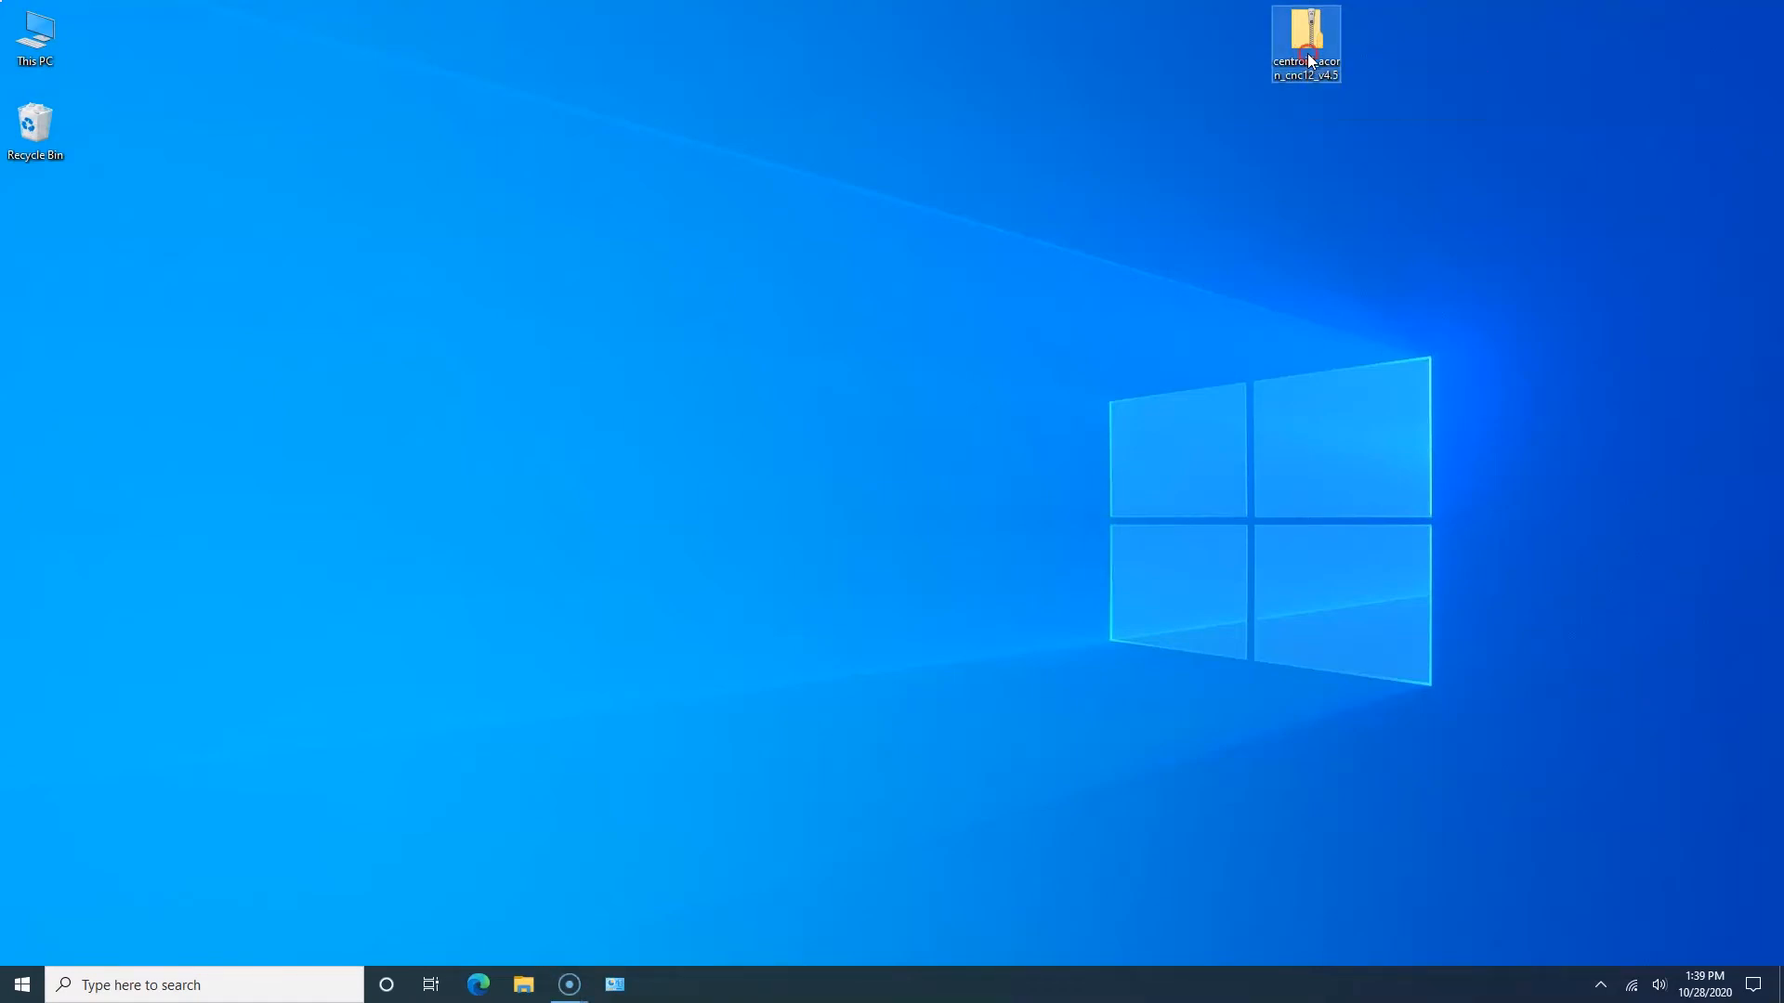
Step: Extract the Centroid zip into the suggested centroid_acorn_cnc12_v4.5 desktop folder
right_click(1308, 52)
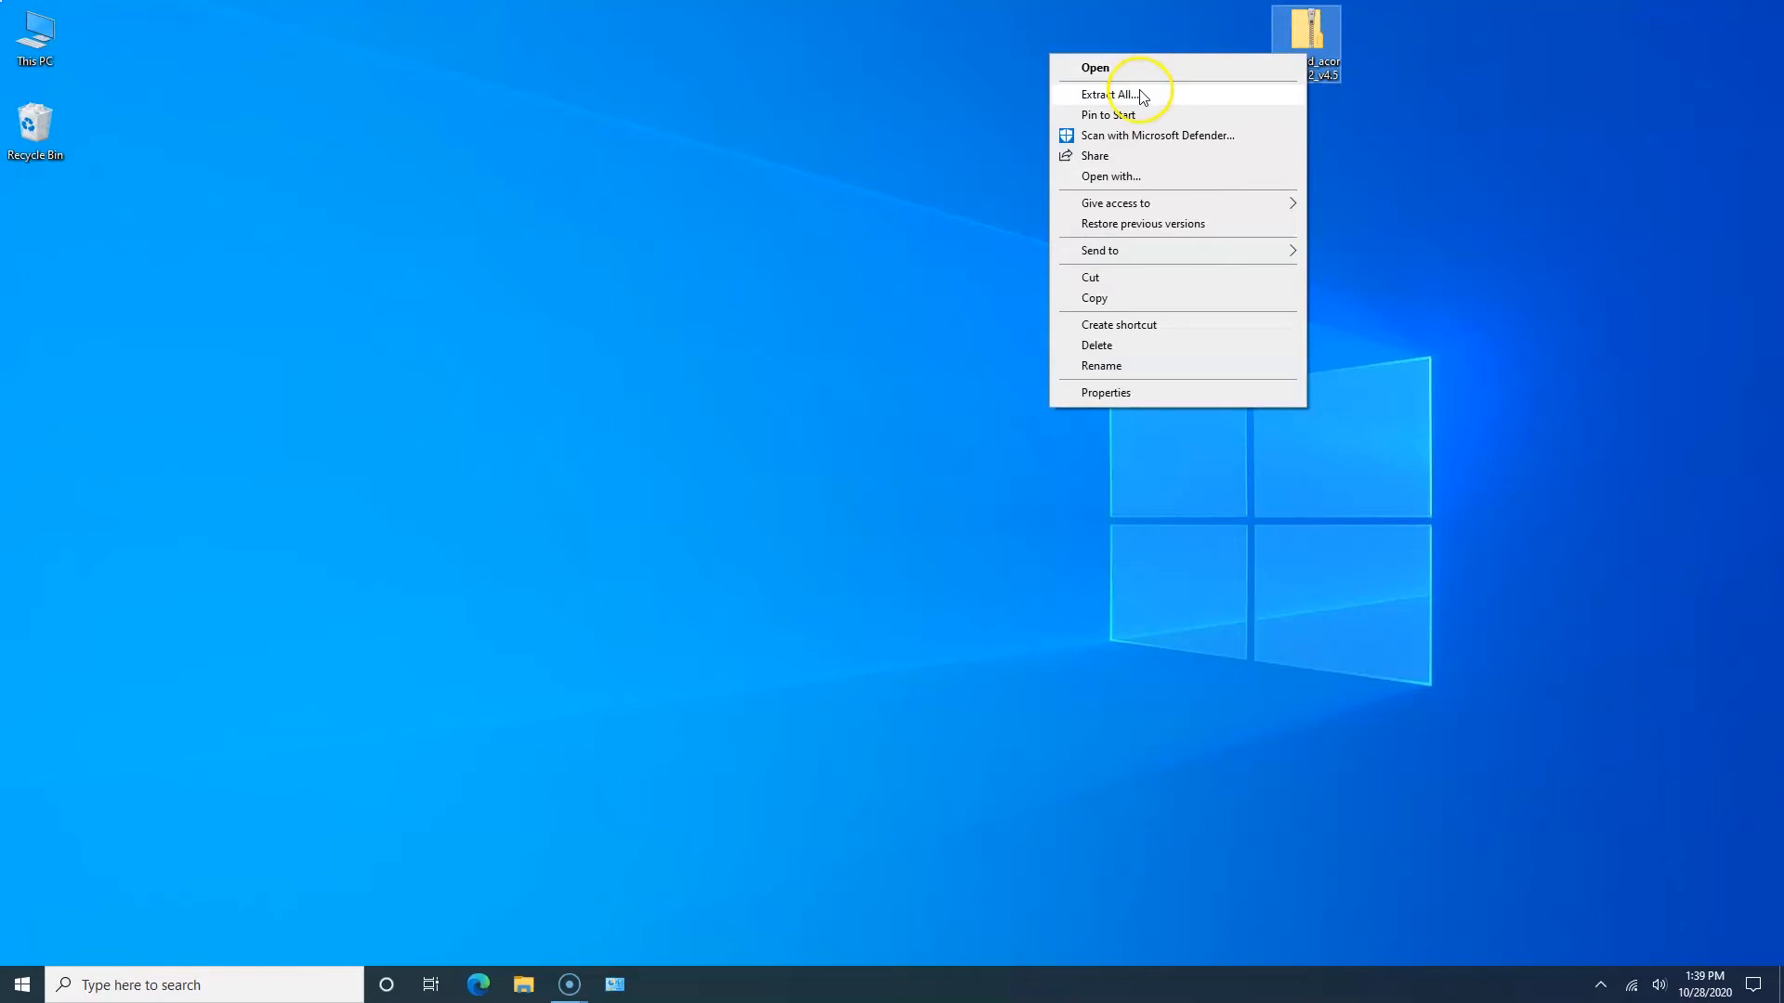
left_click(1111, 93)
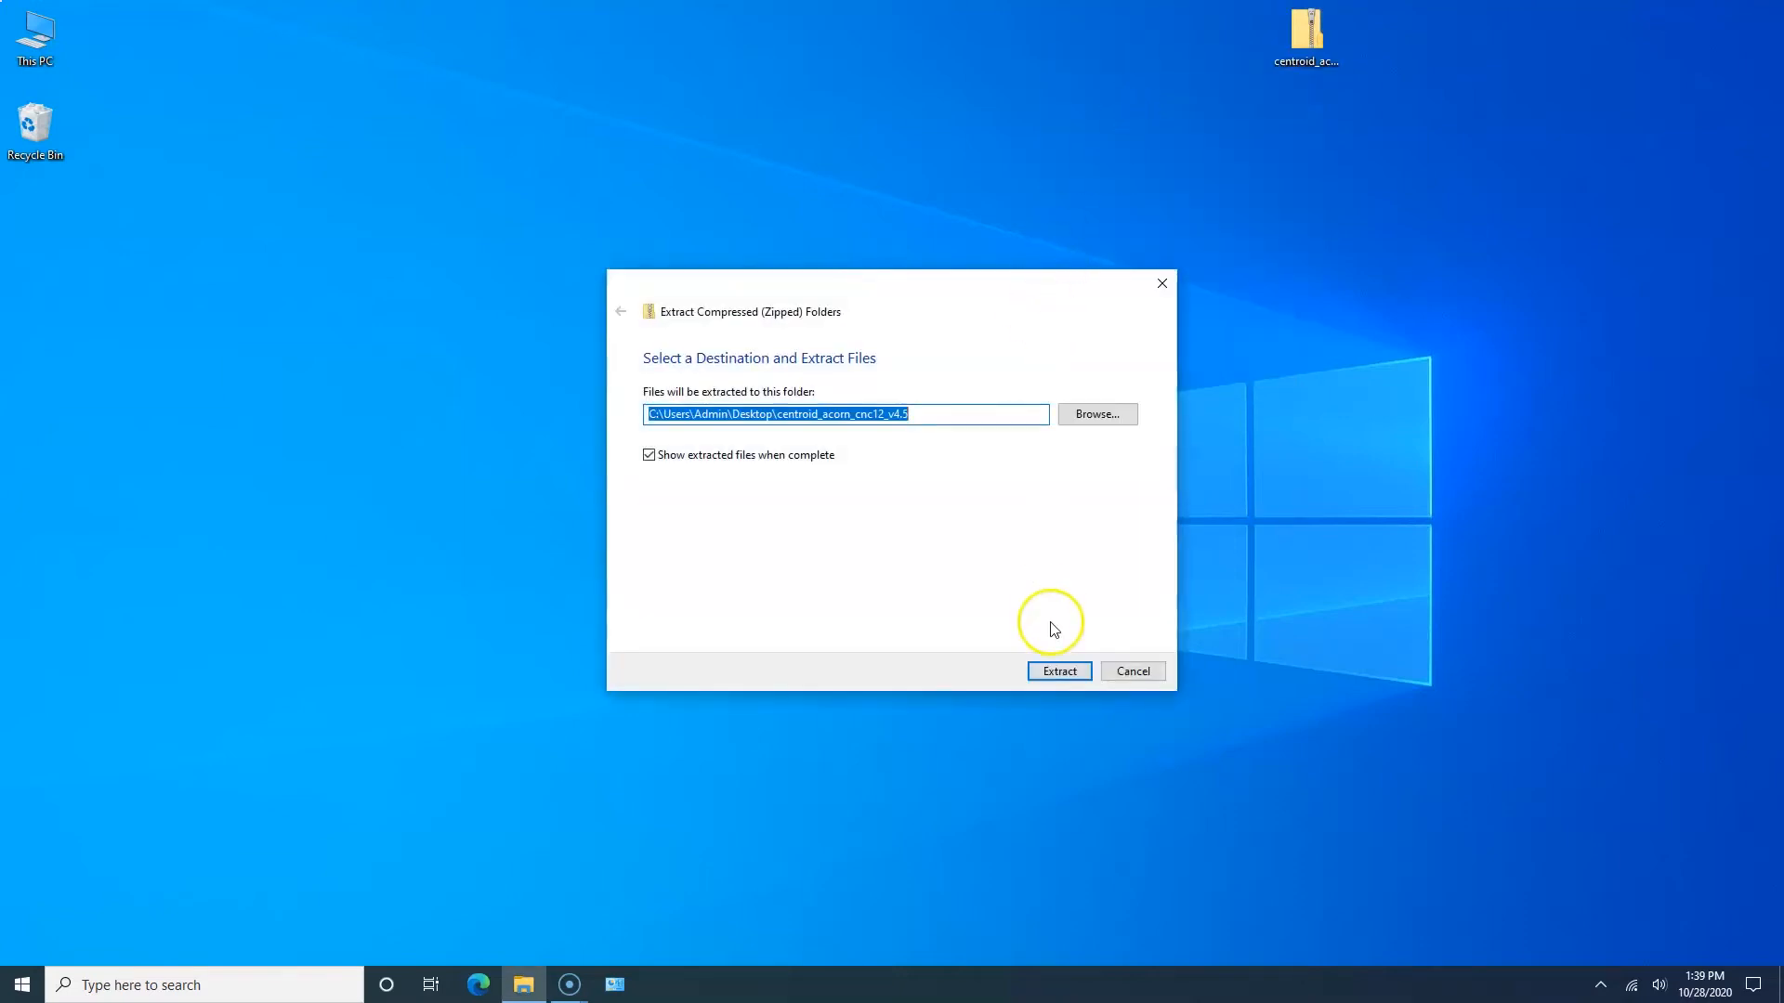
left_click(1059, 671)
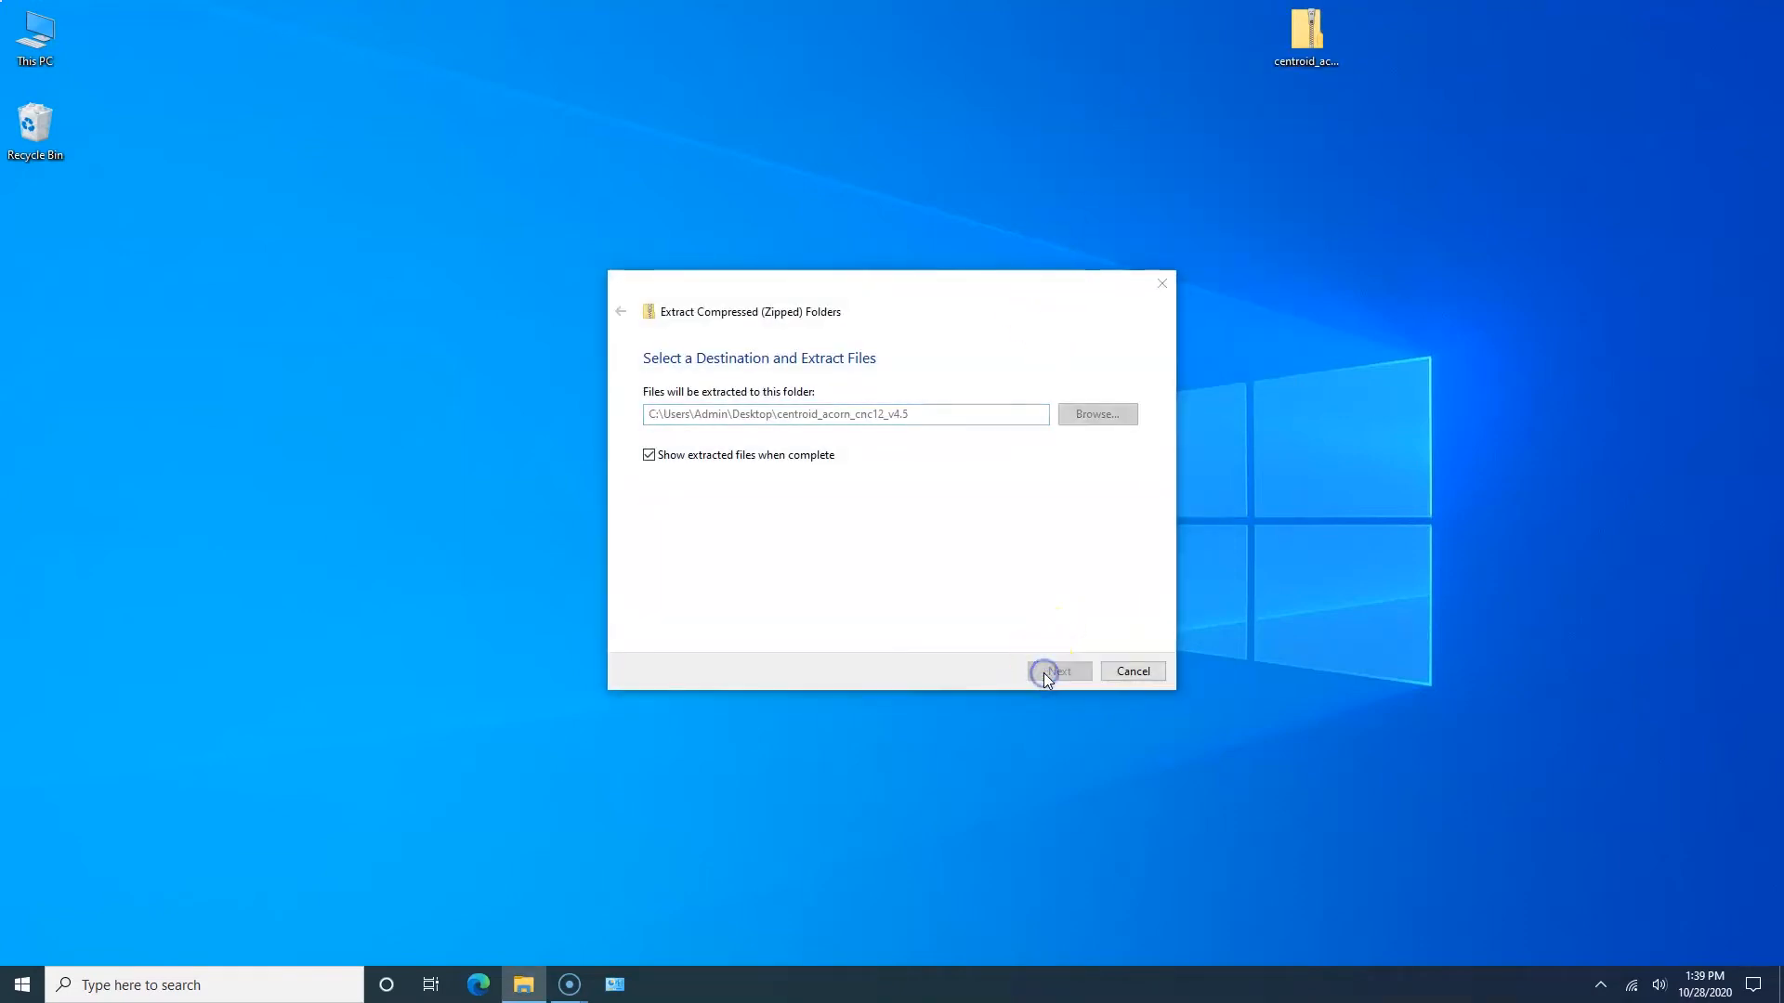
left_click(1059, 671)
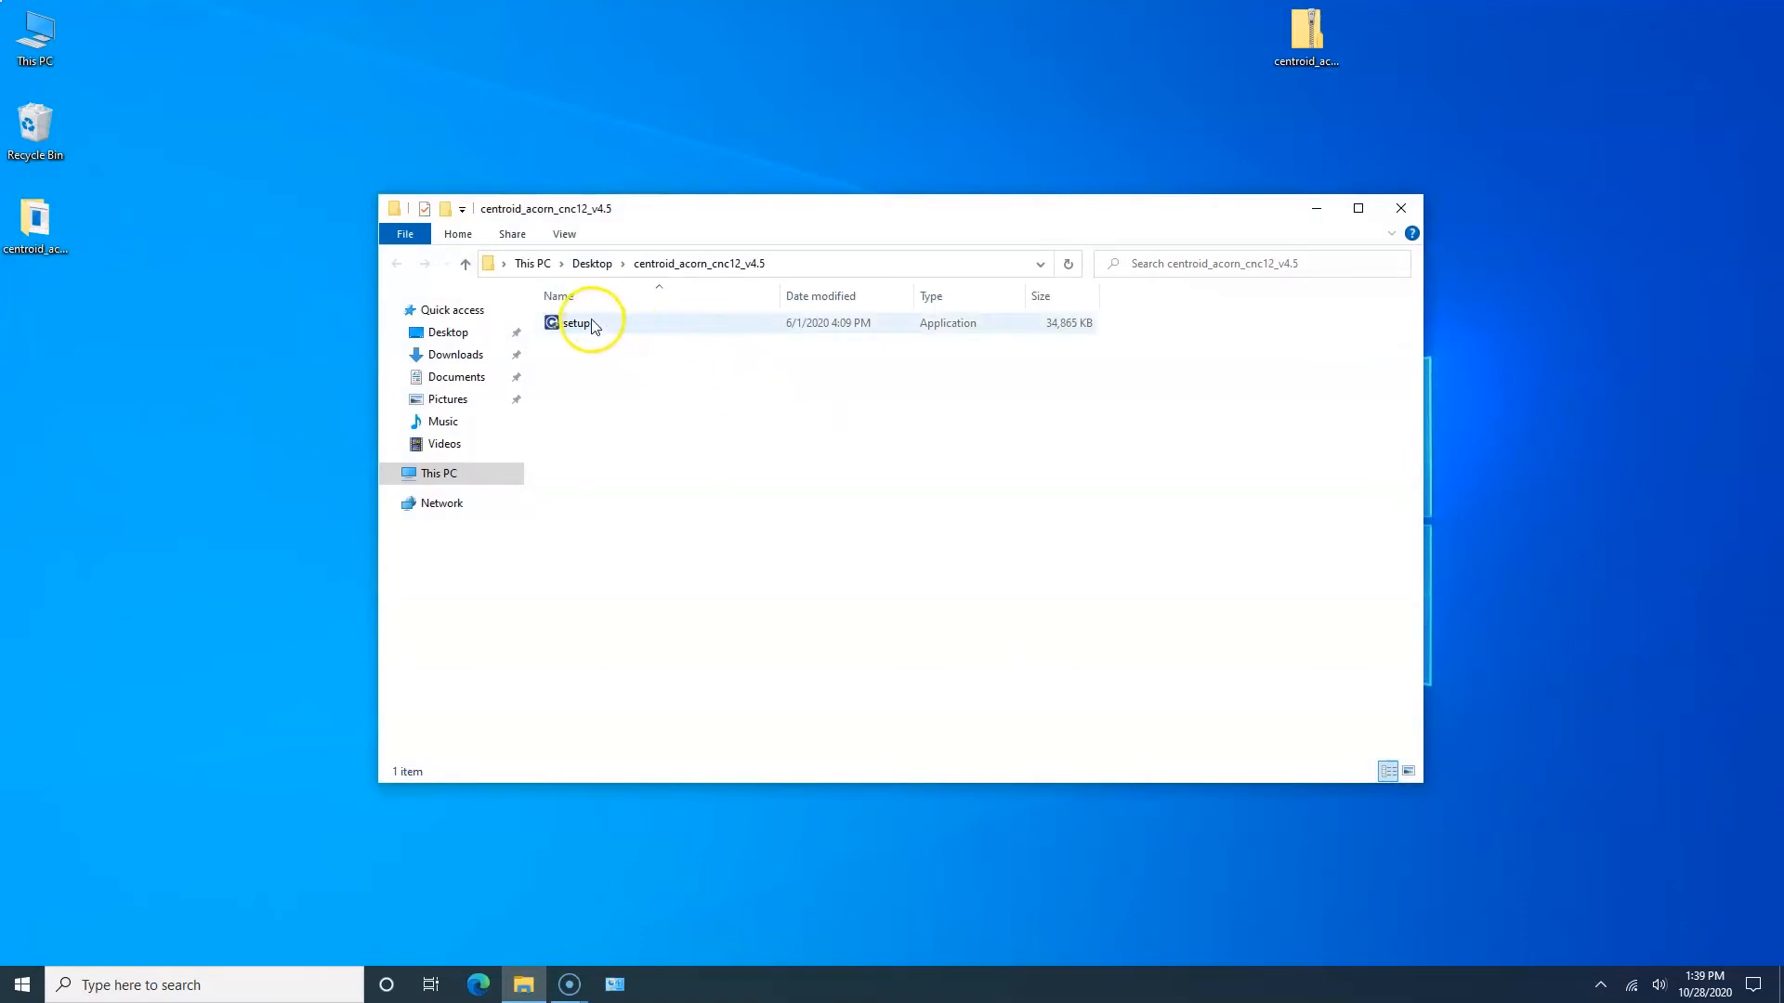
Step: Launch the CNC12 setup program from the extracted folder
left_click(572, 324)
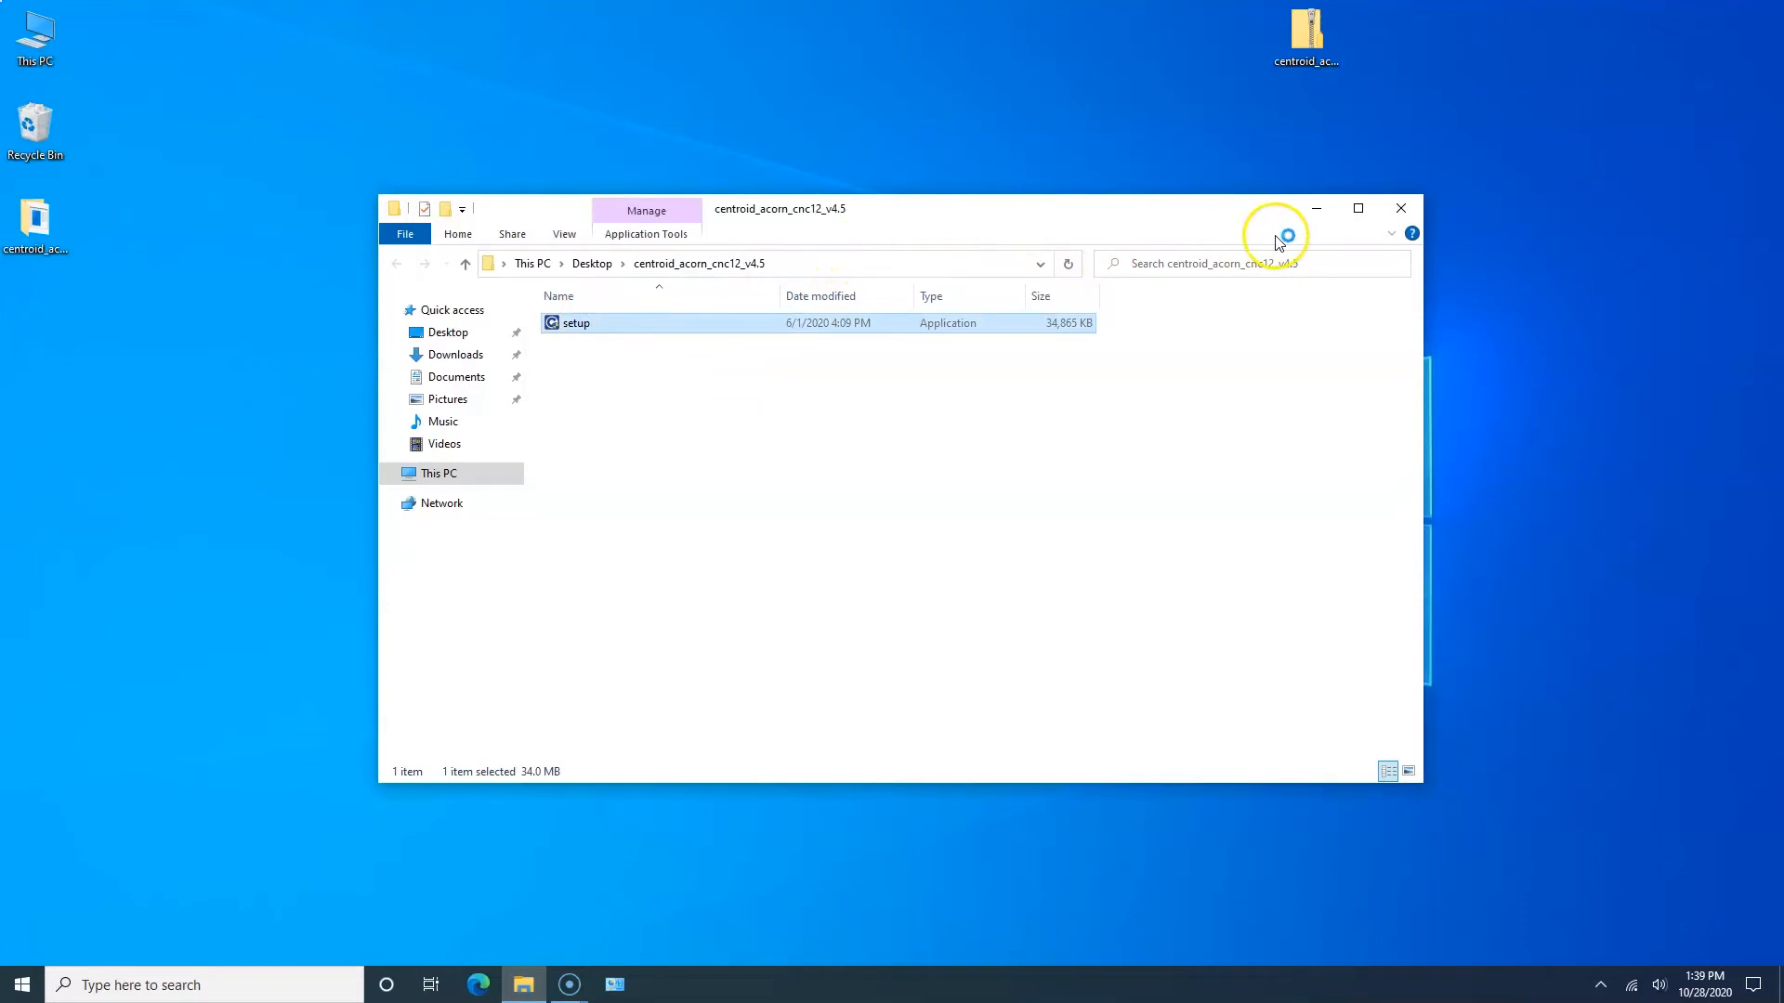
double_click(576, 324)
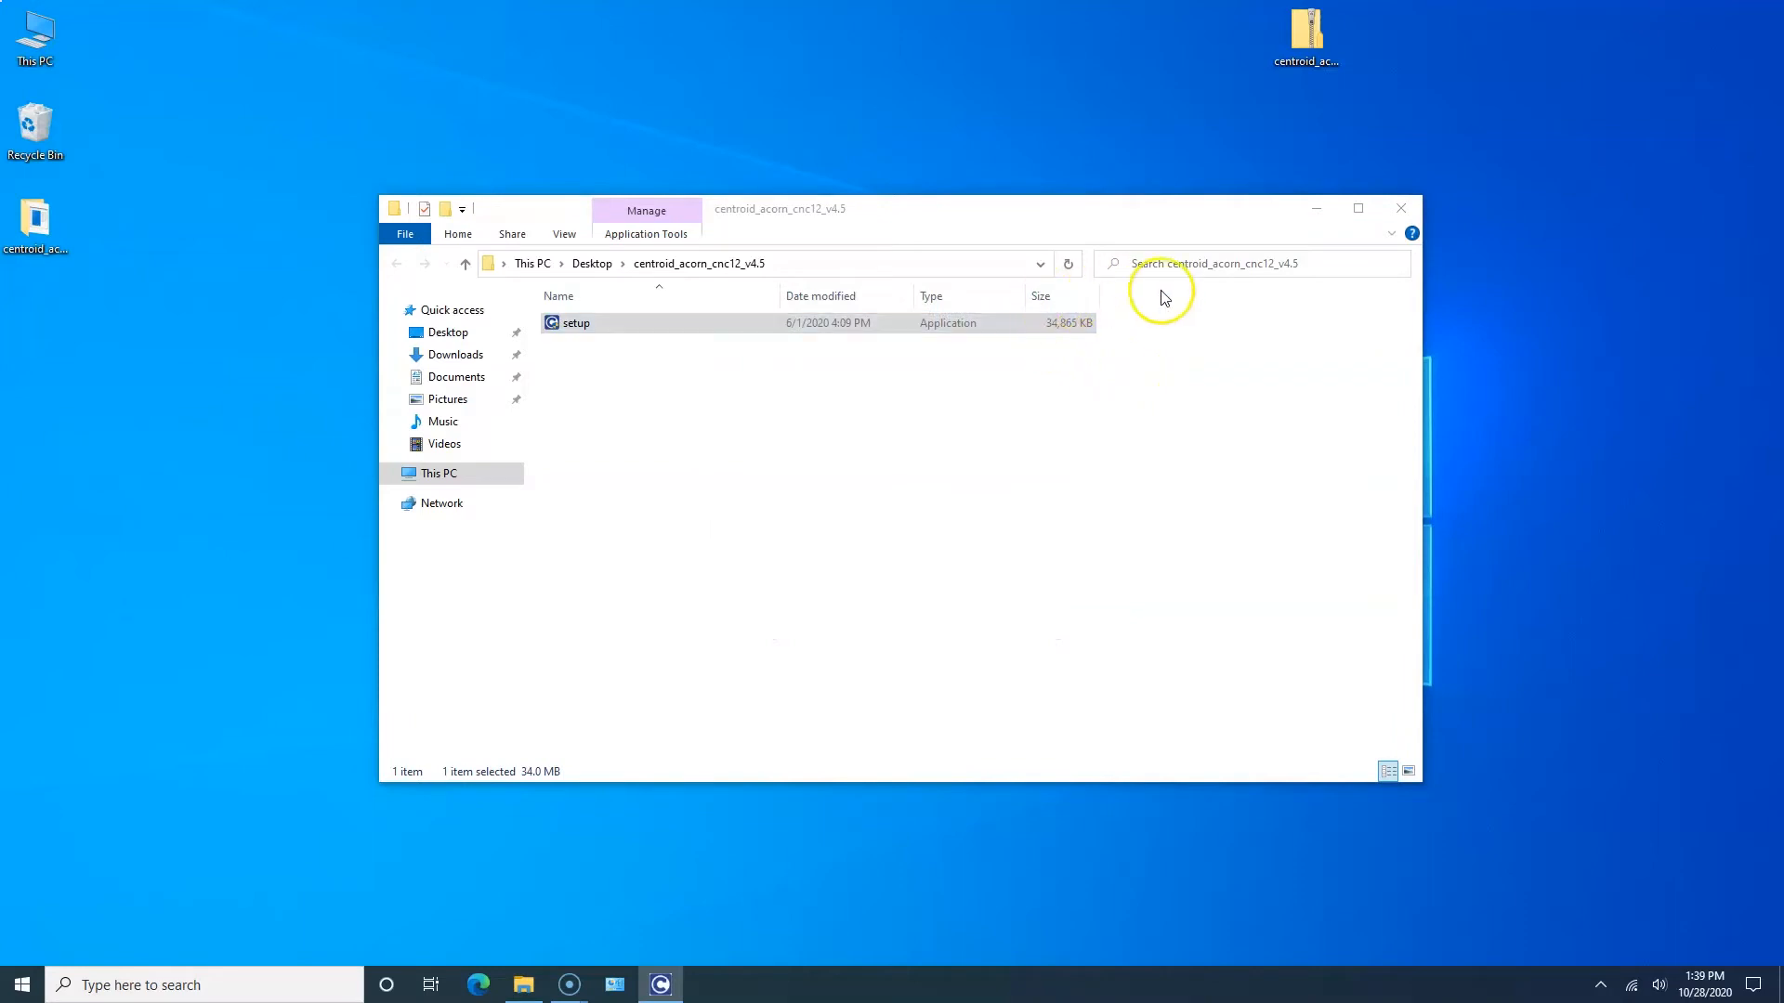
double_click(574, 323)
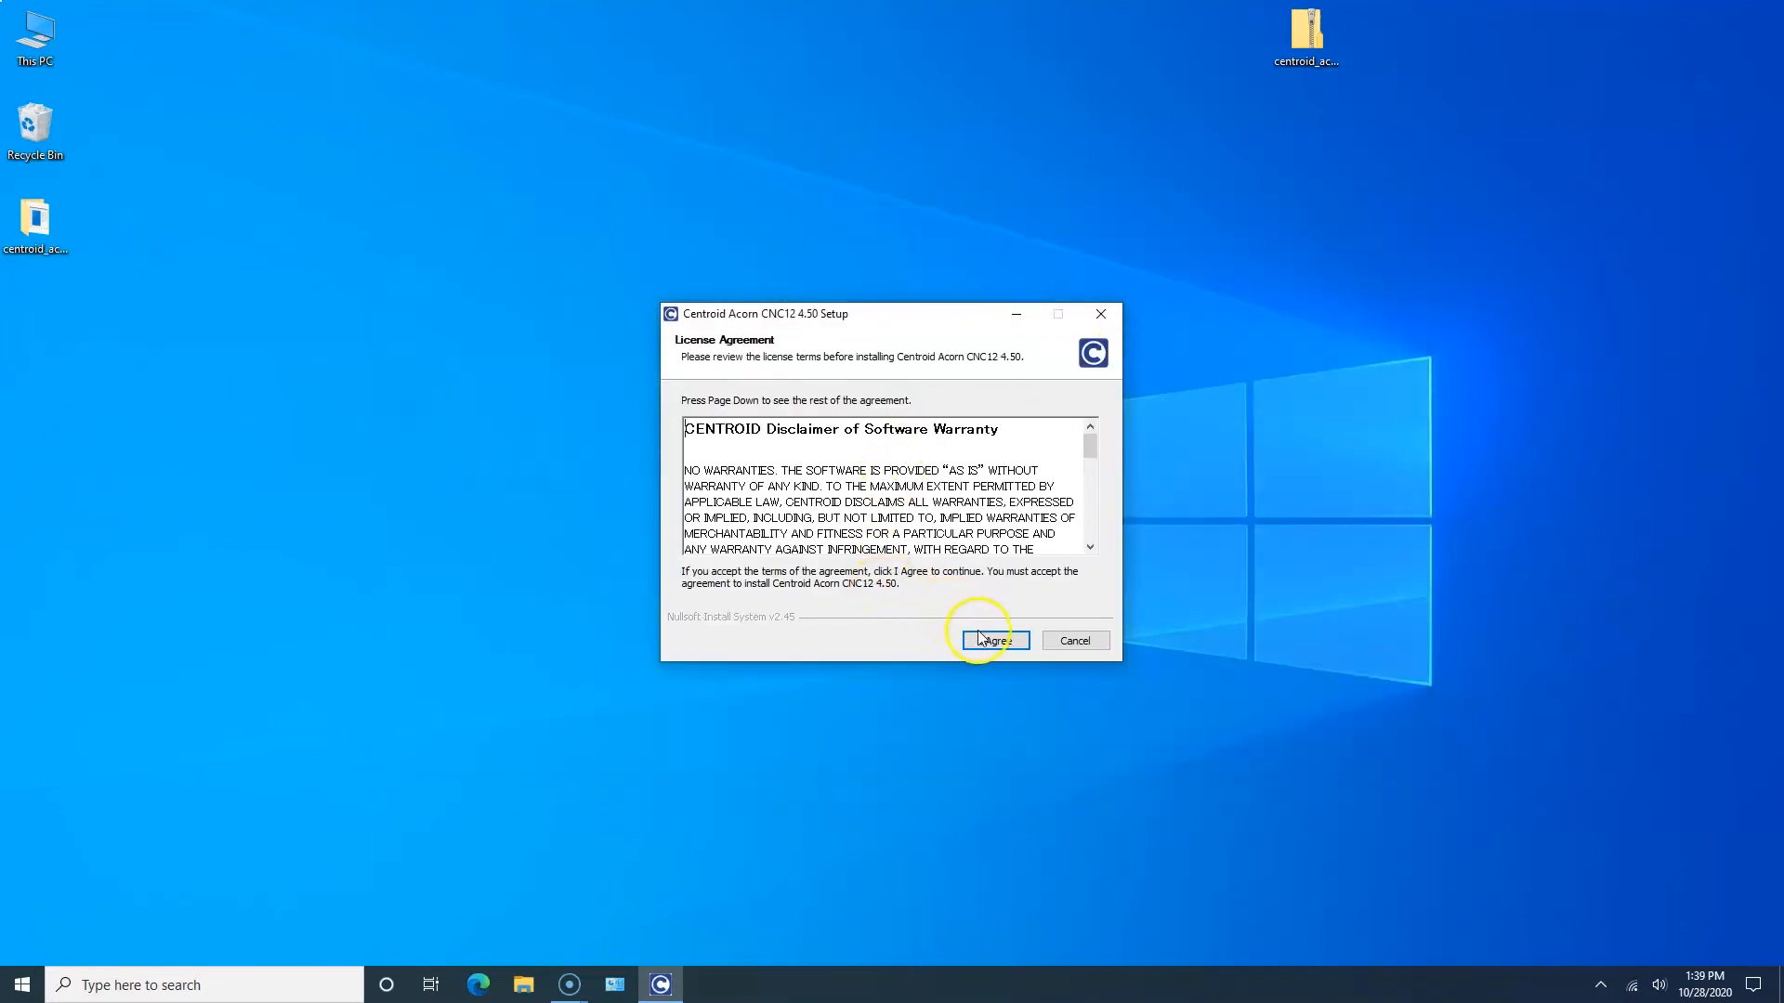
Step: Accept the Centroid Acorn CNC12 Setup license agreement
left_click(994, 639)
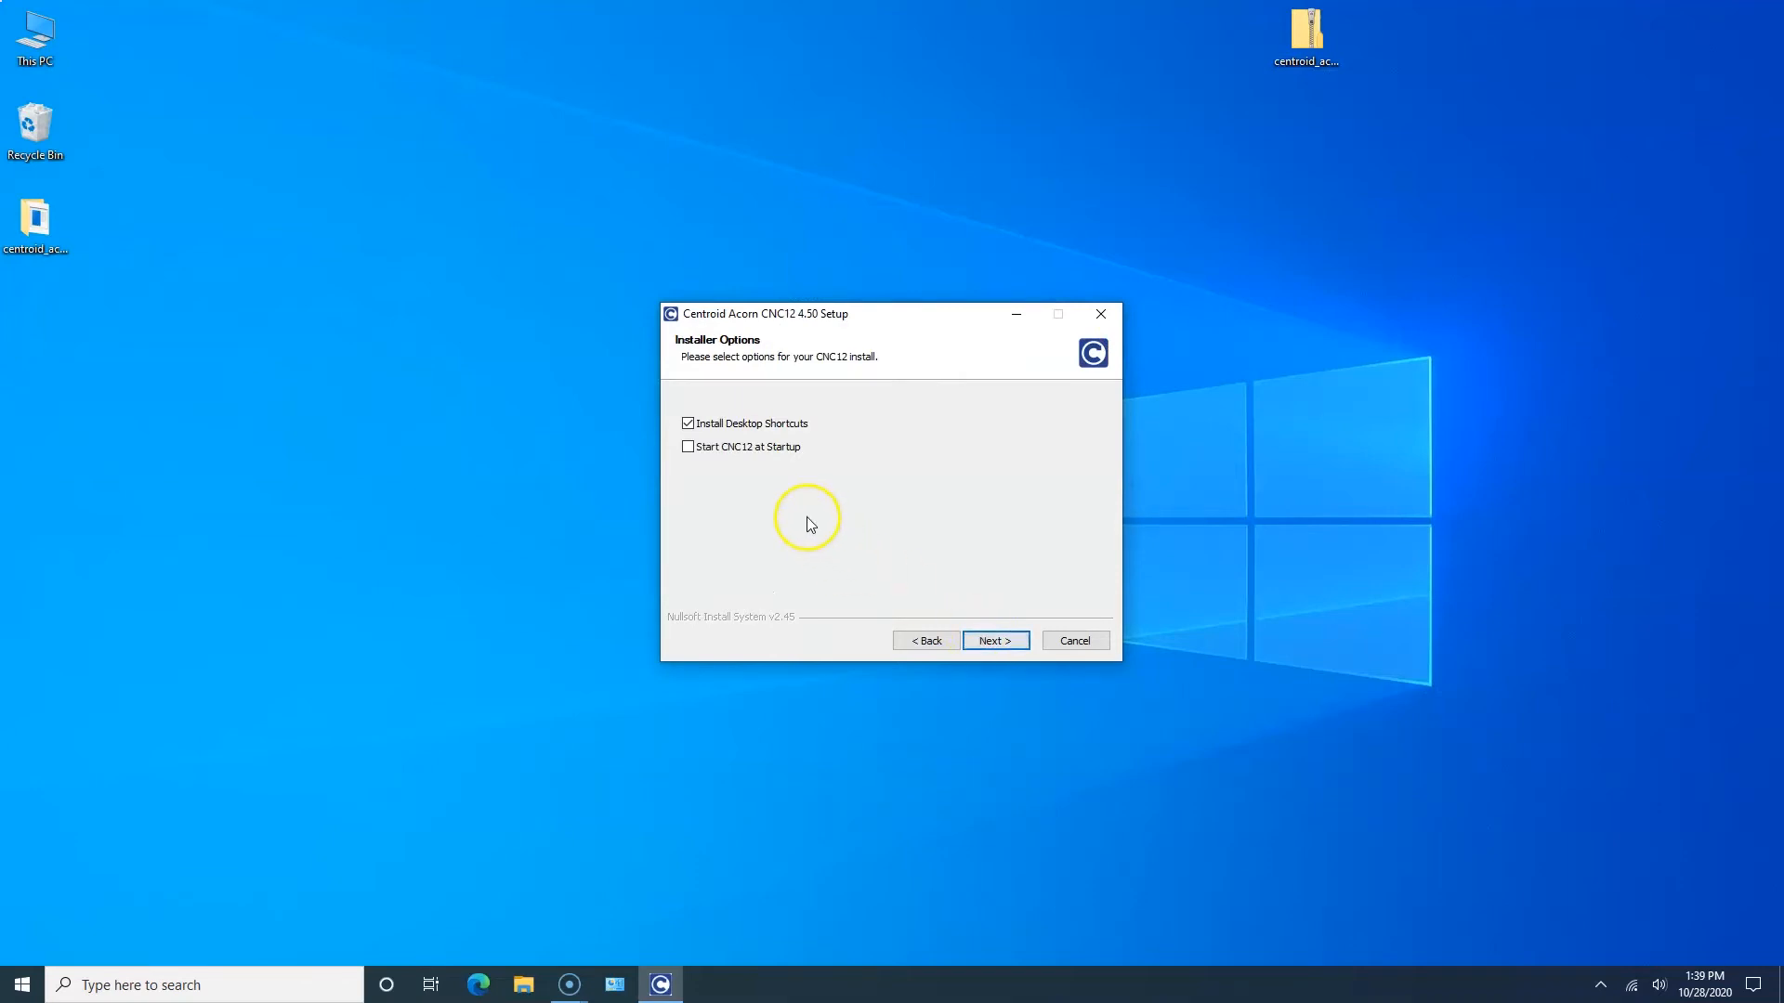
mouse_move(766, 446)
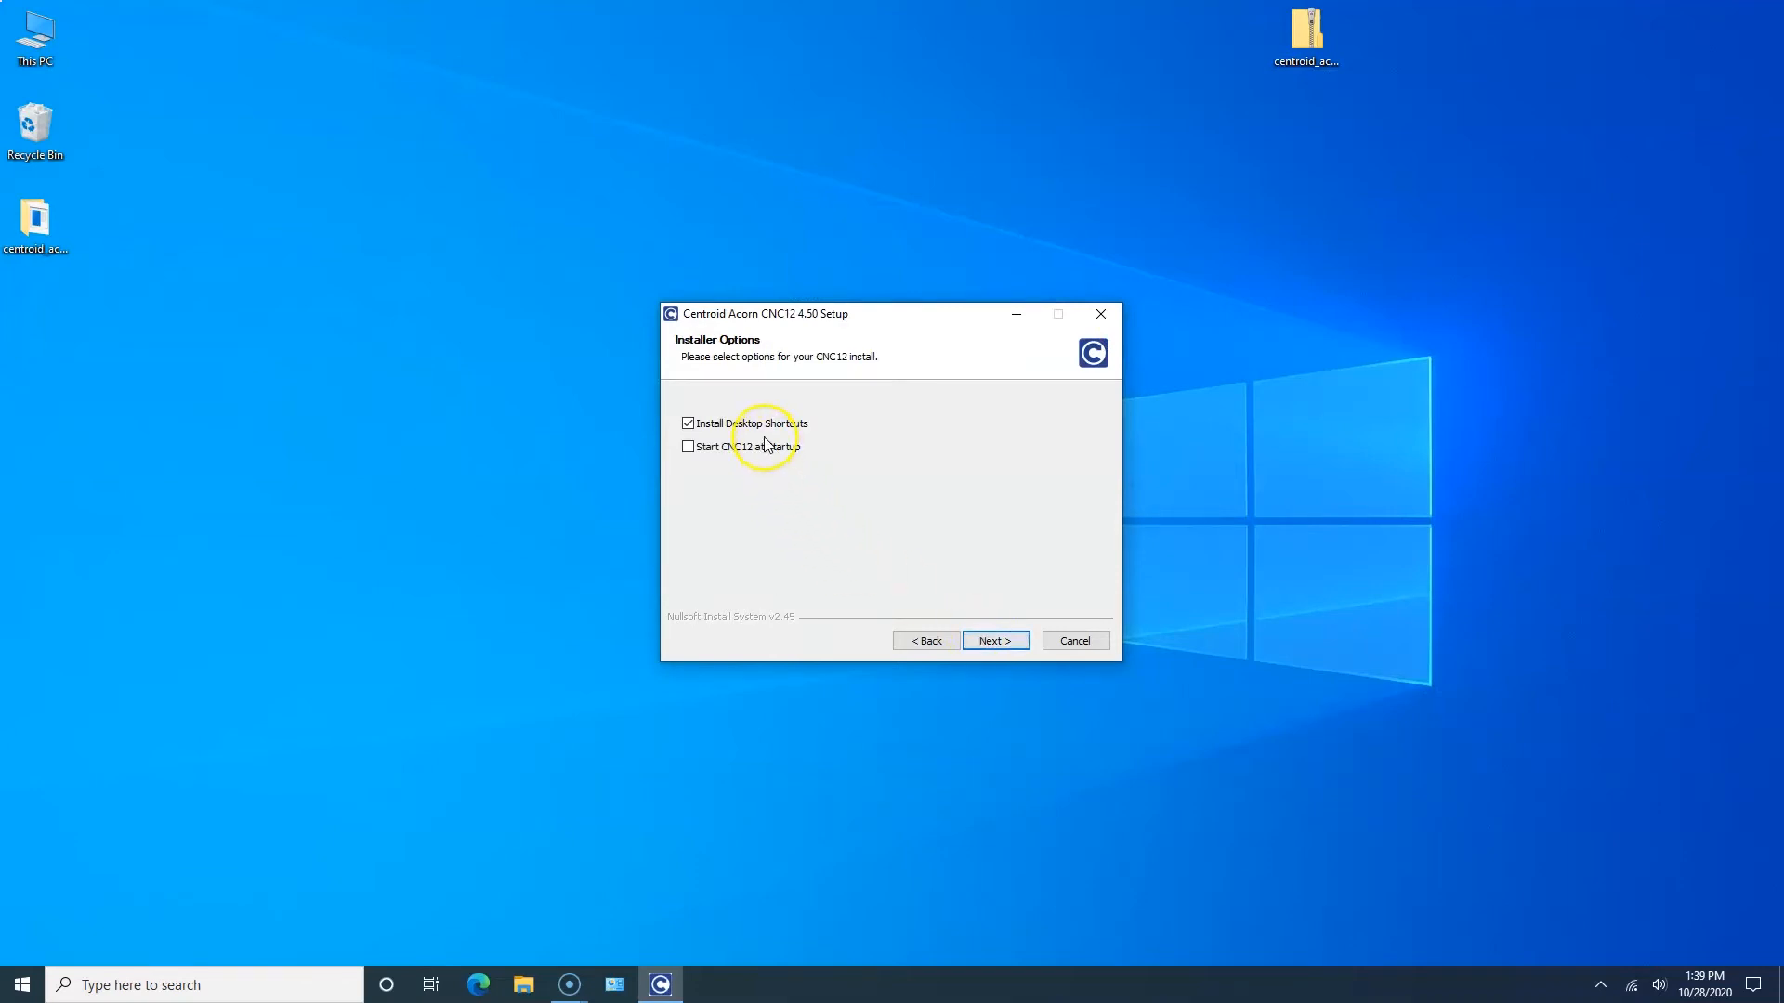
mouse_move(756, 457)
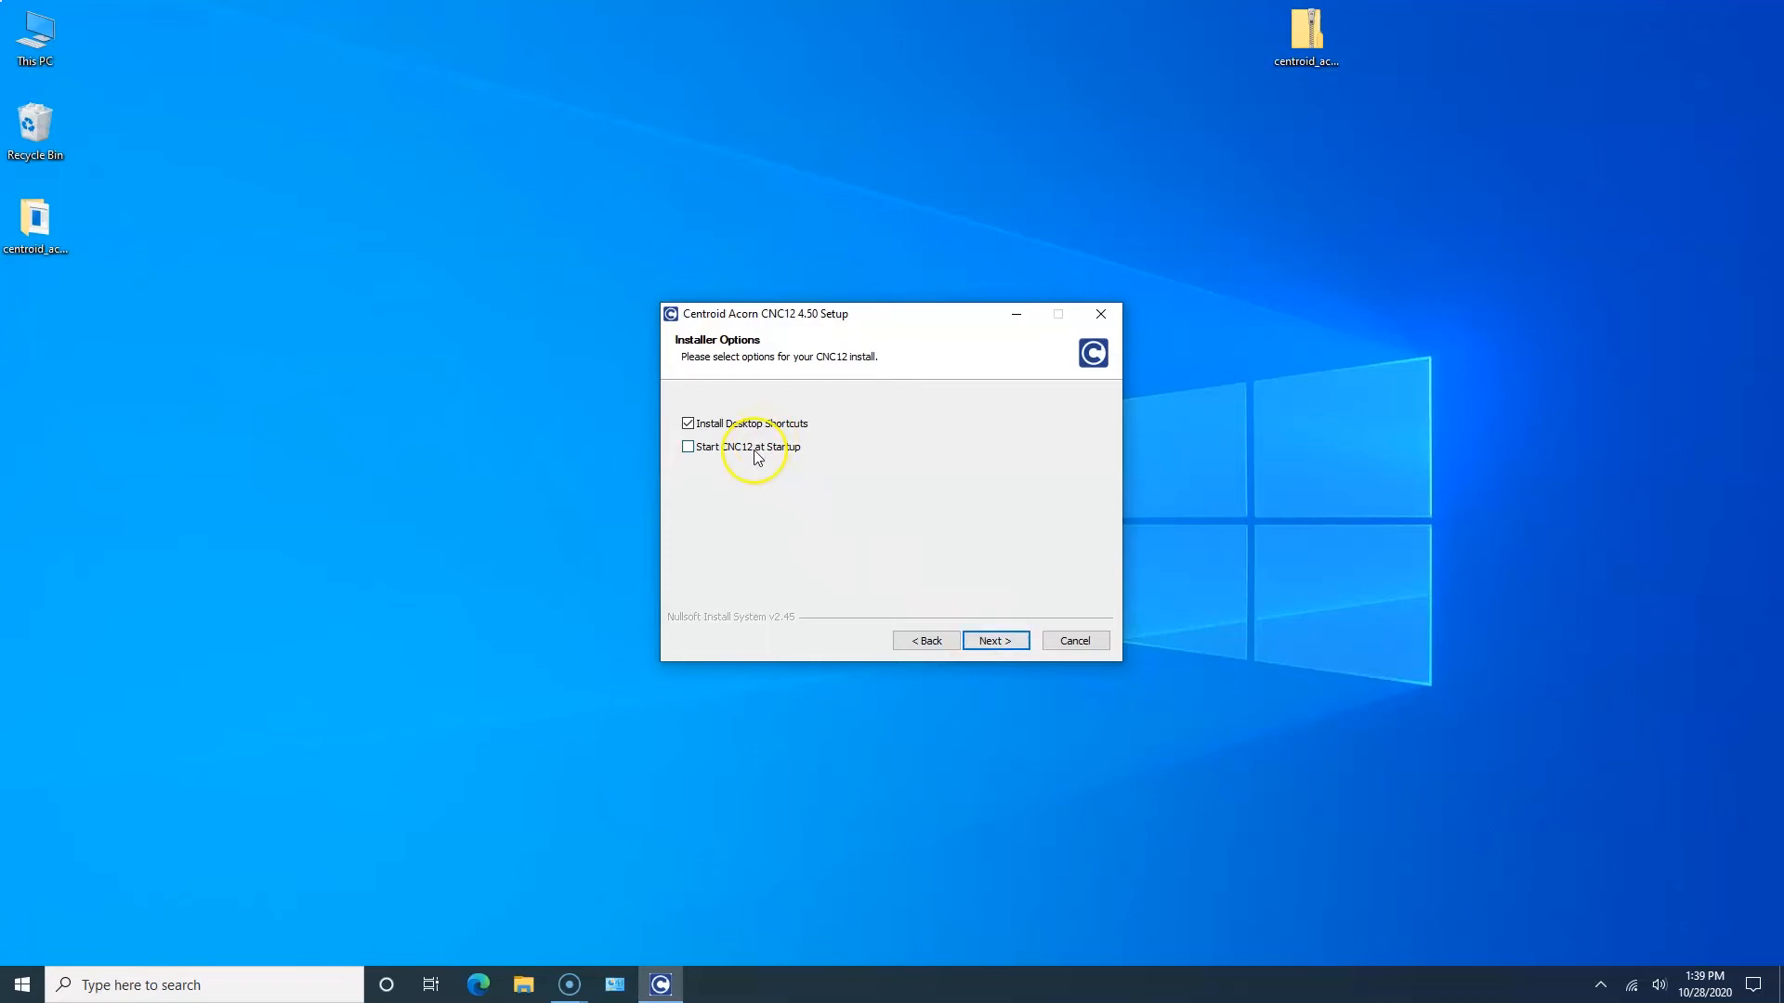
mouse_move(801, 457)
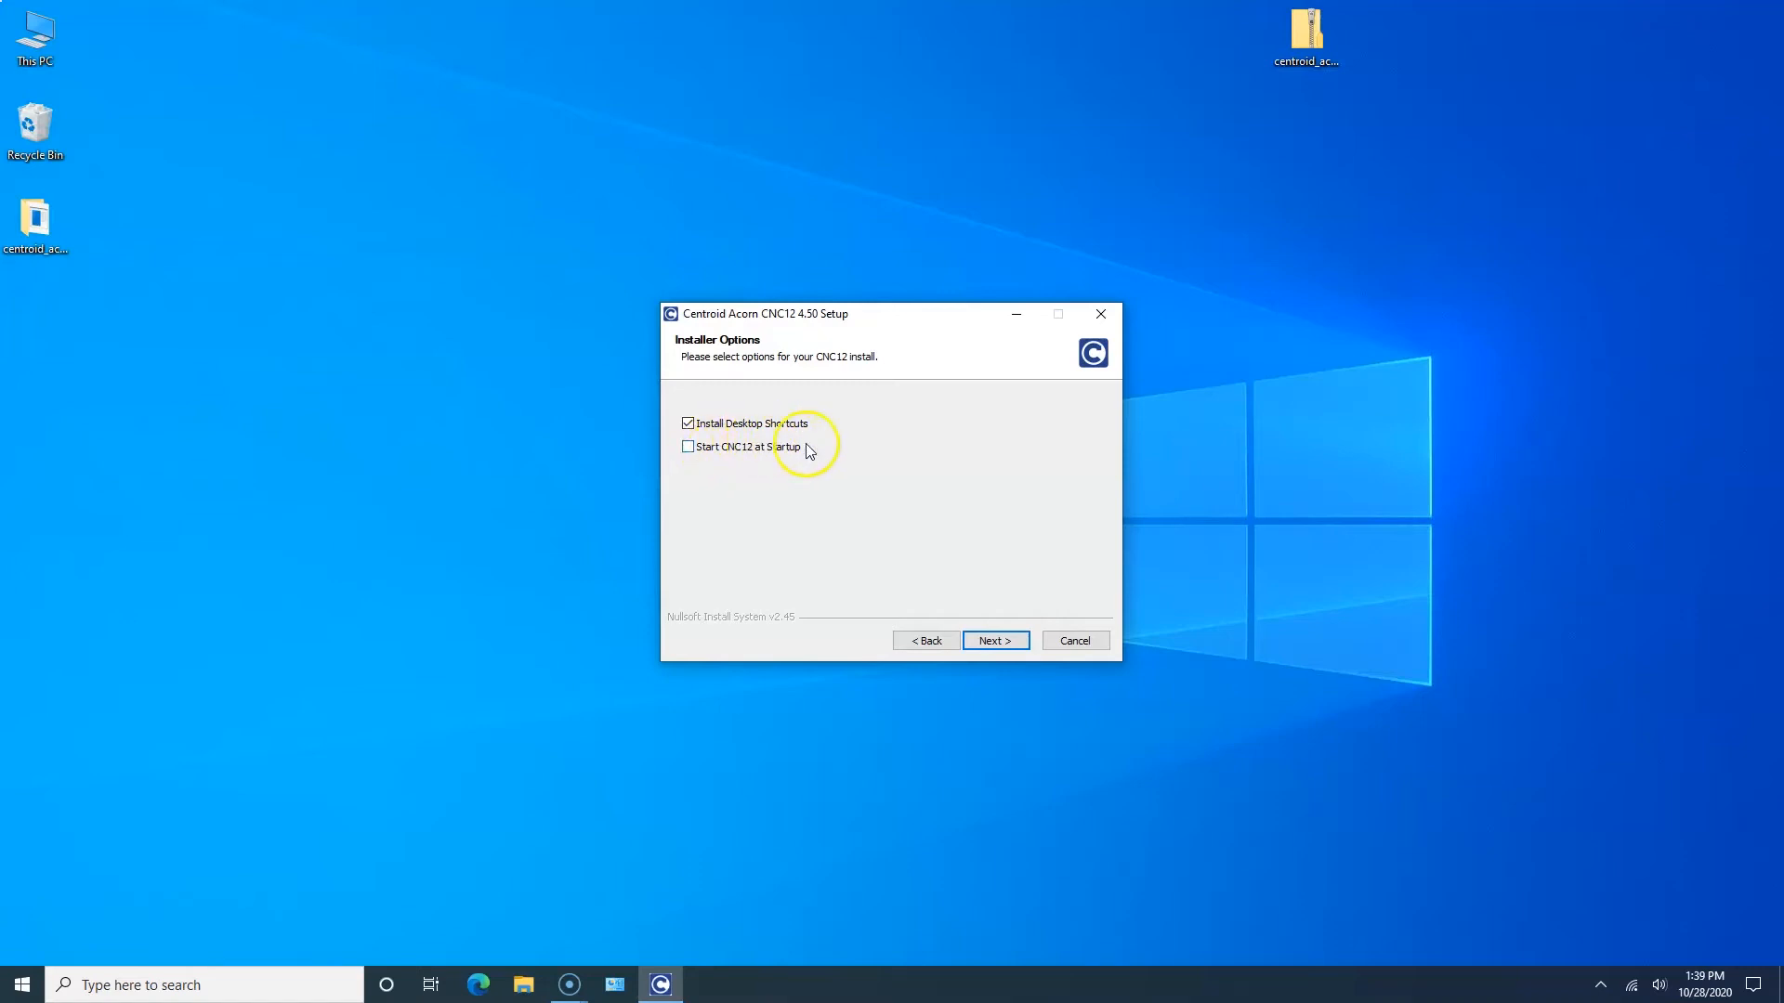
mouse_move(918, 537)
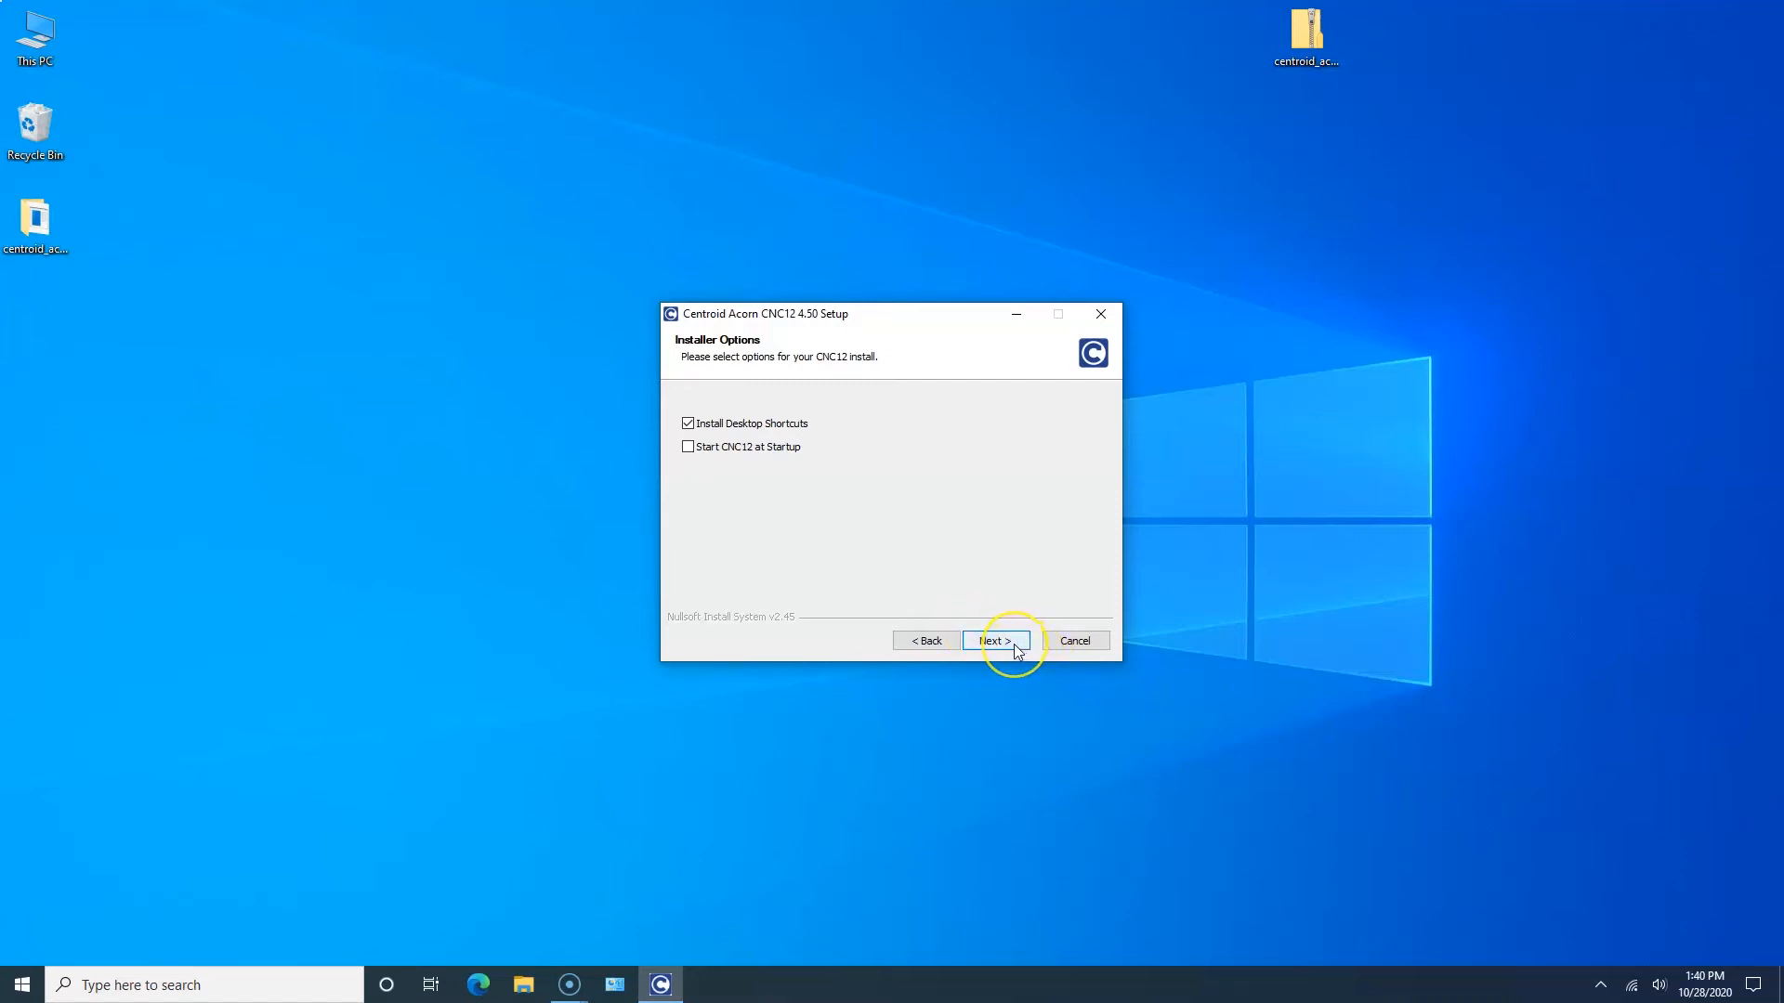
Step: Install only the Acorn CNC12 Lathe component with Imperial (inches) units and continue past completion
left_click(996, 639)
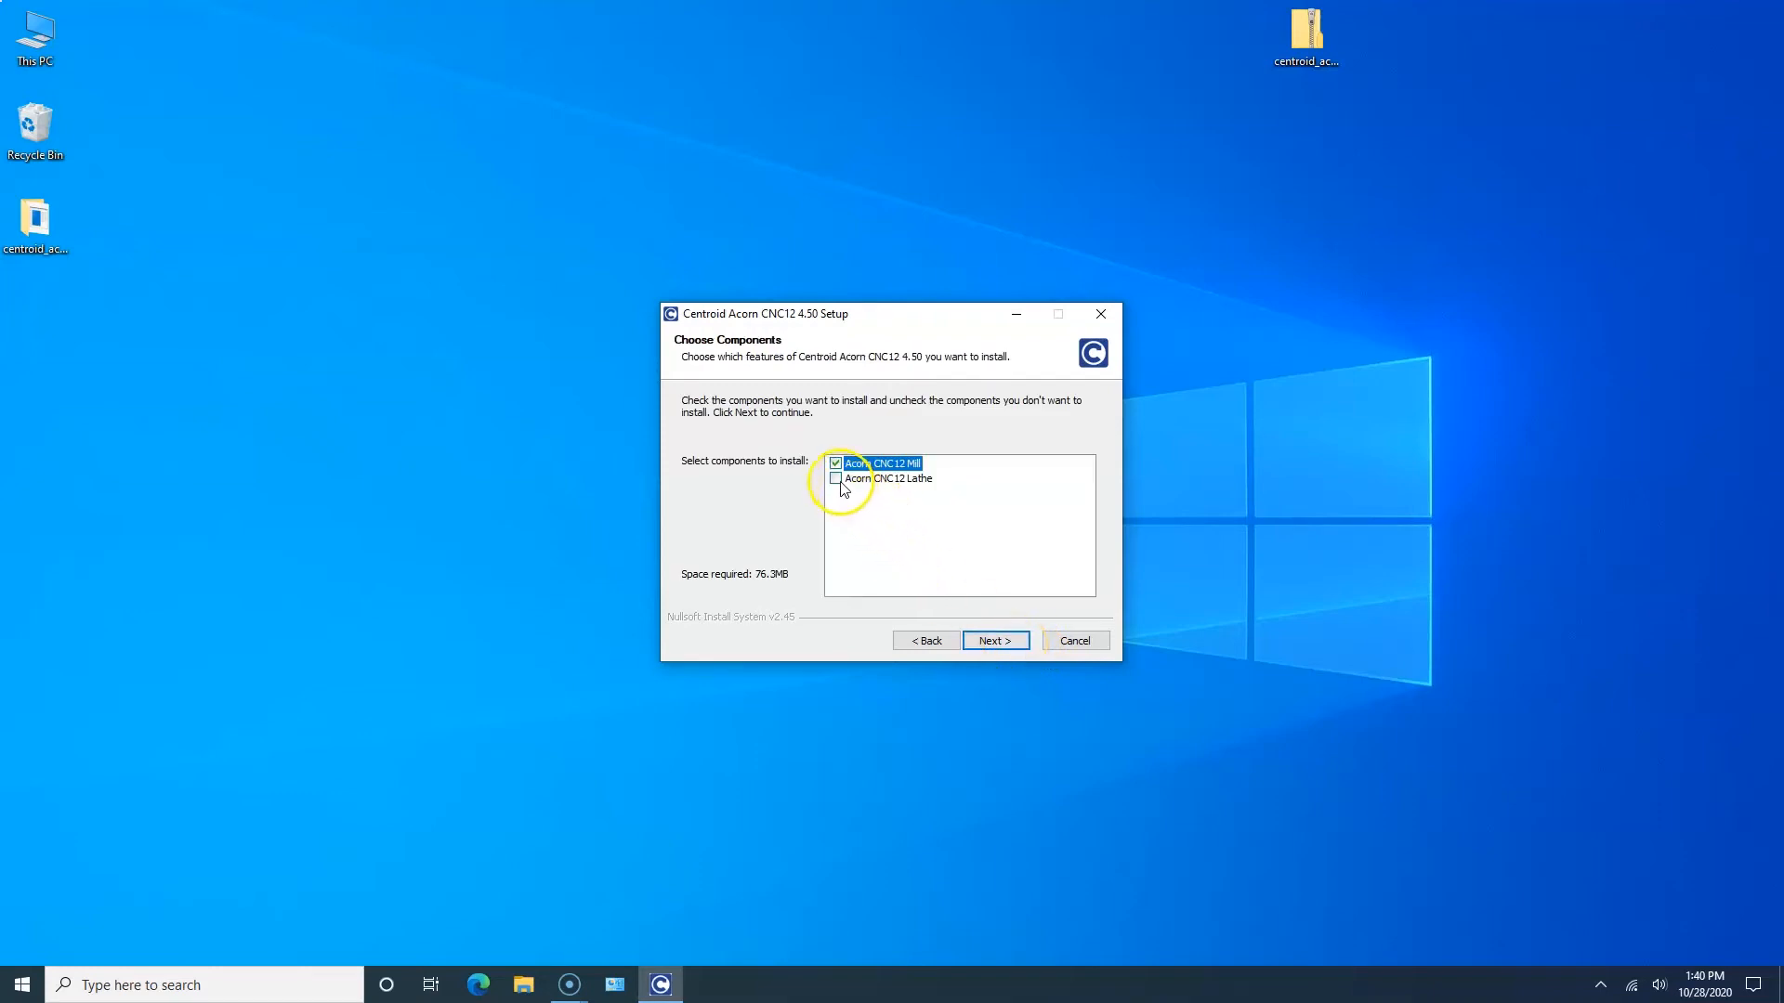
left_click(836, 479)
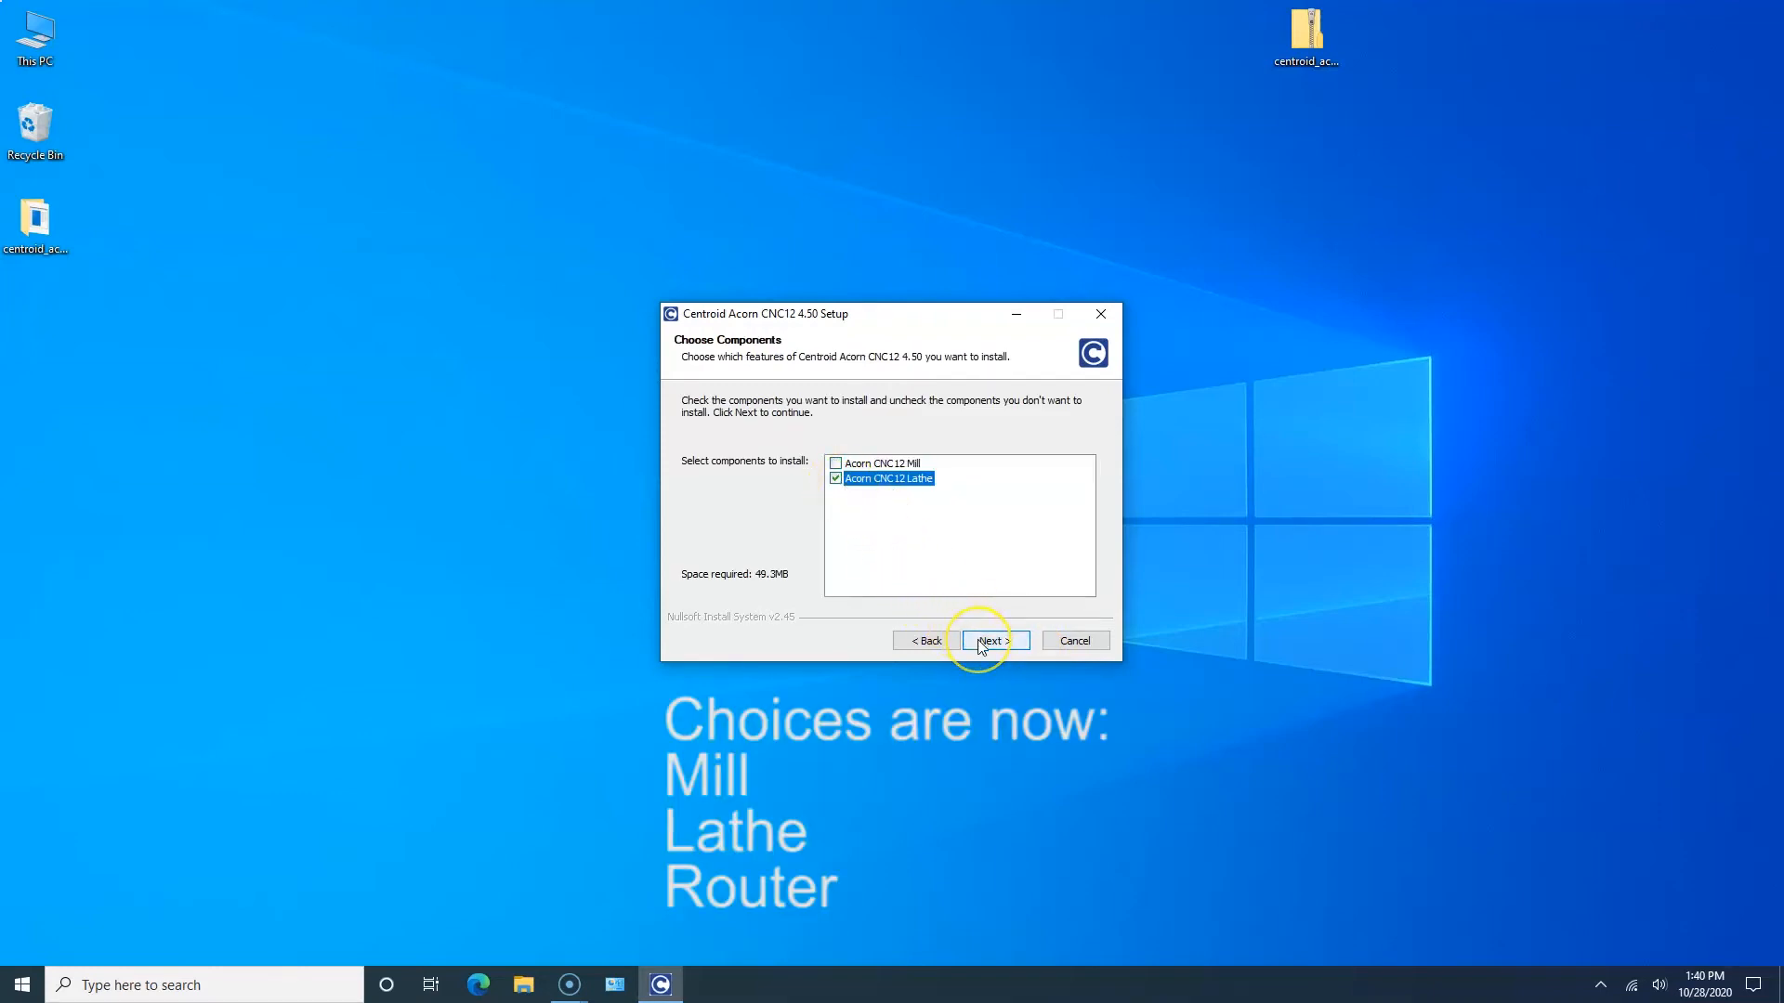
left_click(989, 641)
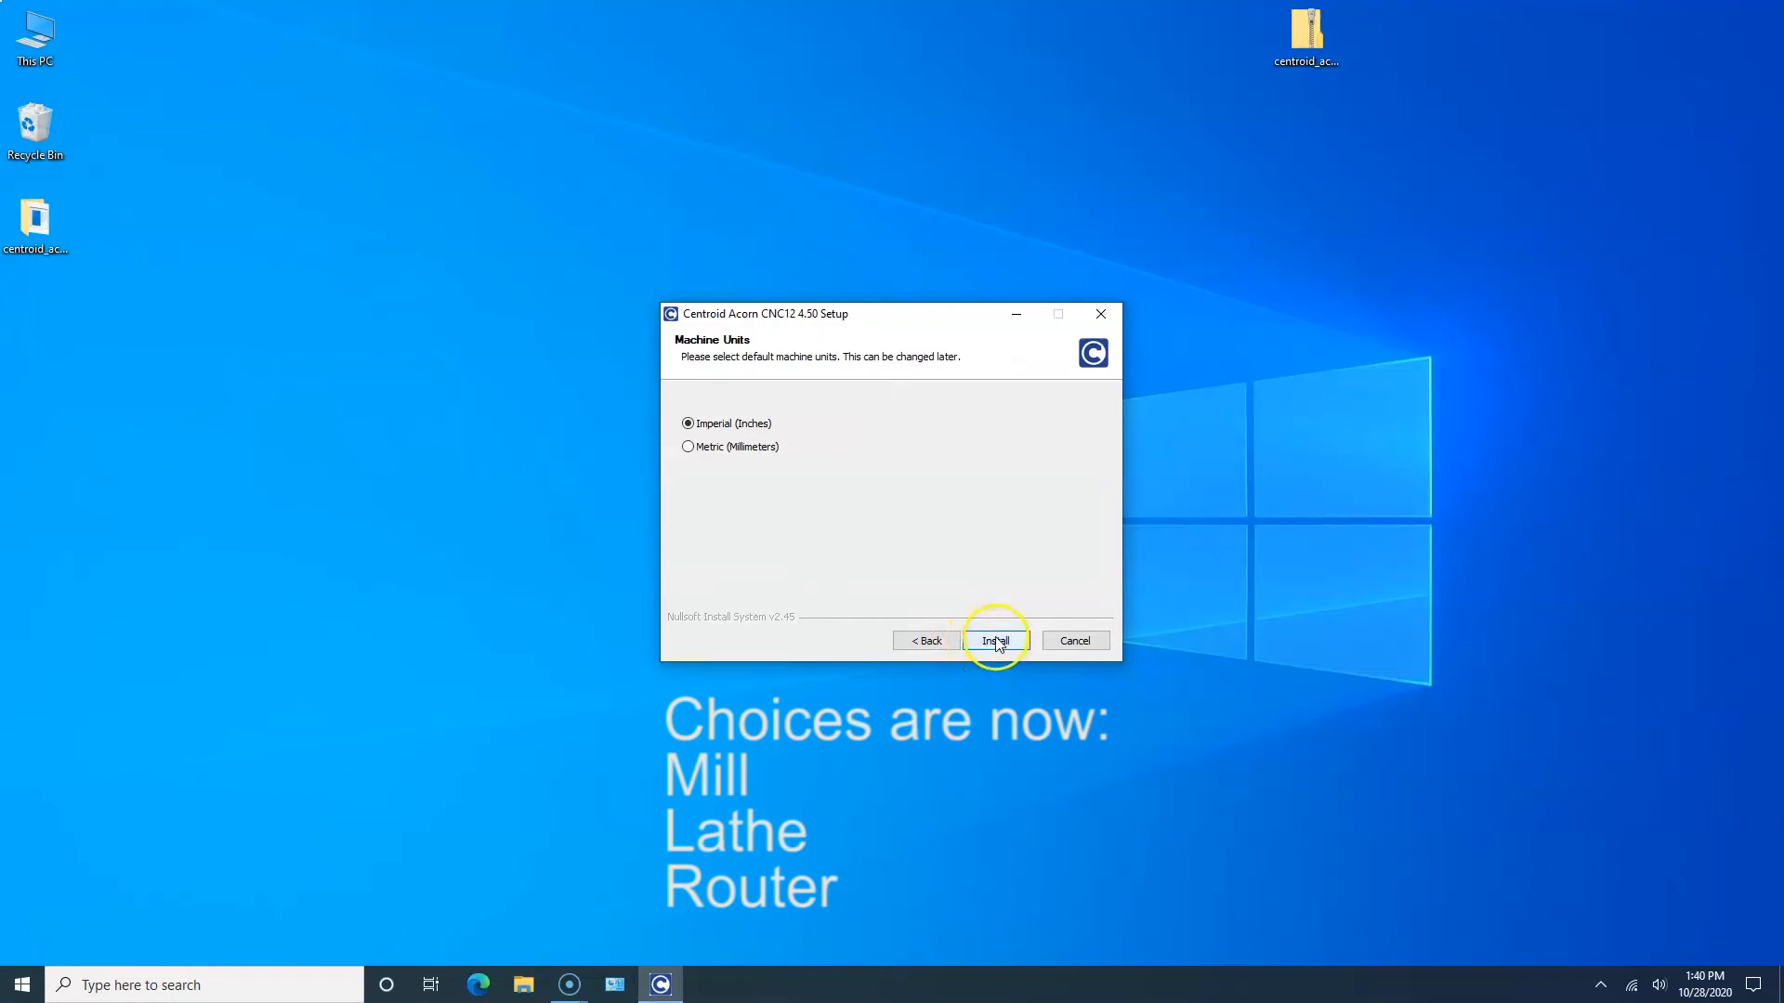
left_click(994, 639)
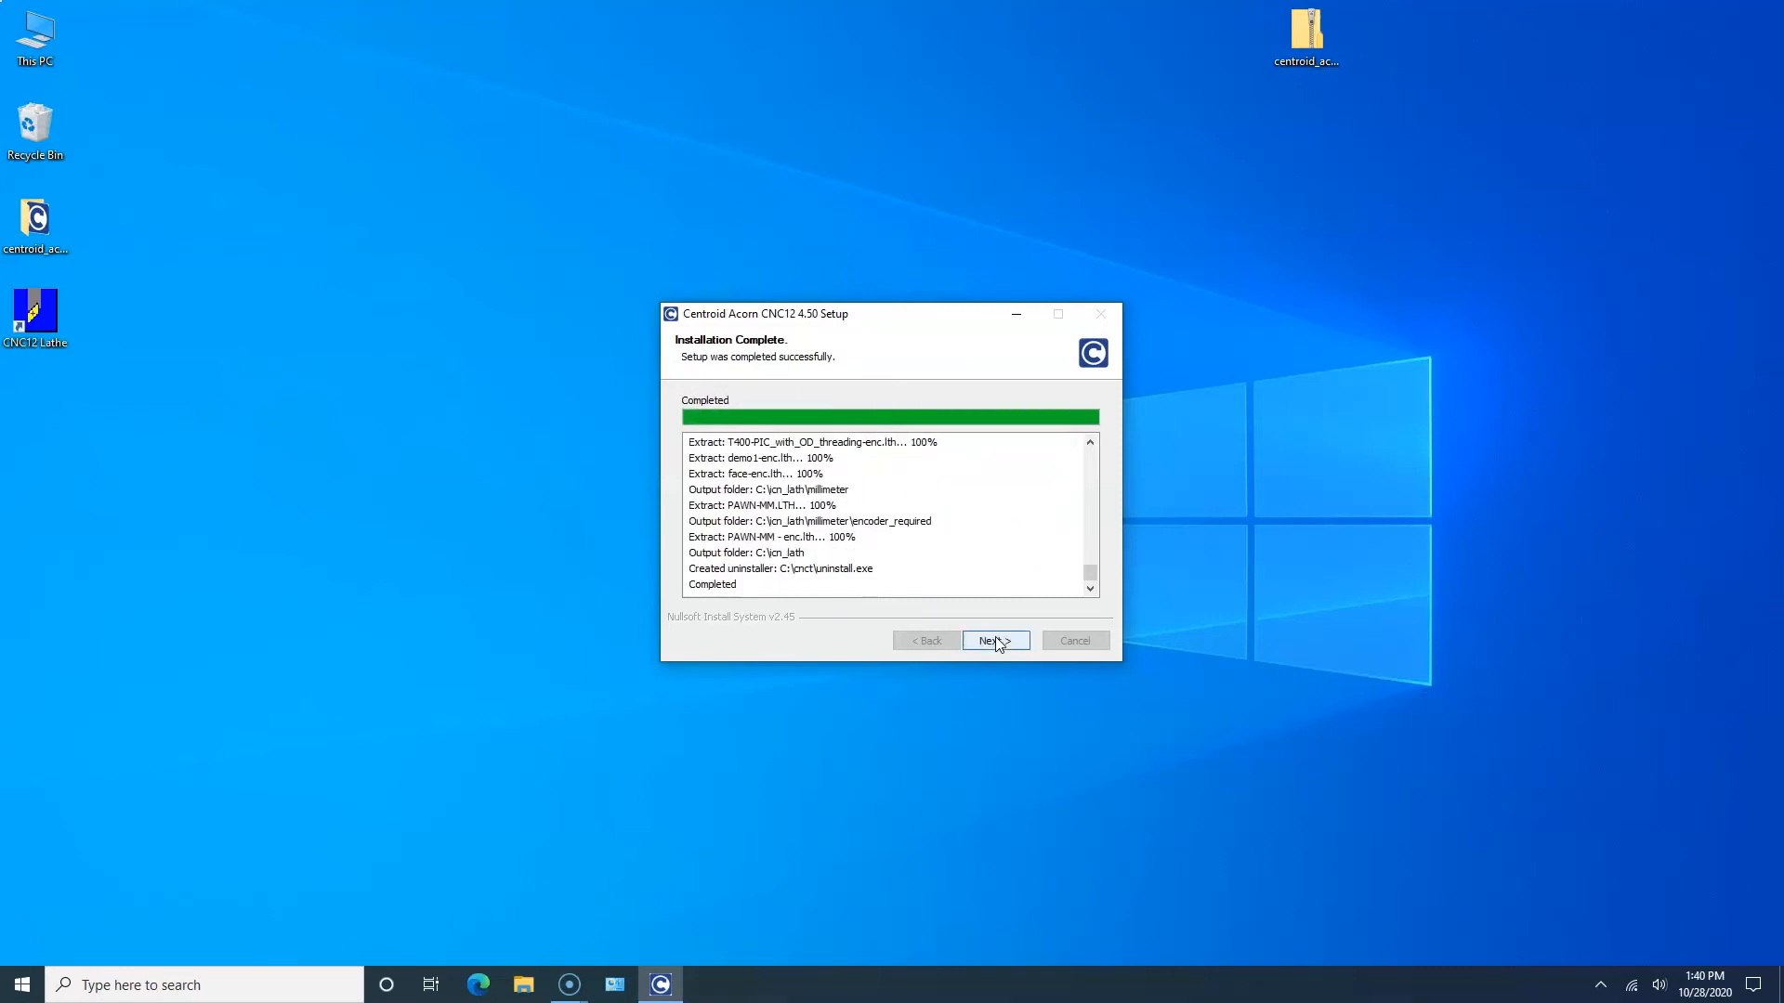
left_click(994, 640)
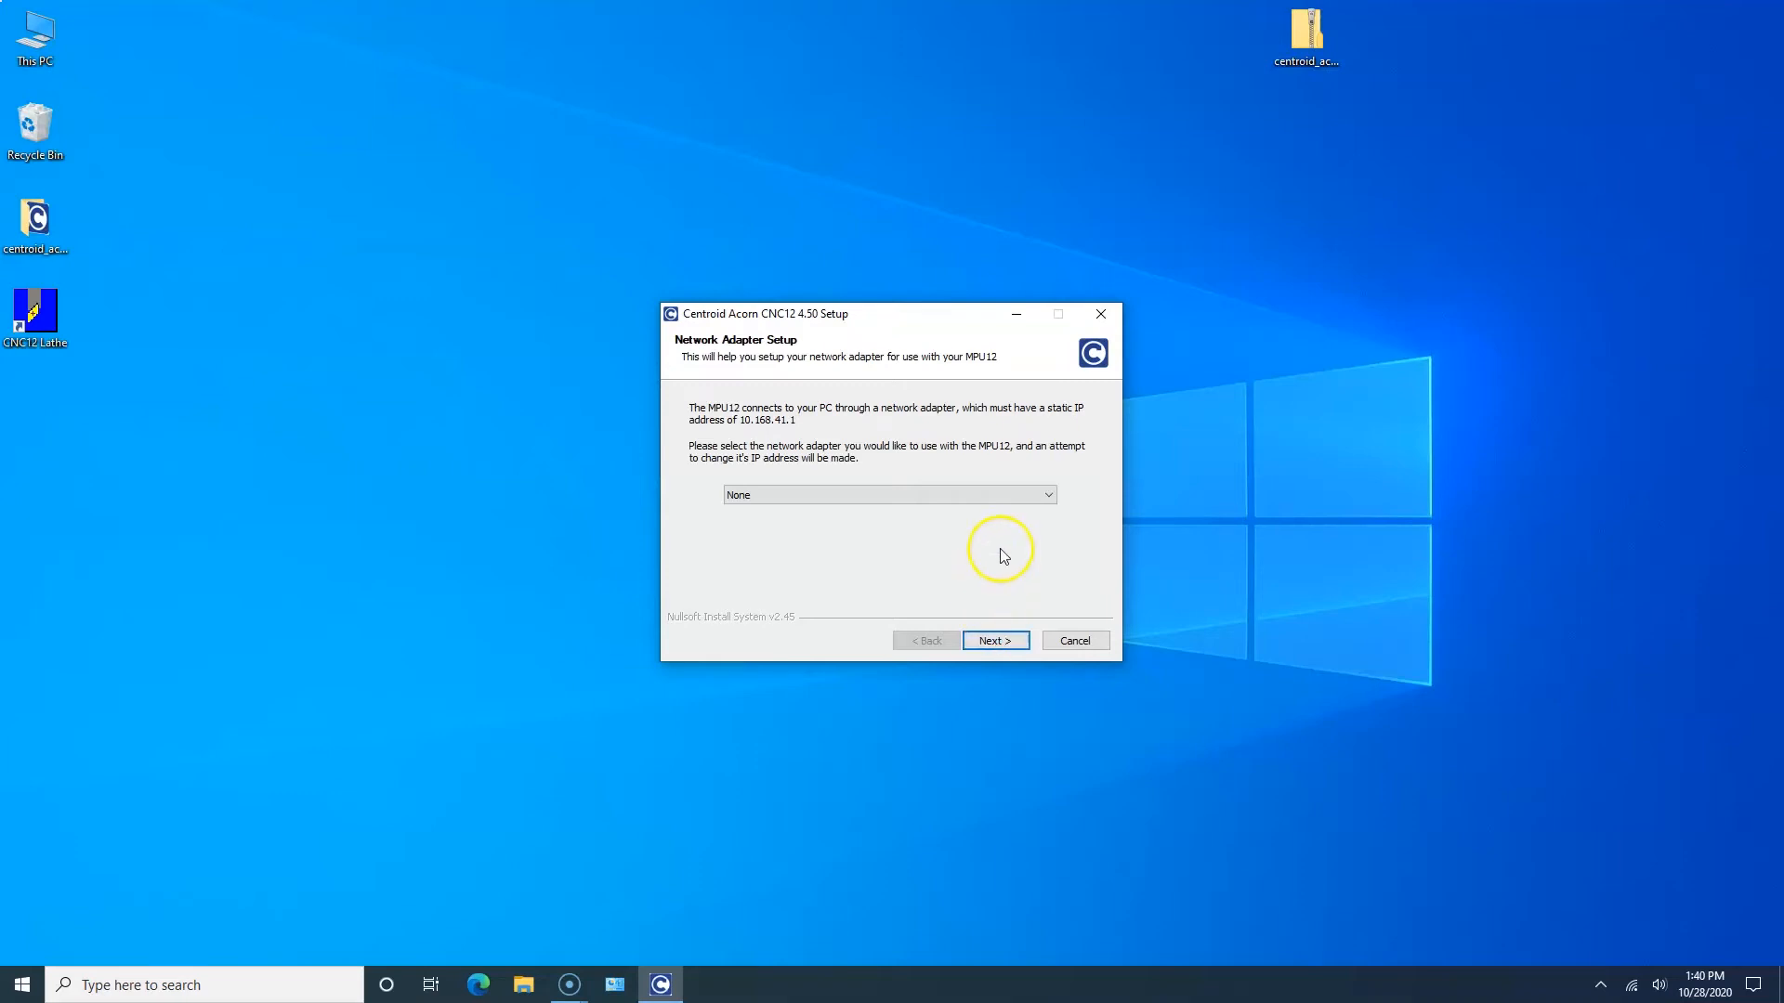
mouse_move(1018, 517)
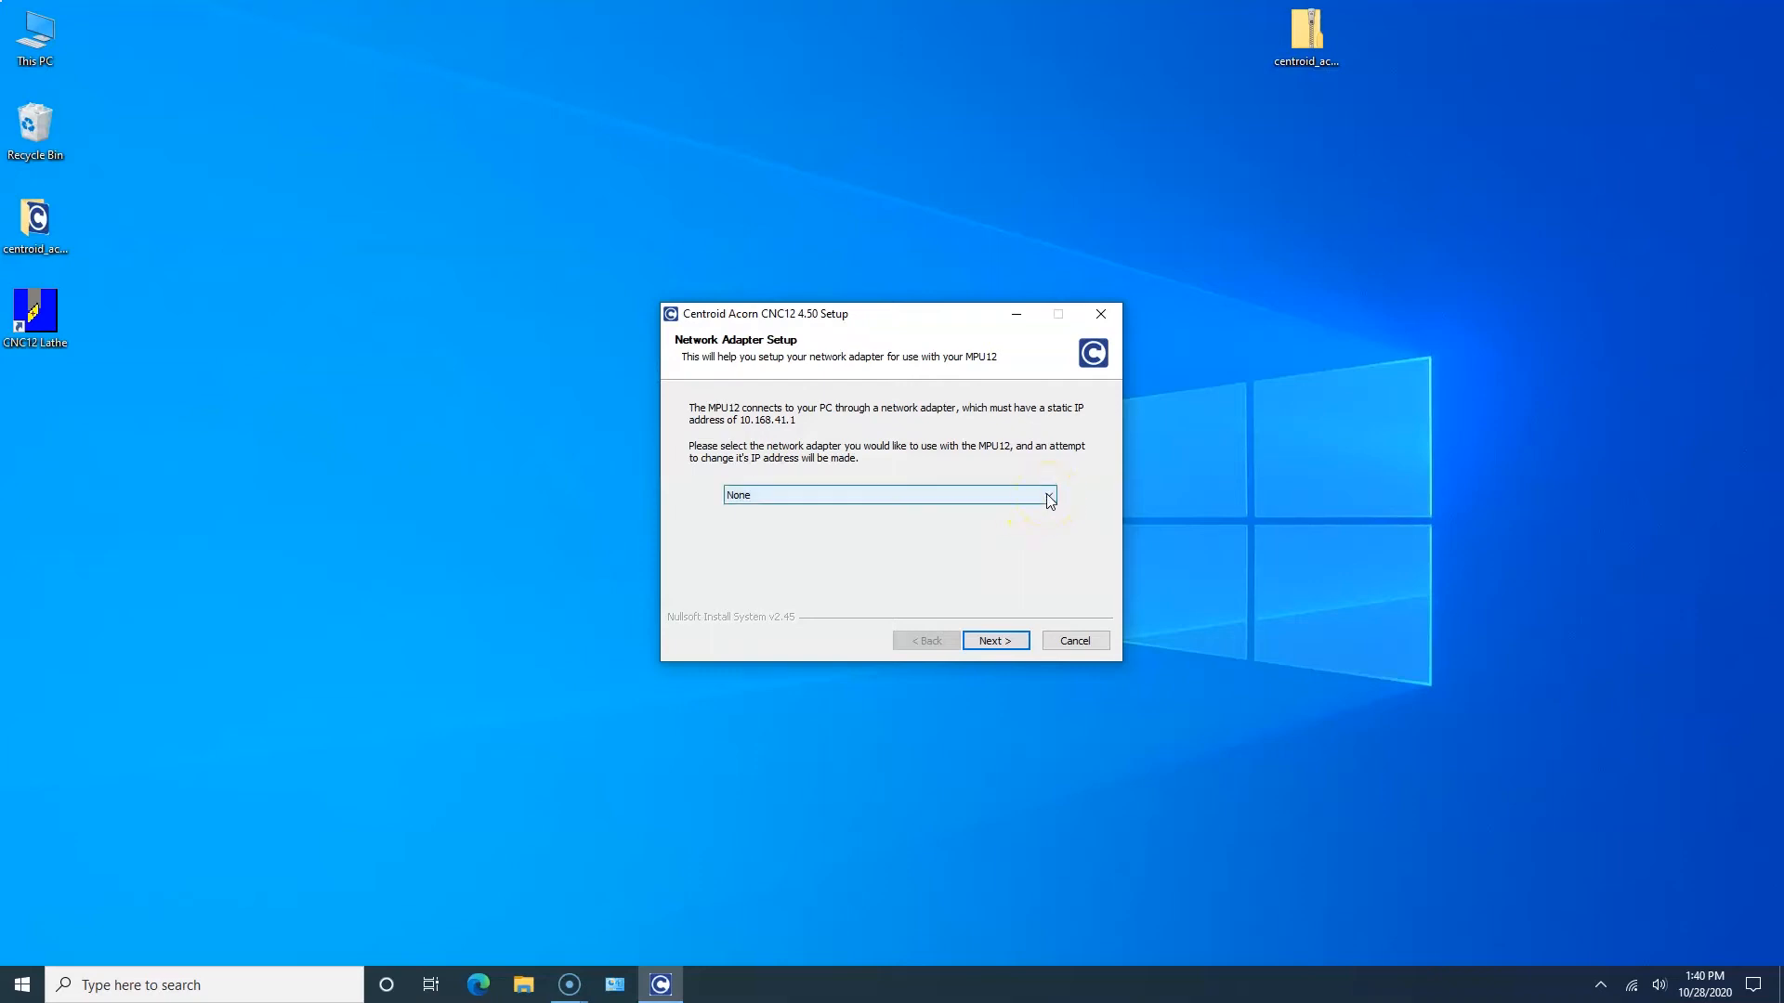
Step: Choose the Ethernet adapter for the MPU12 connection, acknowledge success and reach the final installer page
left_click(1048, 495)
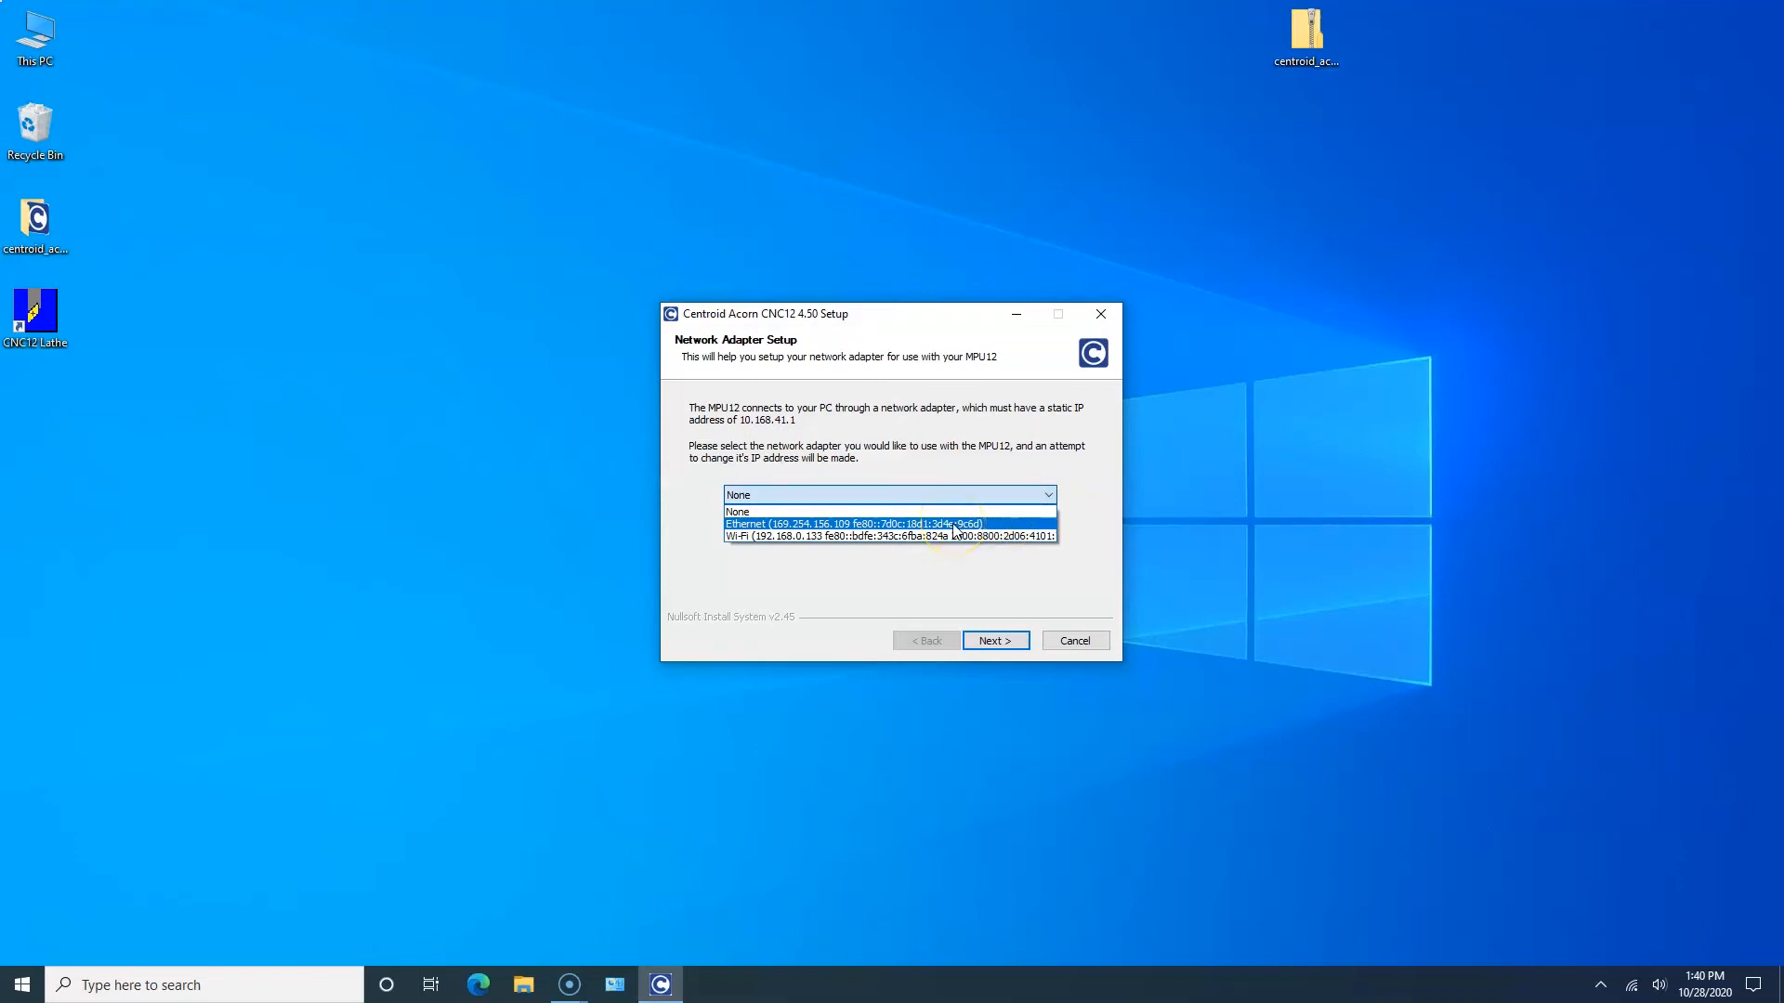
left_click(888, 524)
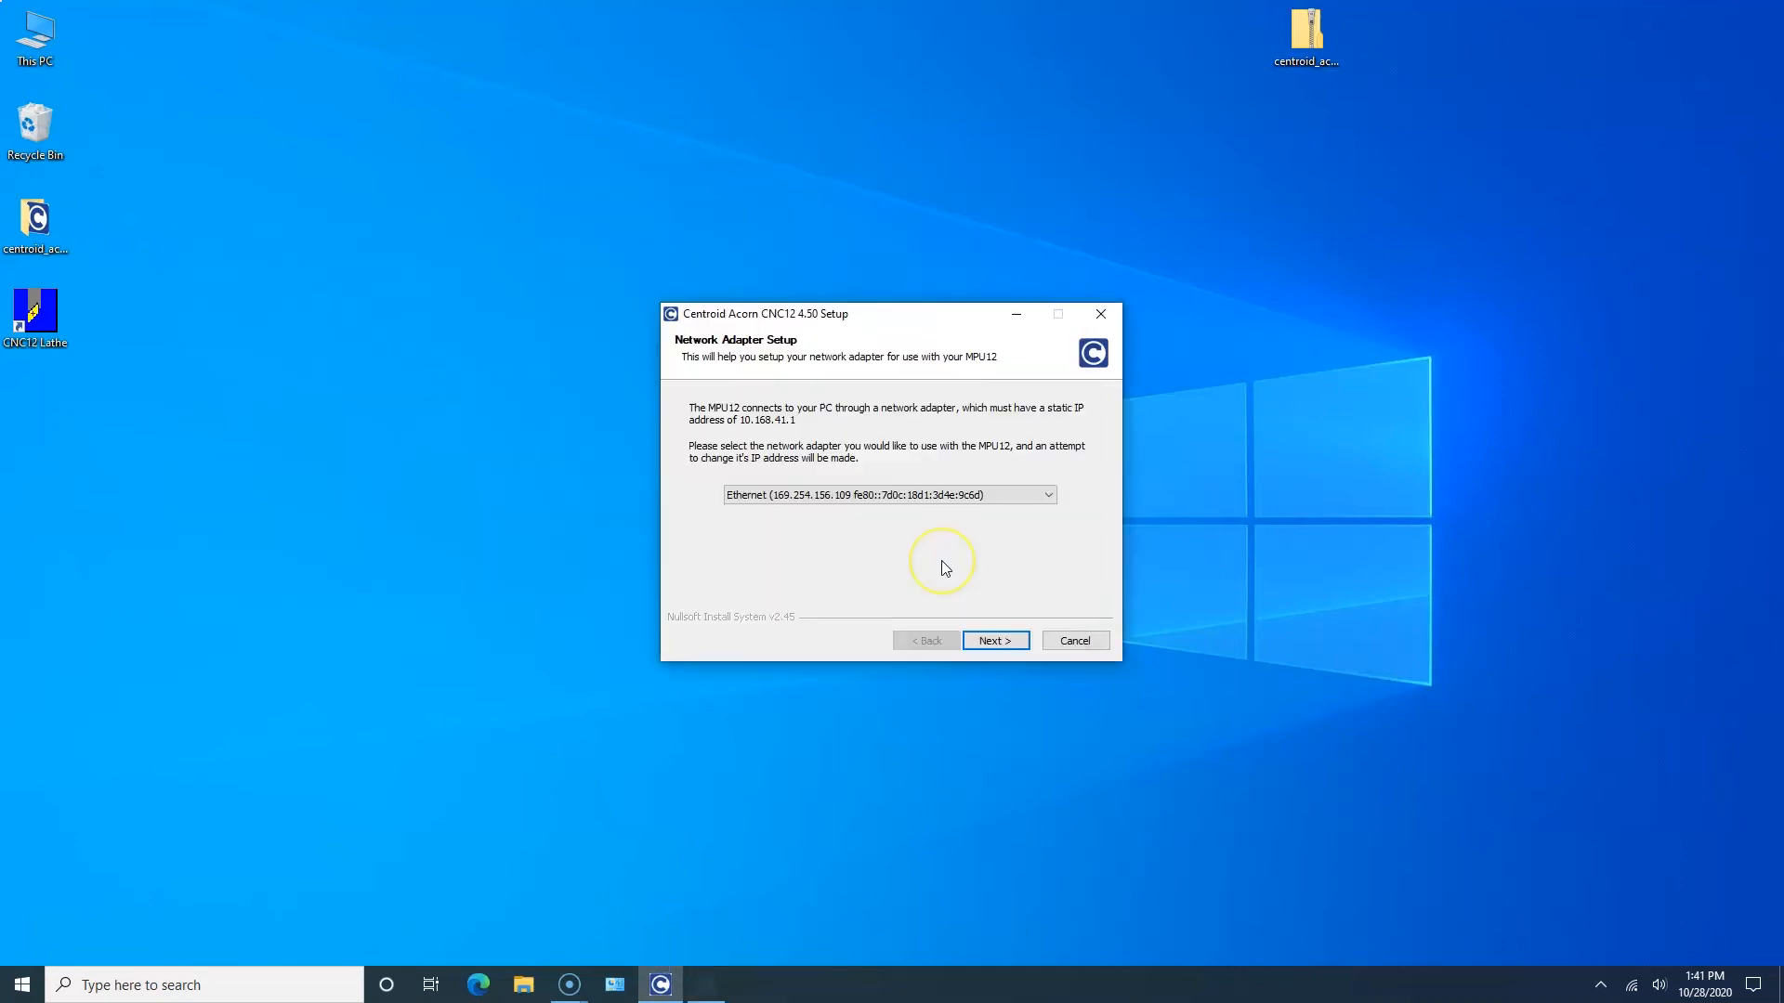
left_click(994, 640)
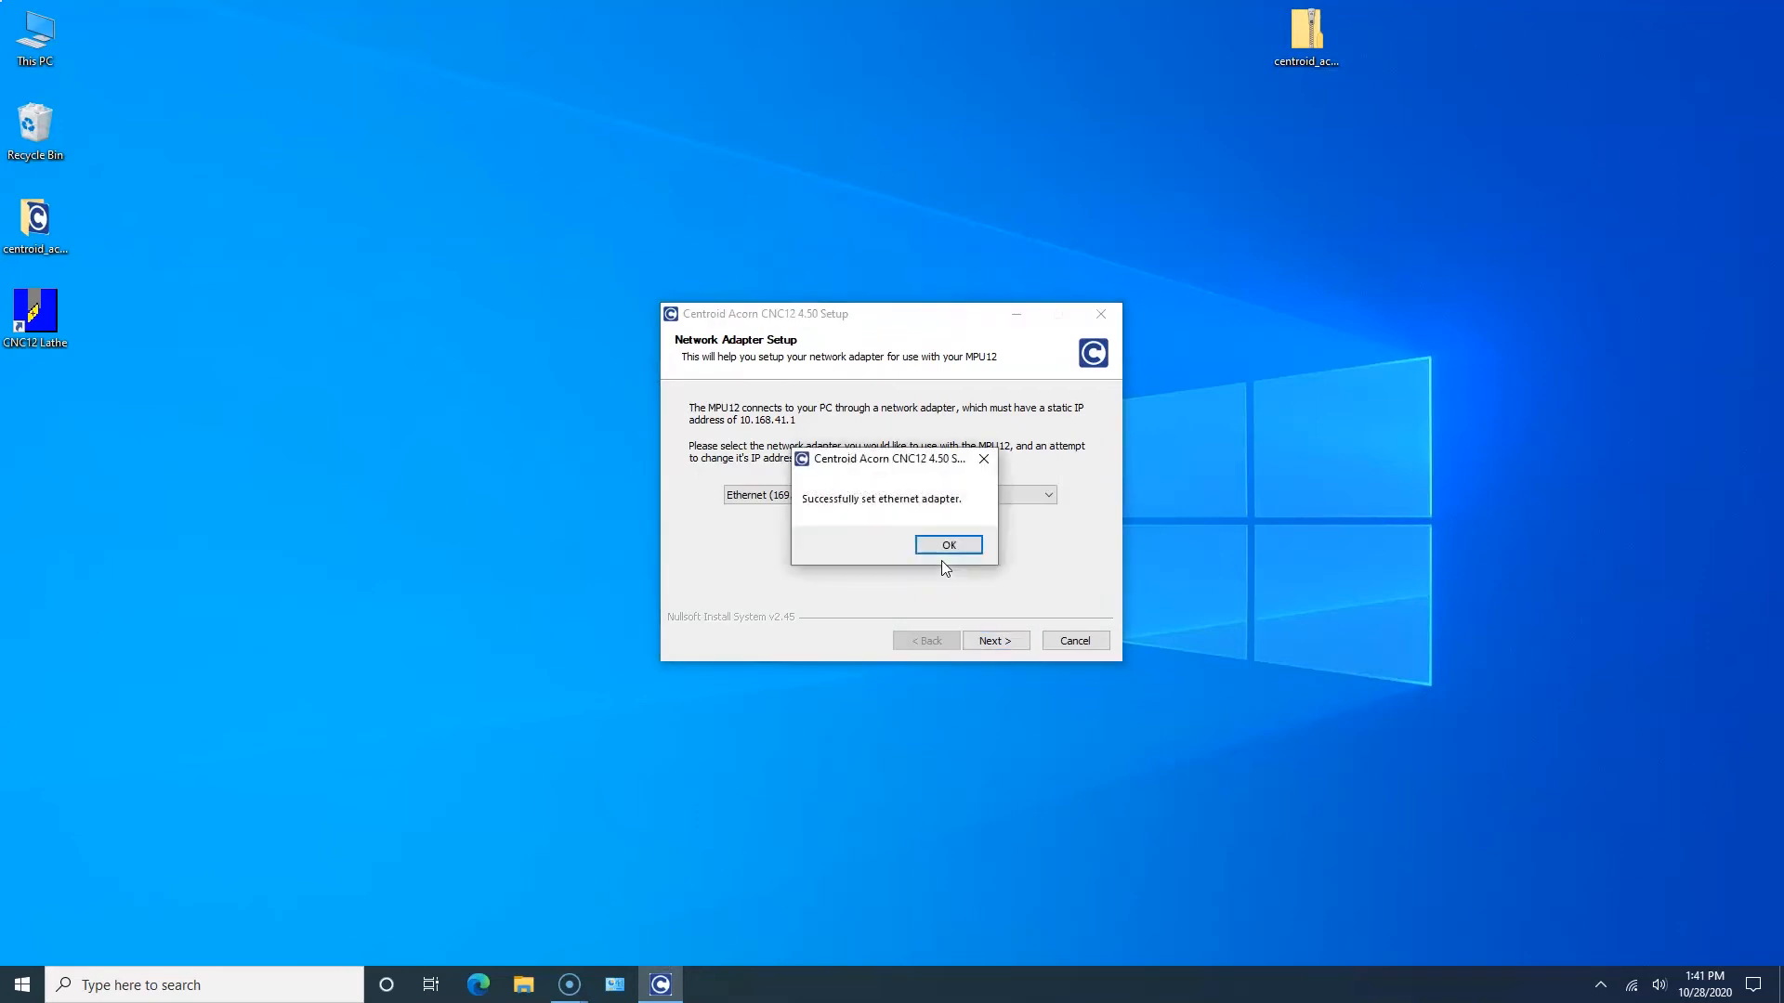
left_click(948, 544)
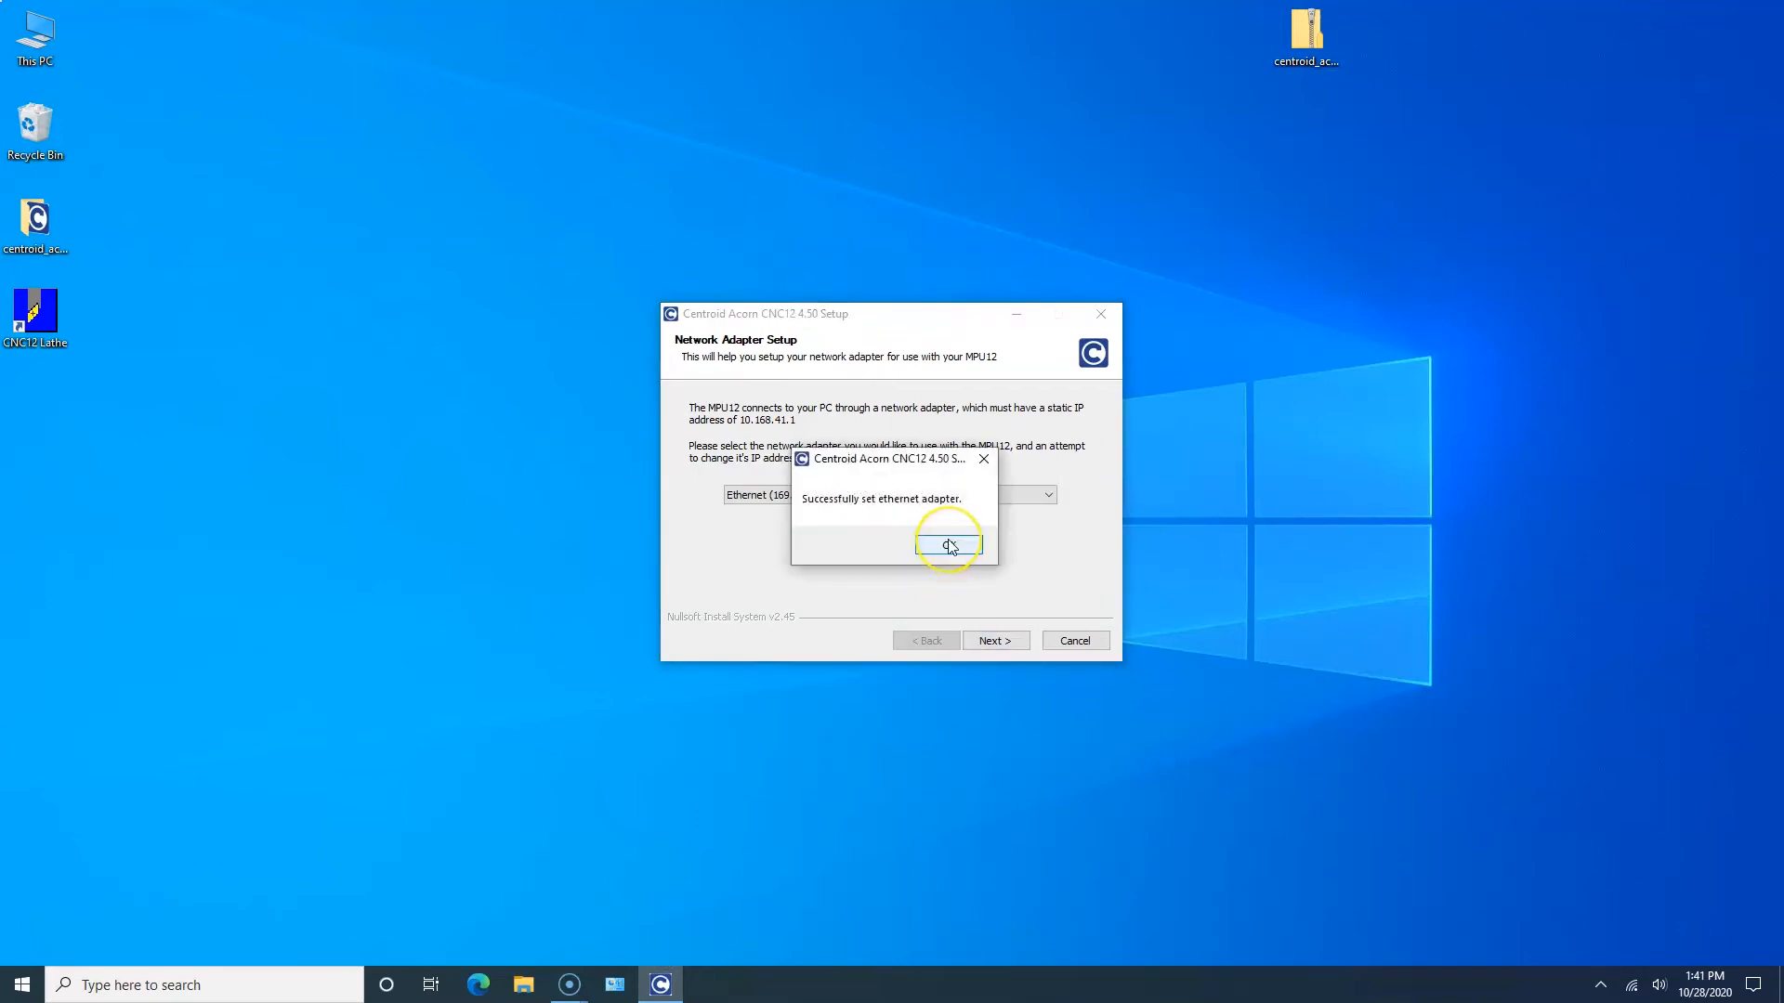
left_click(950, 543)
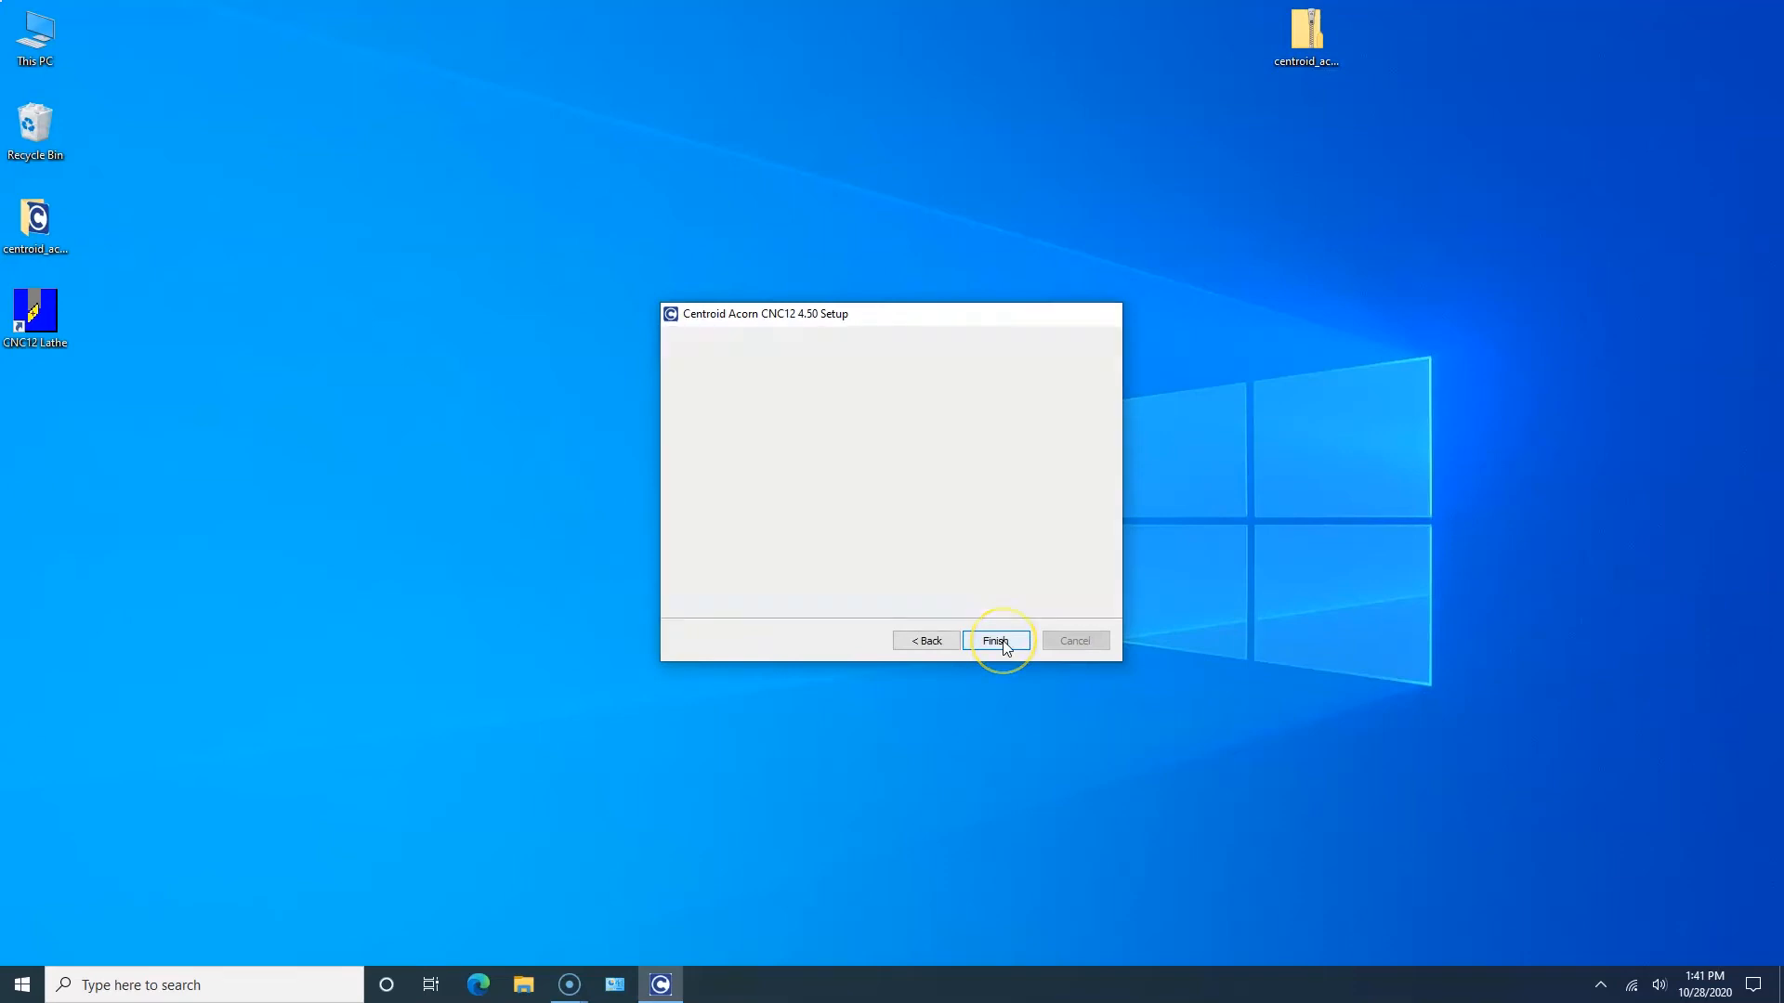
Step: Finish the installer, launch CNC12 Lathe from its desktop shortcut and allow cnct on private and public networks
left_click(994, 641)
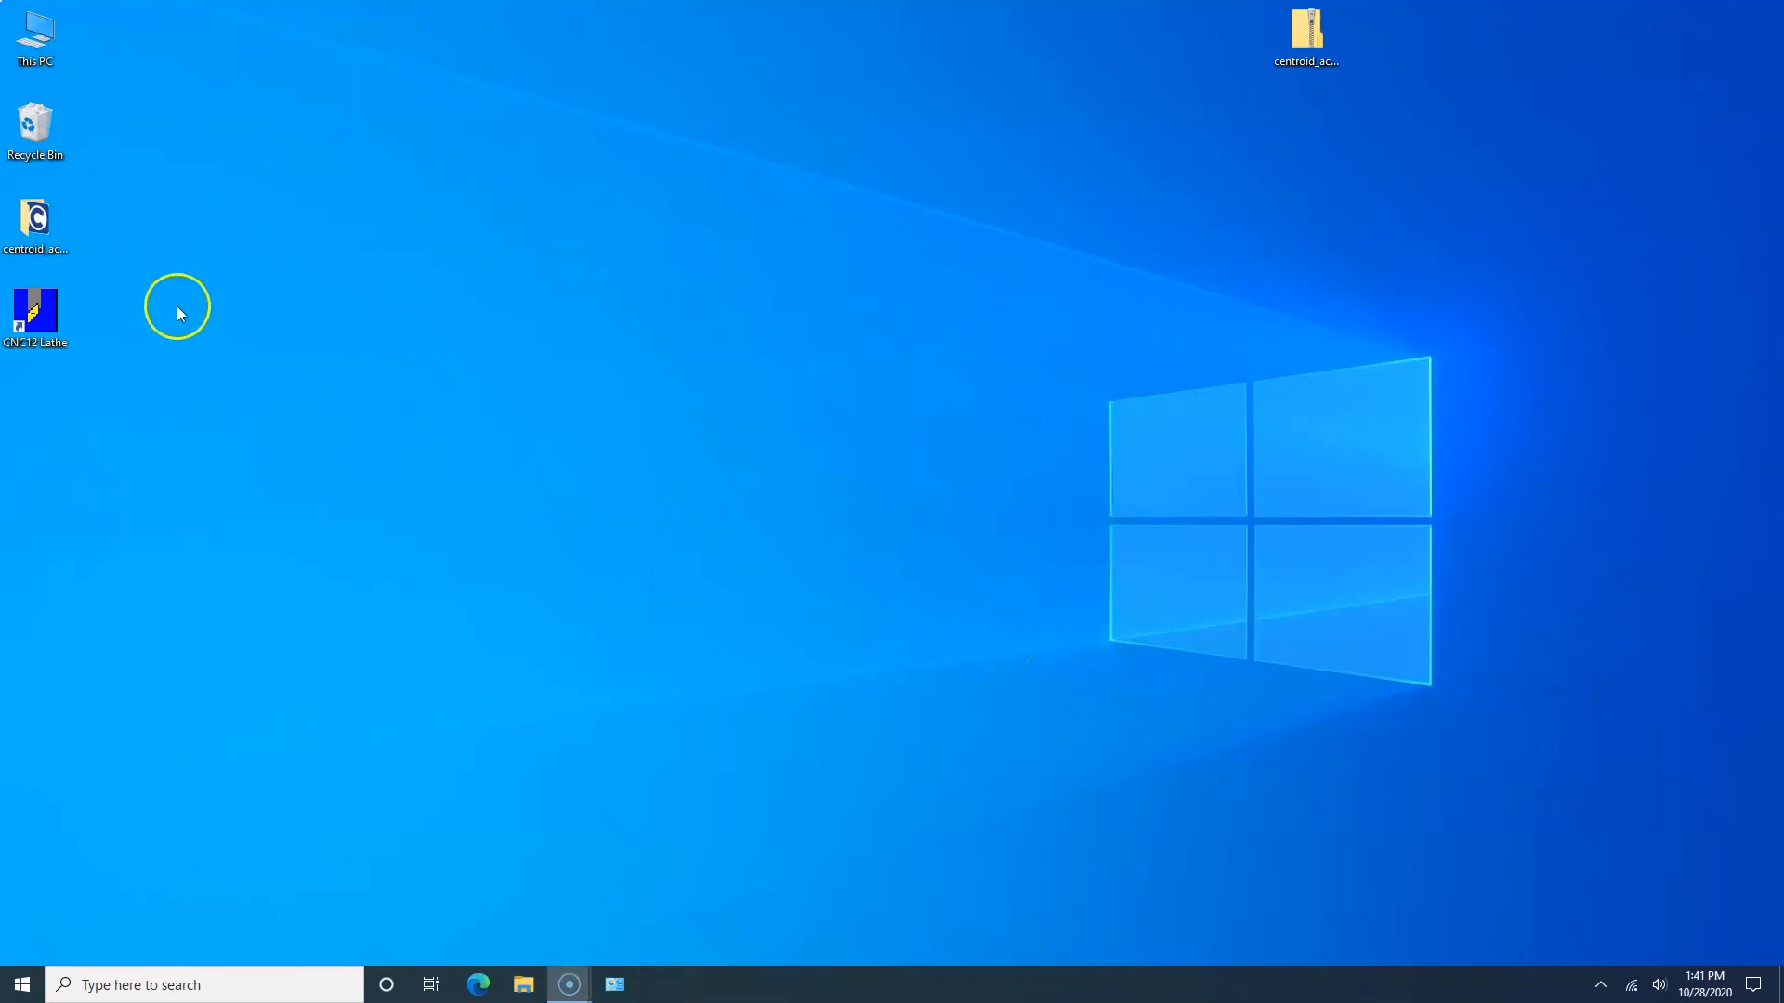
left_click(35, 312)
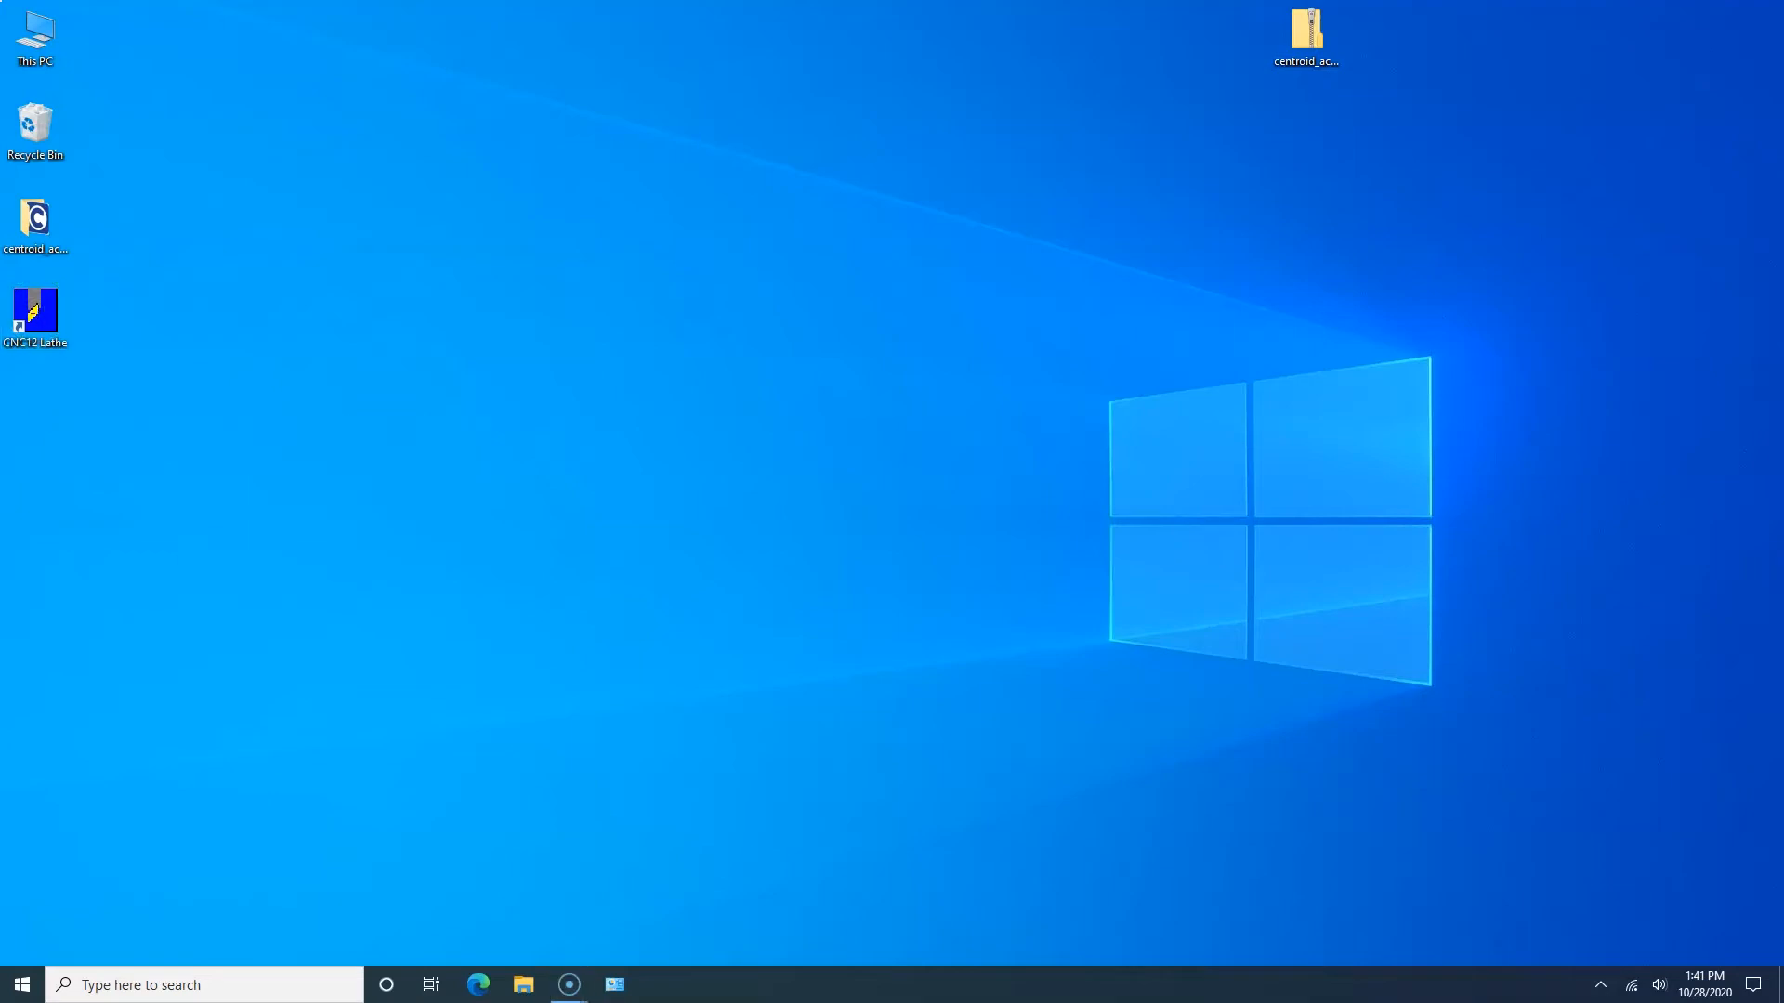
double_click(36, 310)
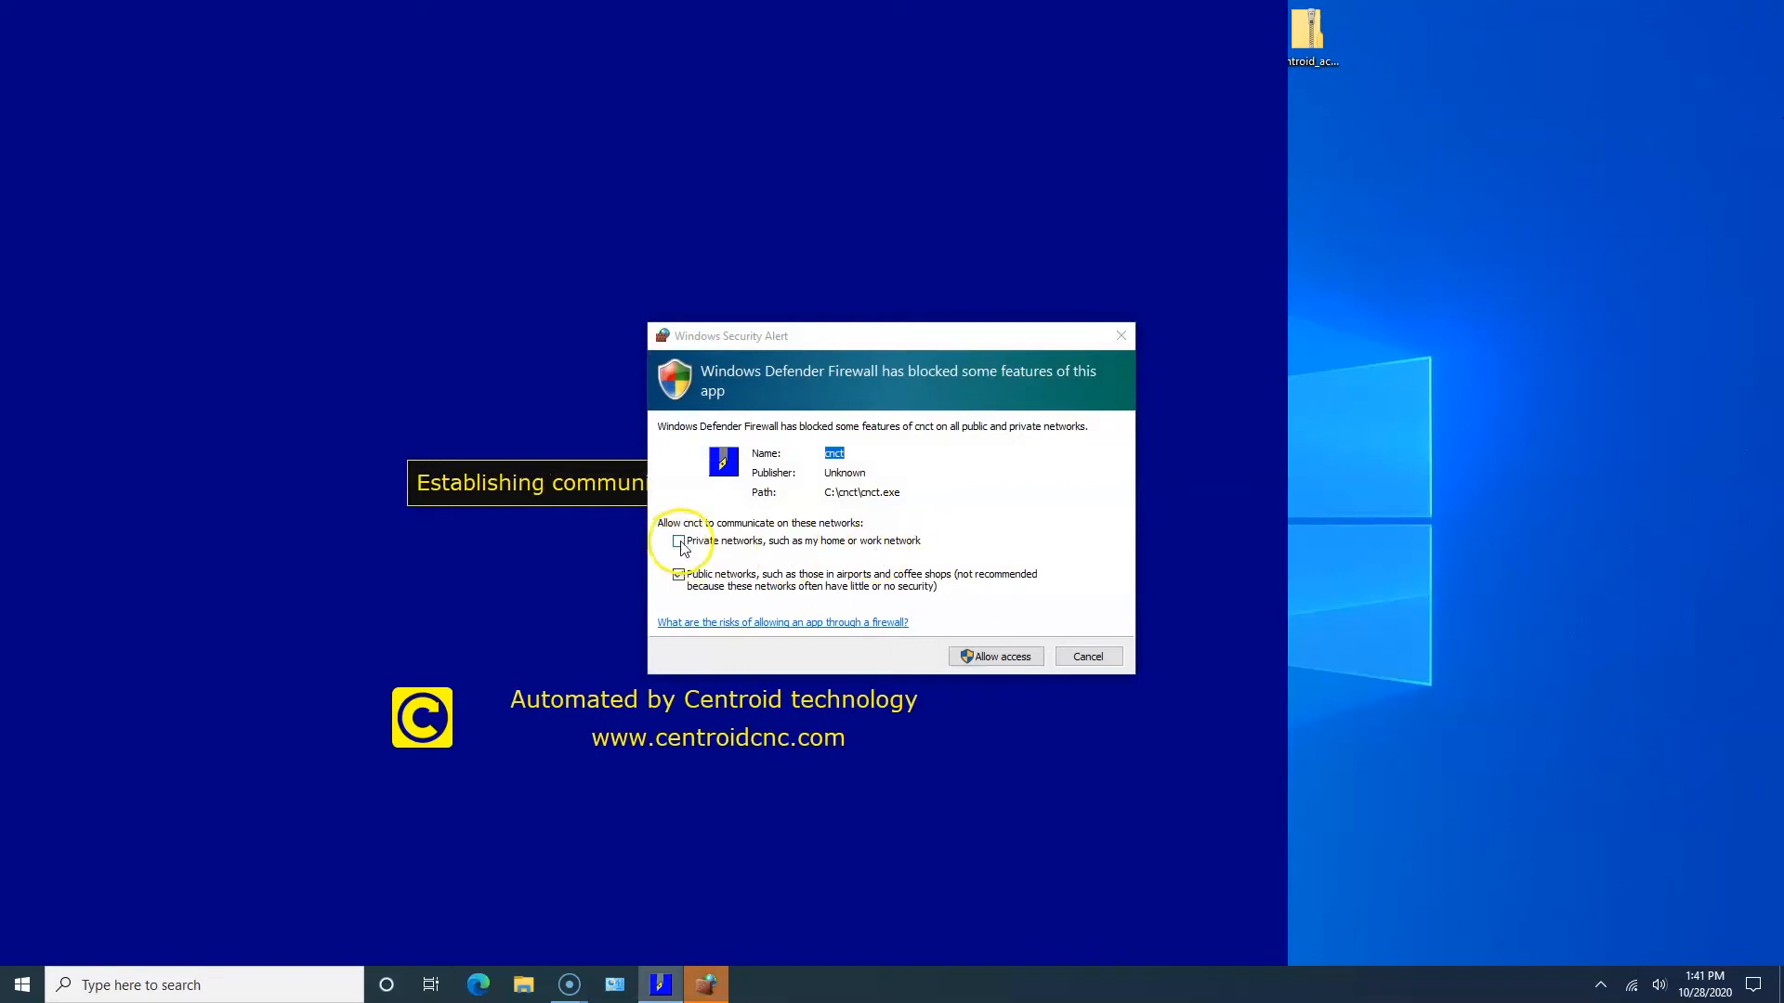
left_click(676, 541)
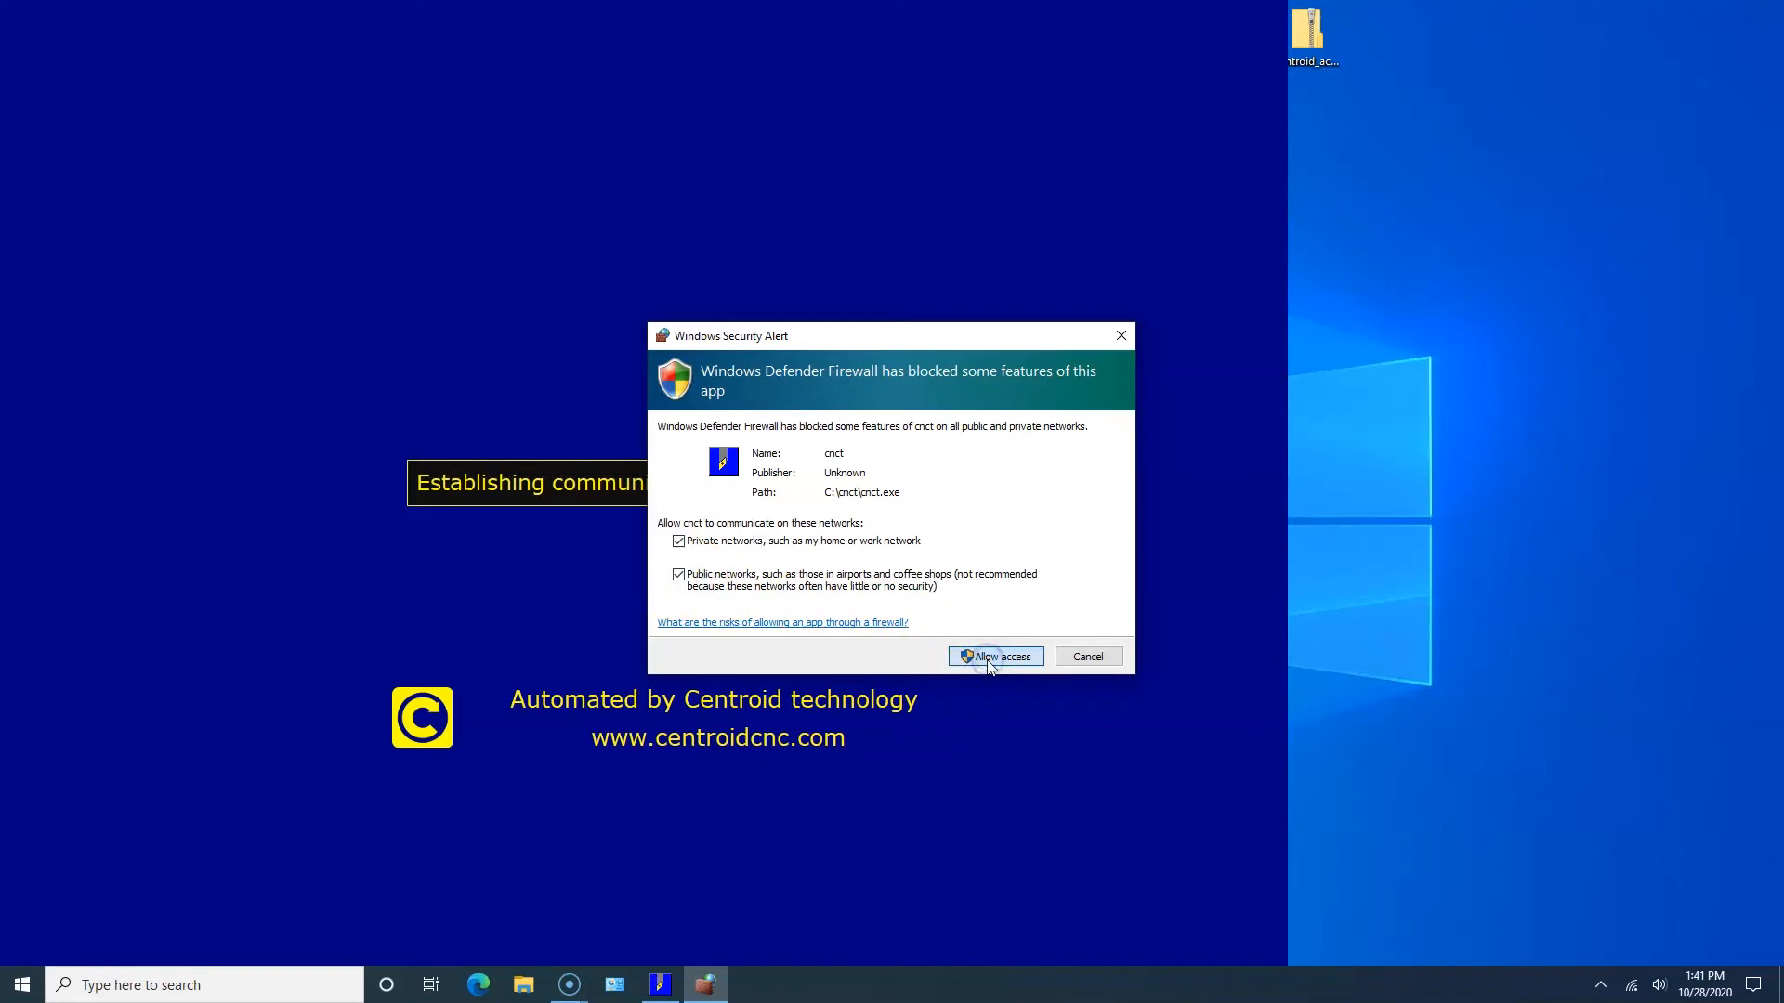
left_click(994, 656)
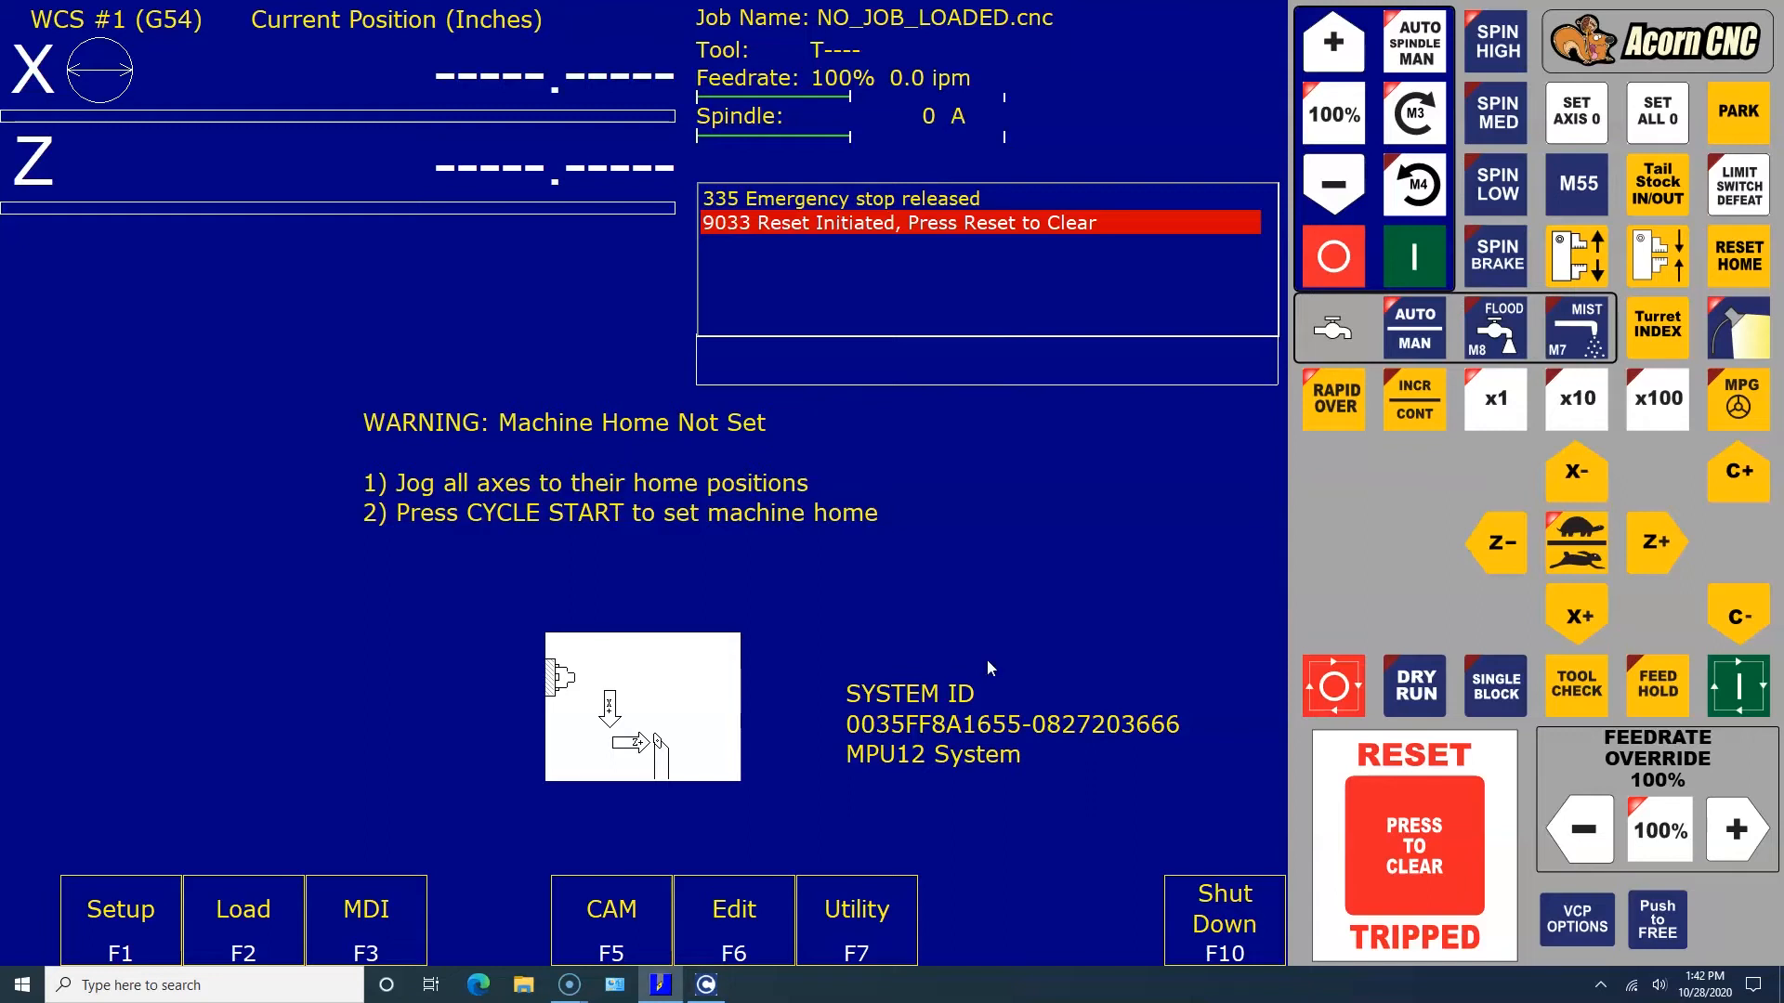
mouse_move(1517, 953)
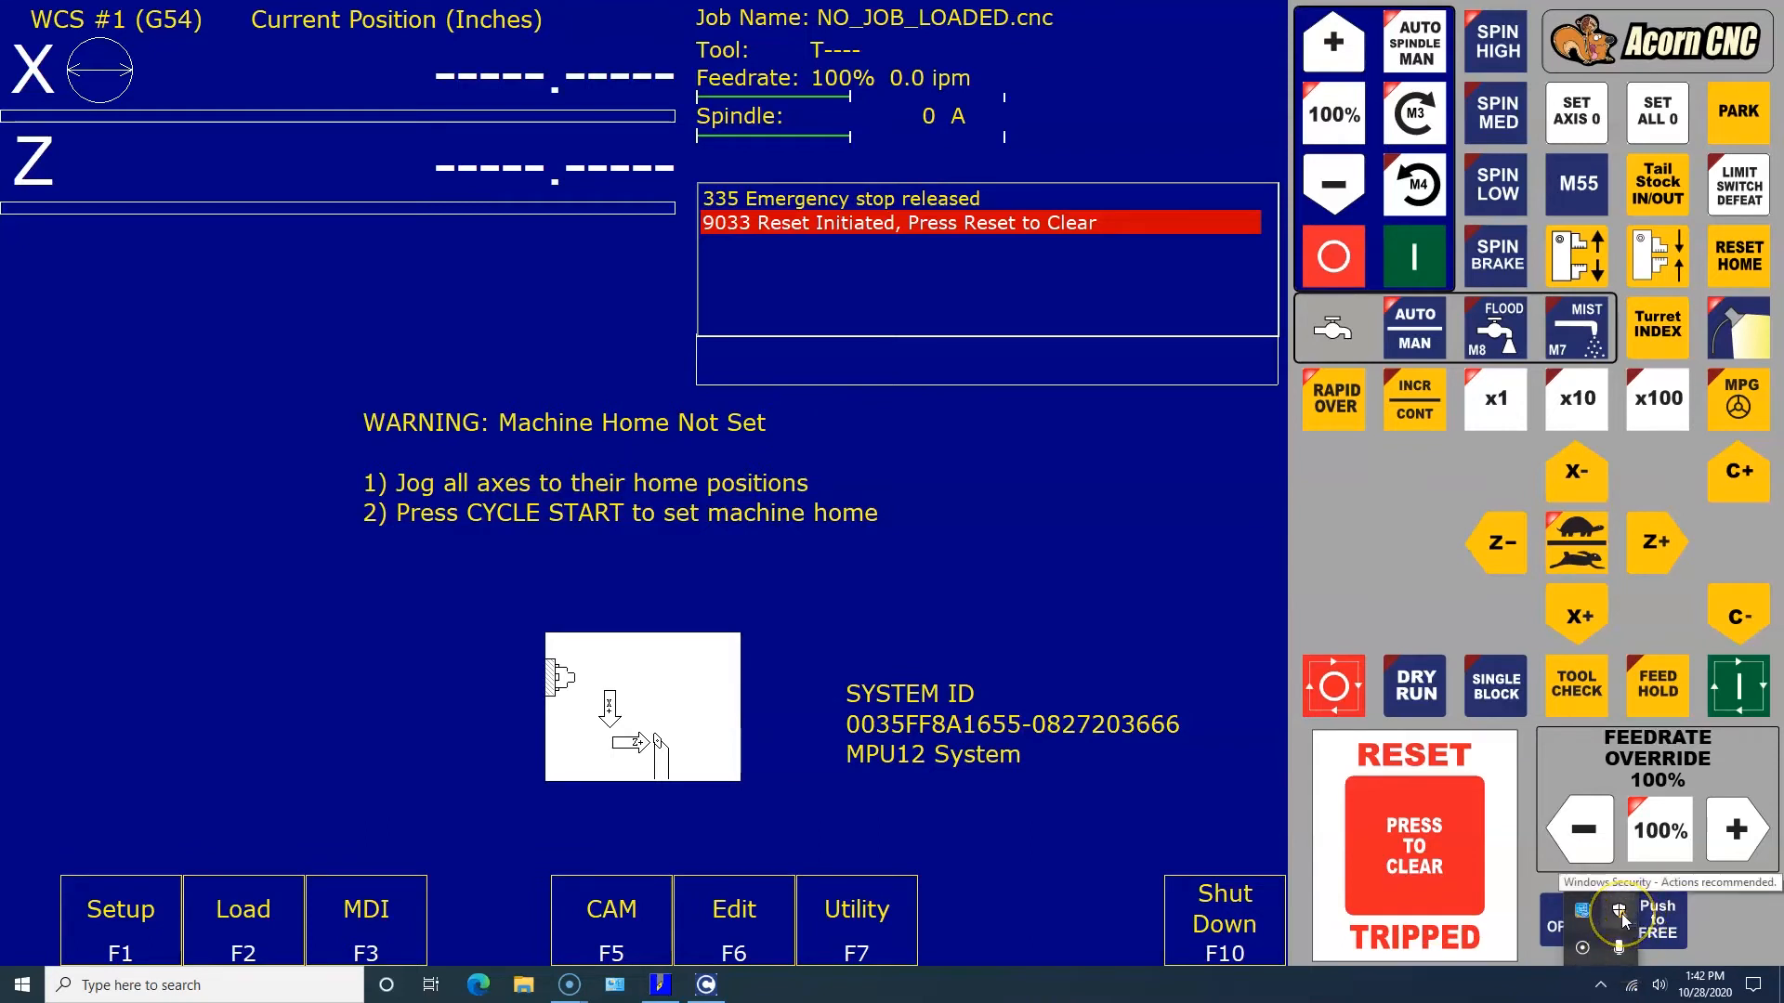
left_click(1621, 911)
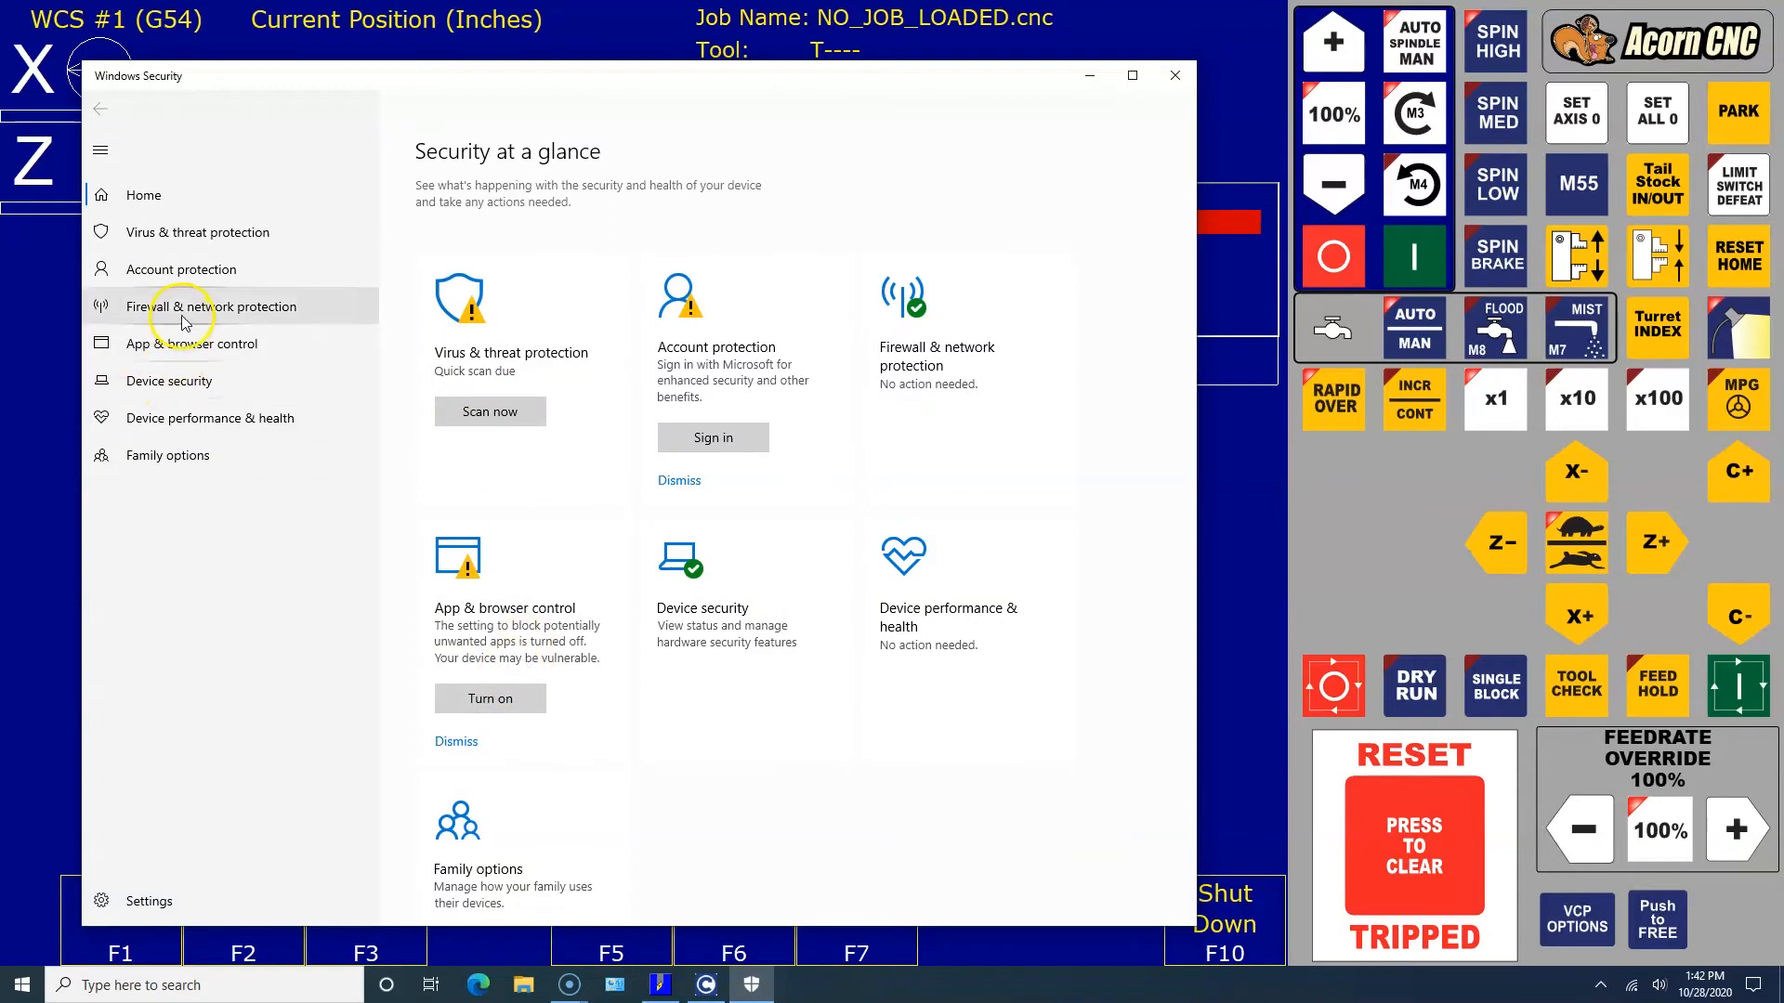
left_click(212, 307)
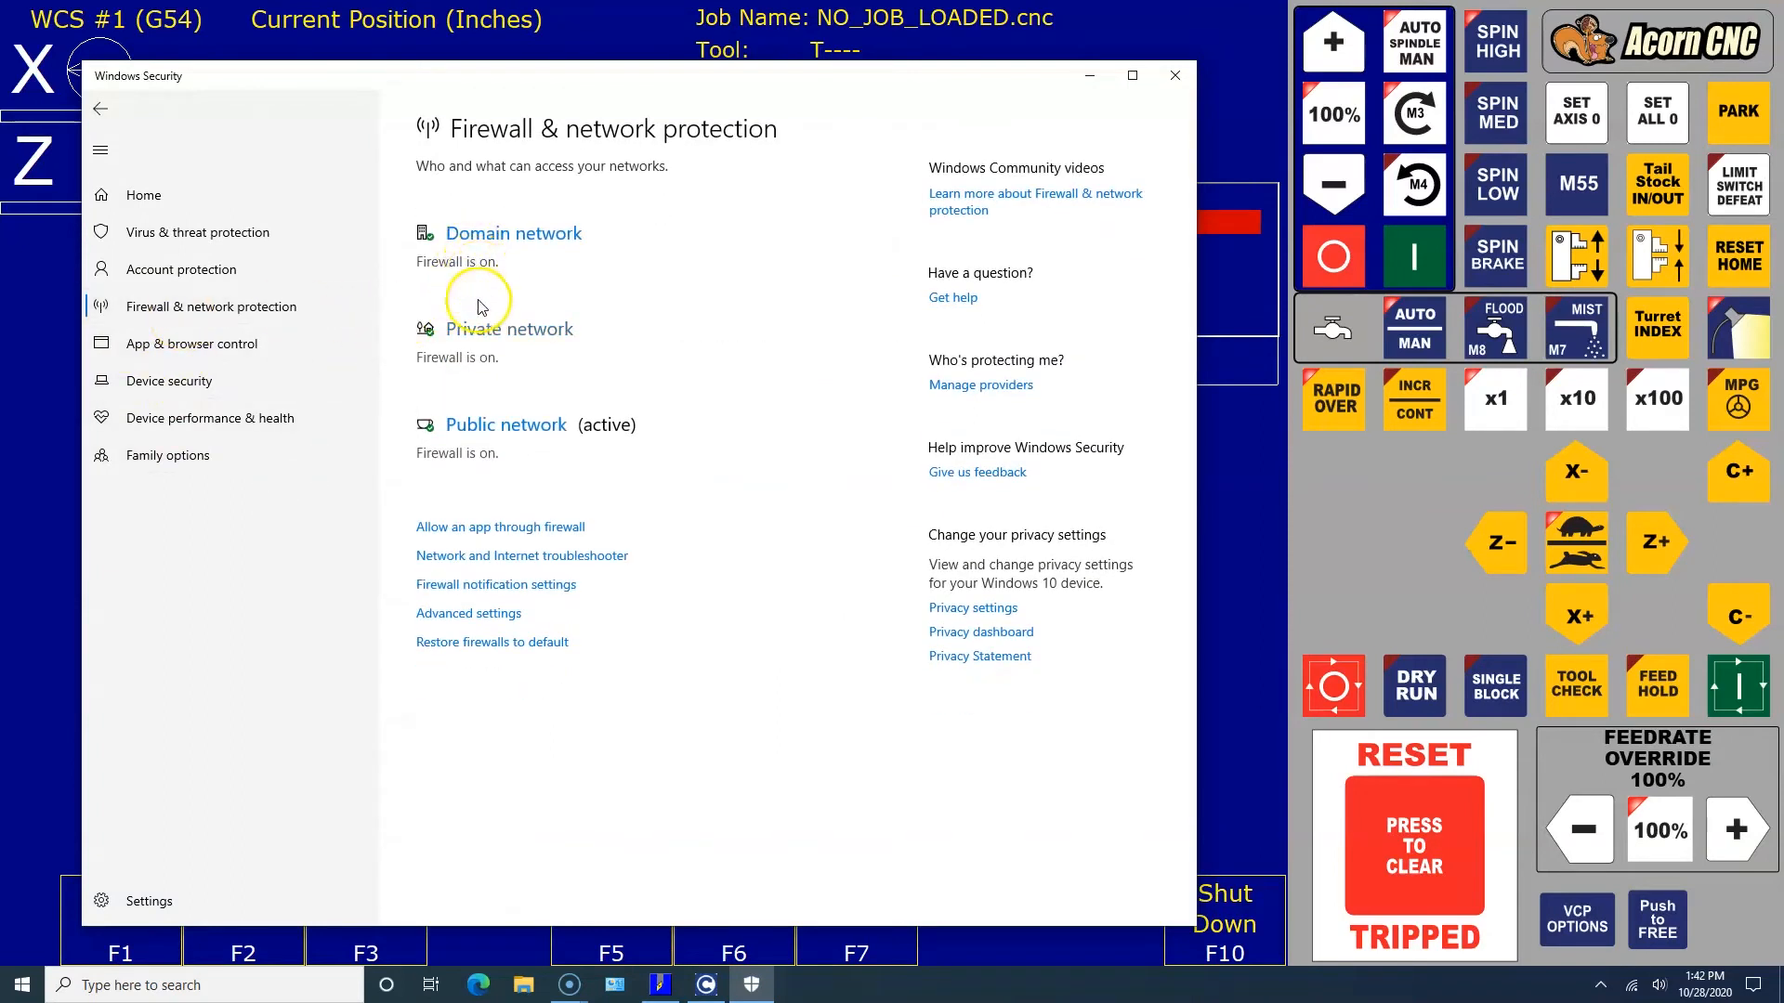
mouse_move(585, 219)
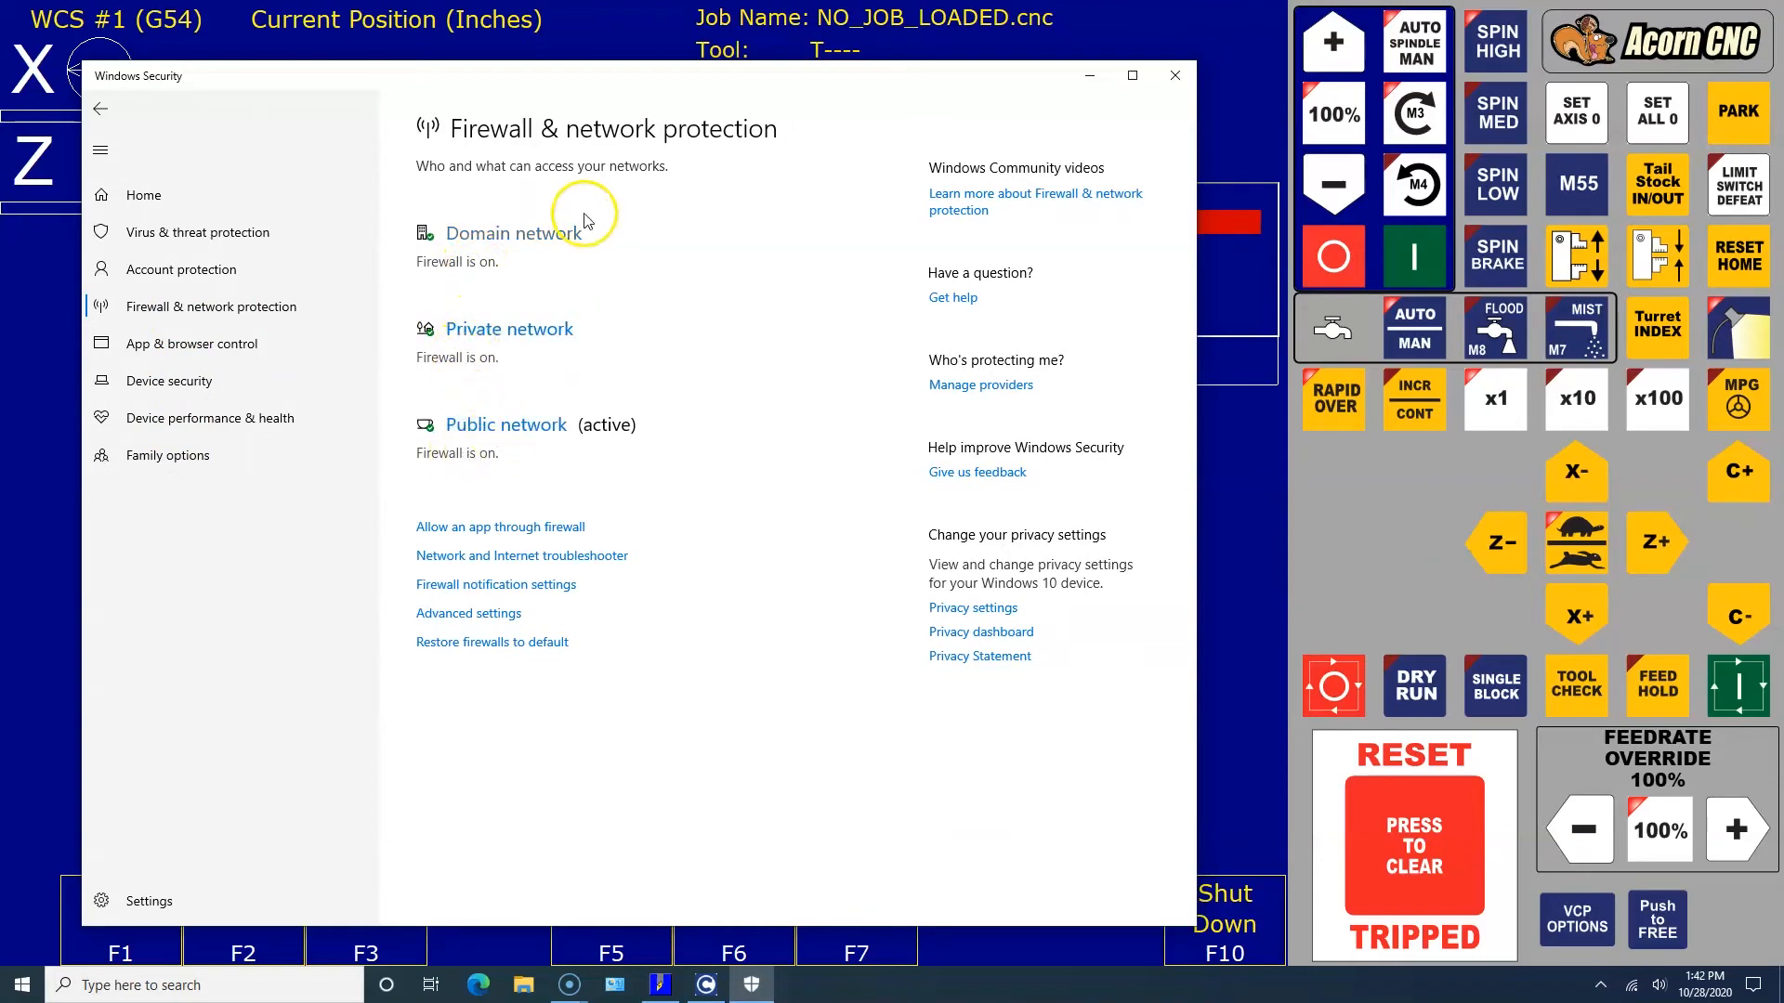
left_click(495, 234)
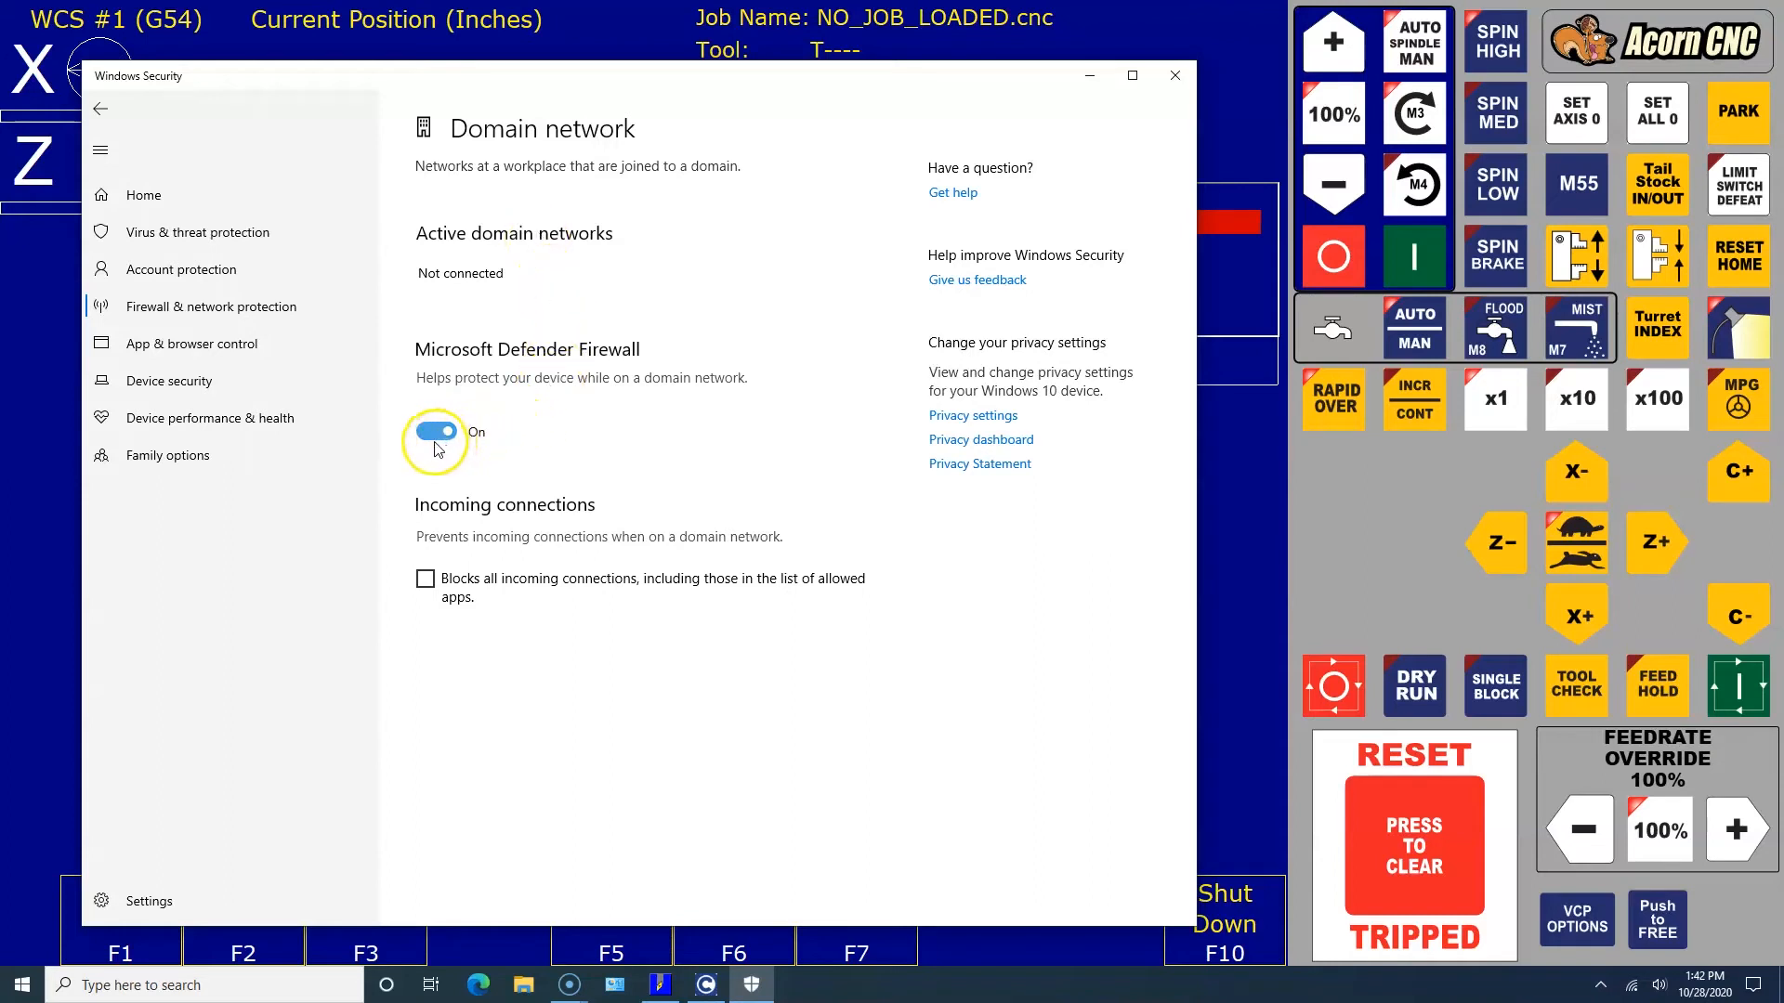
mouse_move(1175, 75)
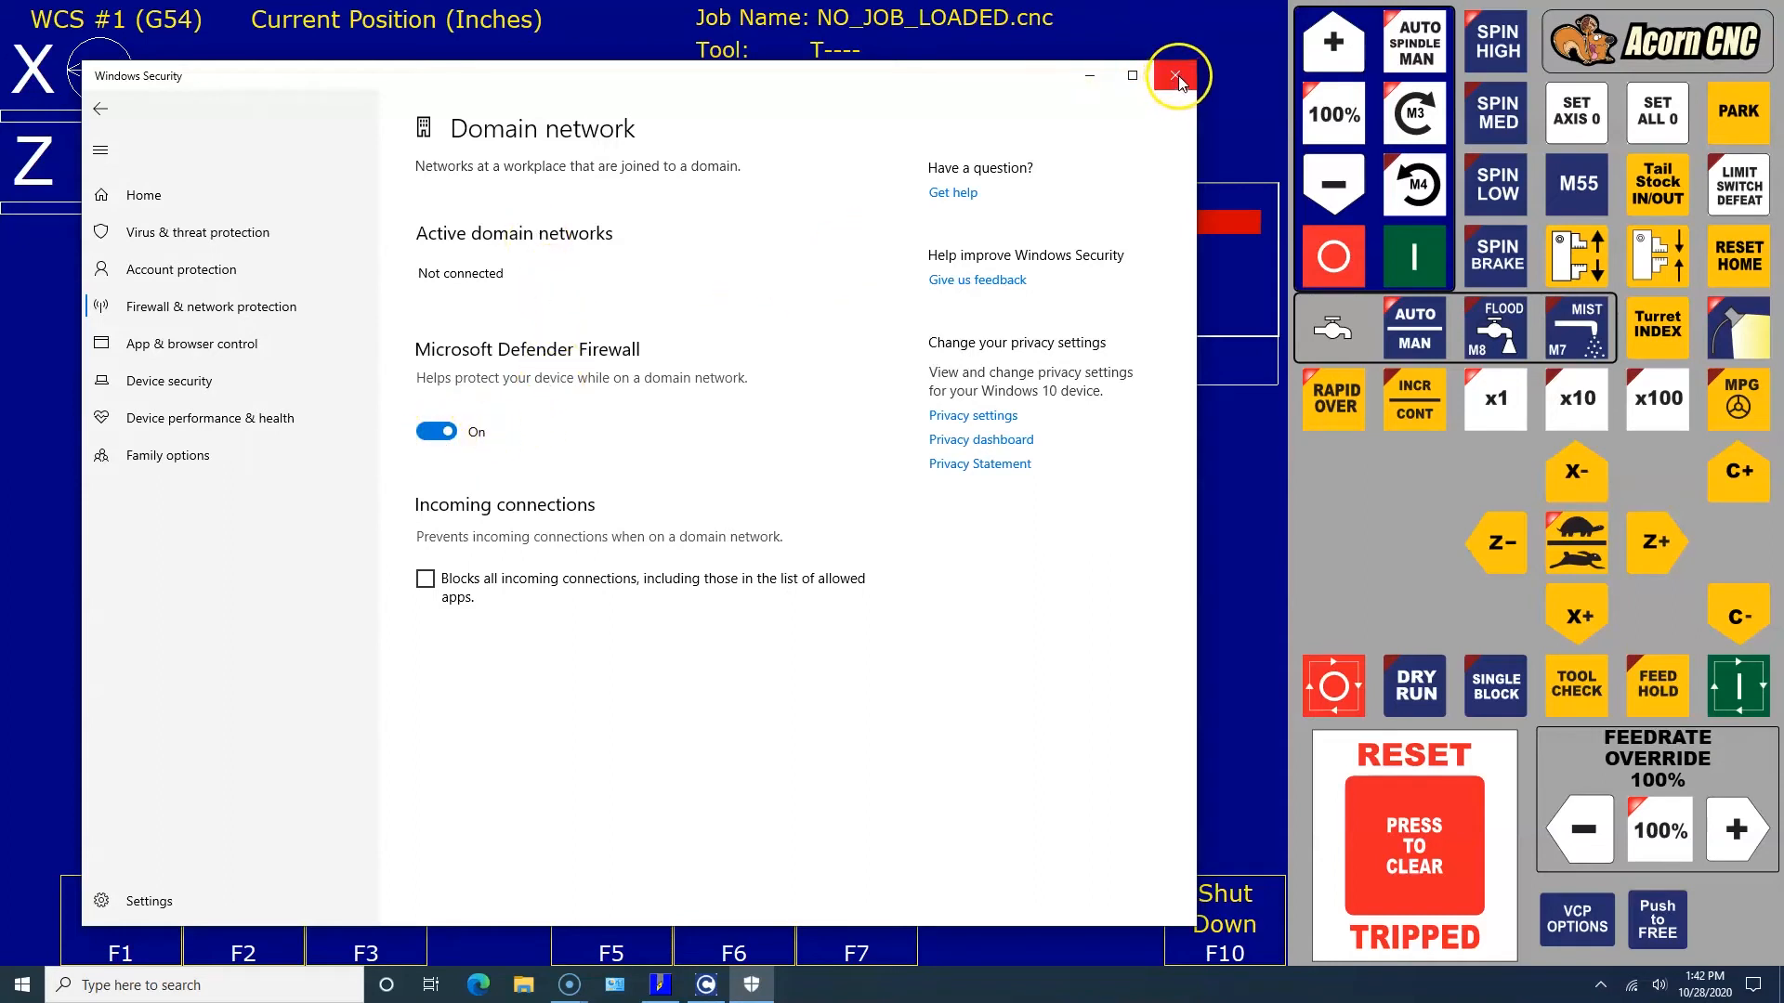
mouse_move(450, 409)
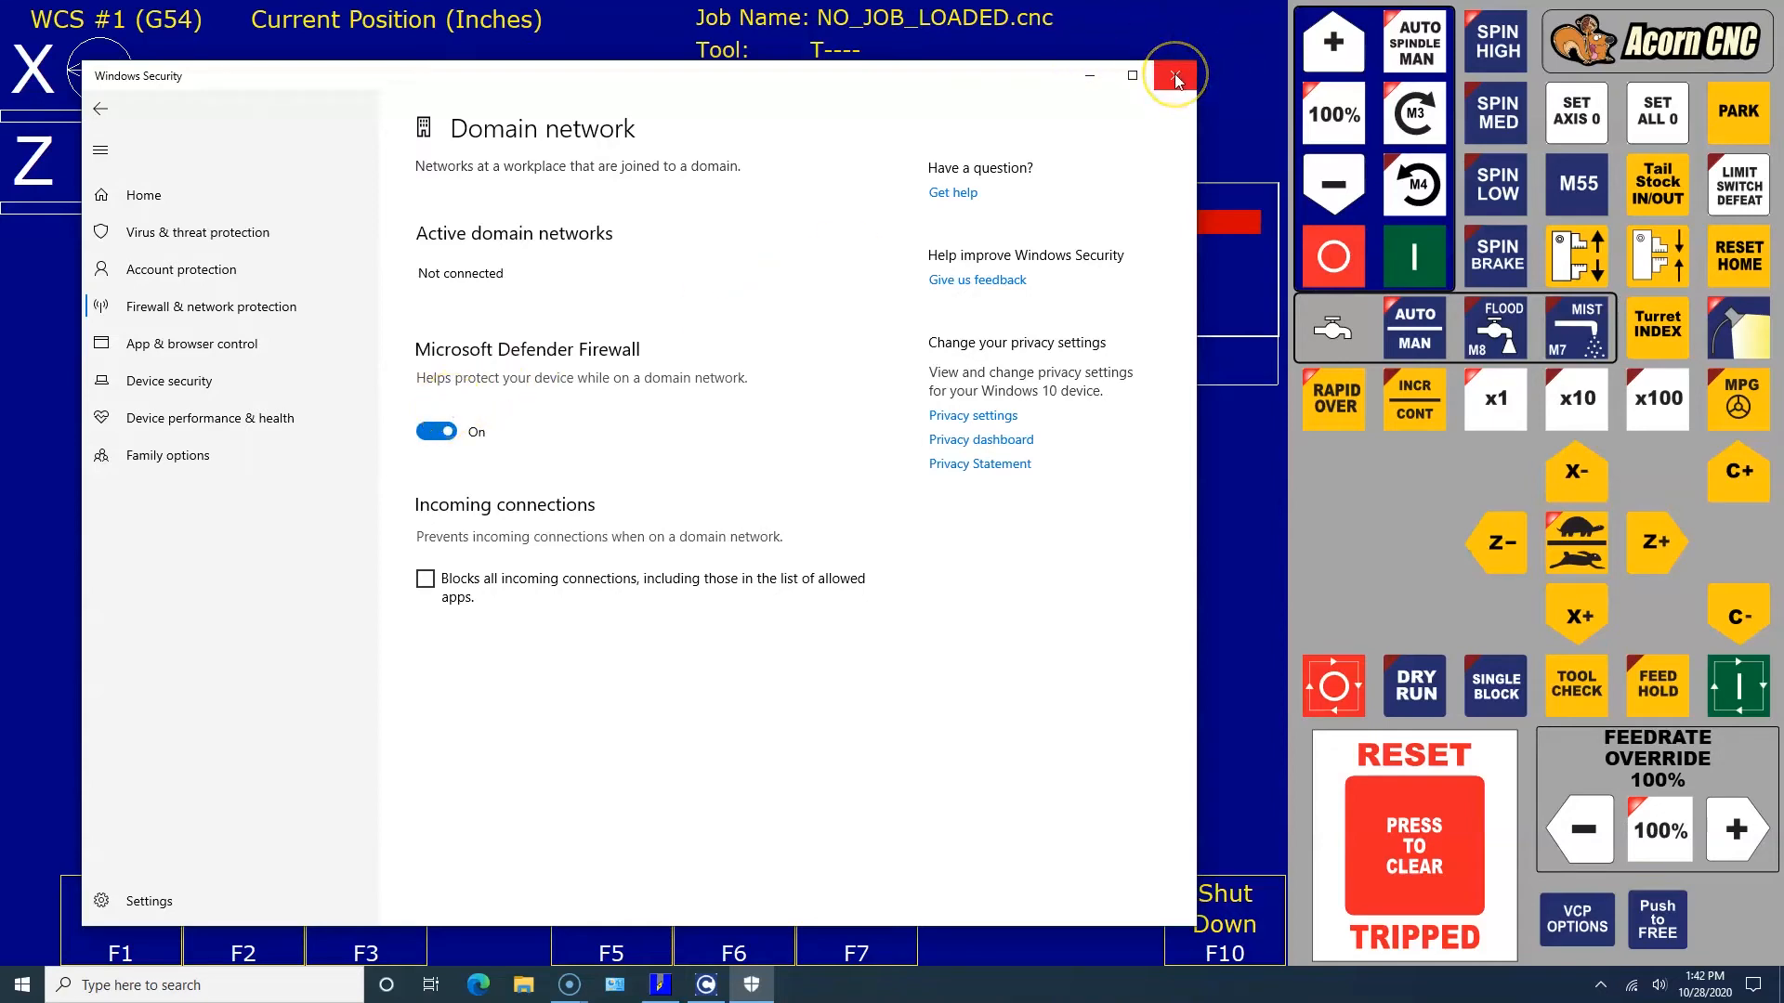
left_click(1174, 75)
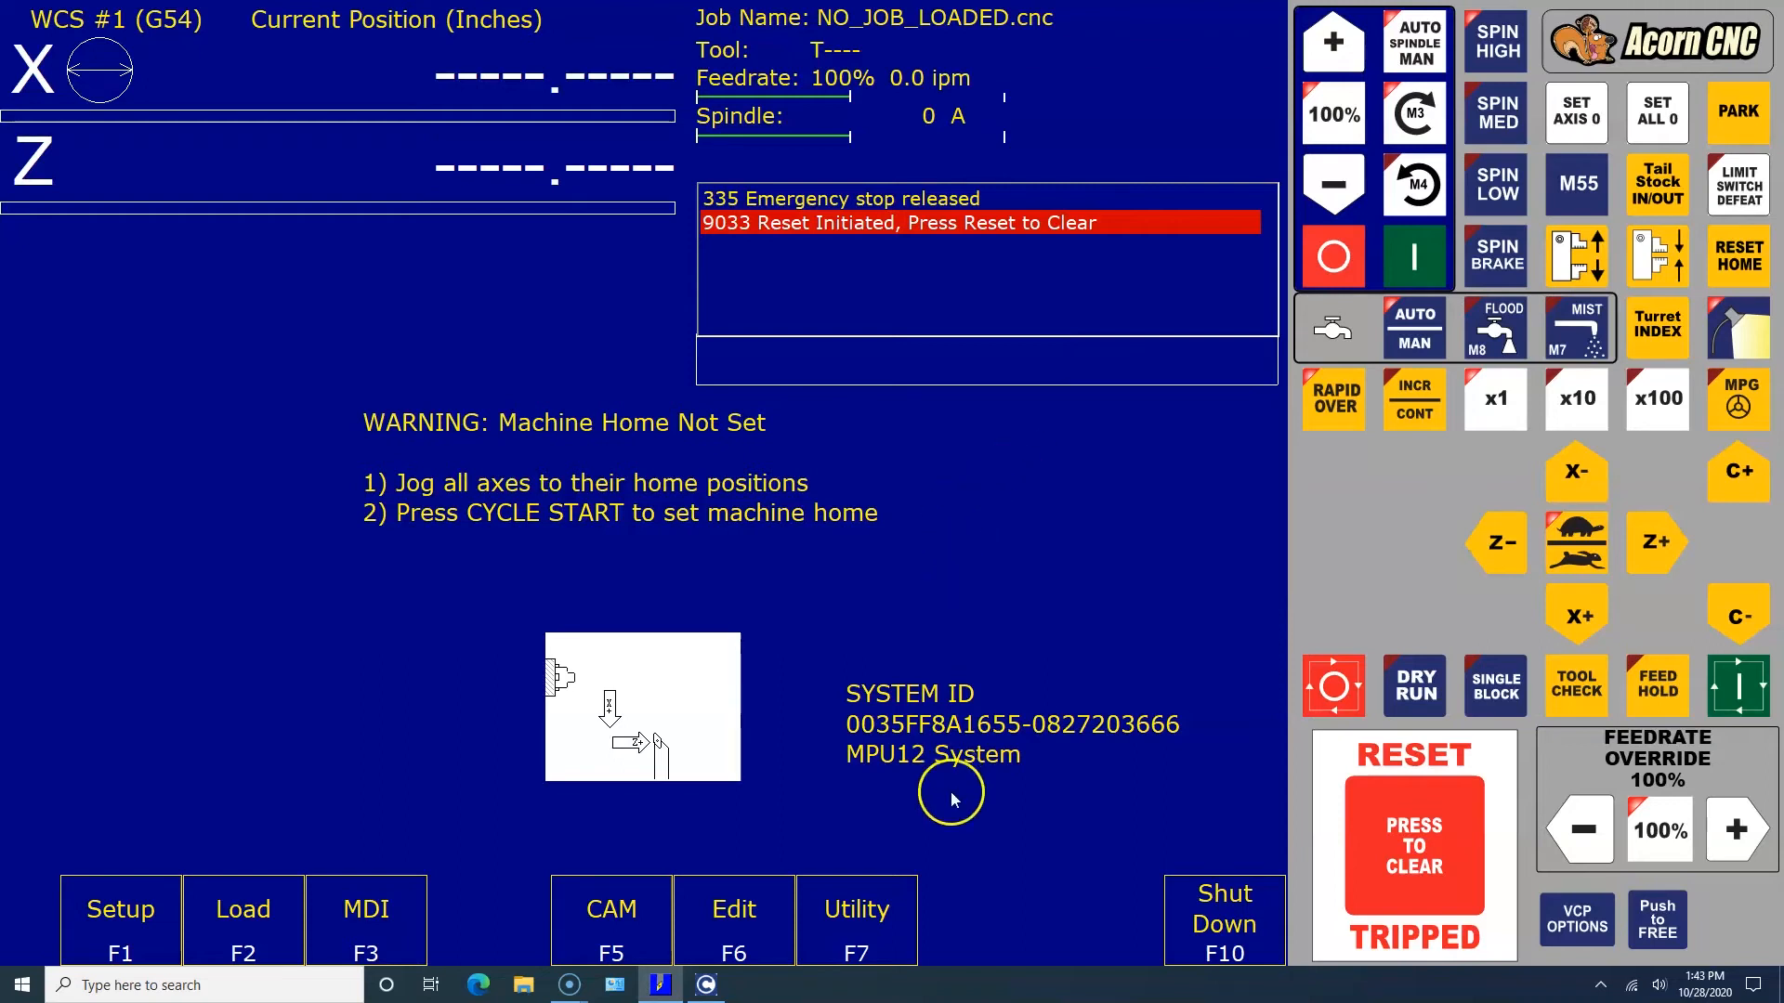
mouse_move(872, 909)
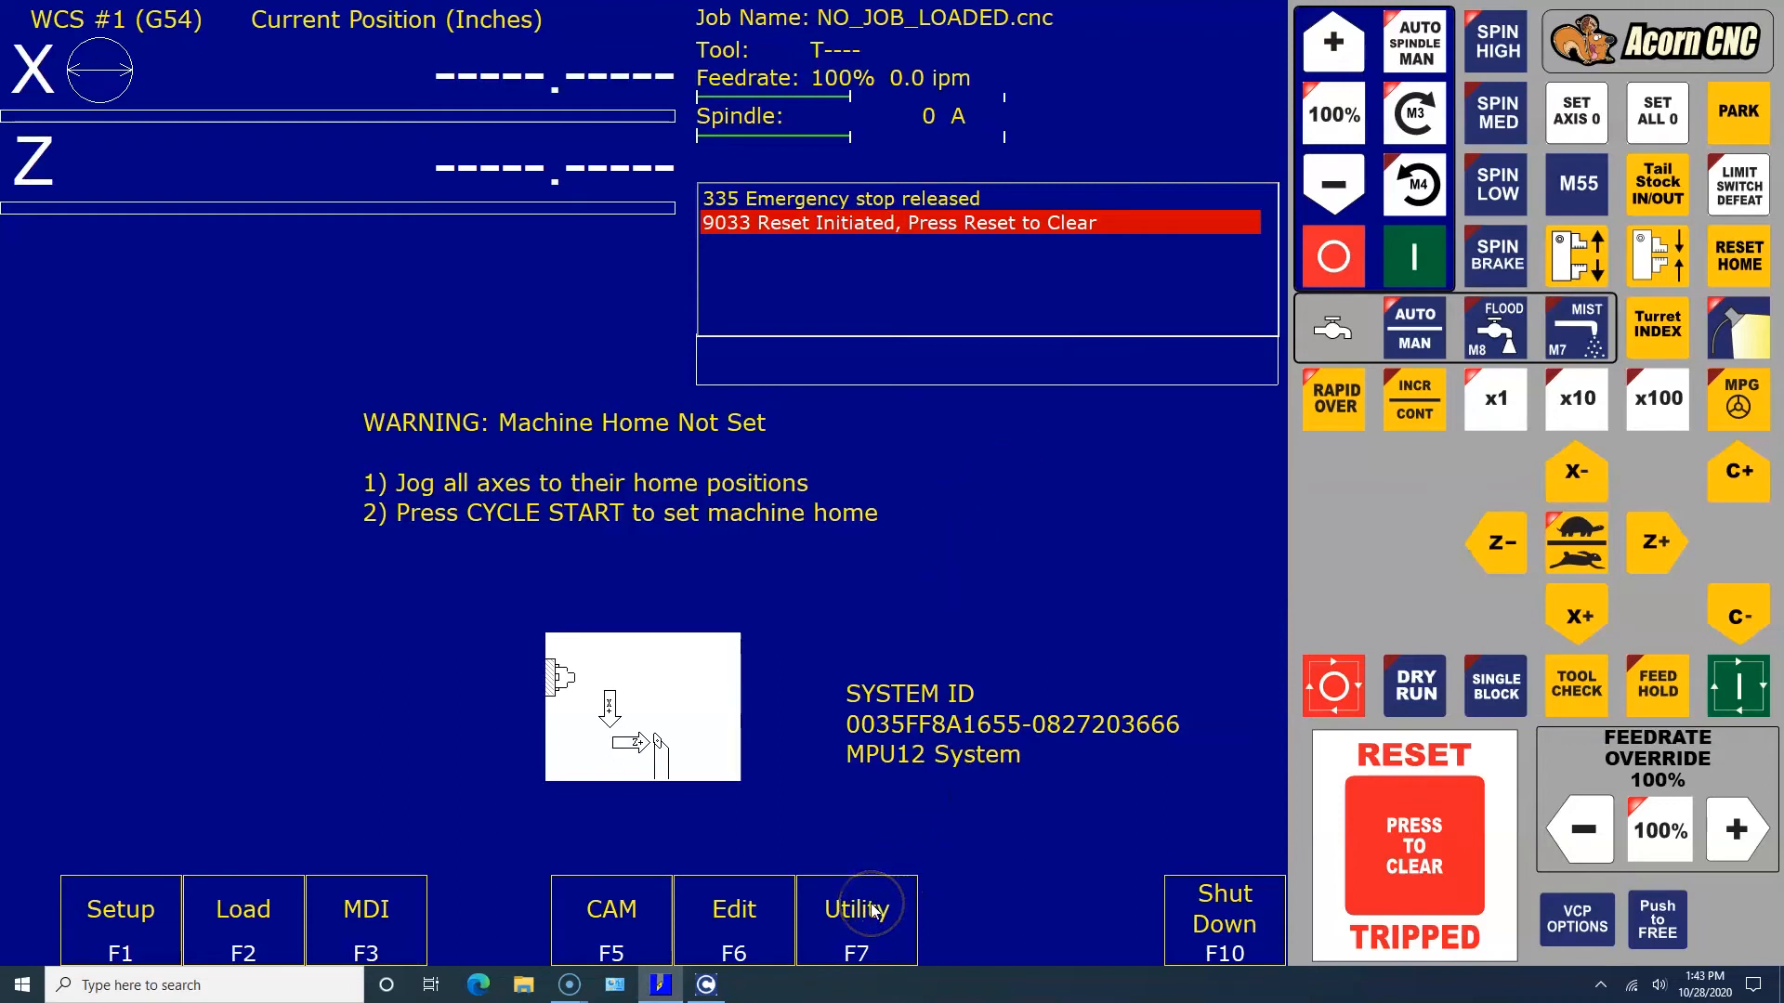
Step: Bring up the Configuration Wizard from the Utility functions, then close it to return to the lathe screen
left_click(857, 920)
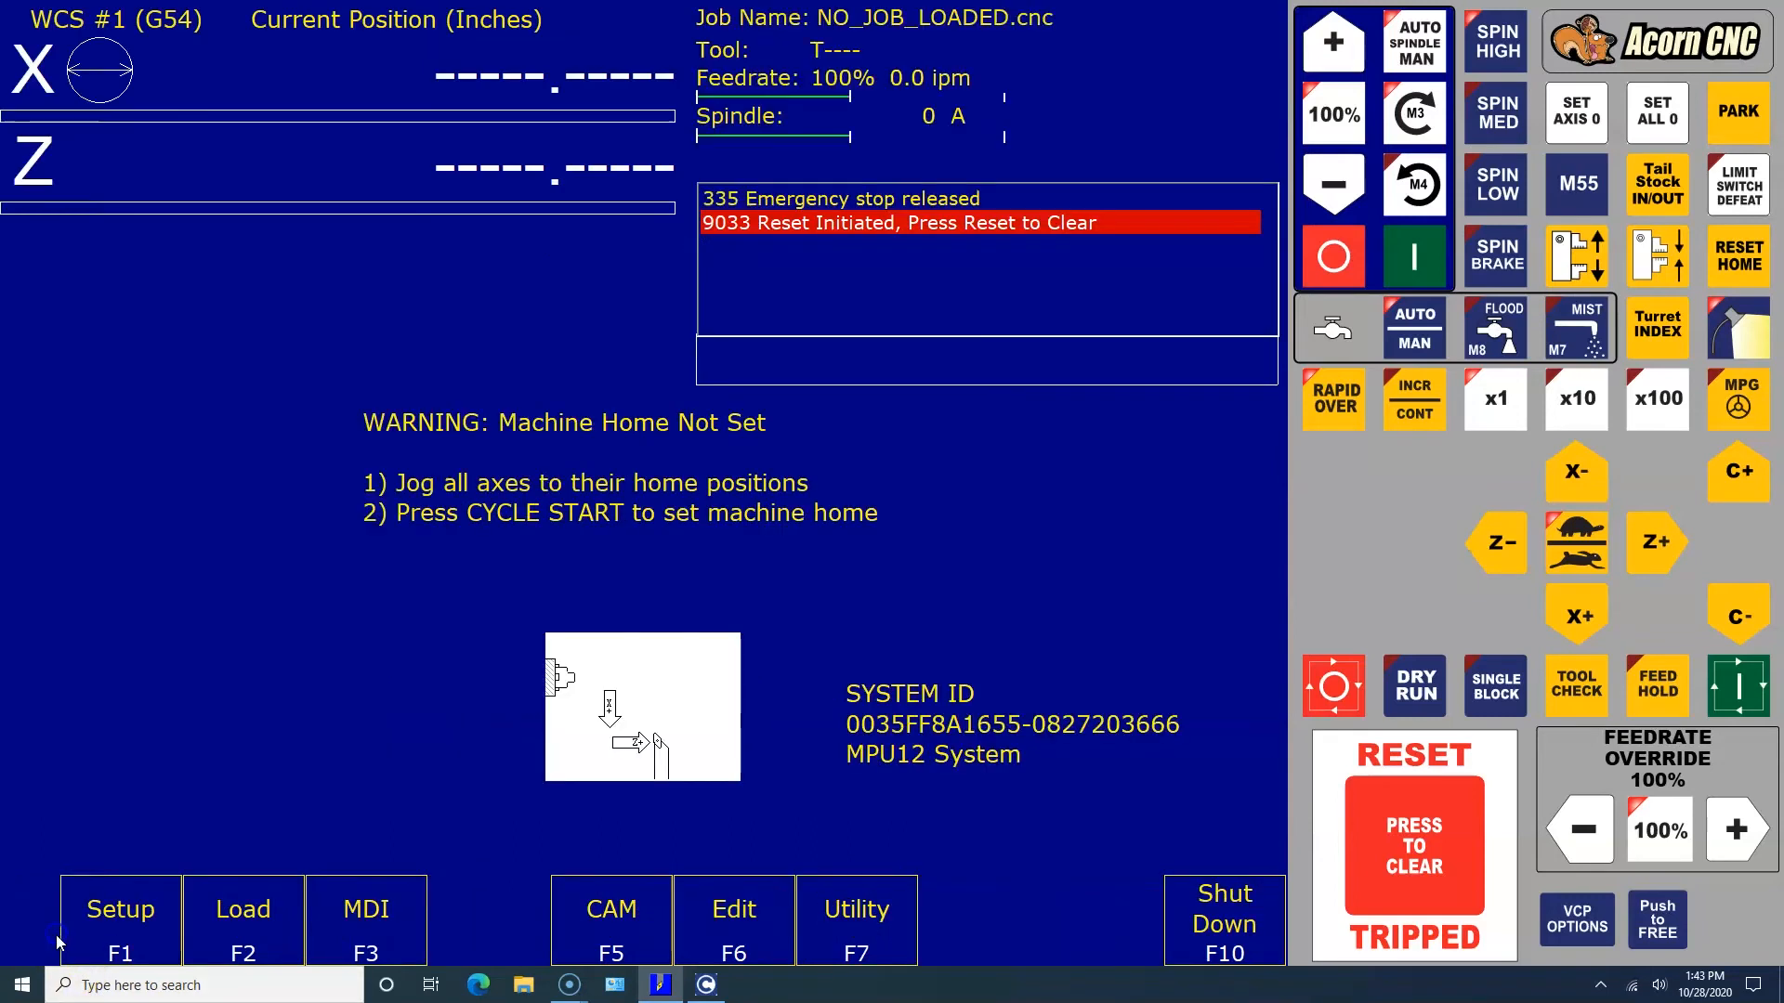
left_click(857, 920)
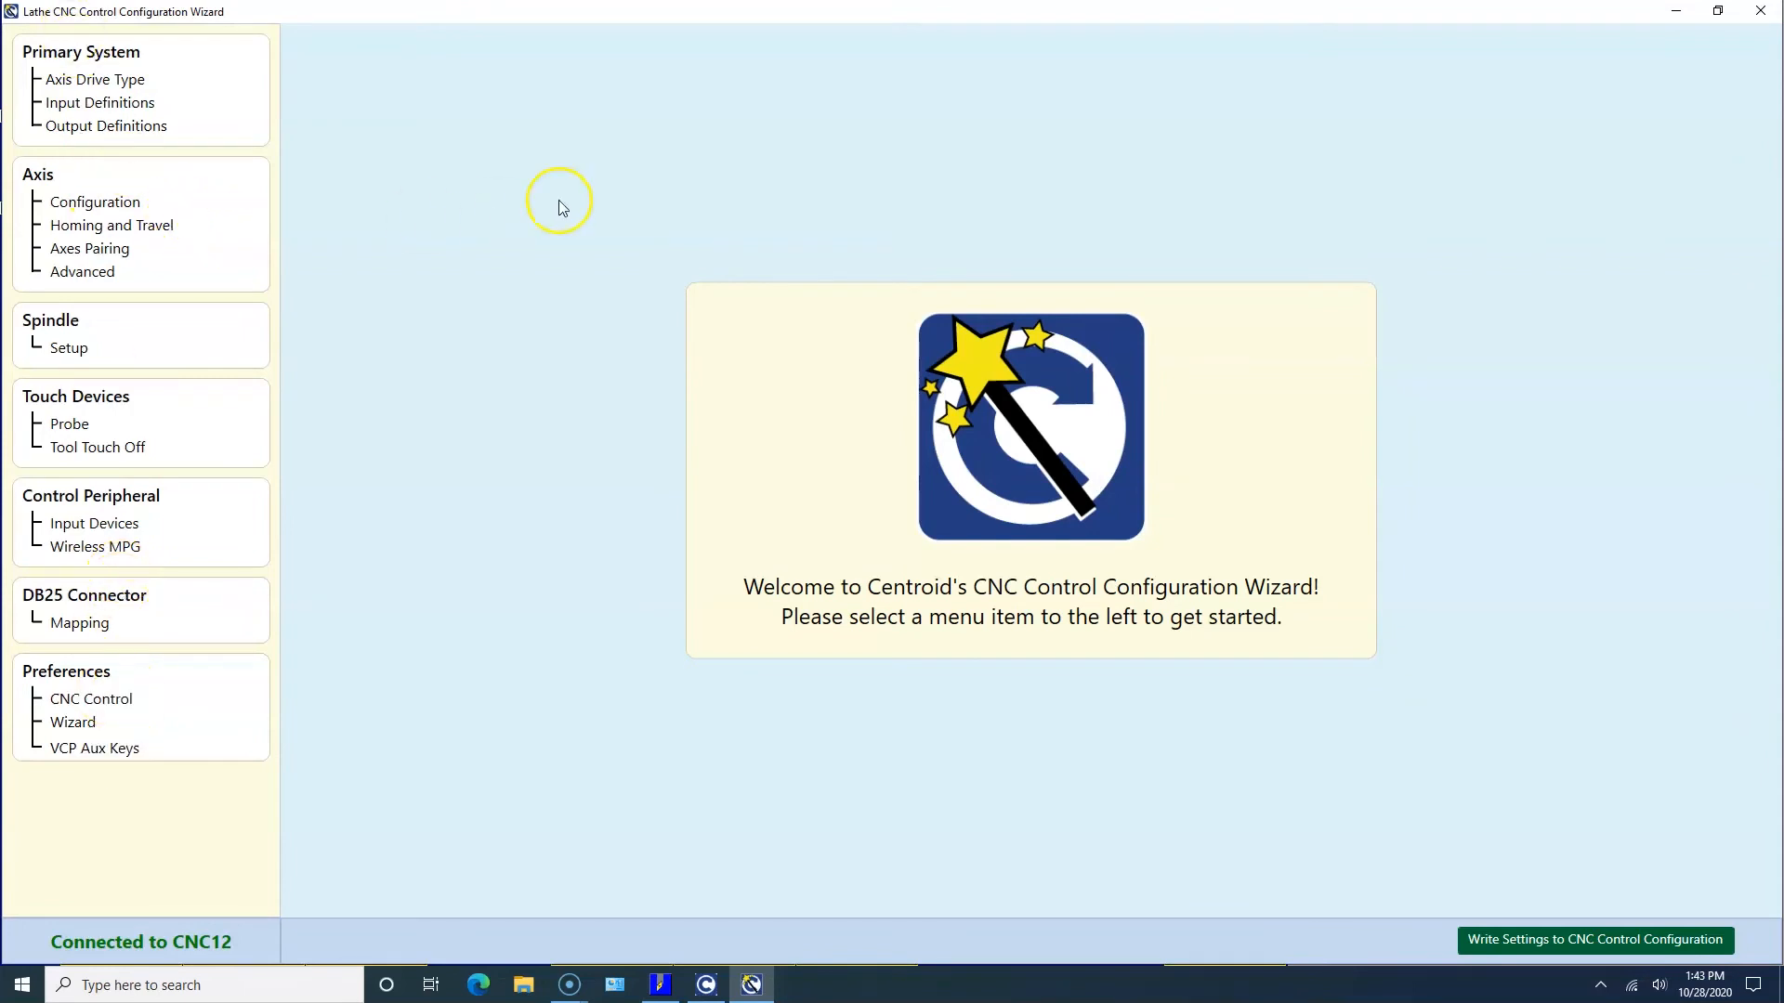
mouse_move(1517, 69)
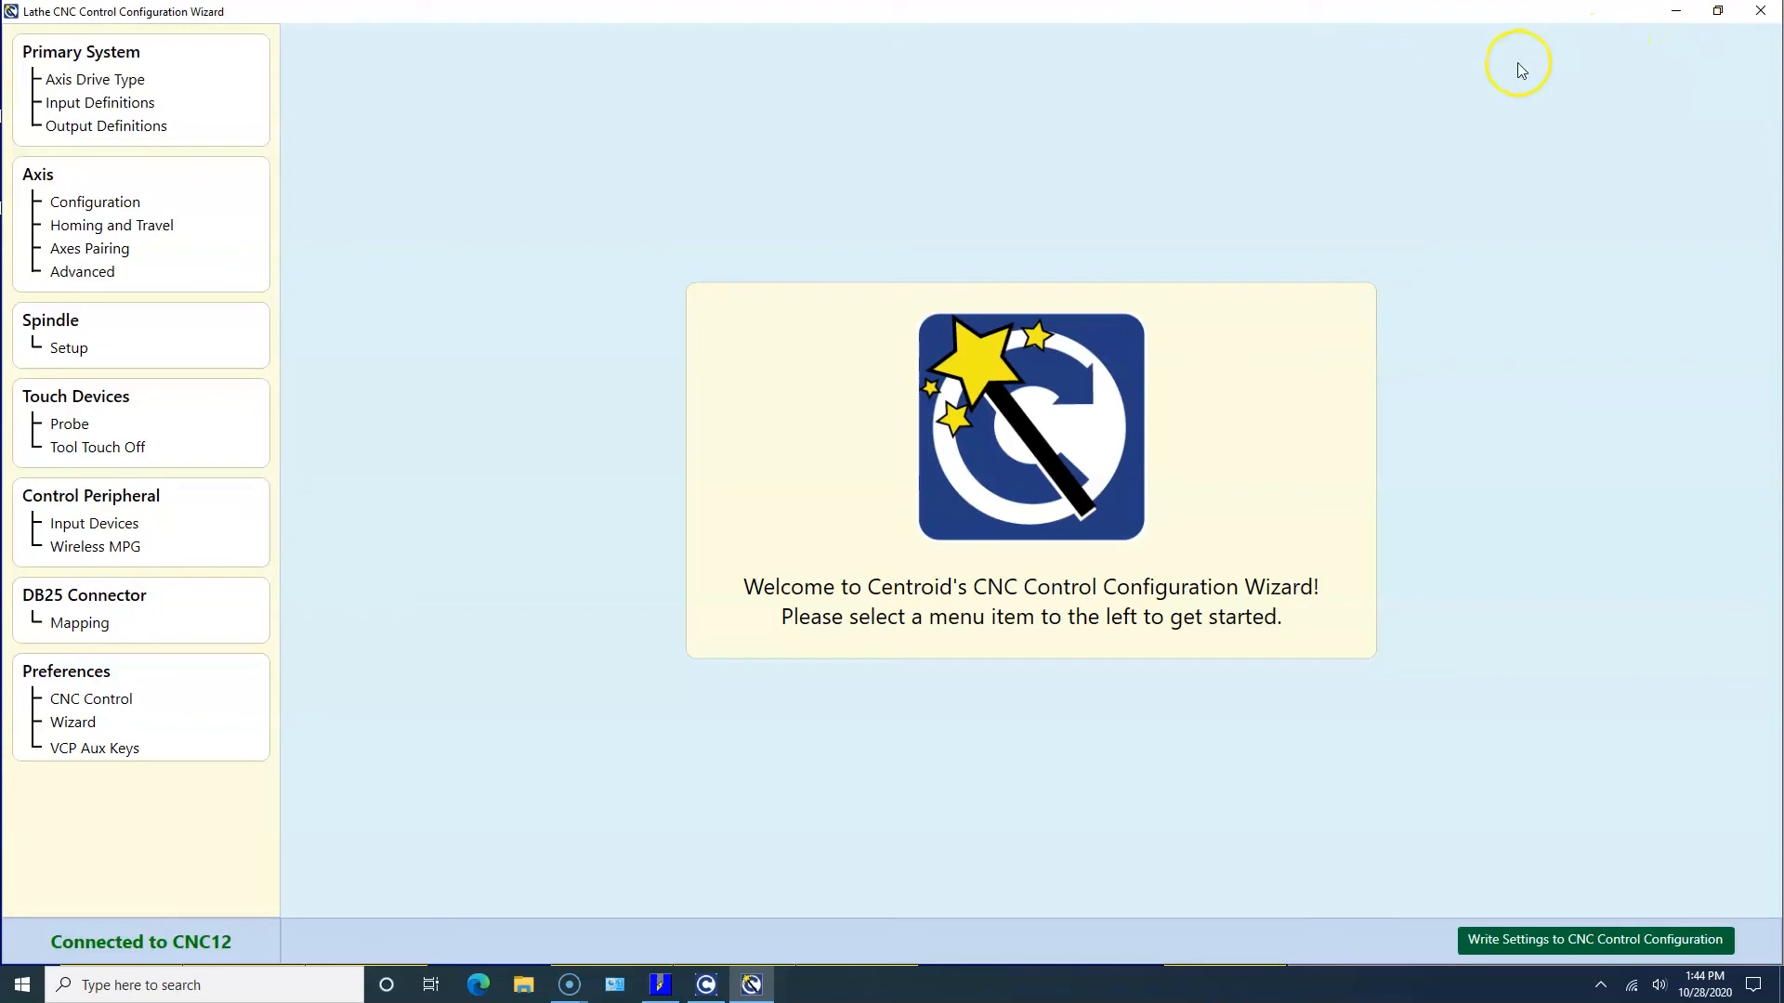
mouse_move(1520, 71)
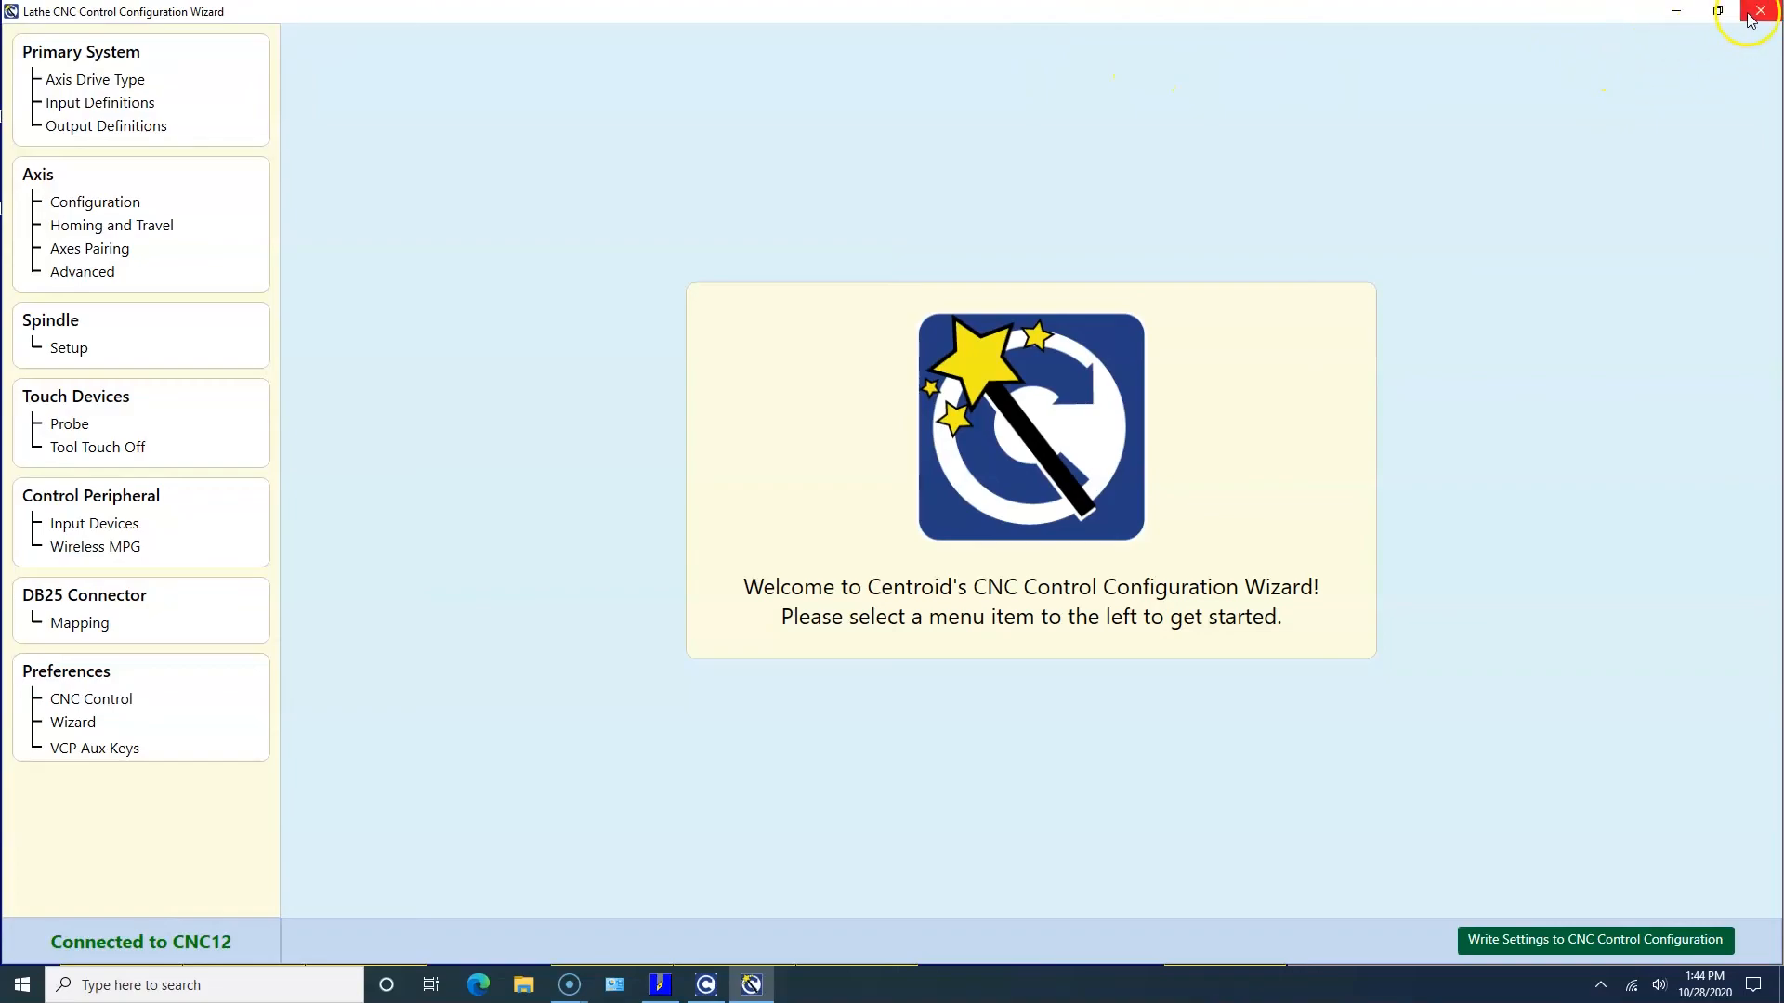
left_click(1758, 9)
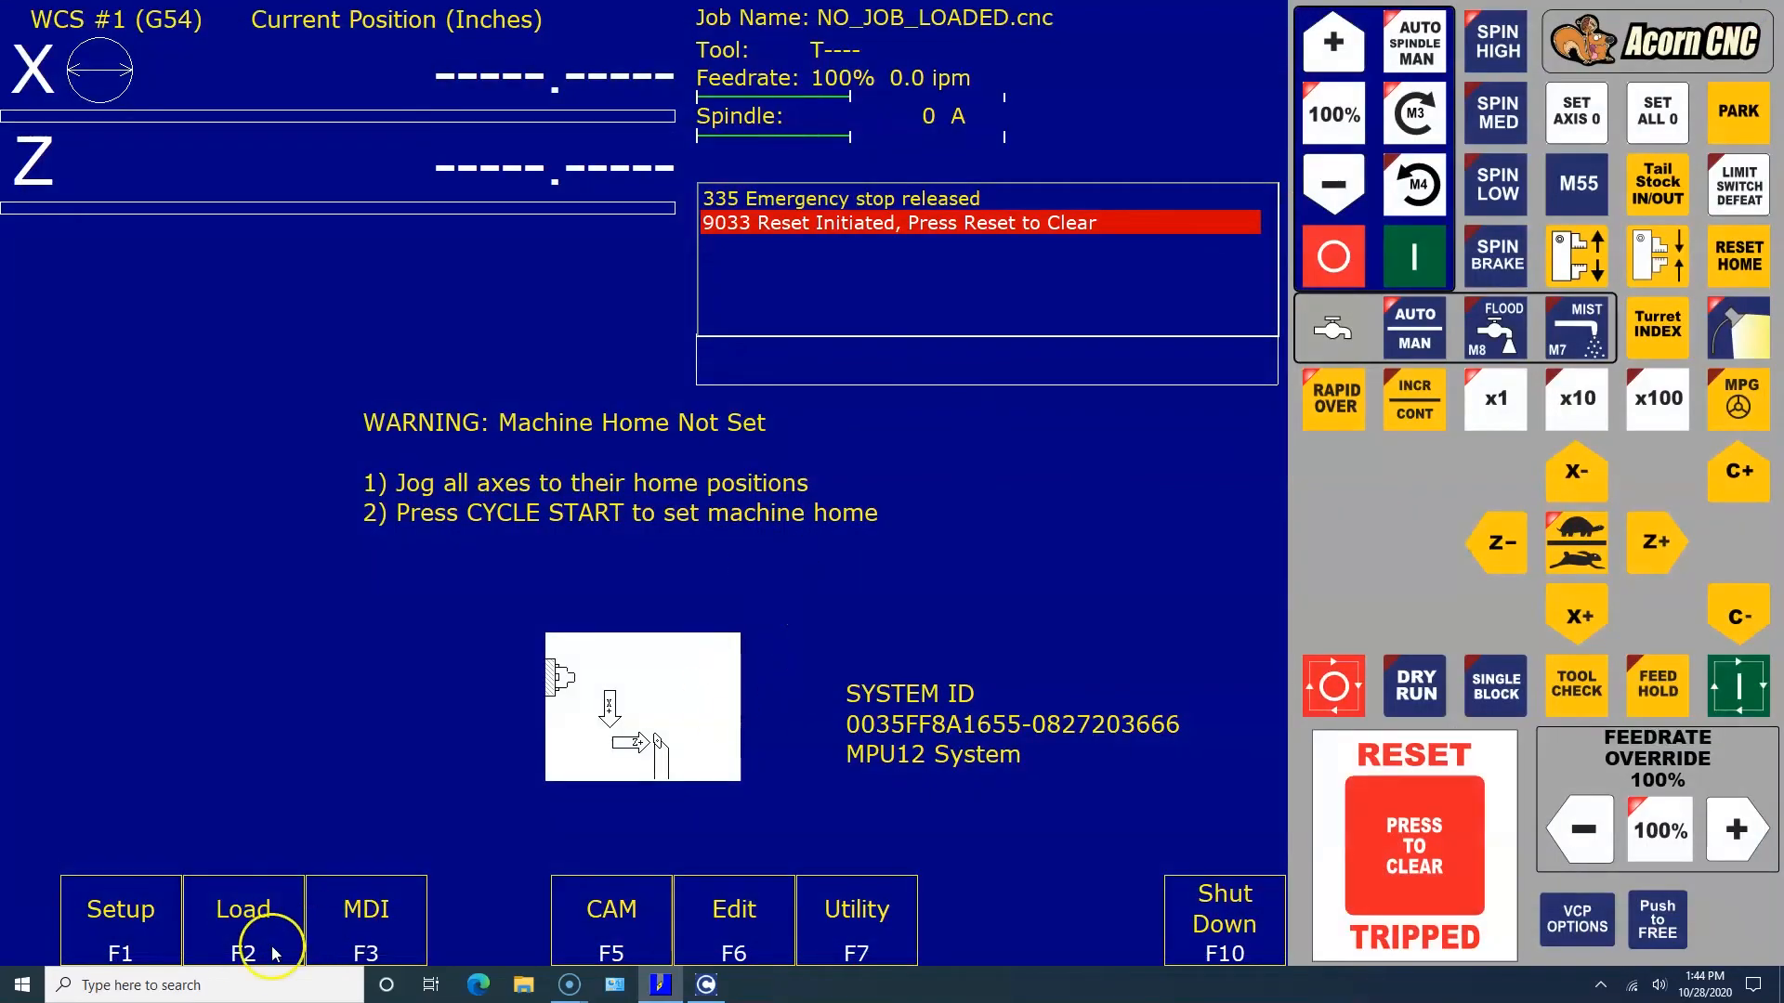
mouse_move(548, 881)
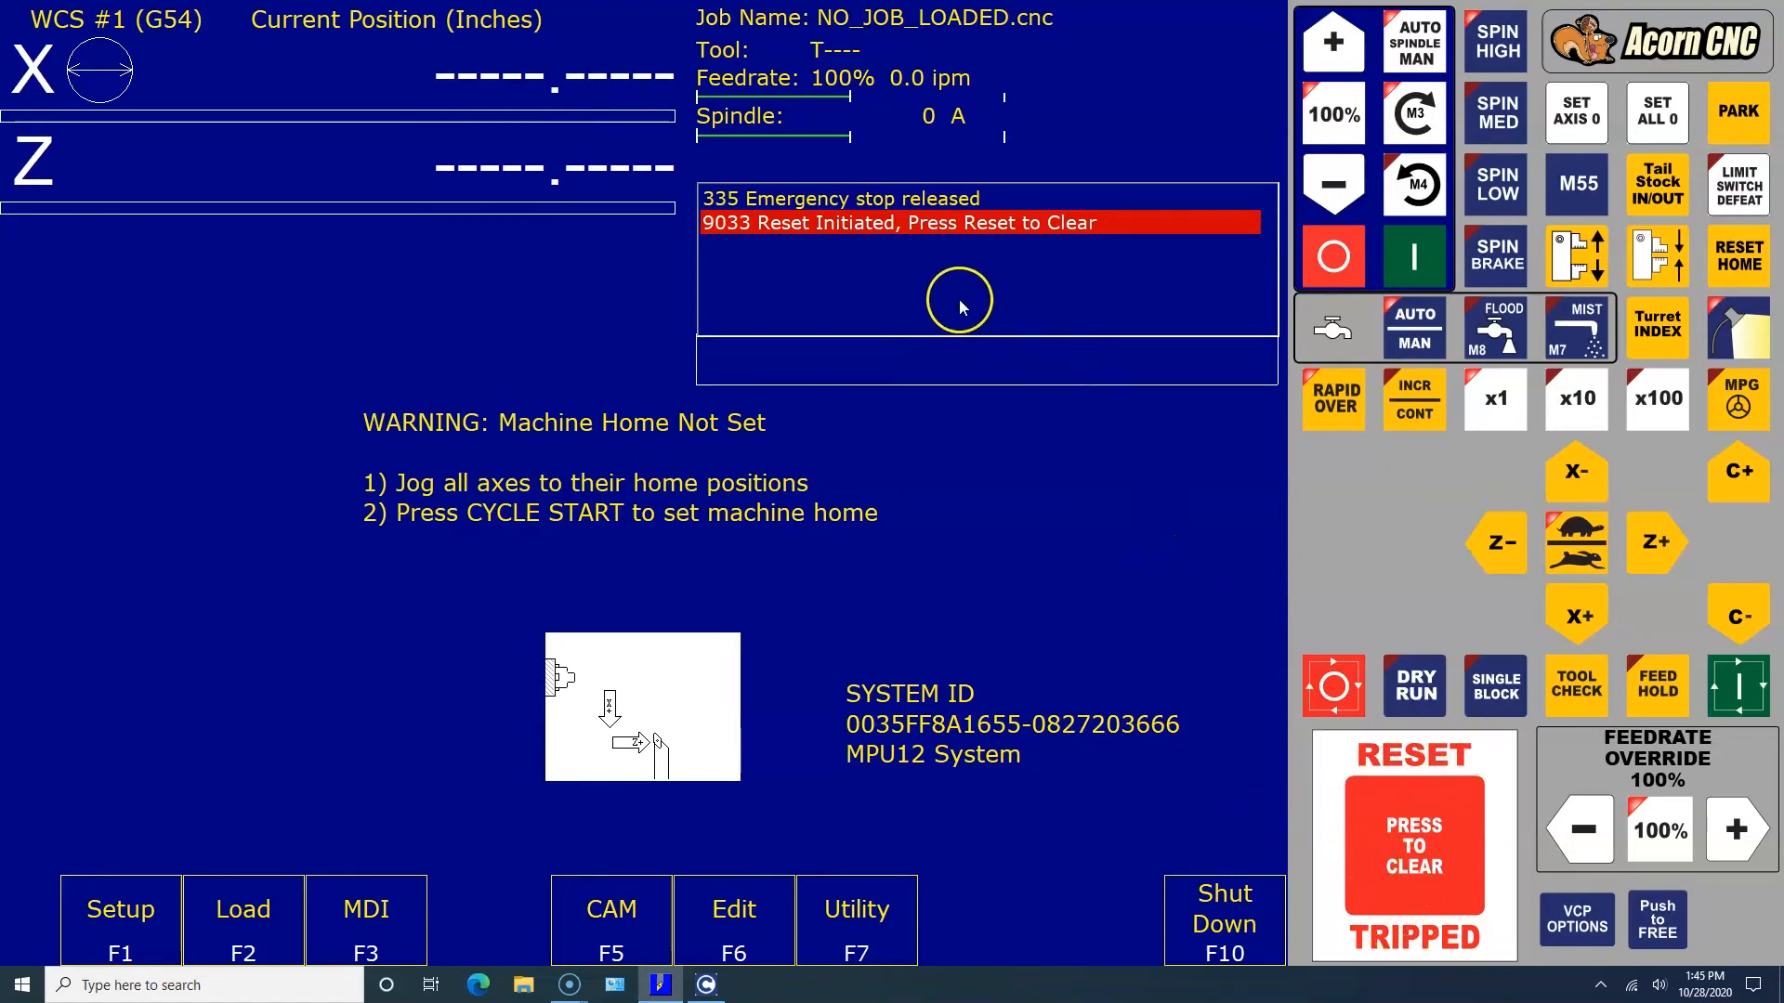
mouse_move(923, 247)
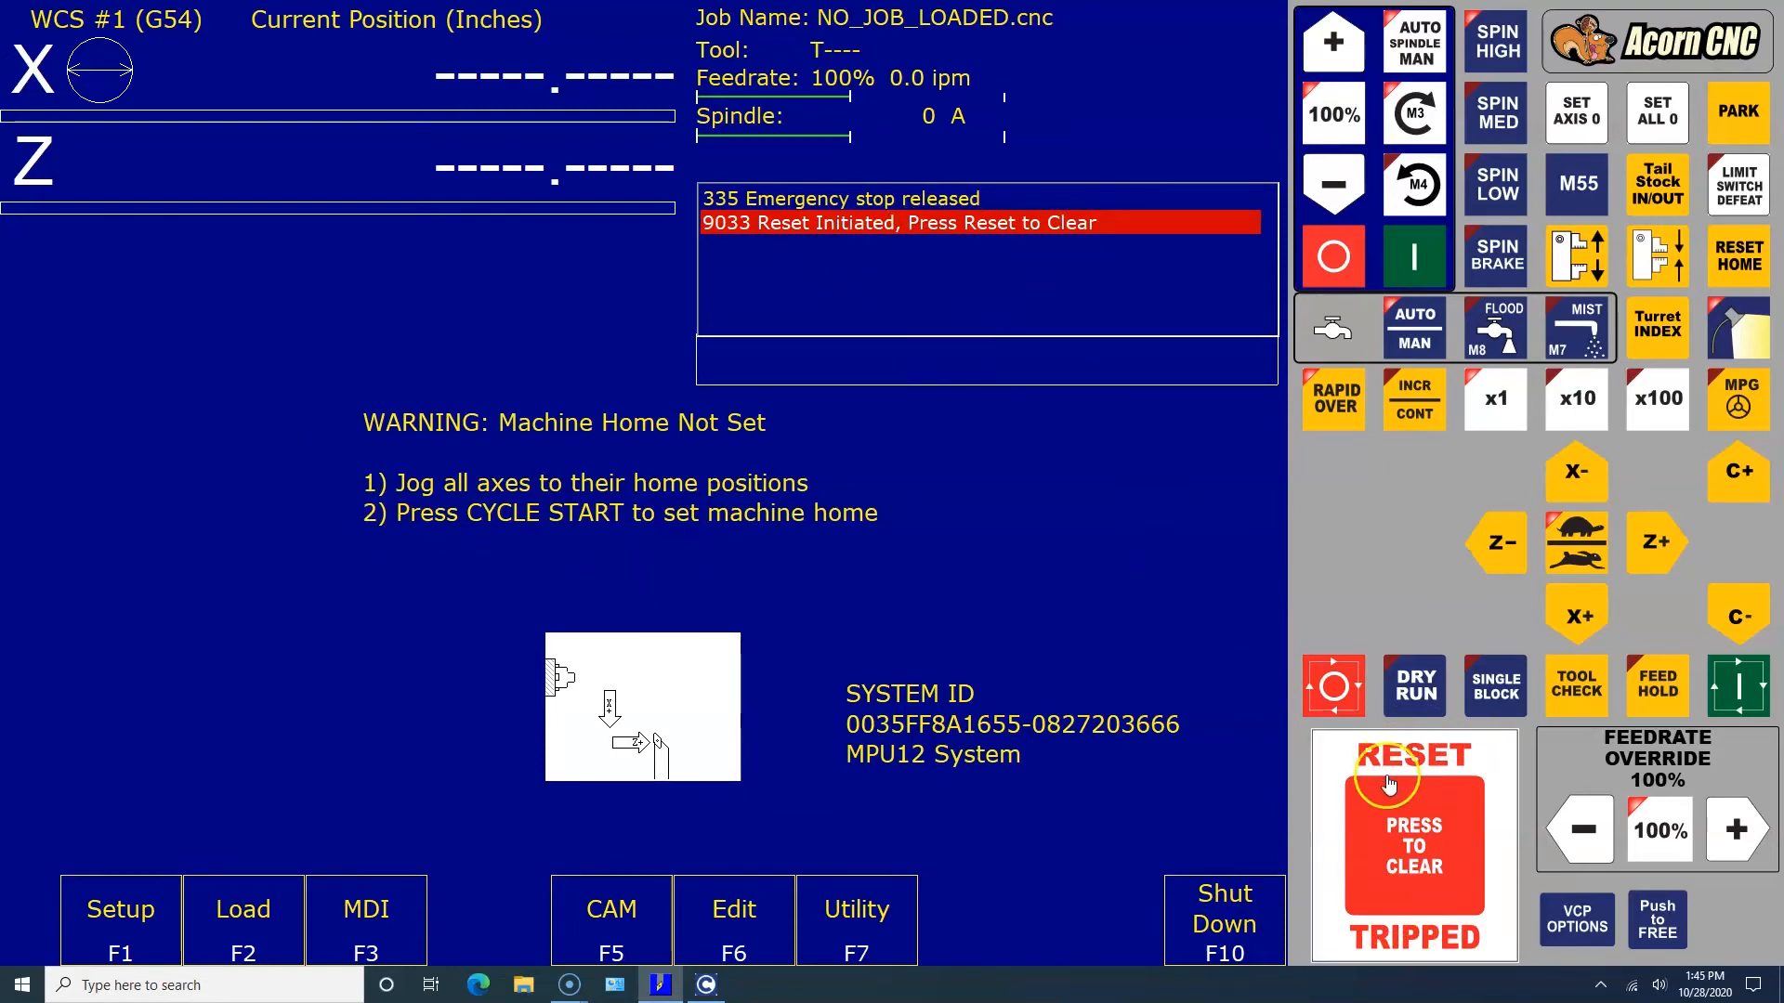
Step: Clear the tripped reset so the status reads OK, then bring up the job file chooser
left_click(1414, 842)
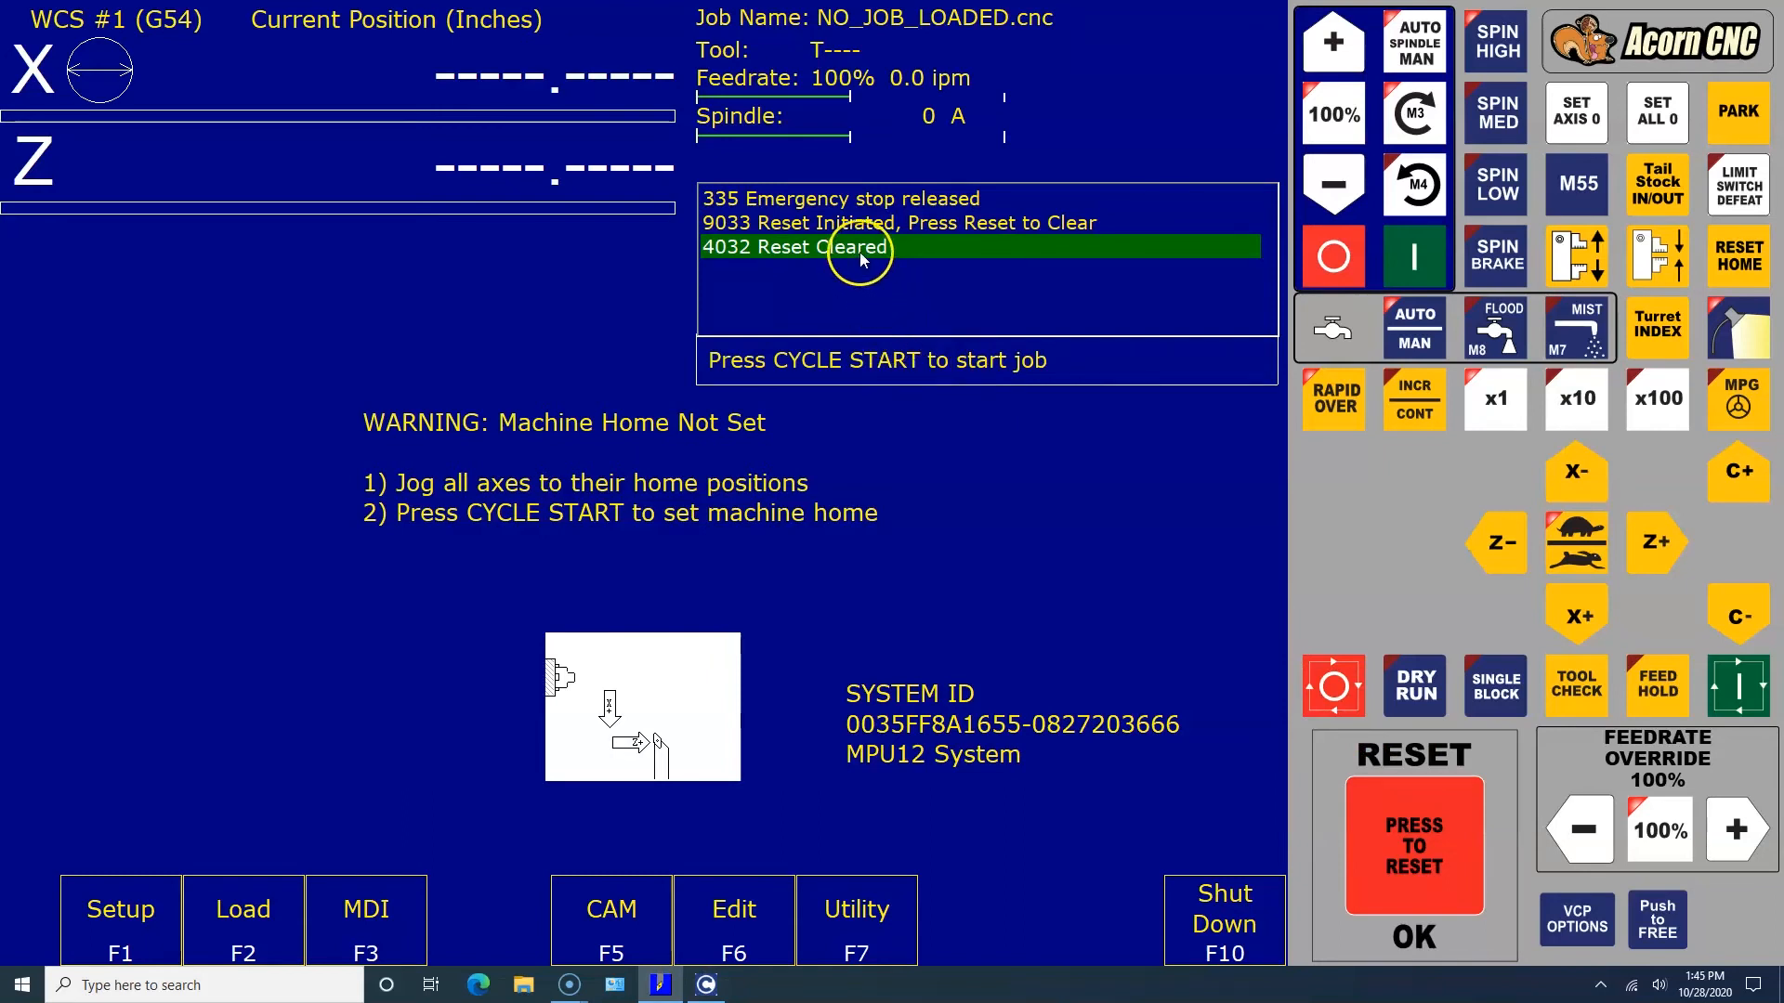
mouse_move(268, 911)
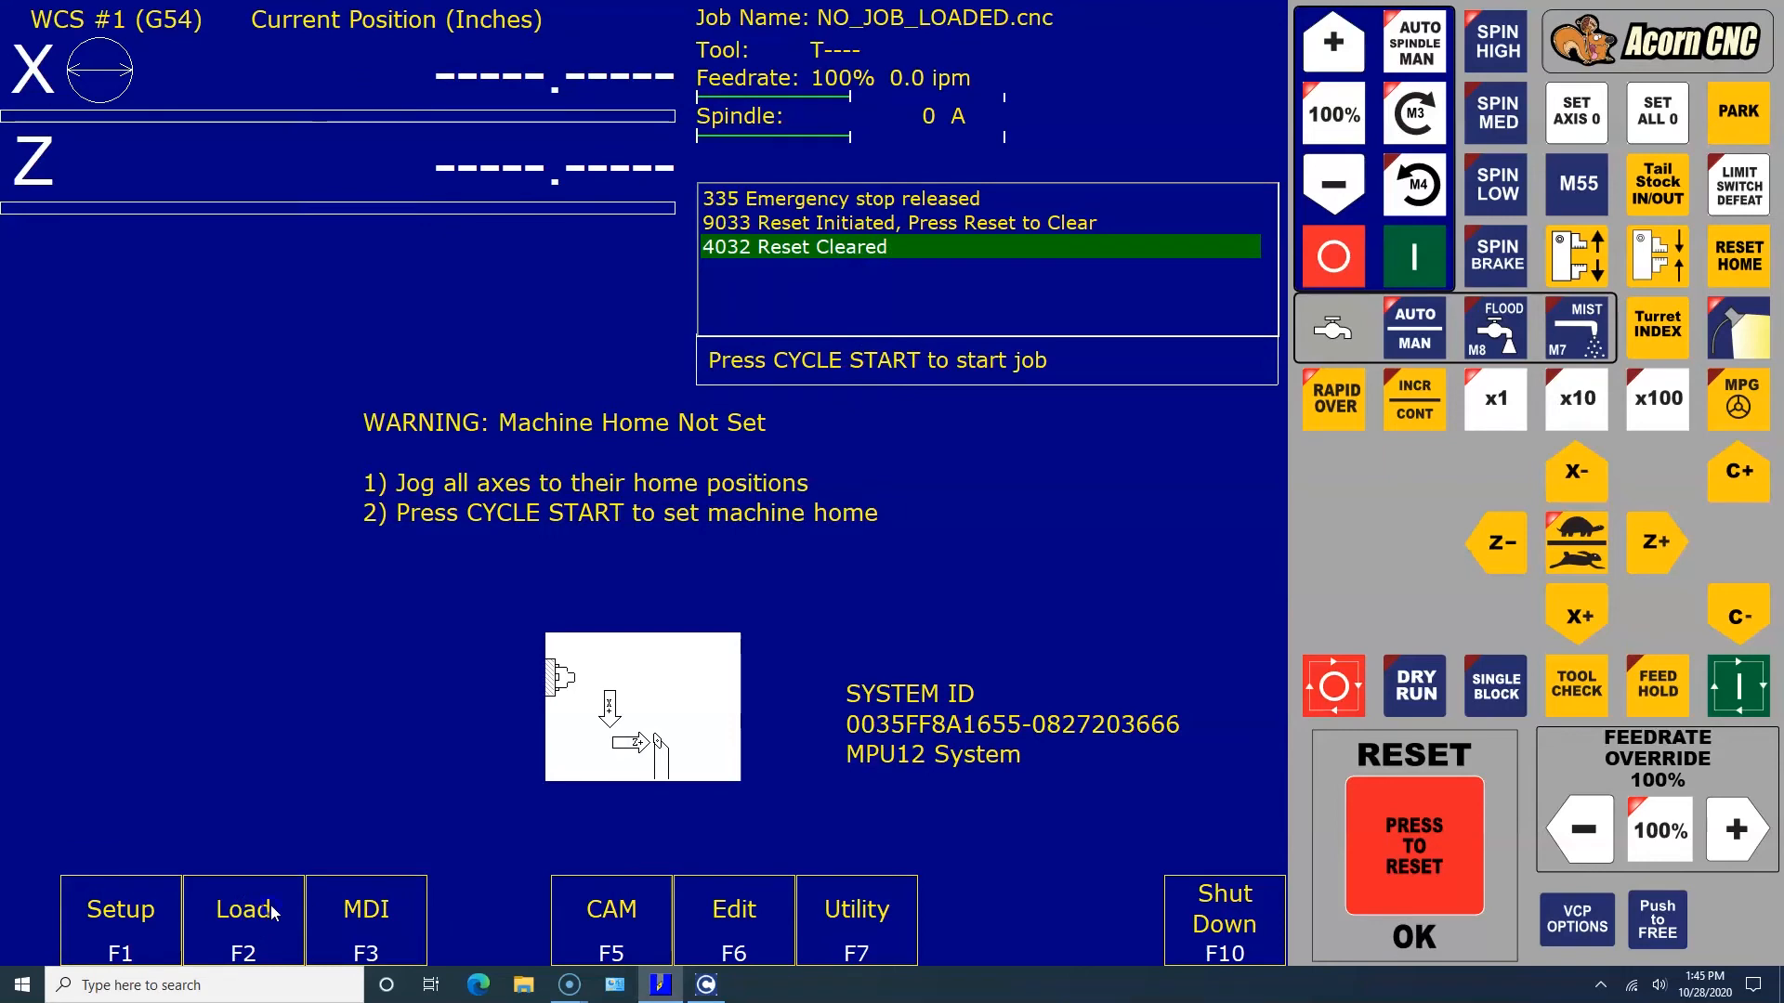
left_click(244, 920)
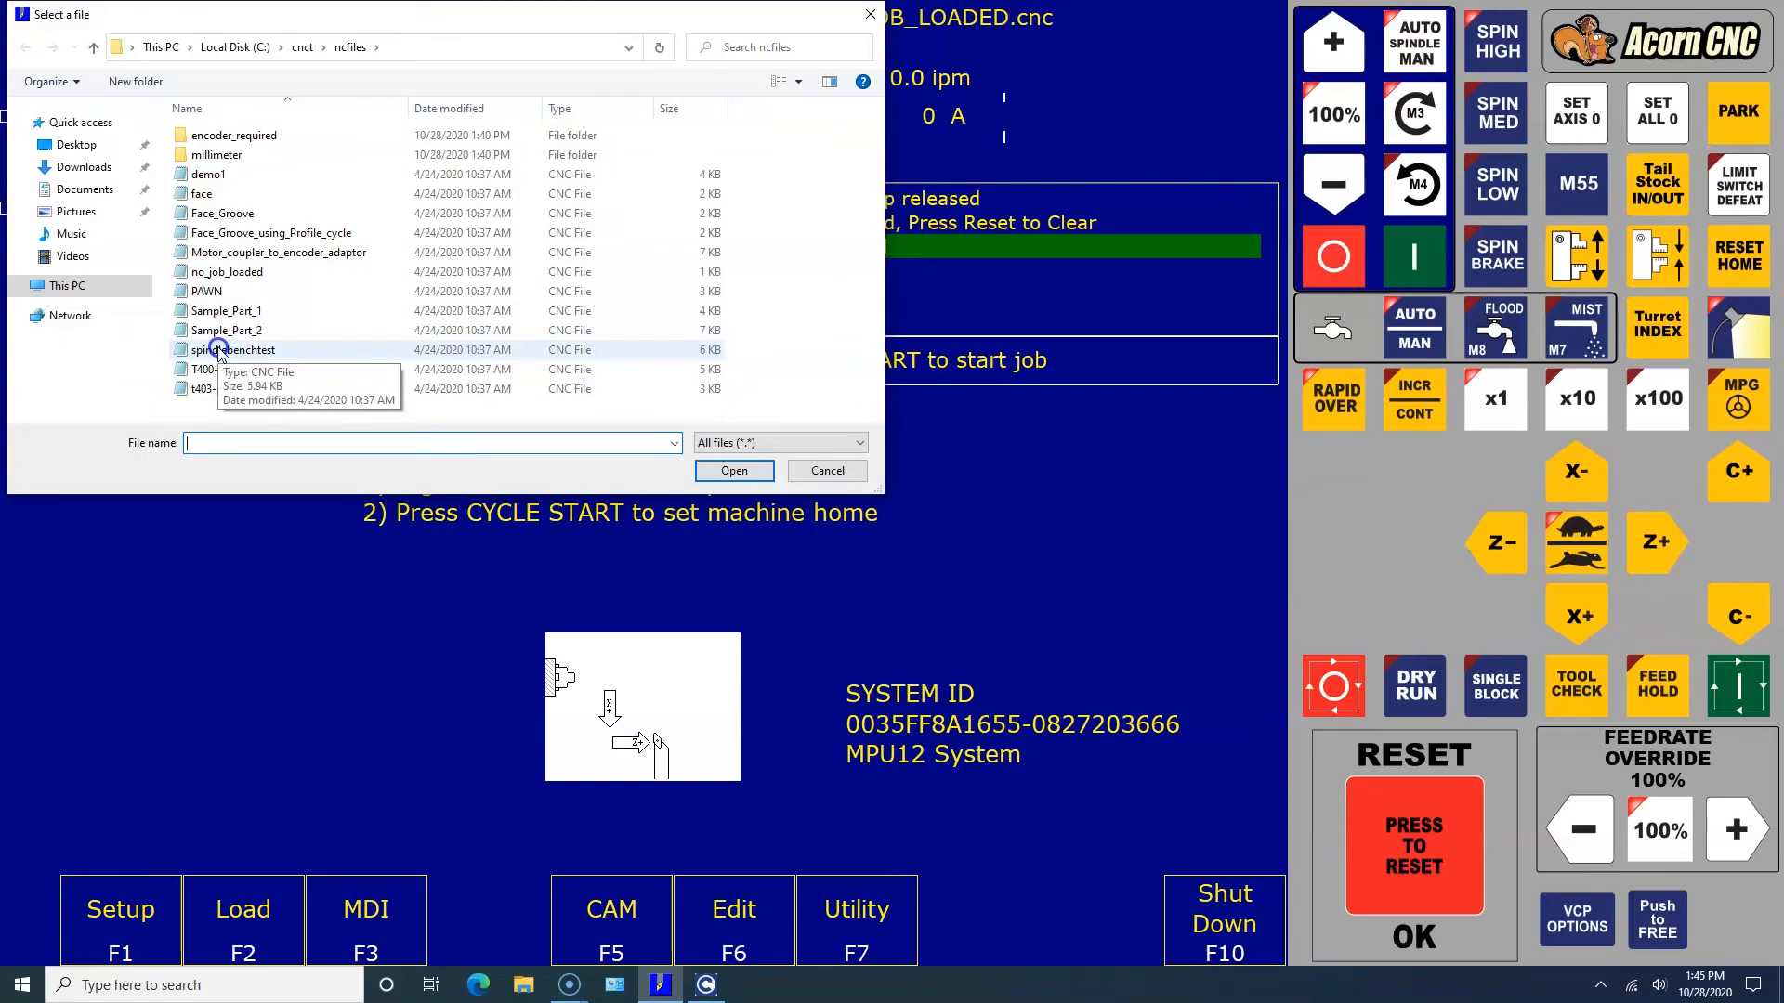
Step: Load spindlebenchtest.cnc from the ncfiles folder as the current job
left_click(234, 349)
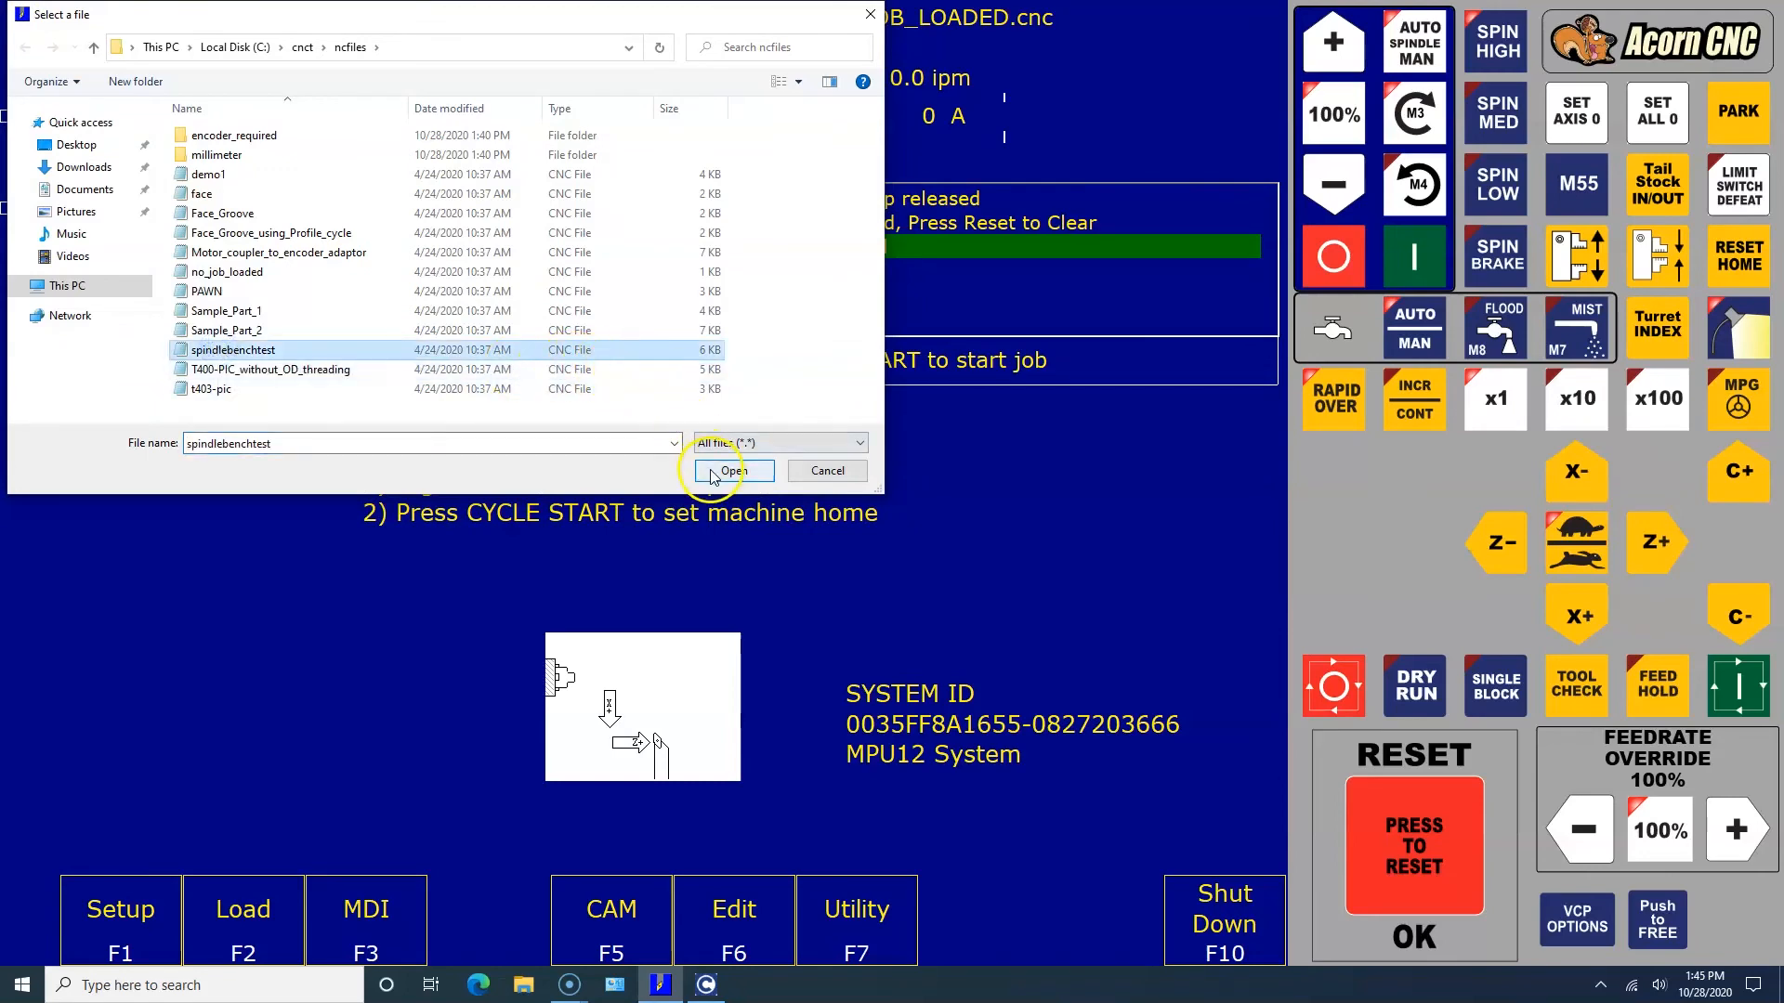
left_click(727, 470)
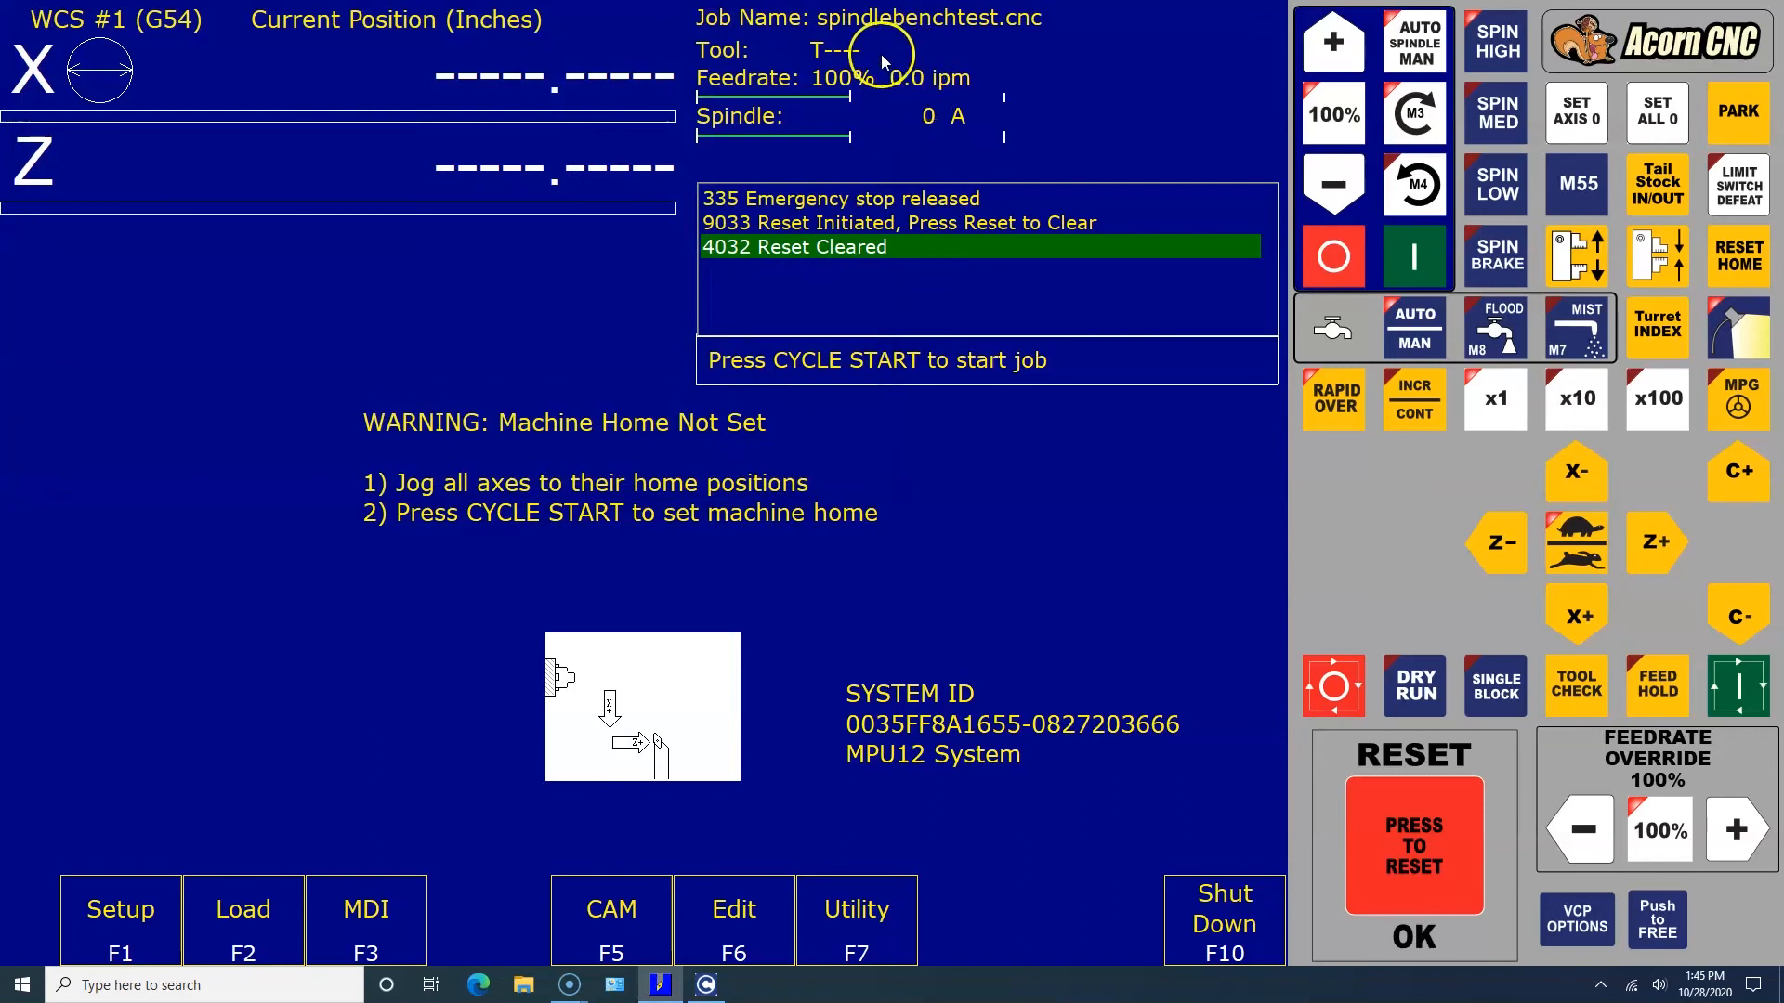
mouse_move(1033, 35)
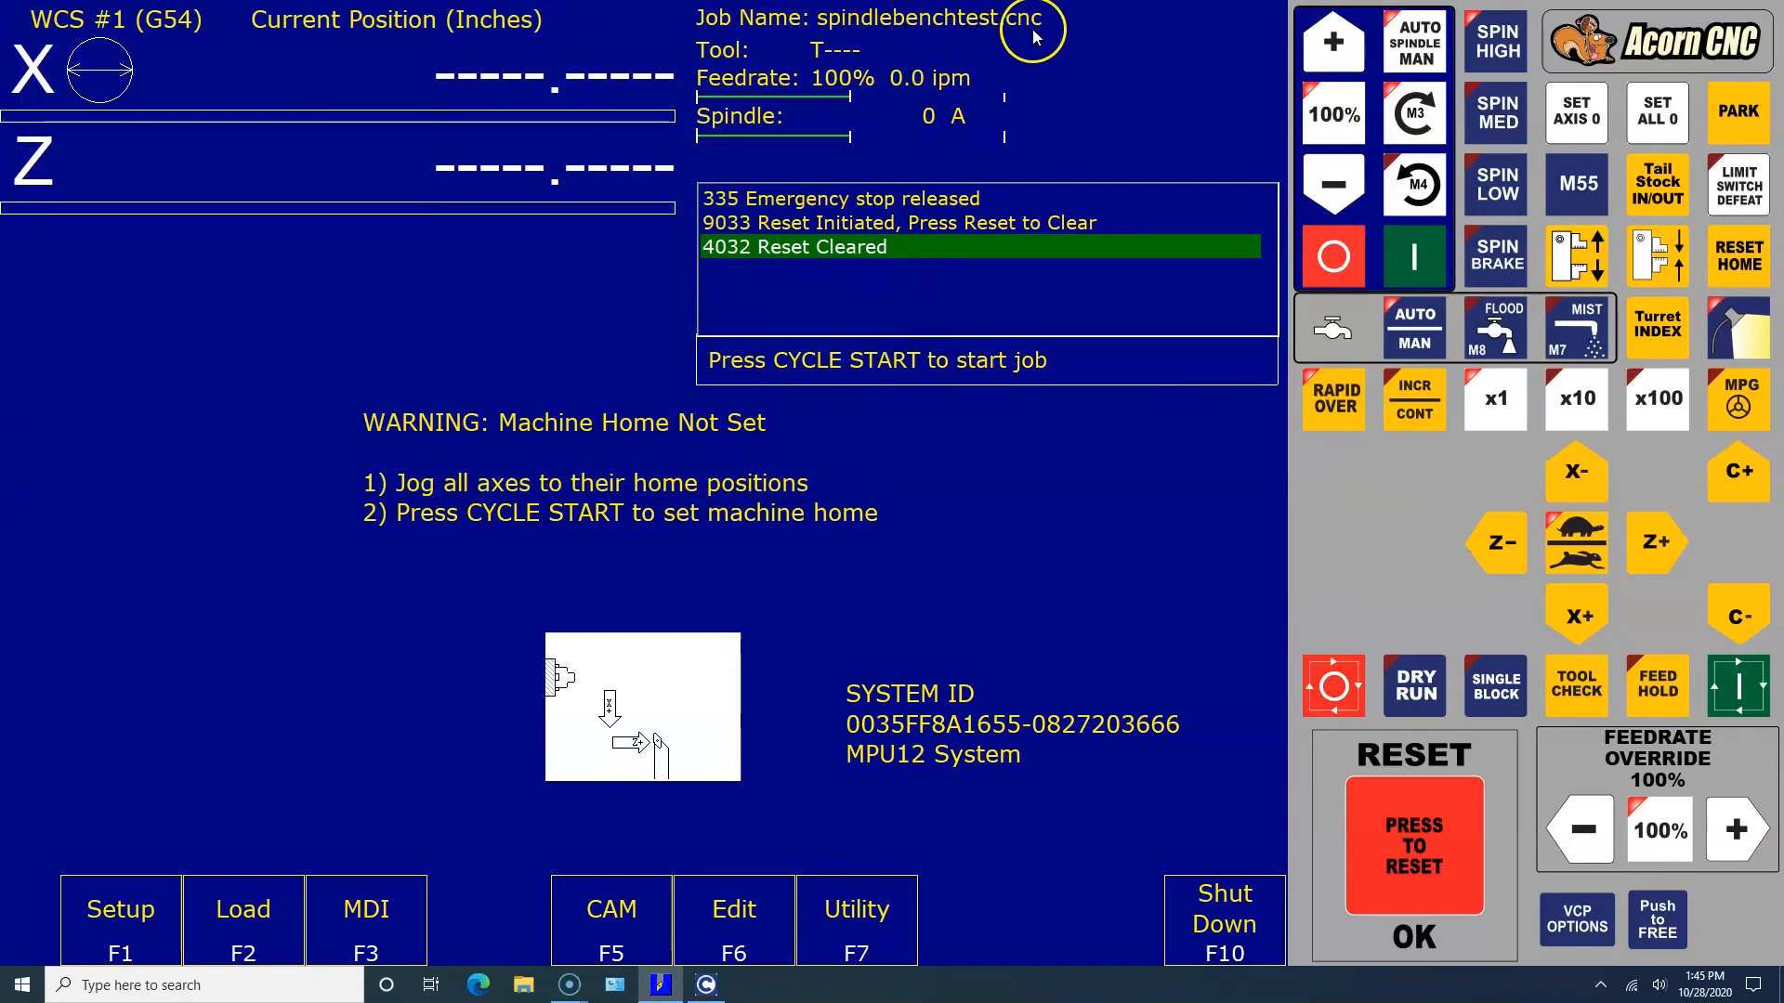
mouse_move(230, 806)
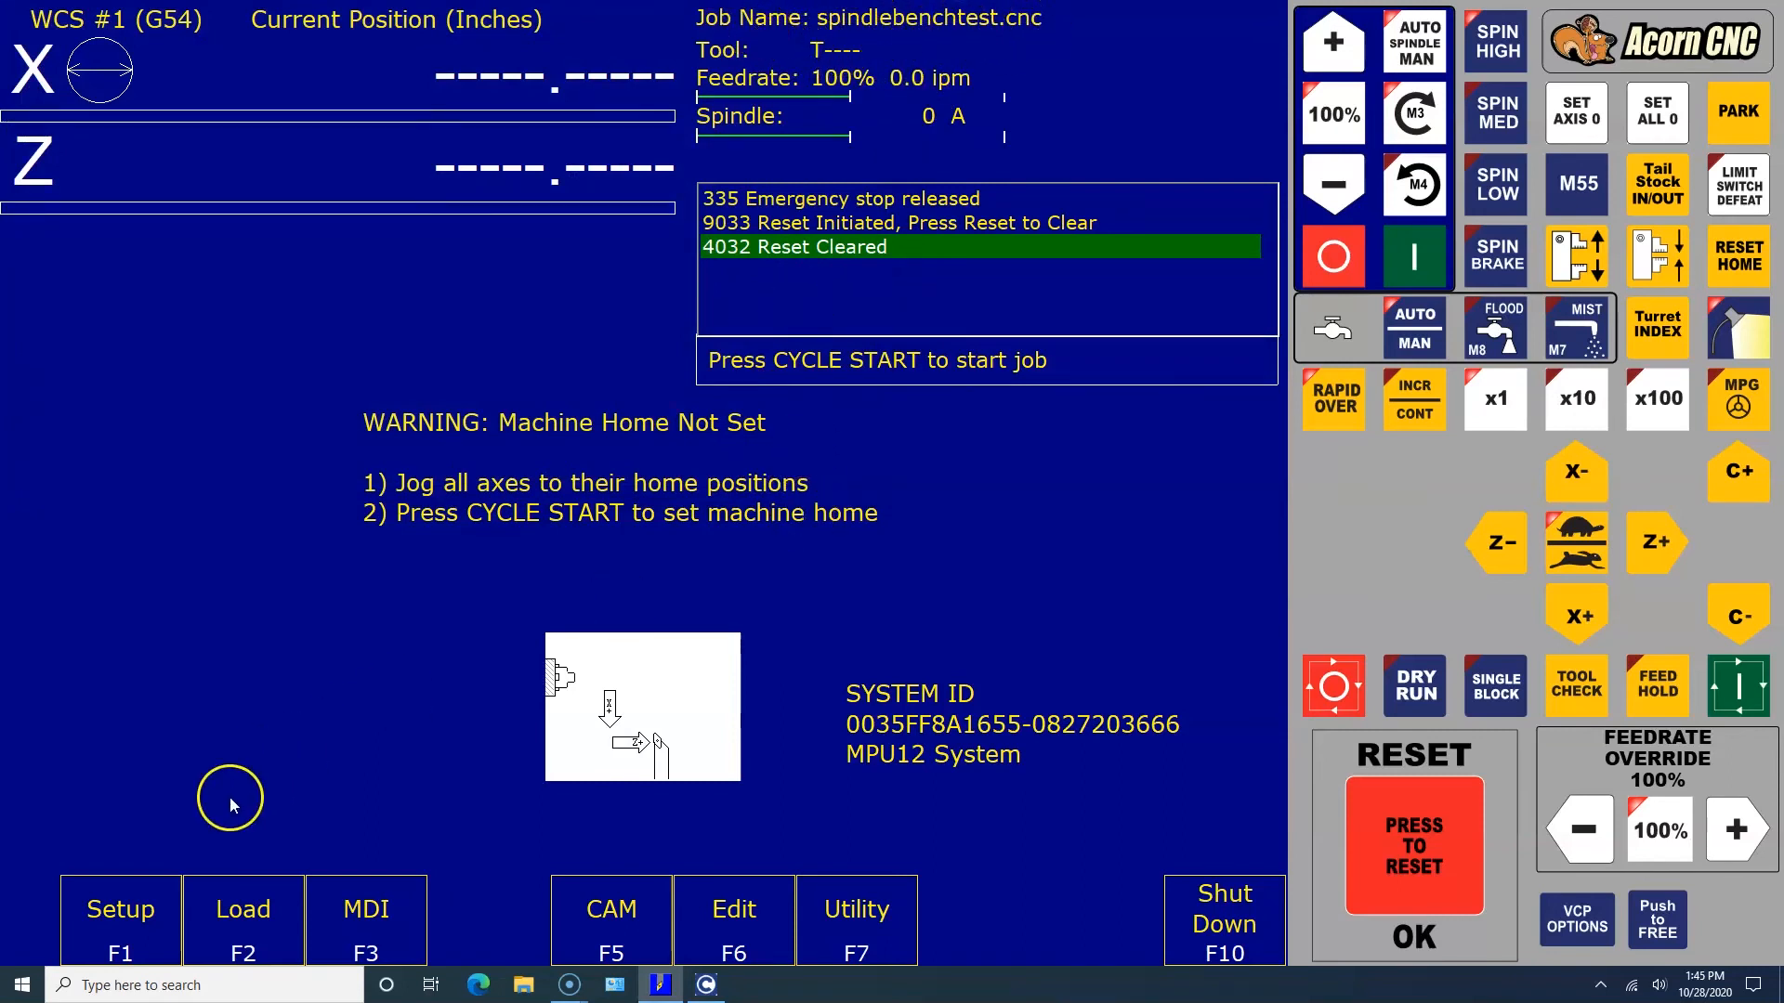
mouse_move(615, 465)
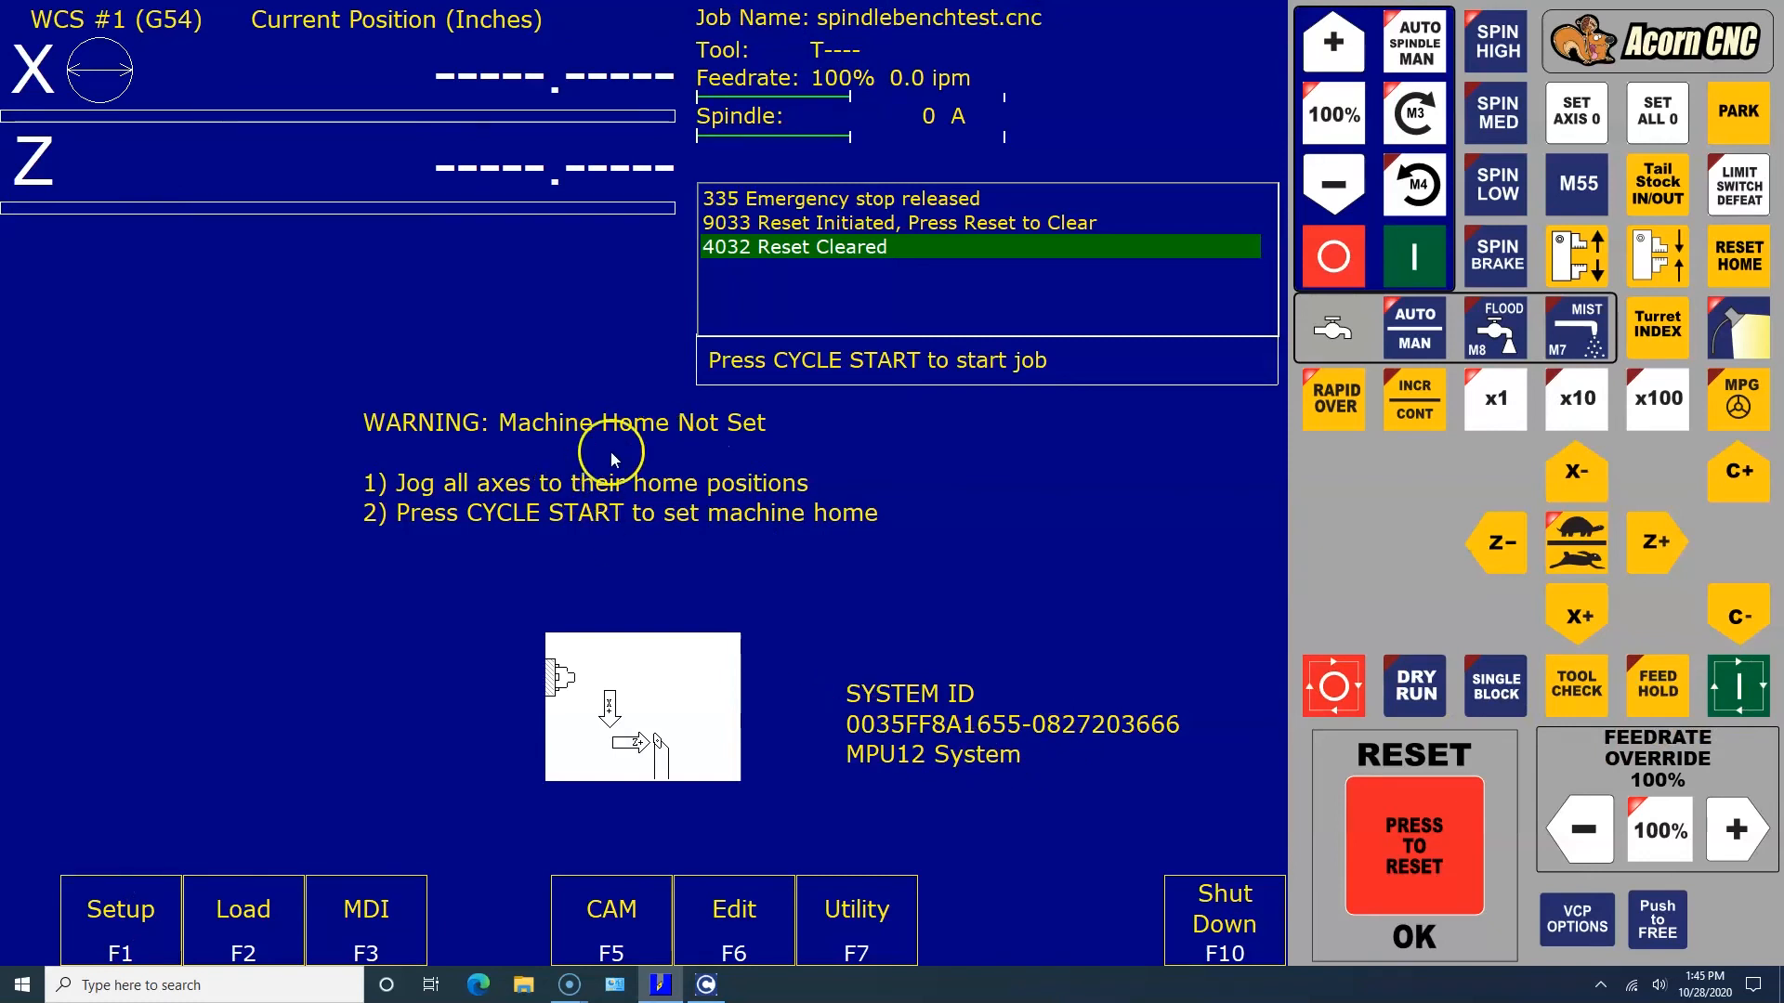
mouse_move(364, 104)
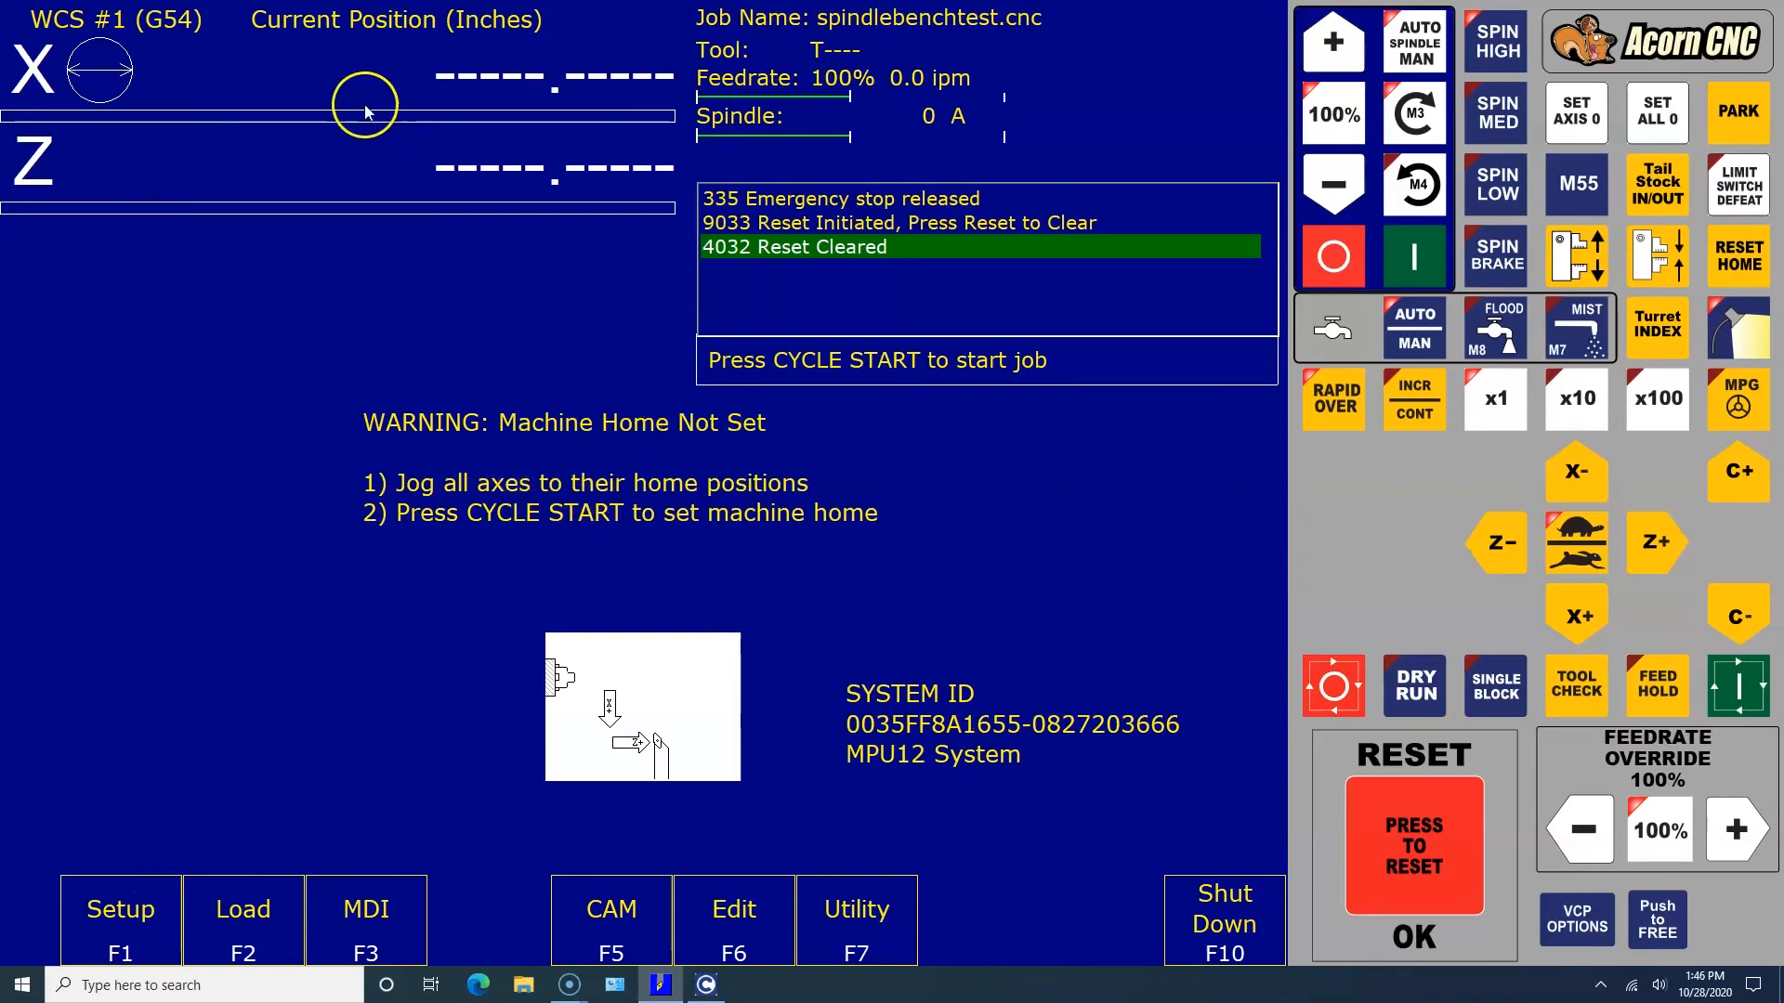
mouse_move(716, 529)
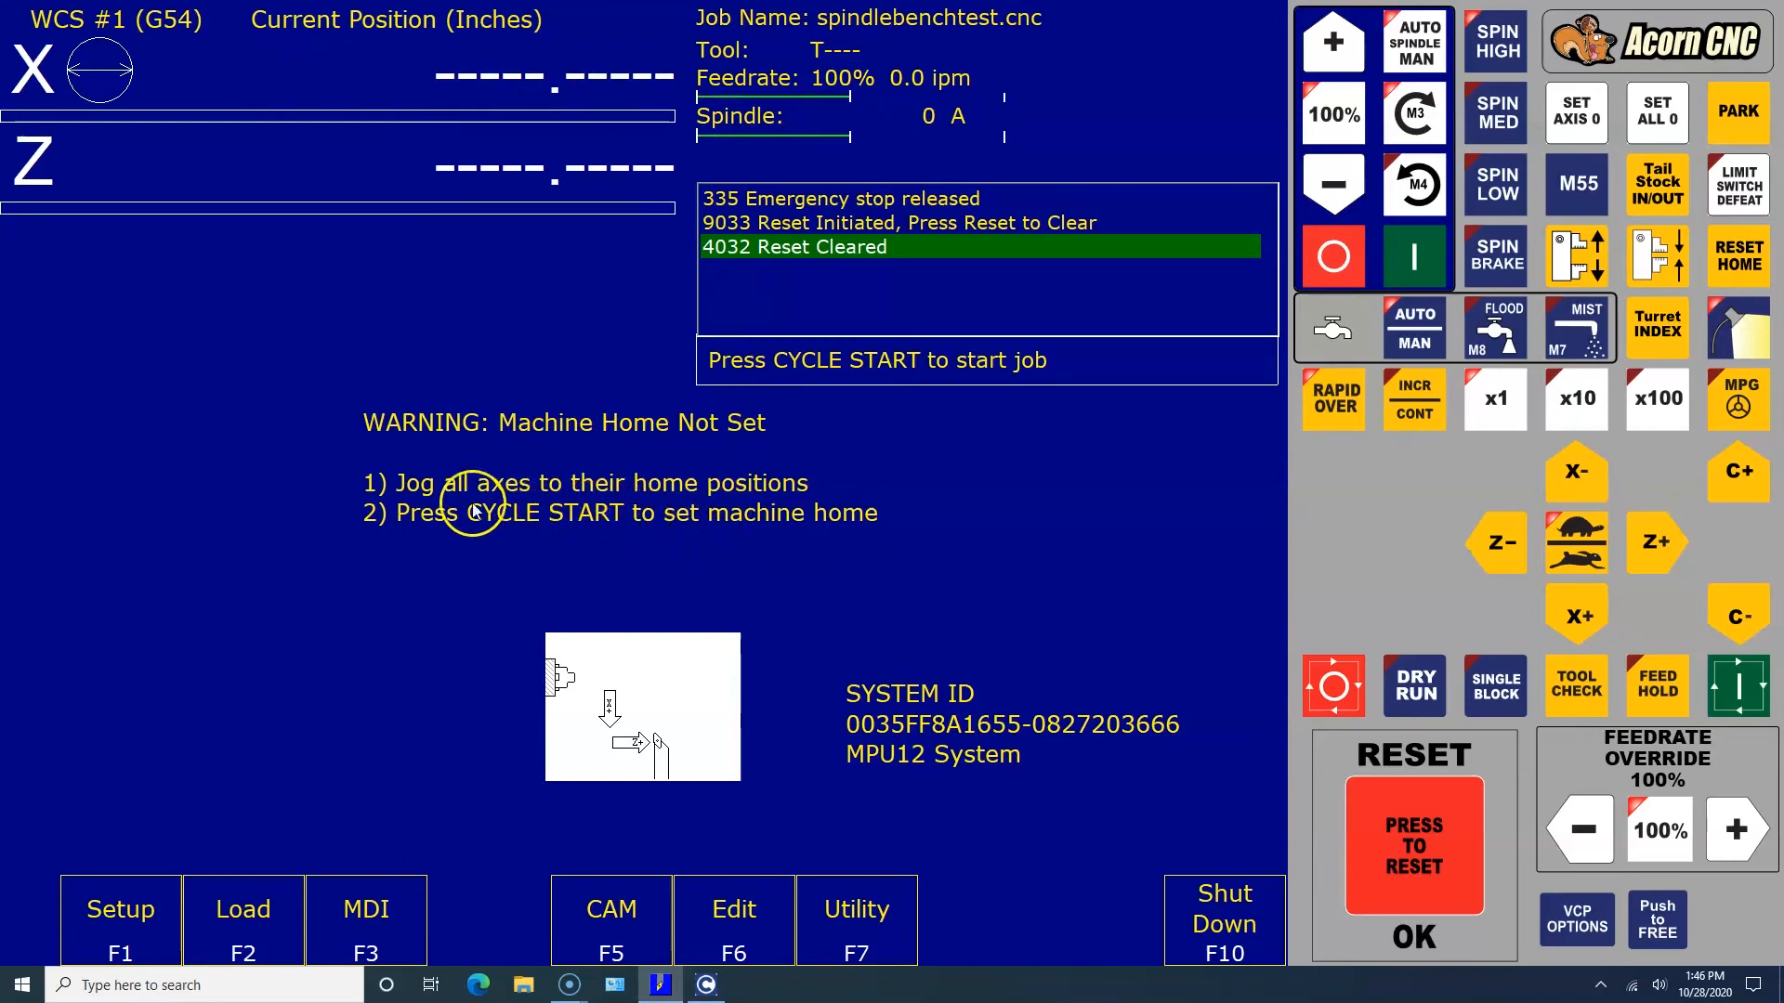
mouse_move(581, 461)
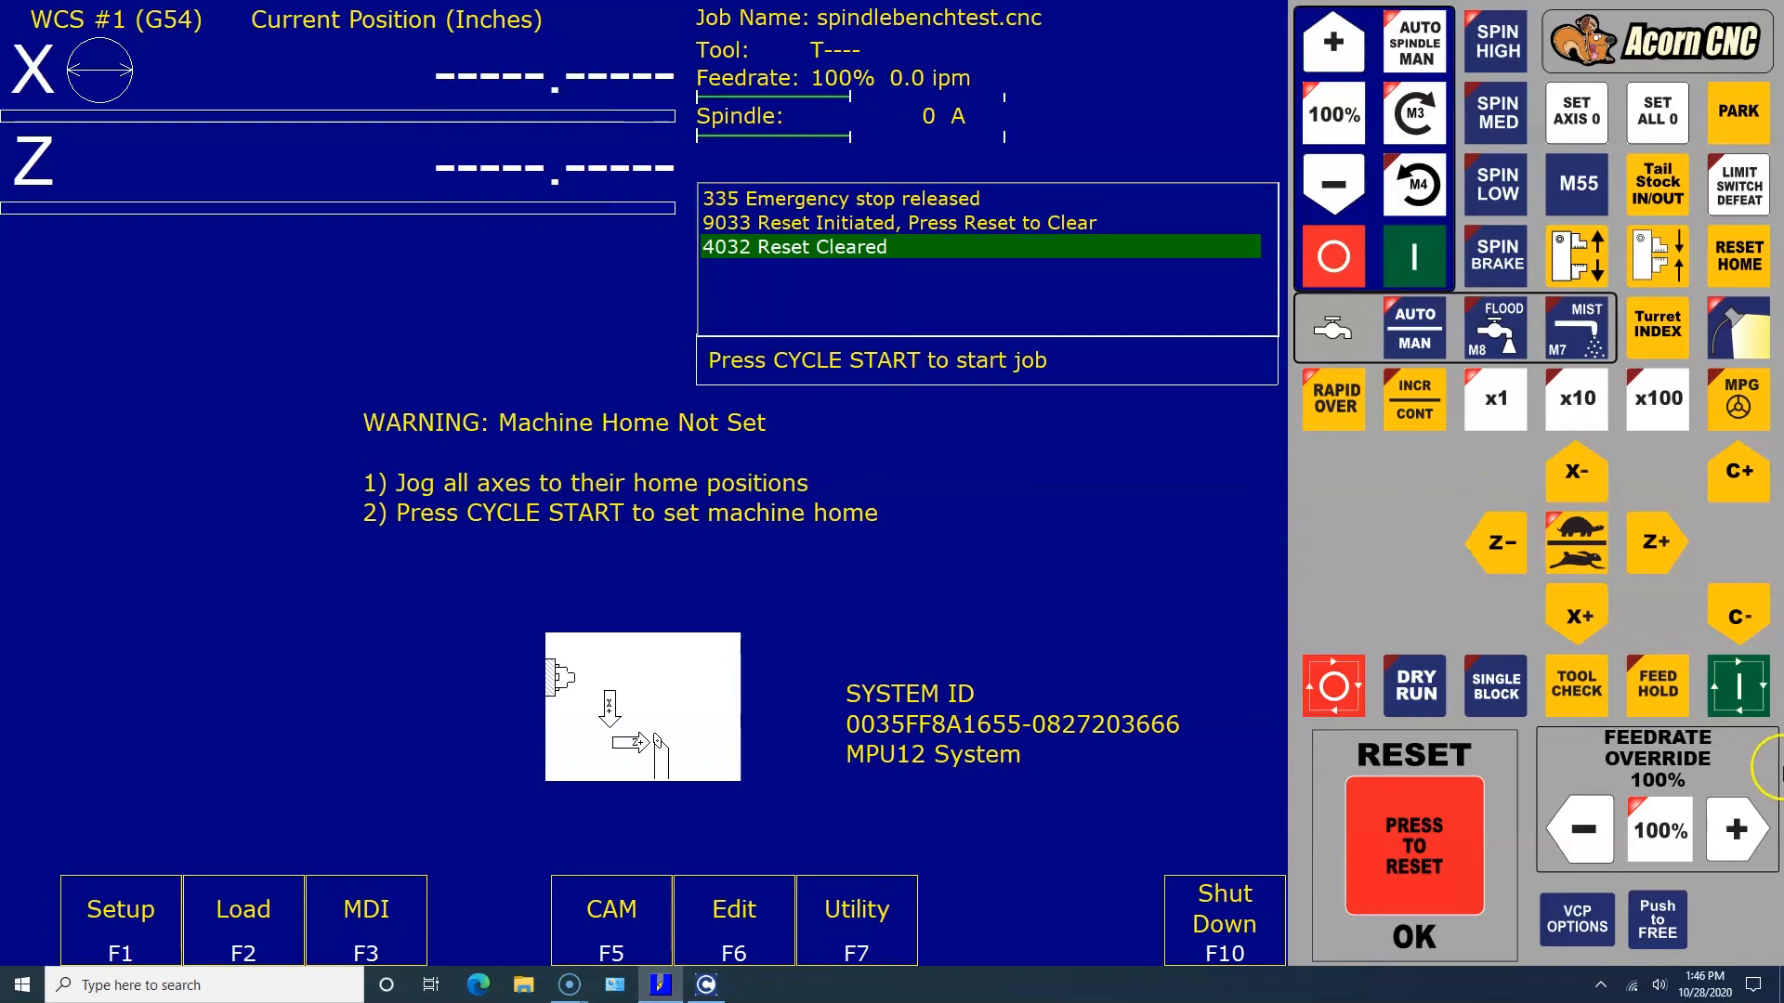
Step: Run the spindle bench test with Cycle Start until it waits for Voltage Reading #1 at S500
left_click(1739, 685)
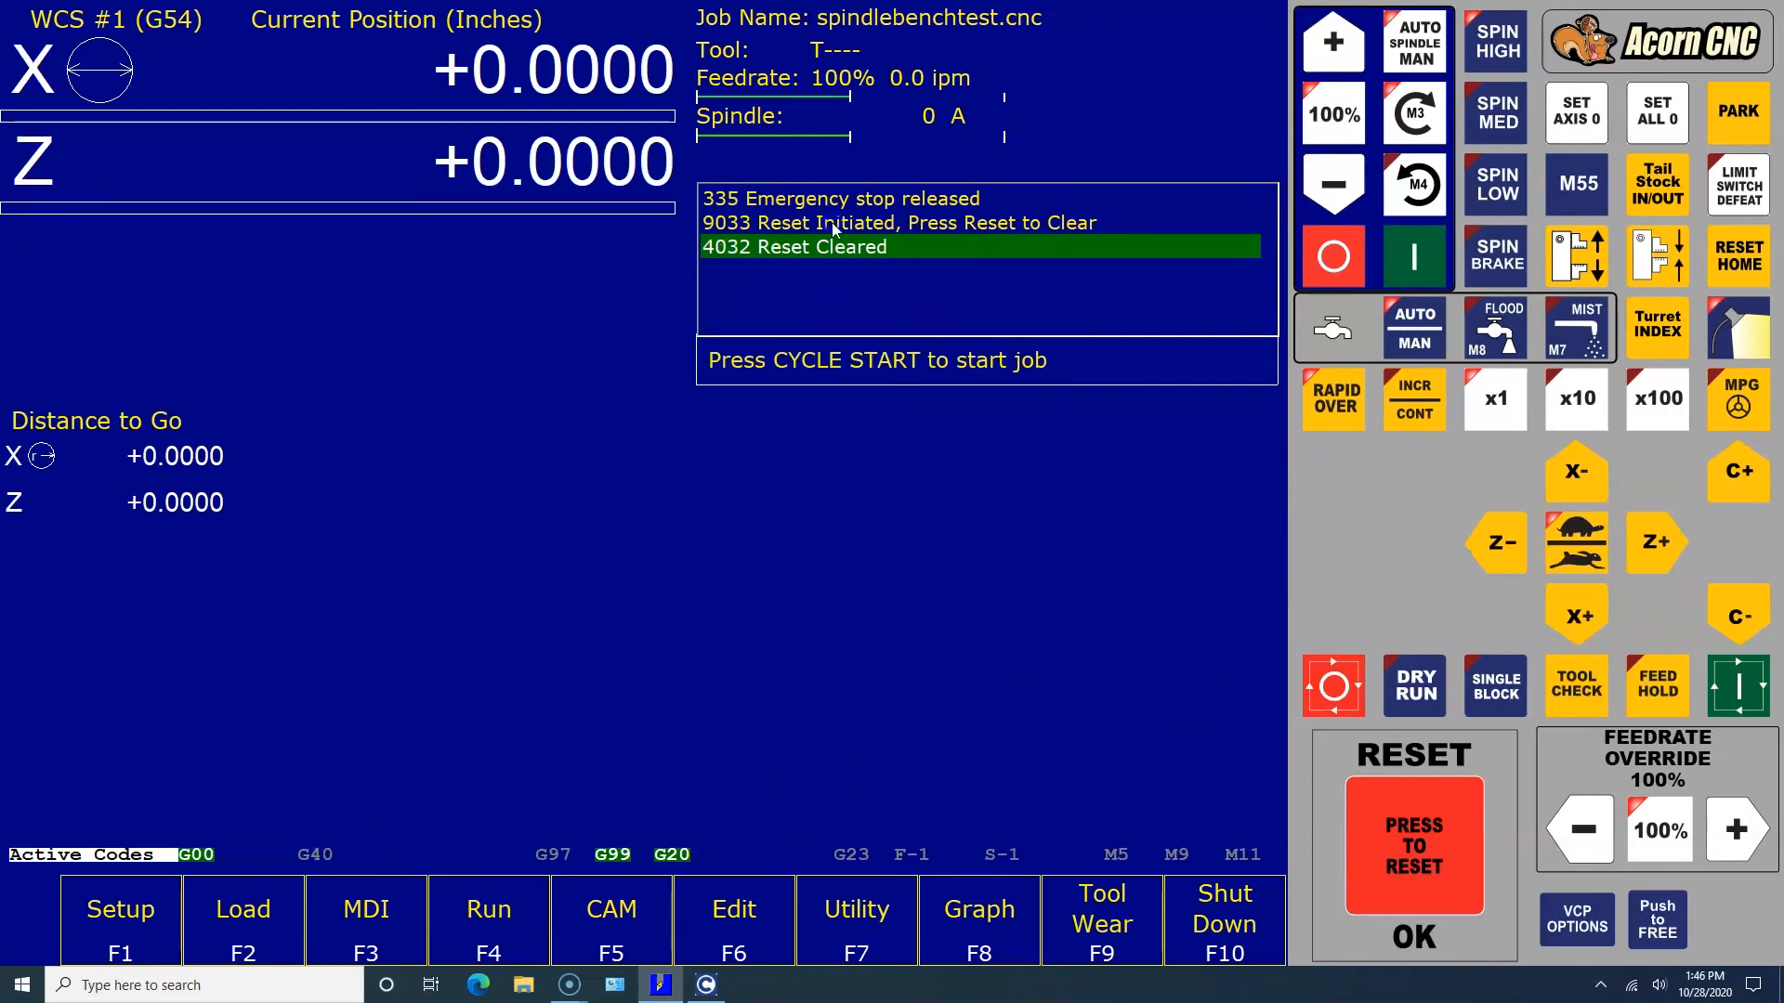
mouse_move(997, 387)
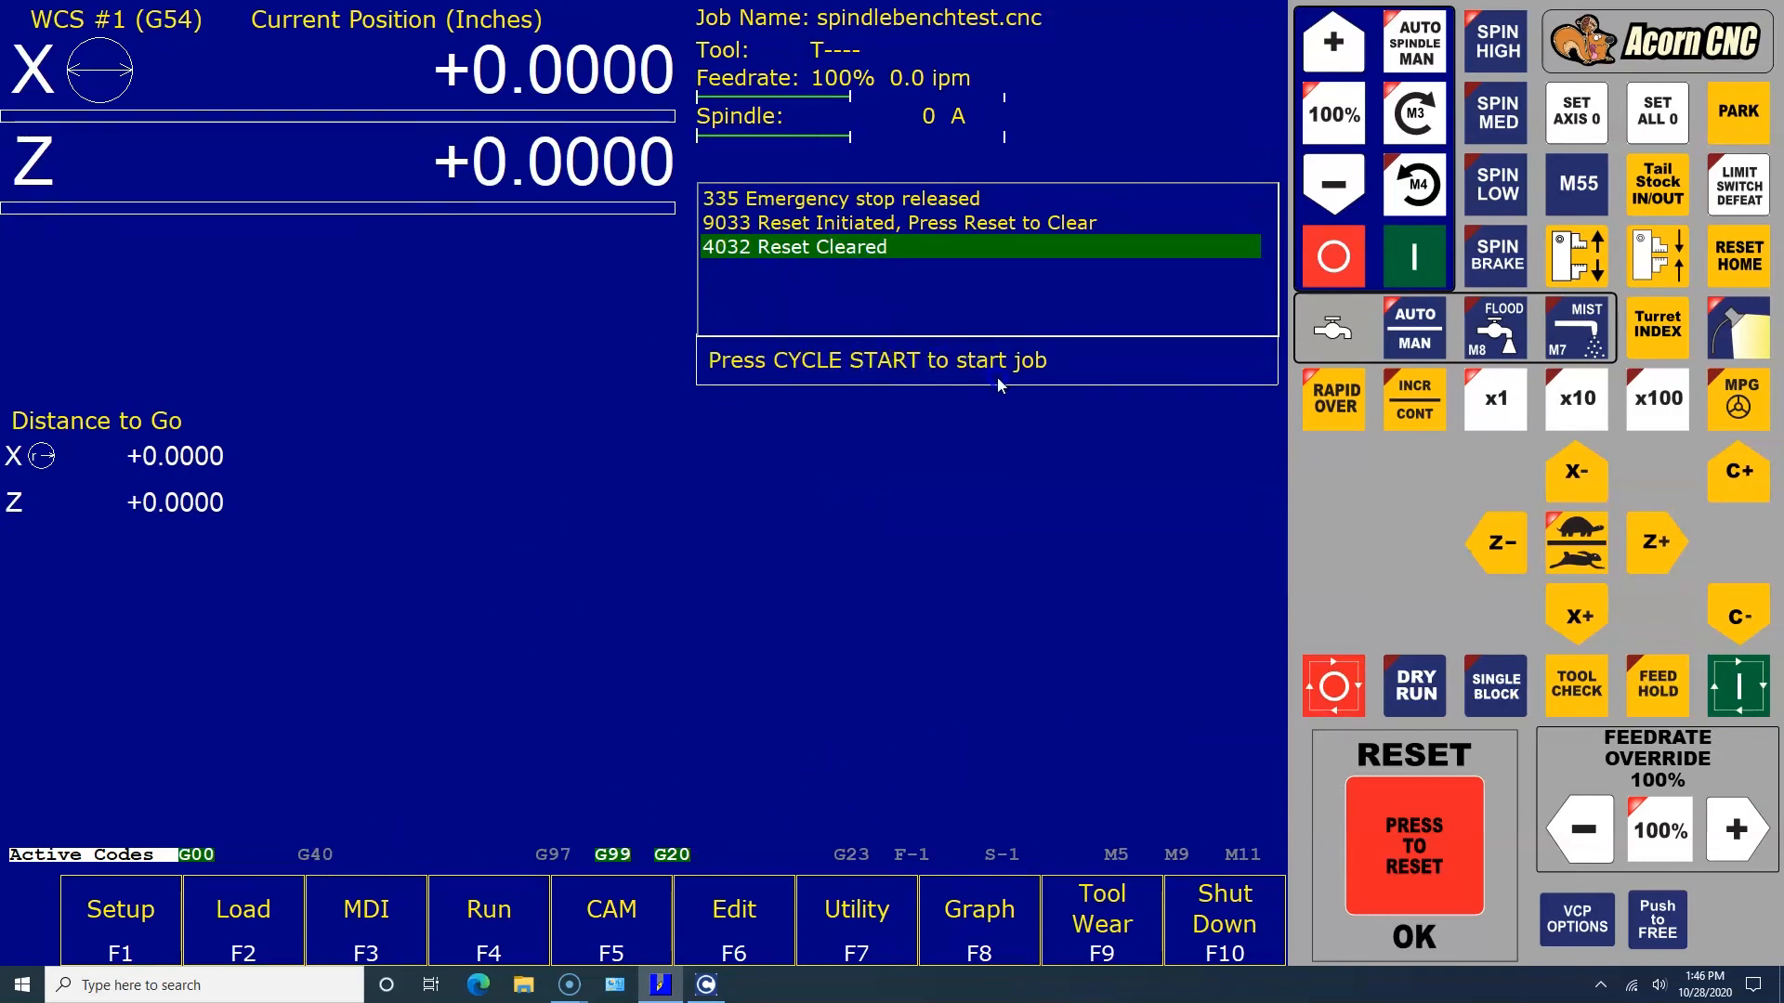
mouse_move(1743, 689)
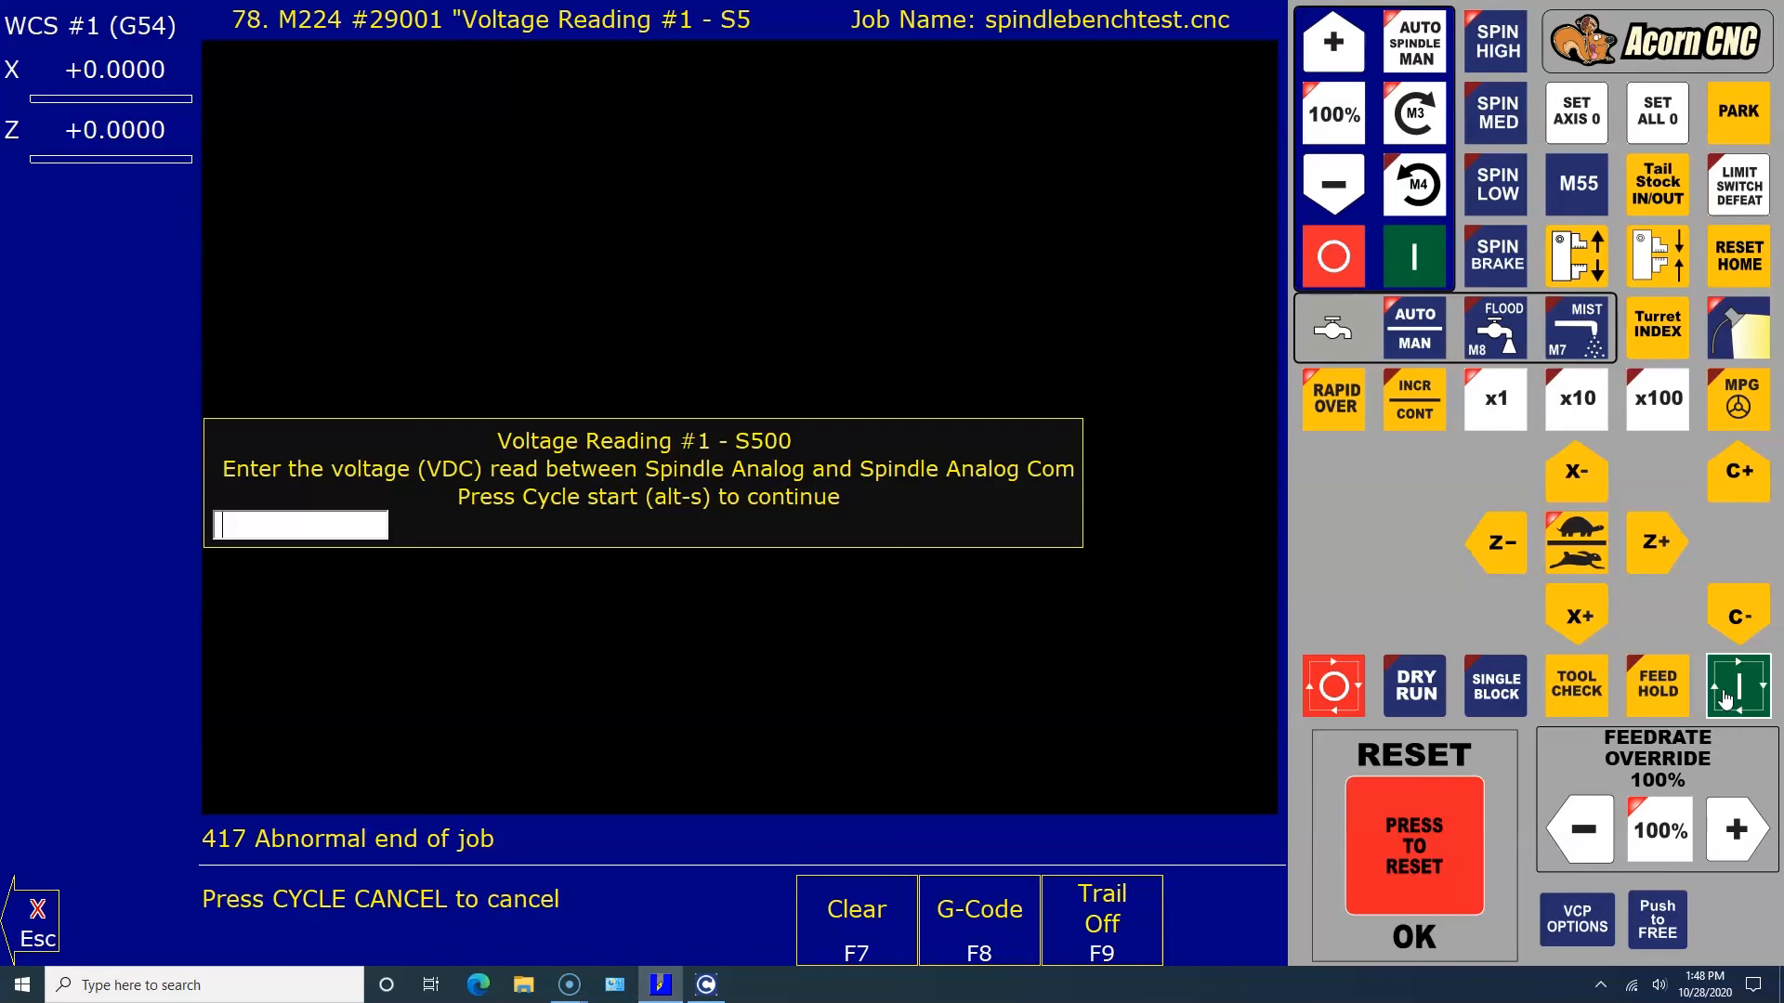
Step: Enter 1.7 as Voltage Reading #1 and continue the test with Cycle Start
type("1")
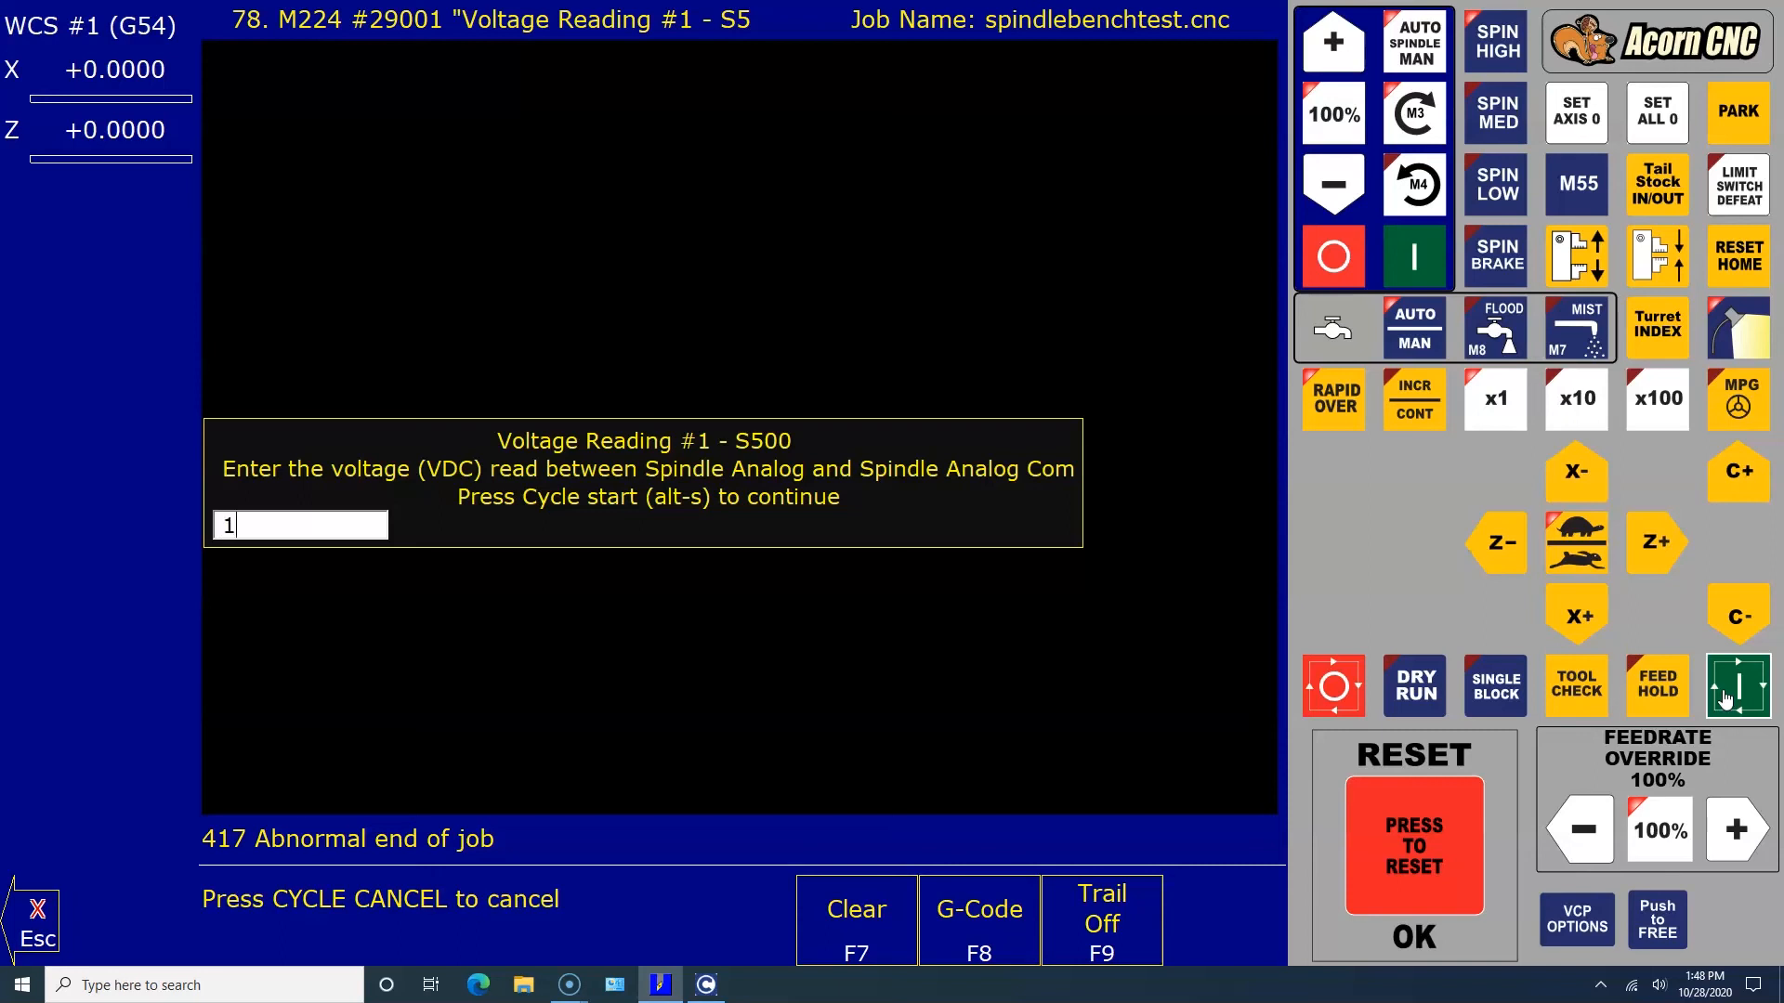
type(".7")
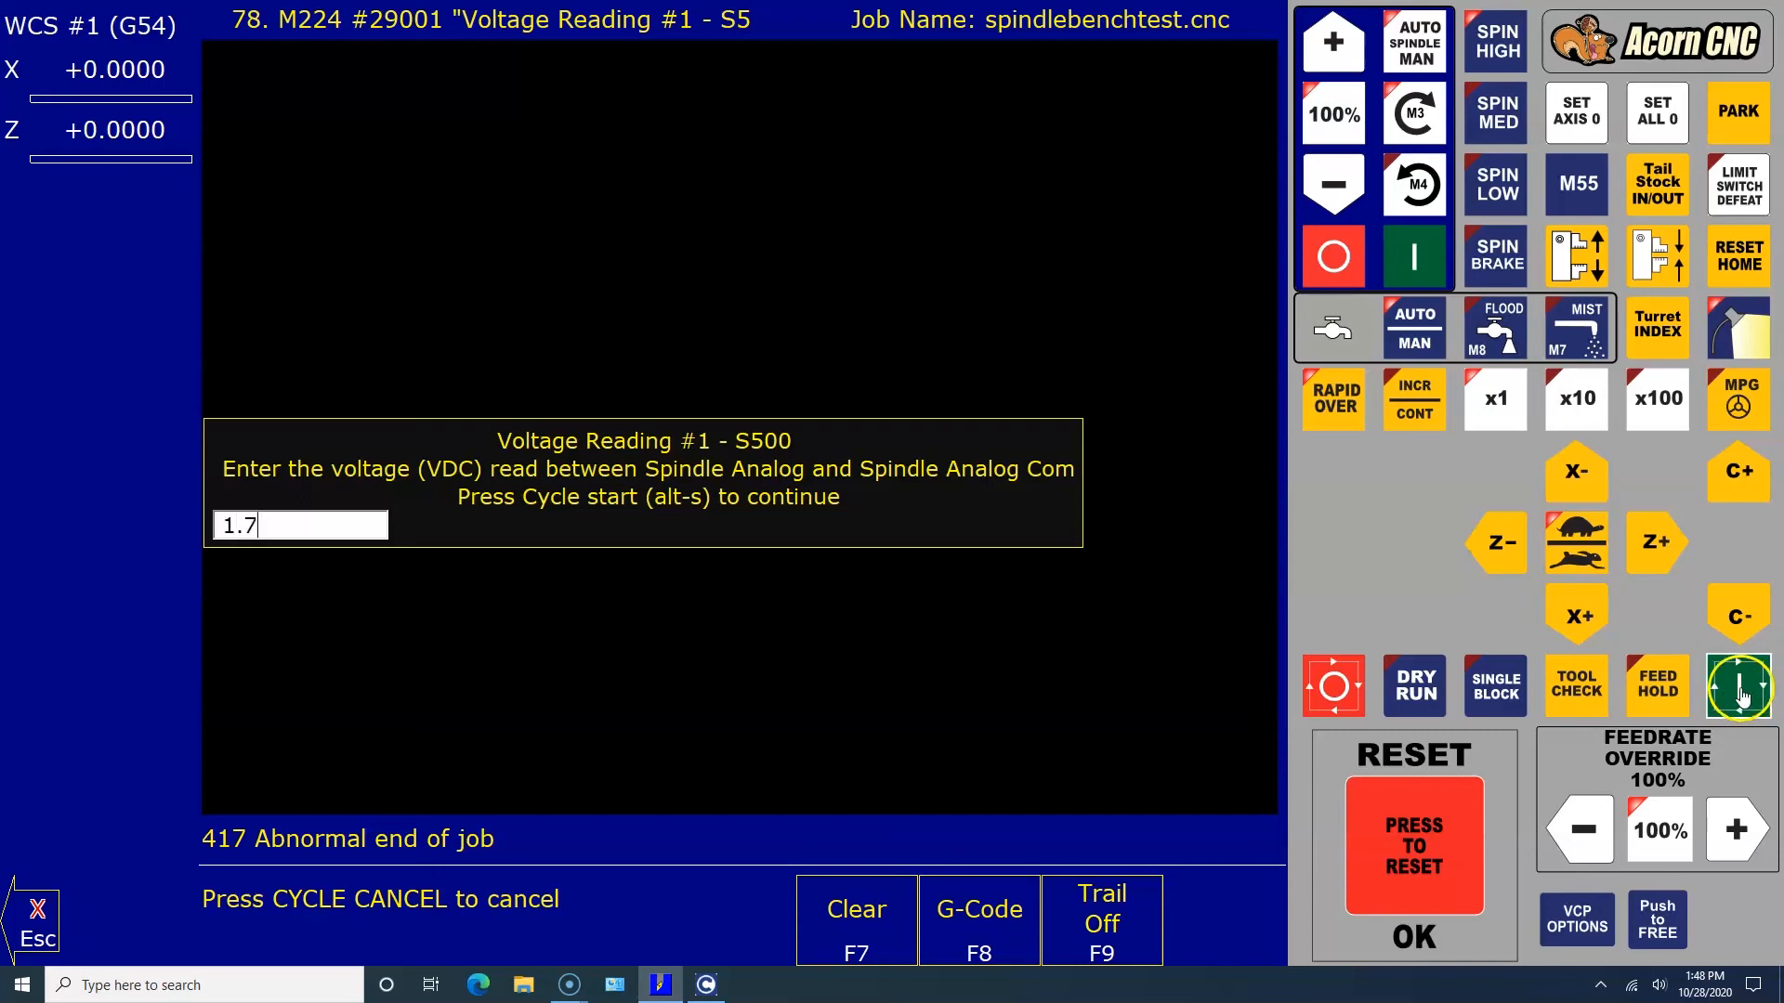
left_click(1739, 688)
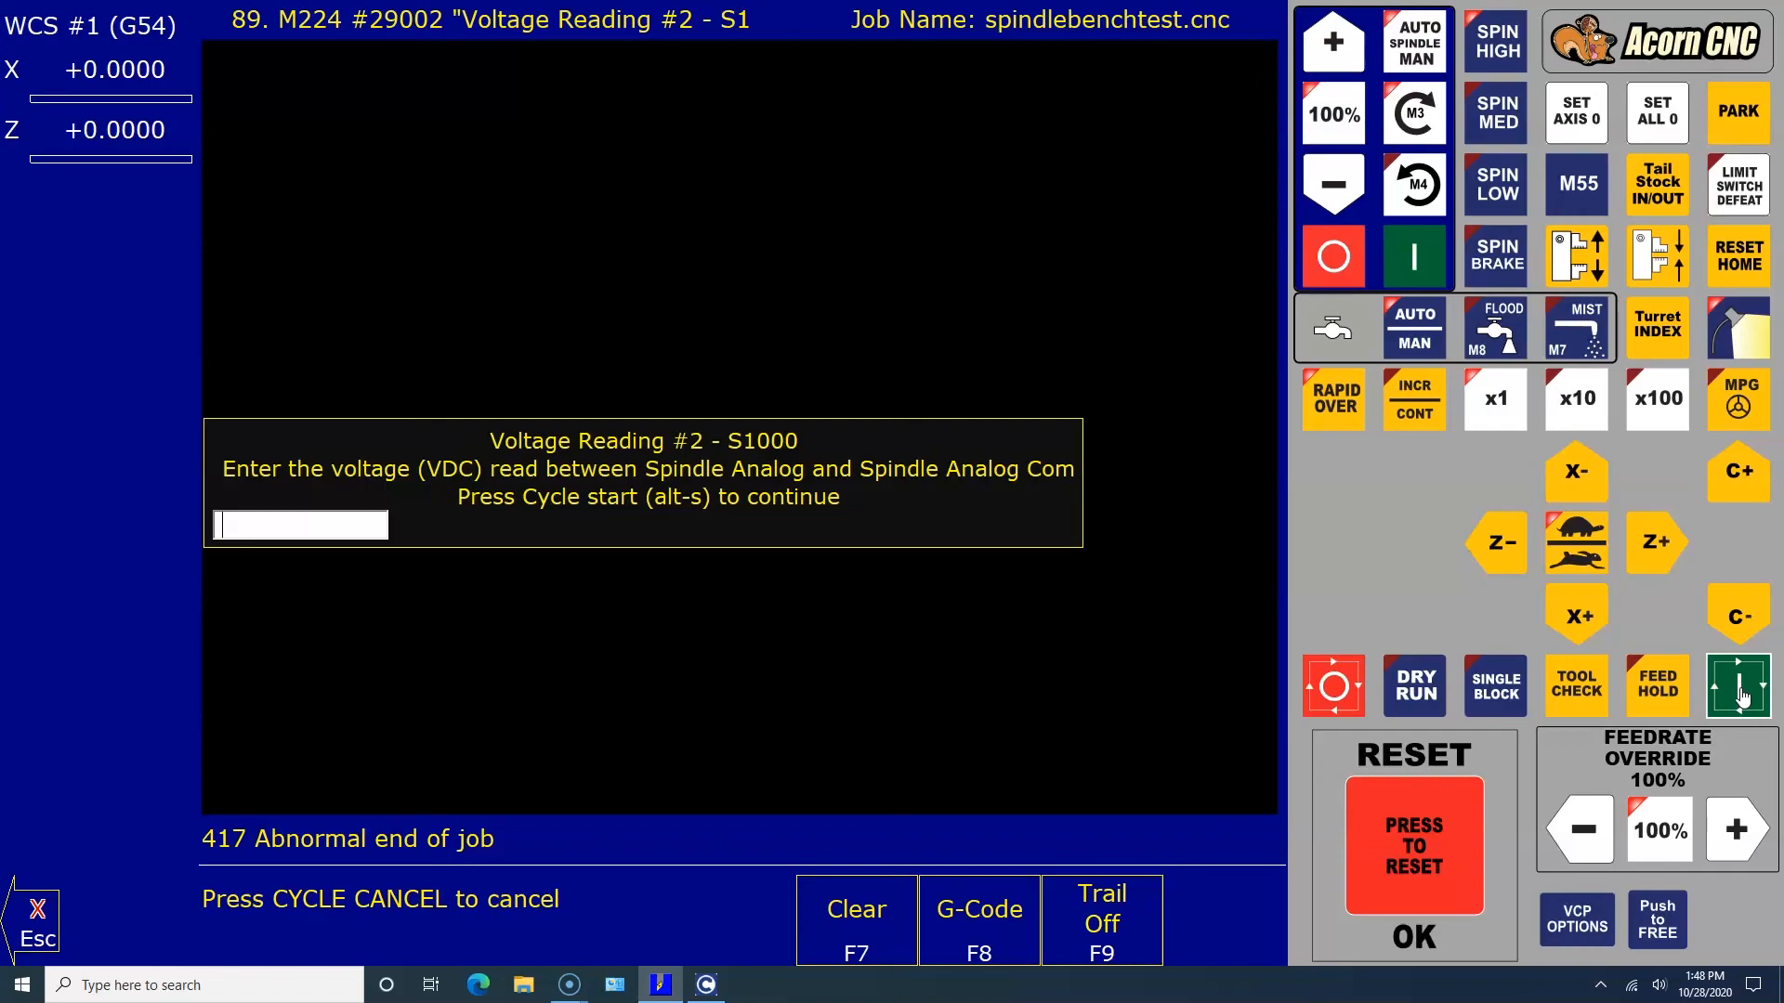
Step: Enter readings 3.38 and 6.74, then type 10 for reading #4 at S3000
type("3")
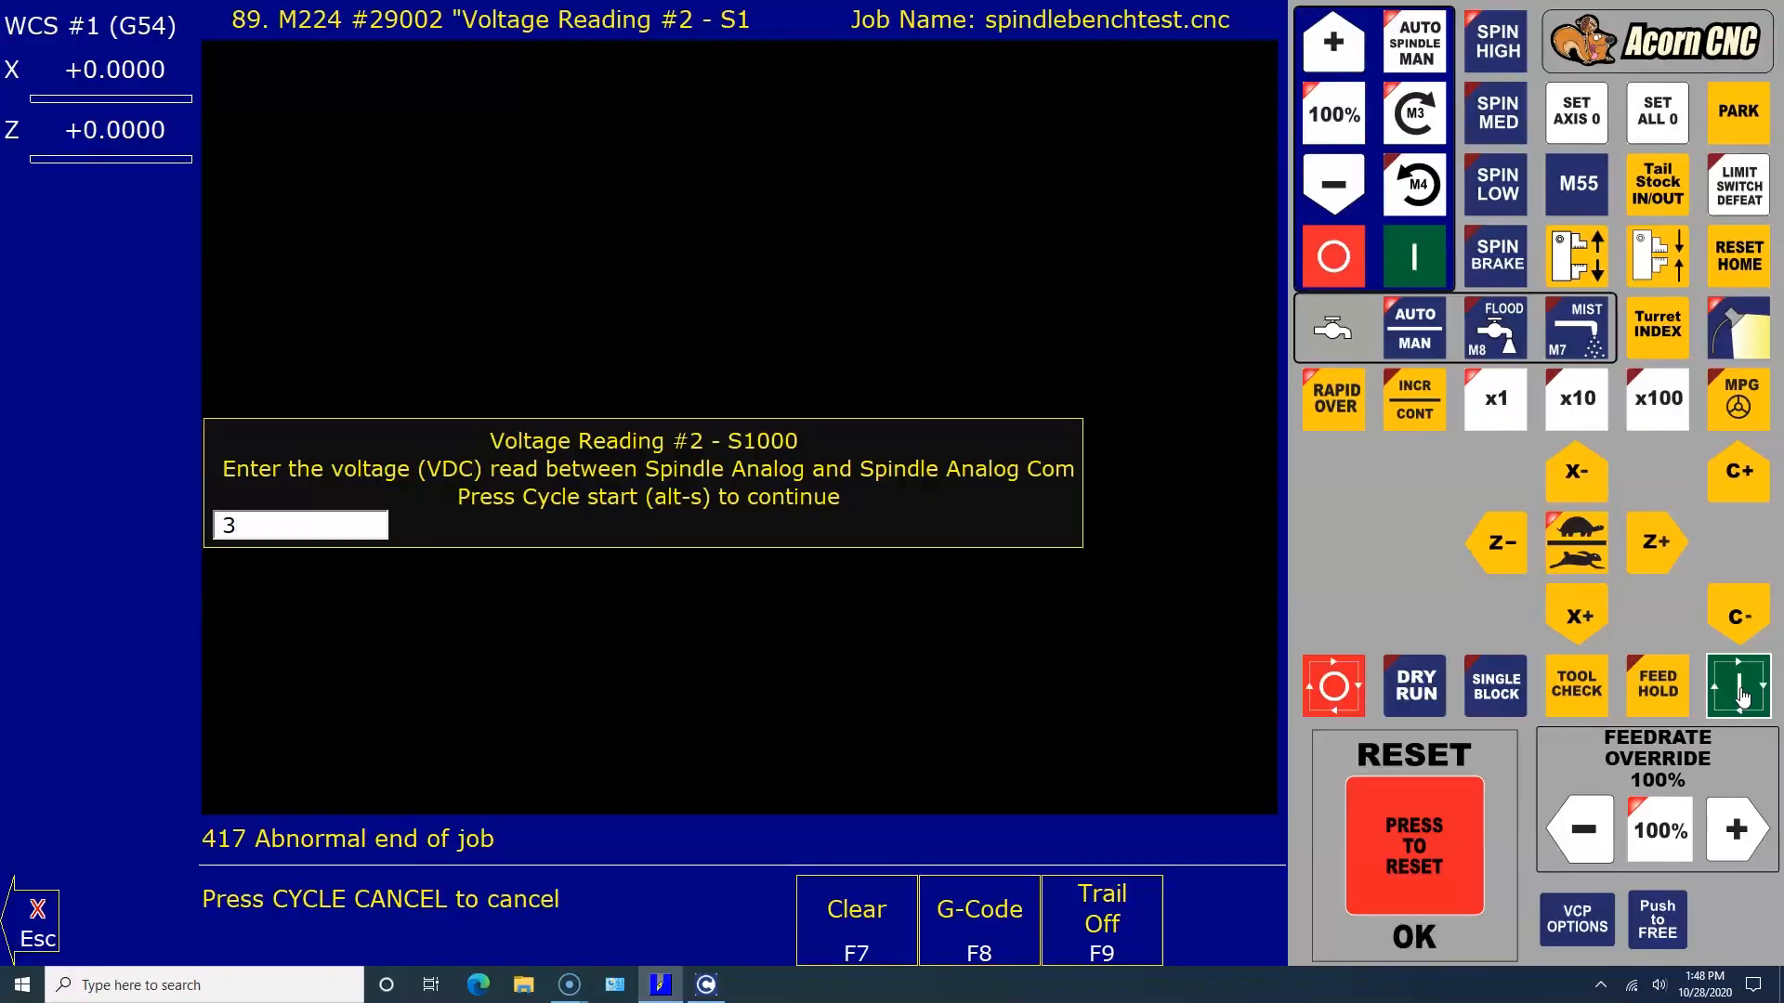
type(".38")
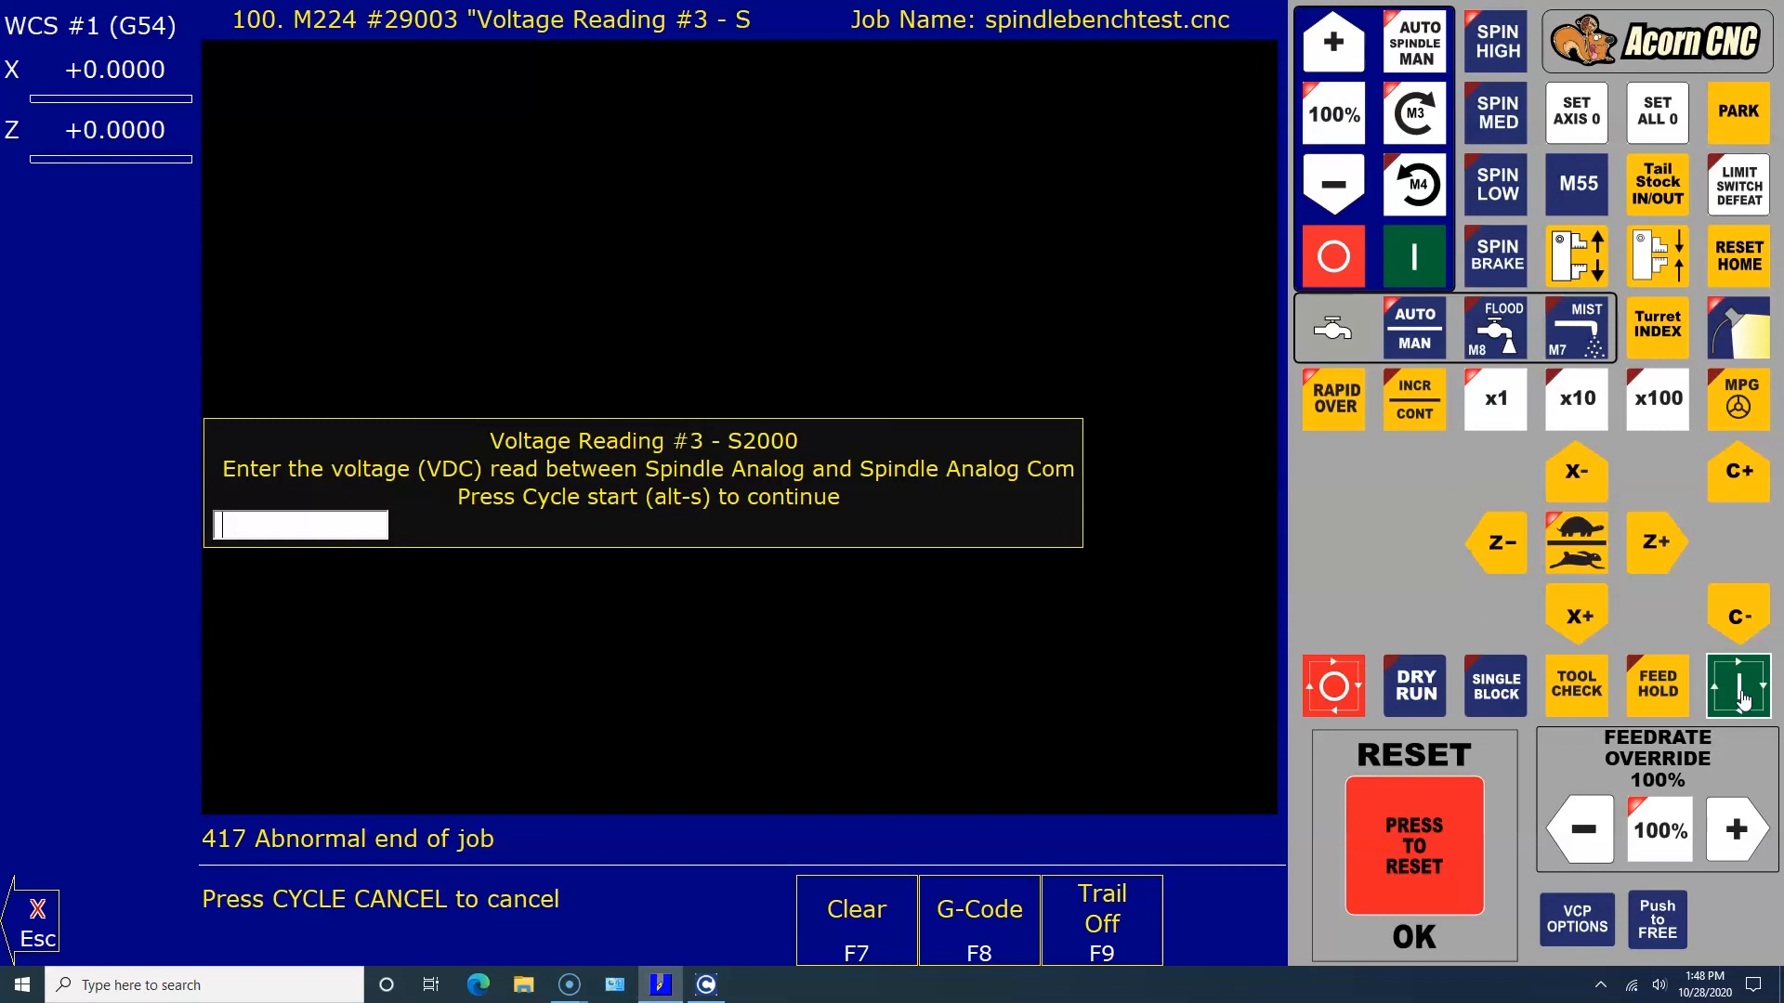
type("6")
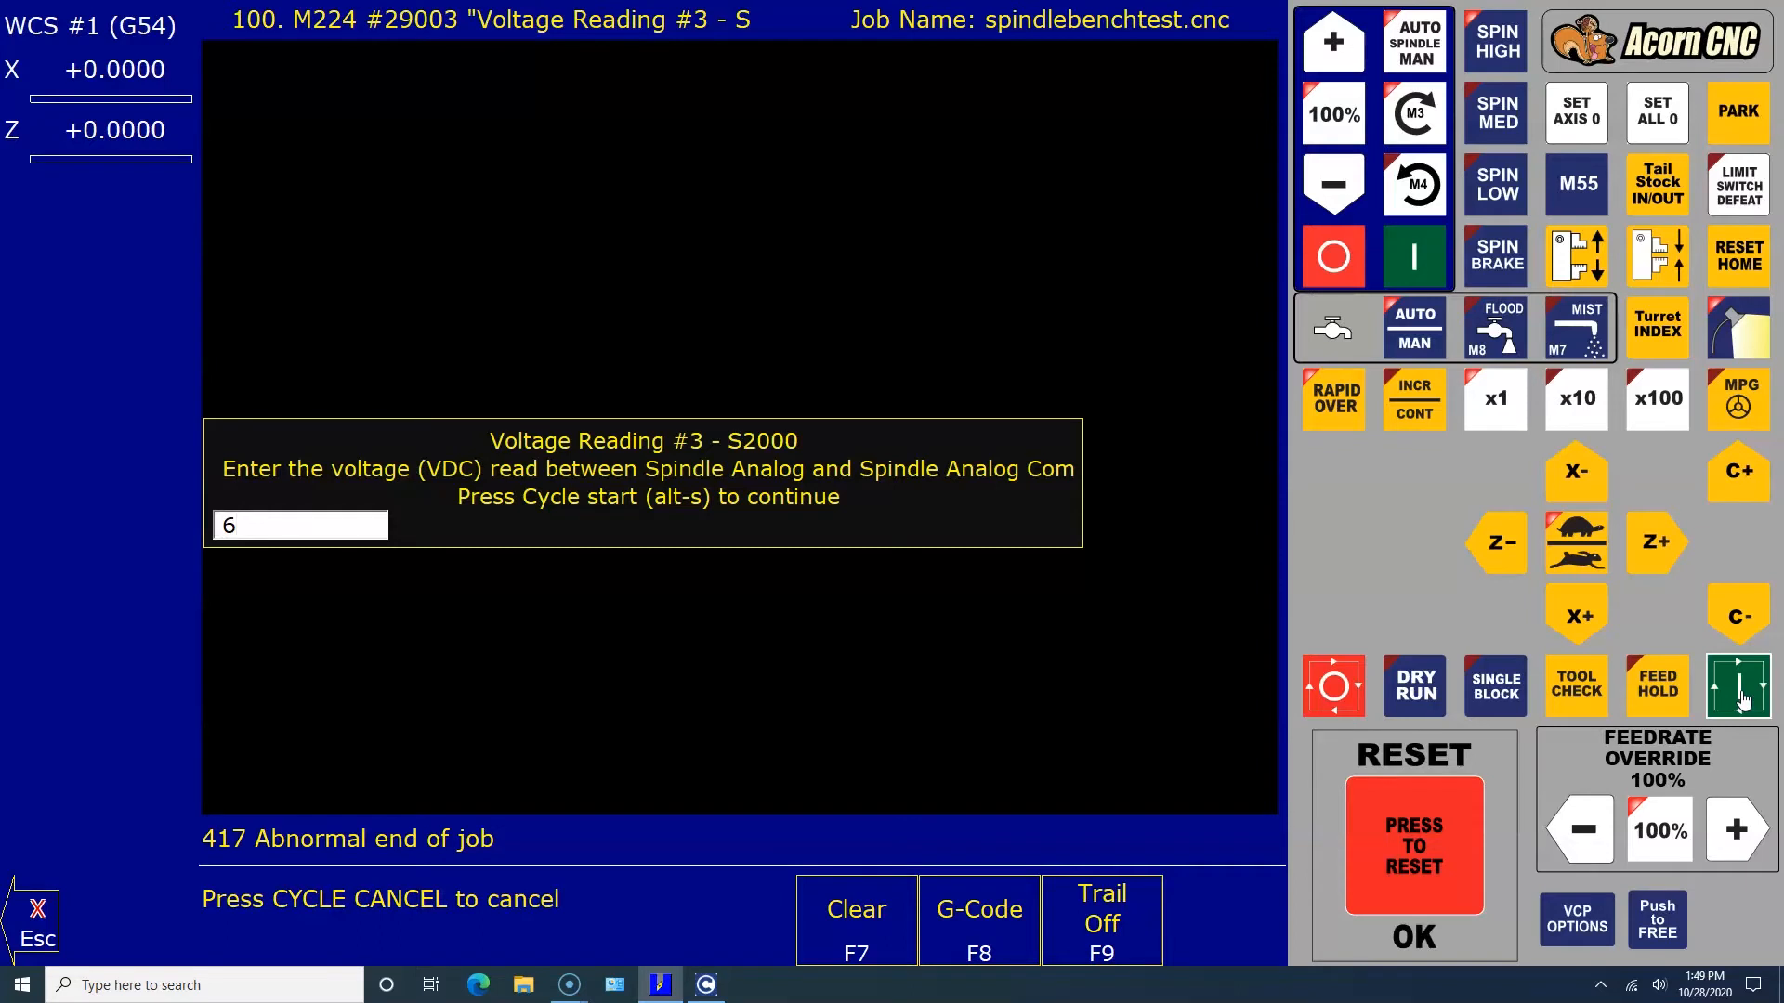
type(".74")
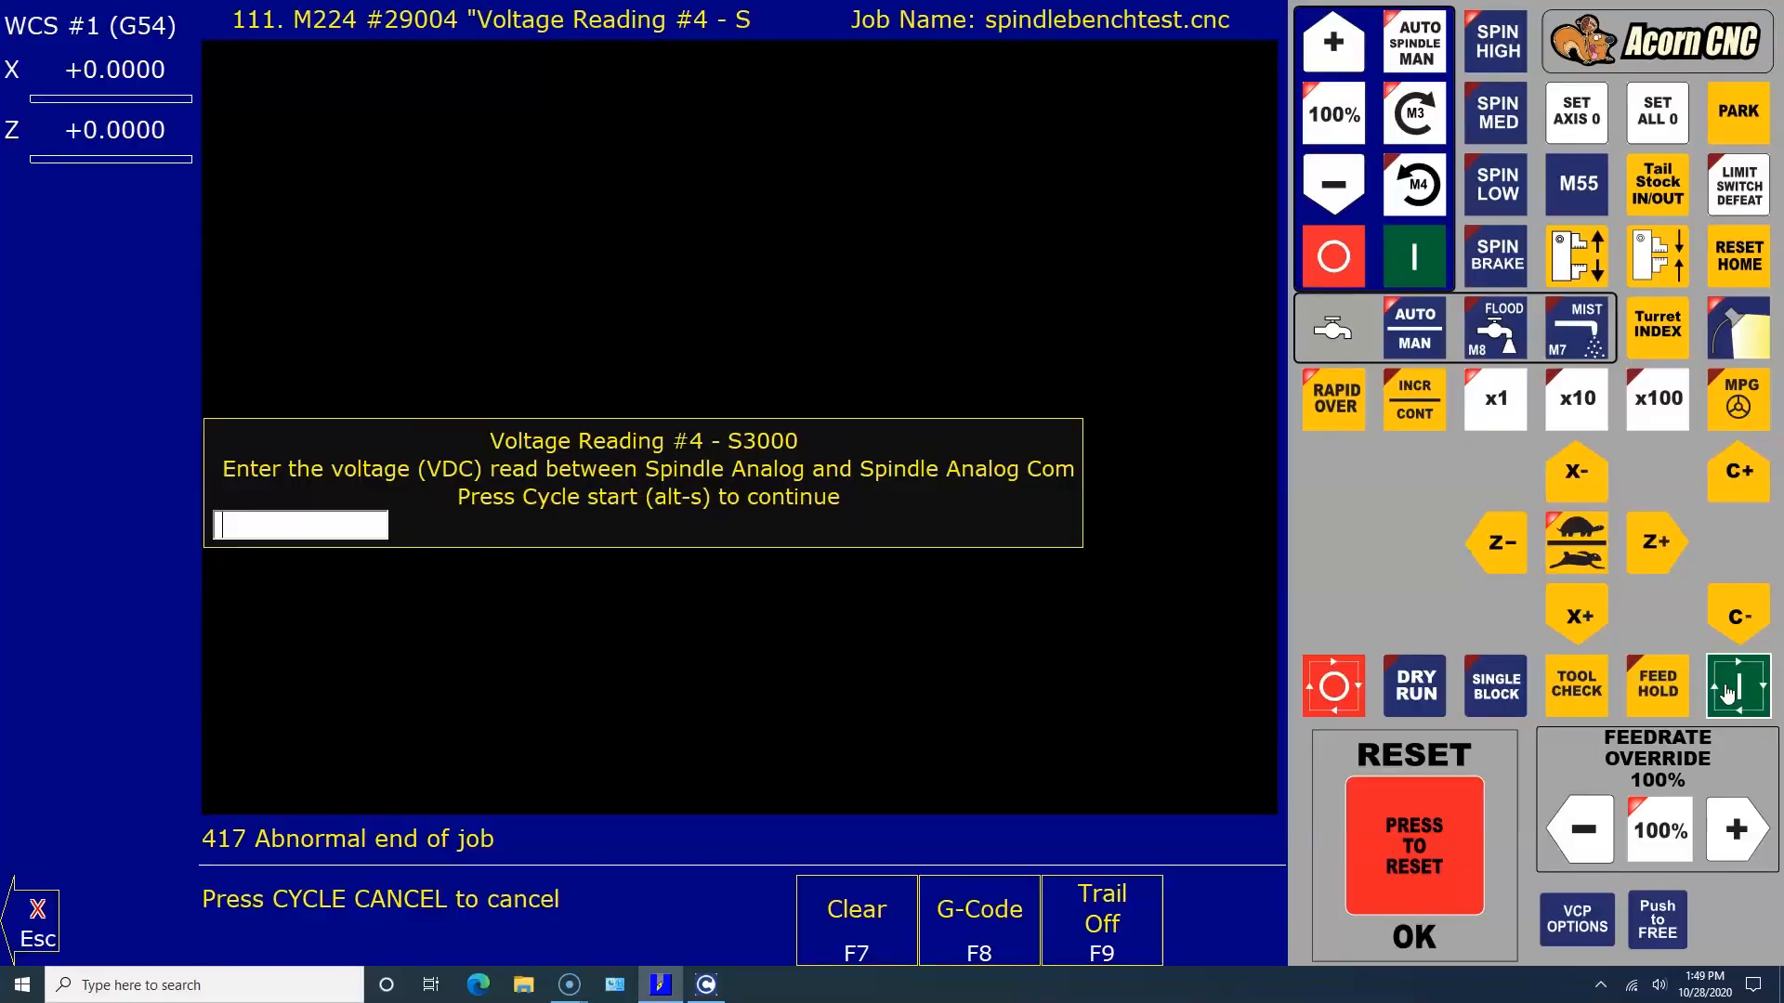
type("10")
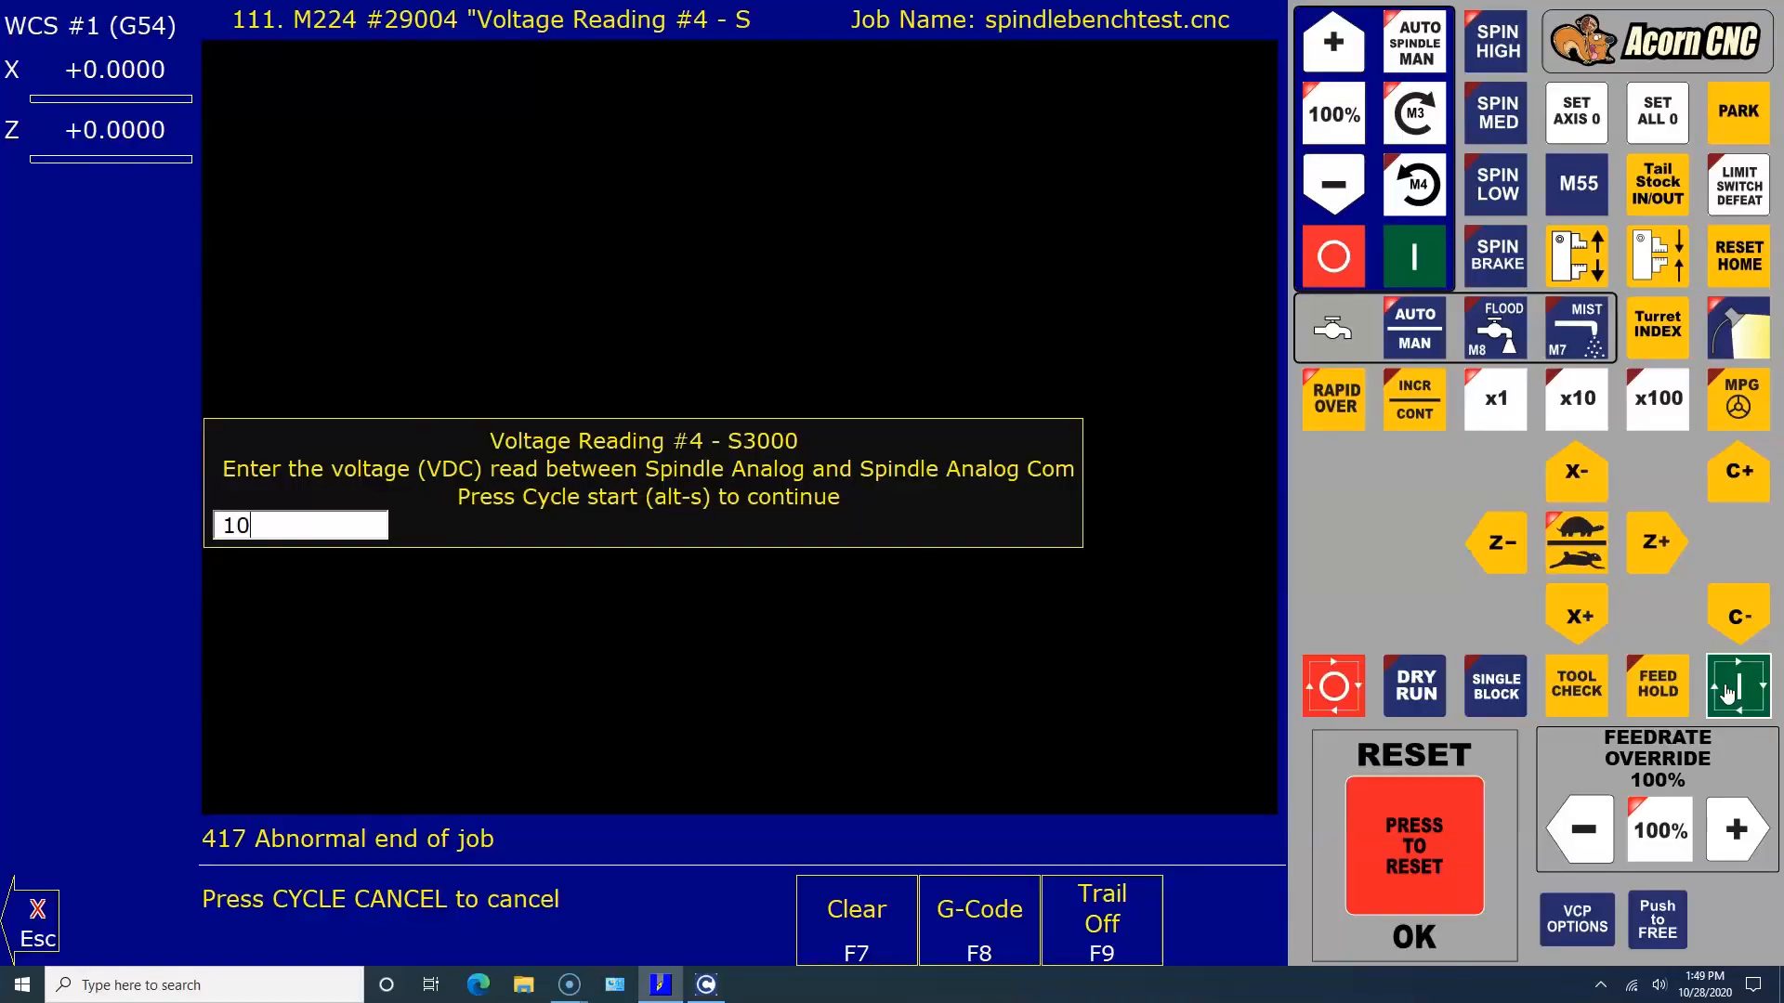